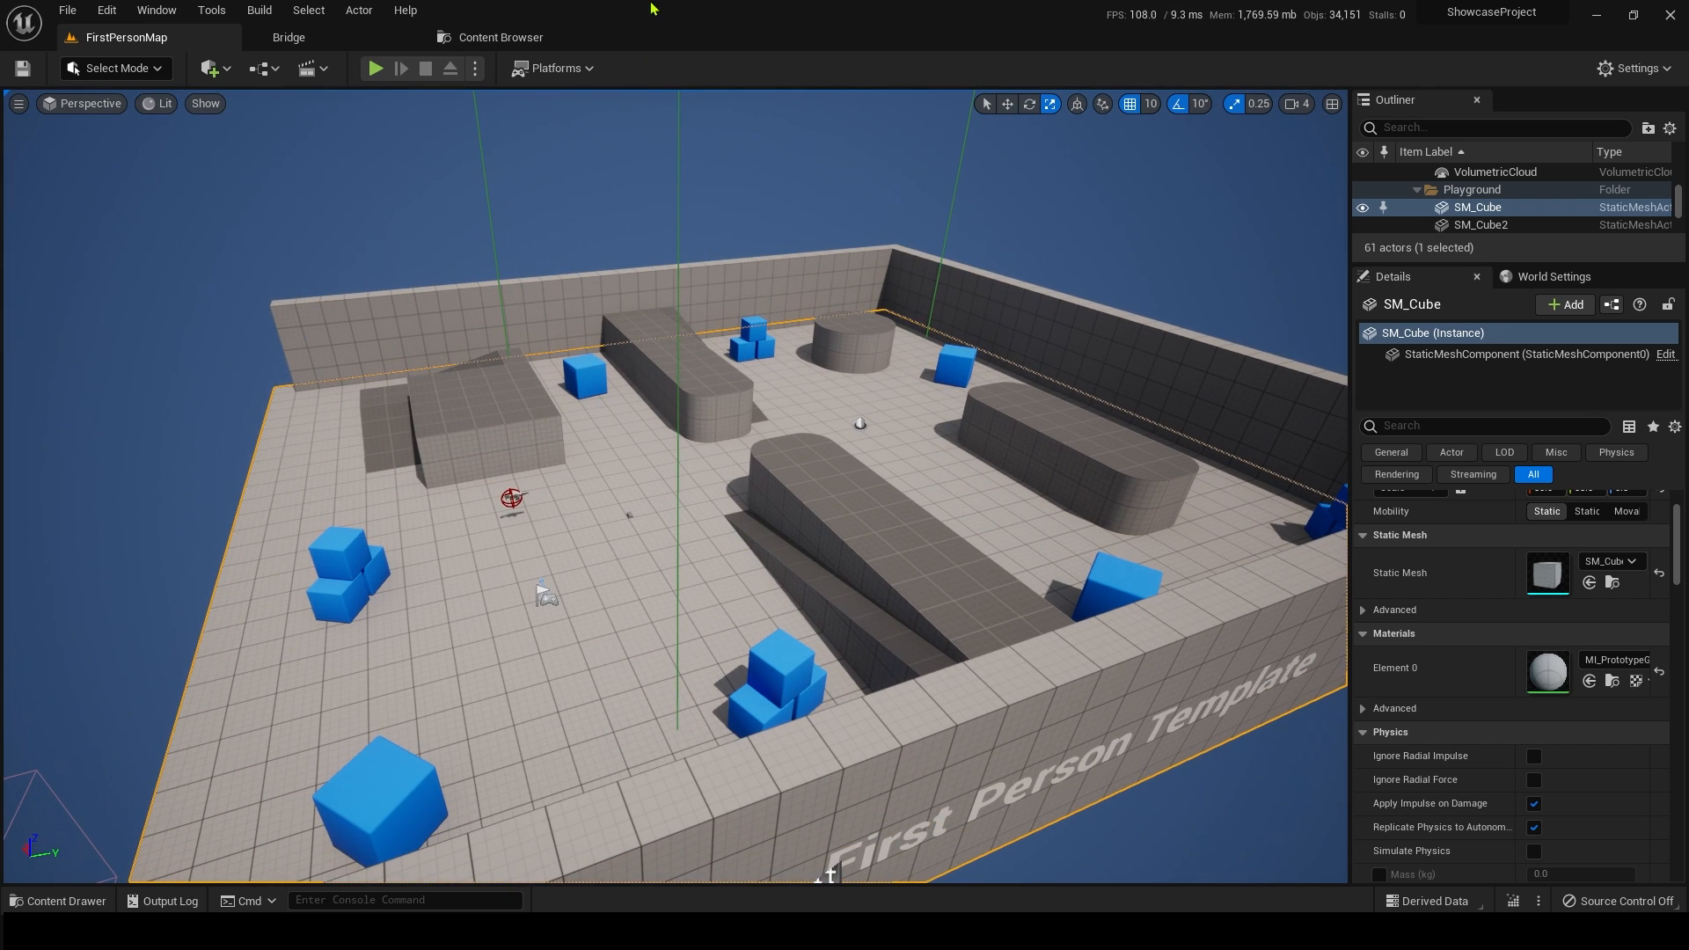
mouse_move(743, 23)
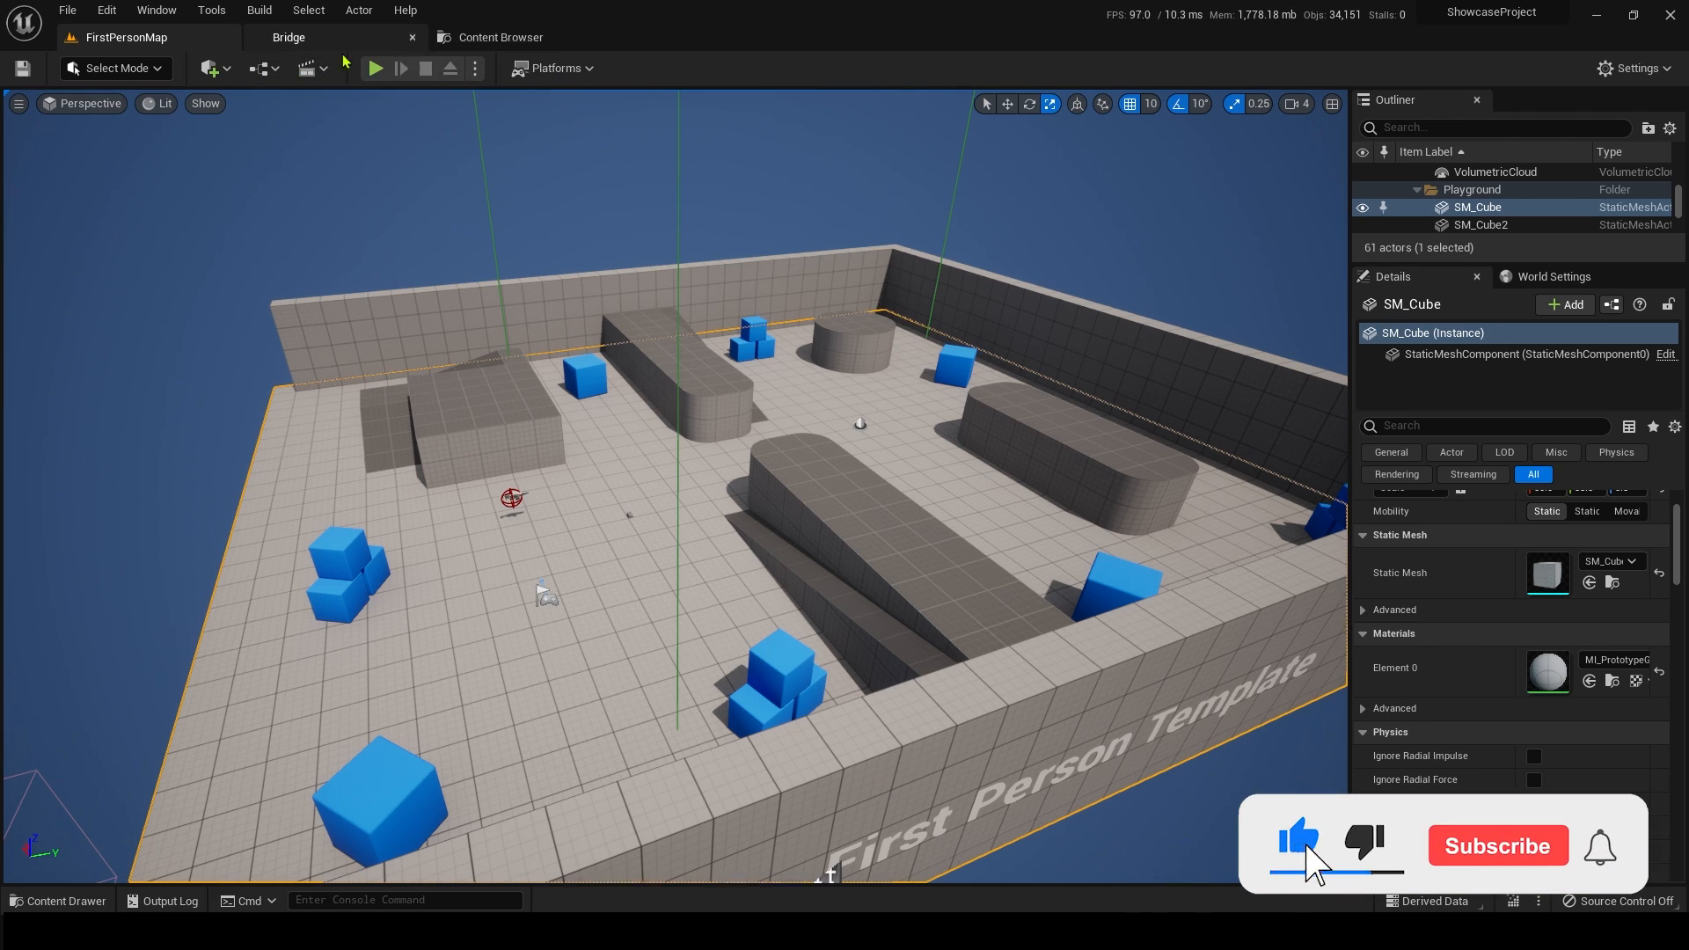
- Launch Quixel Bridge from the editor's Window menu after checking the add-content menus
click(227, 69)
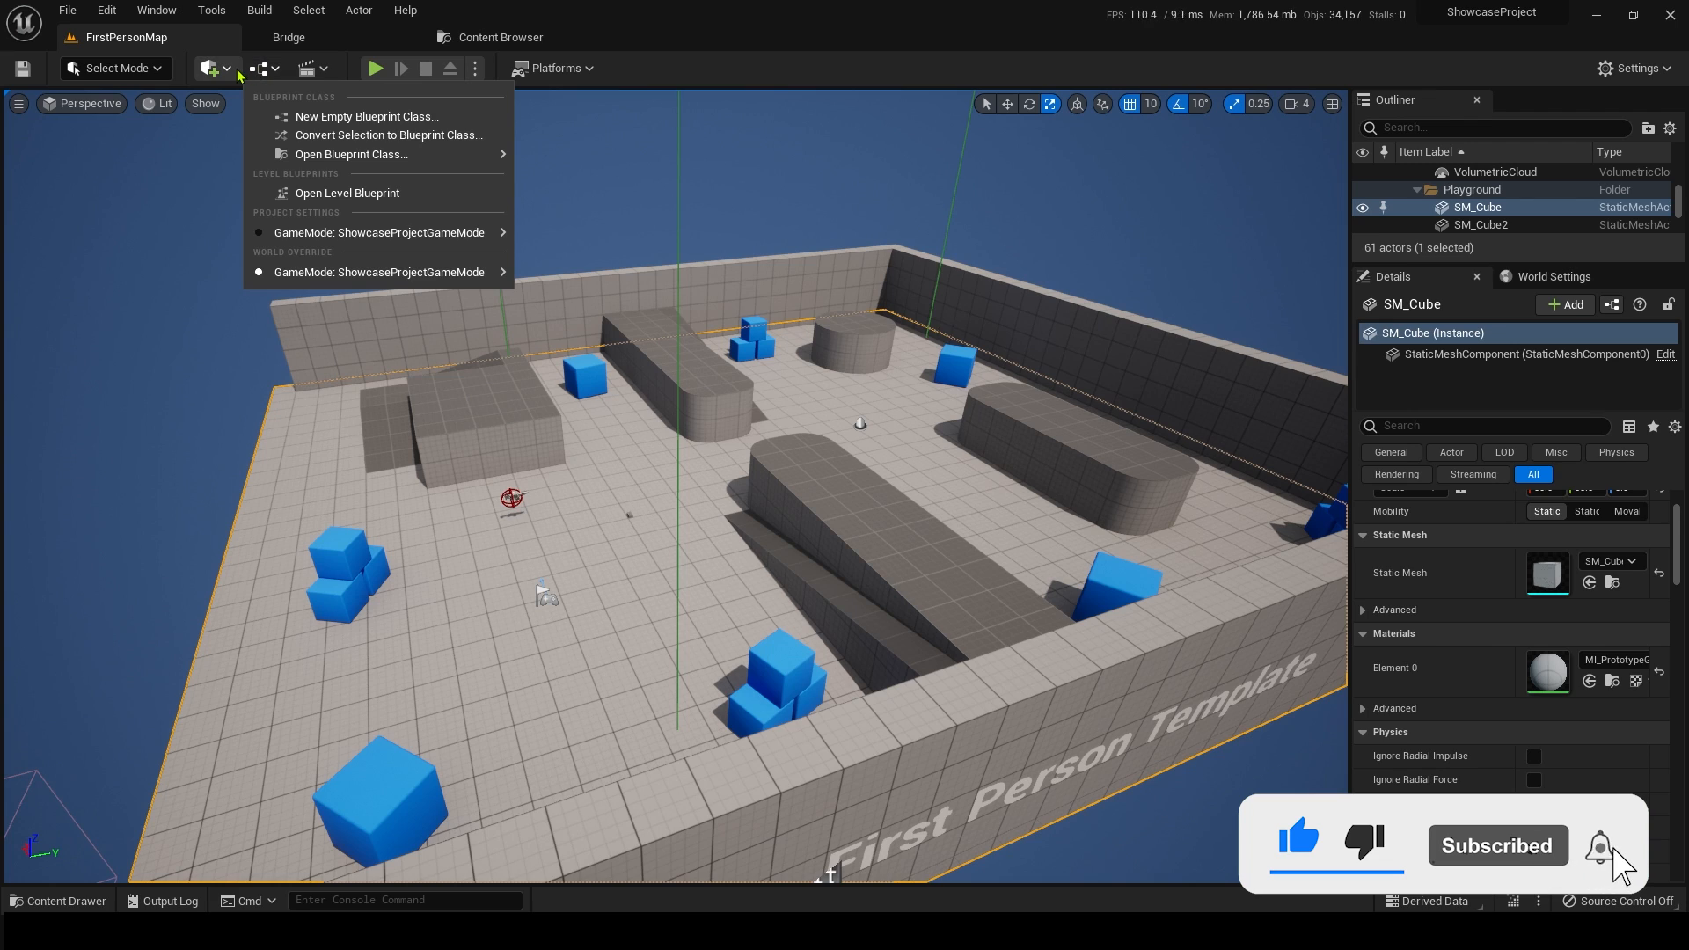
click(213, 69)
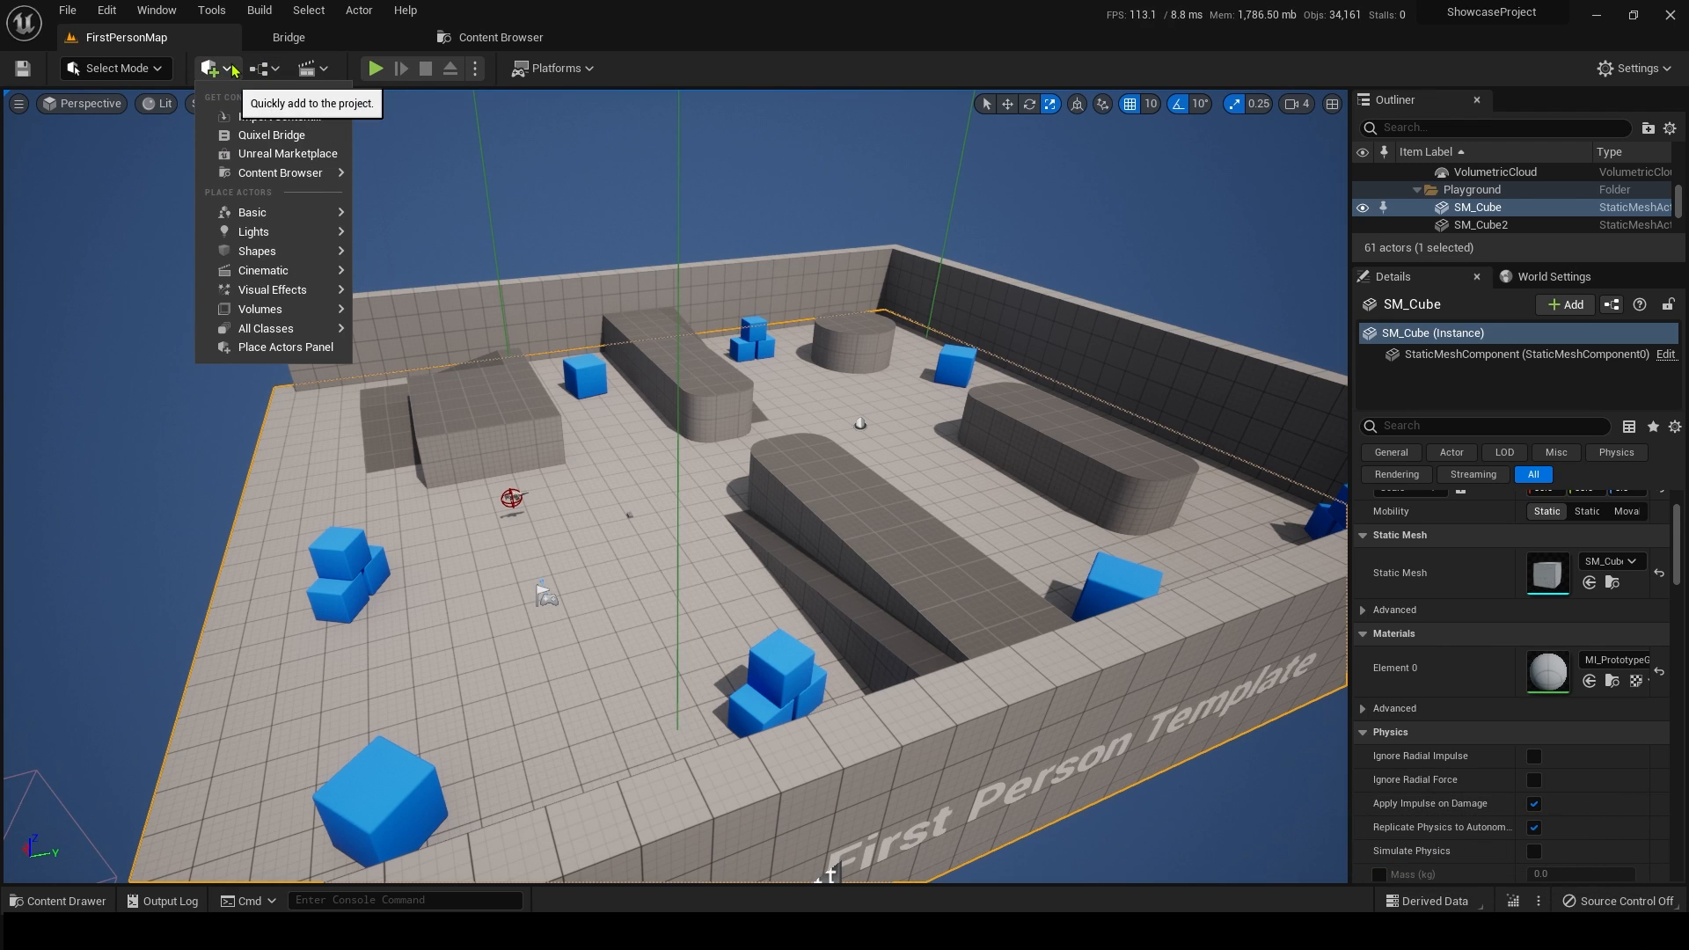
mouse_move(271, 135)
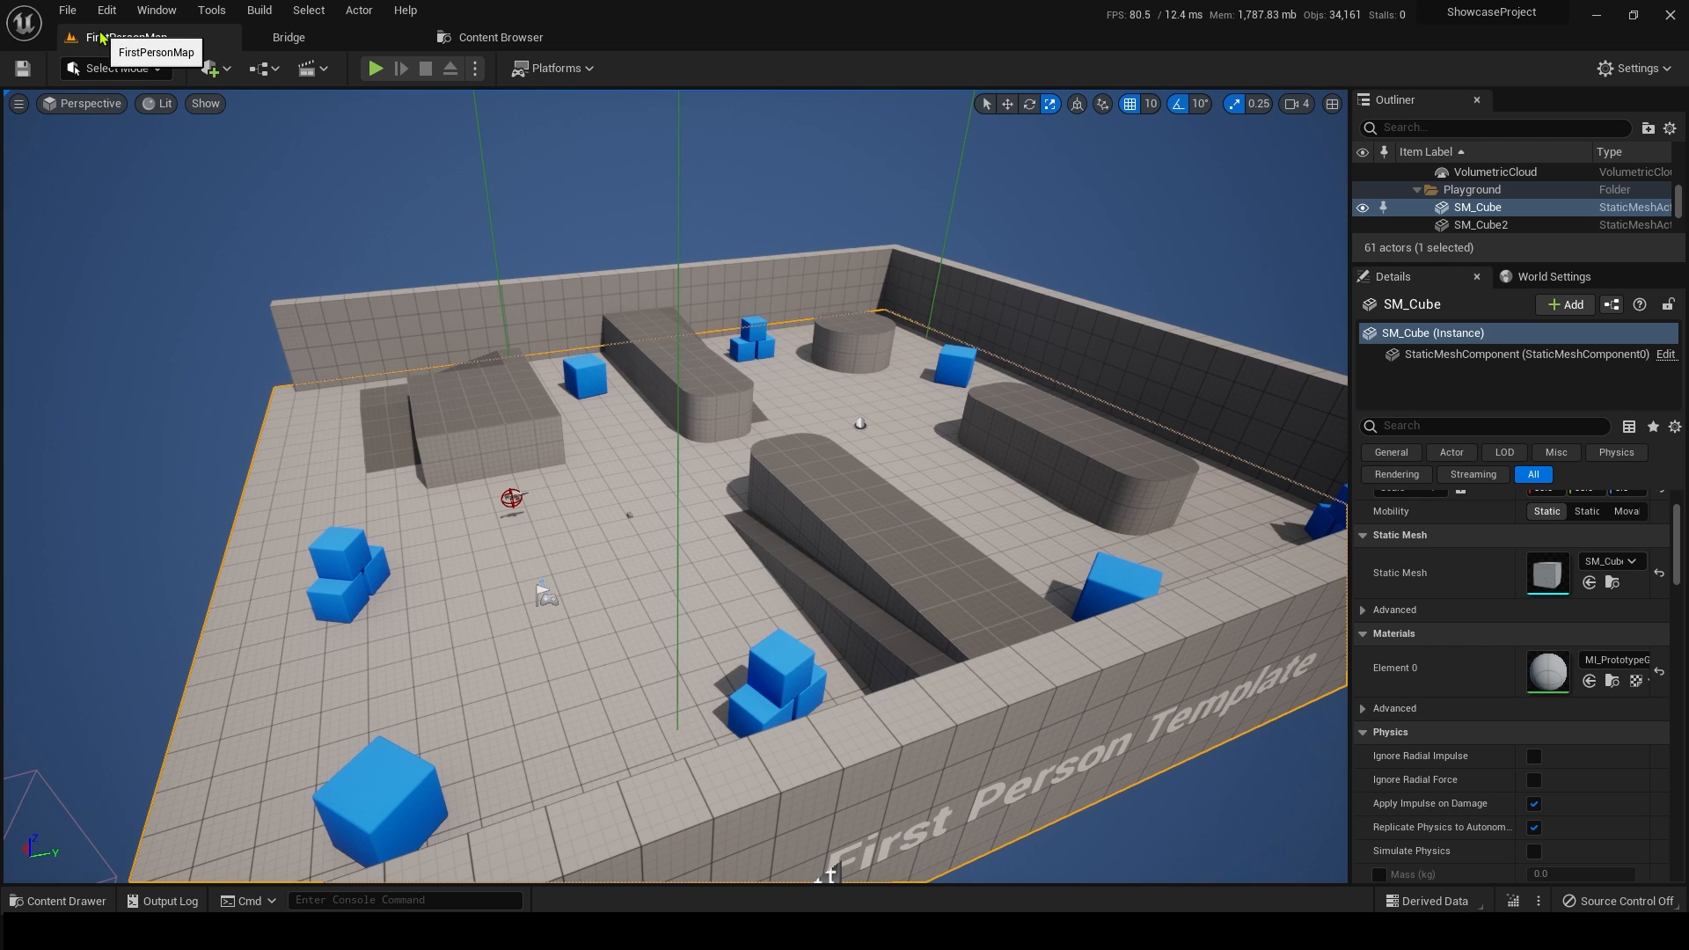
click(154, 11)
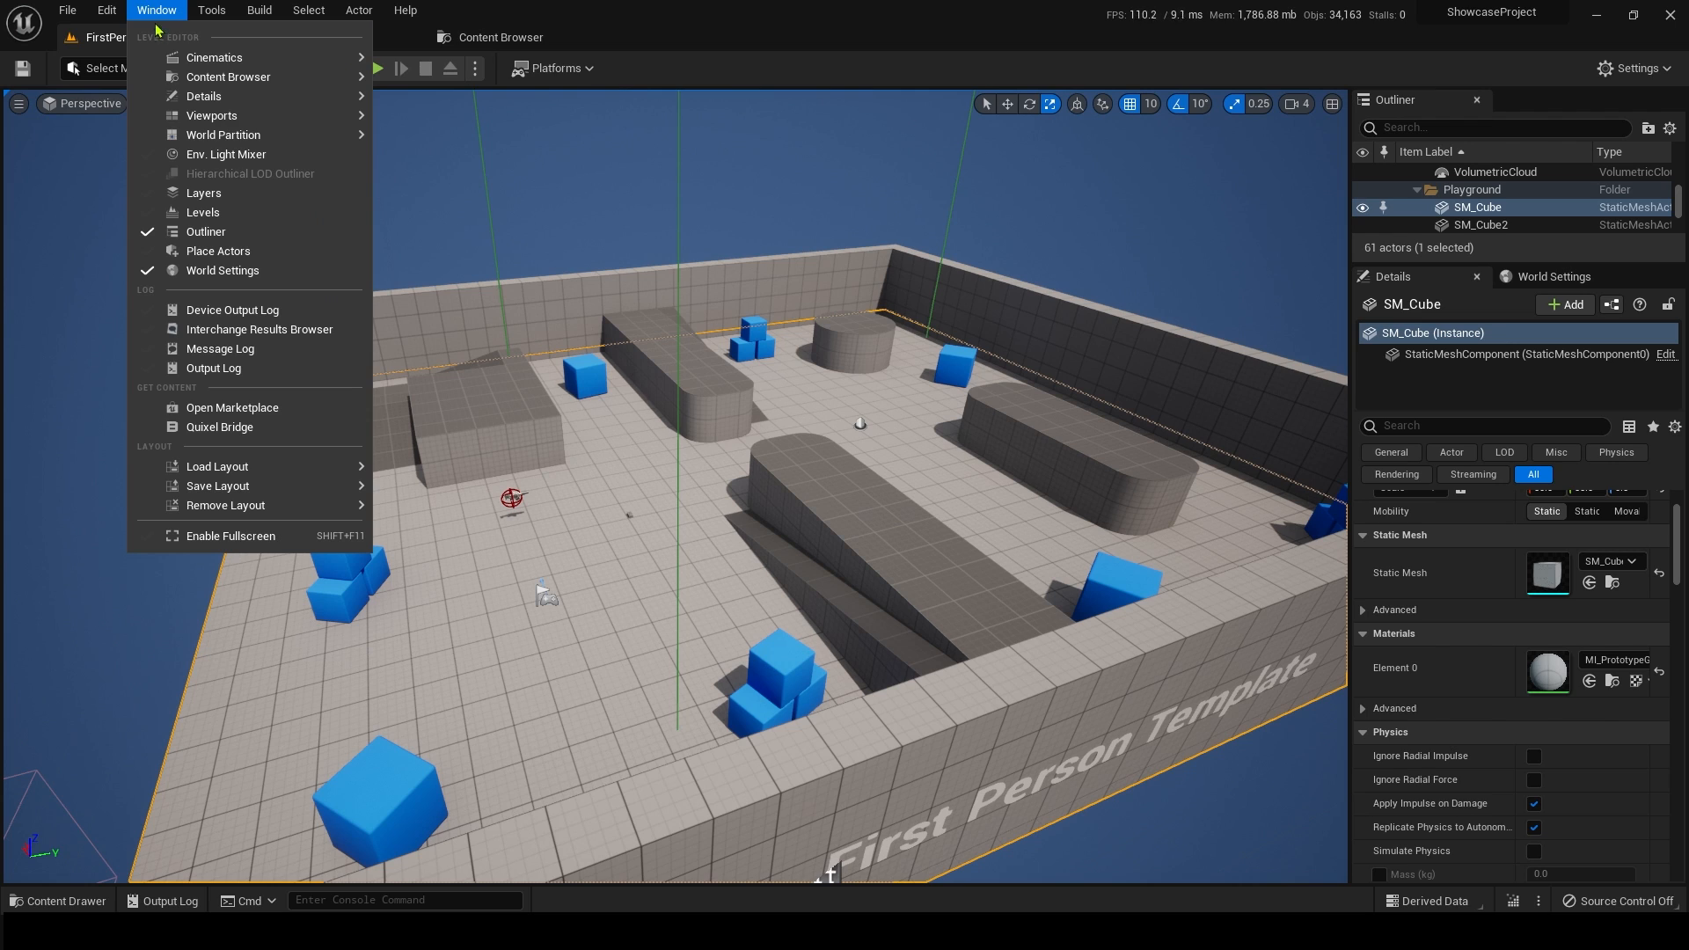
click(218, 426)
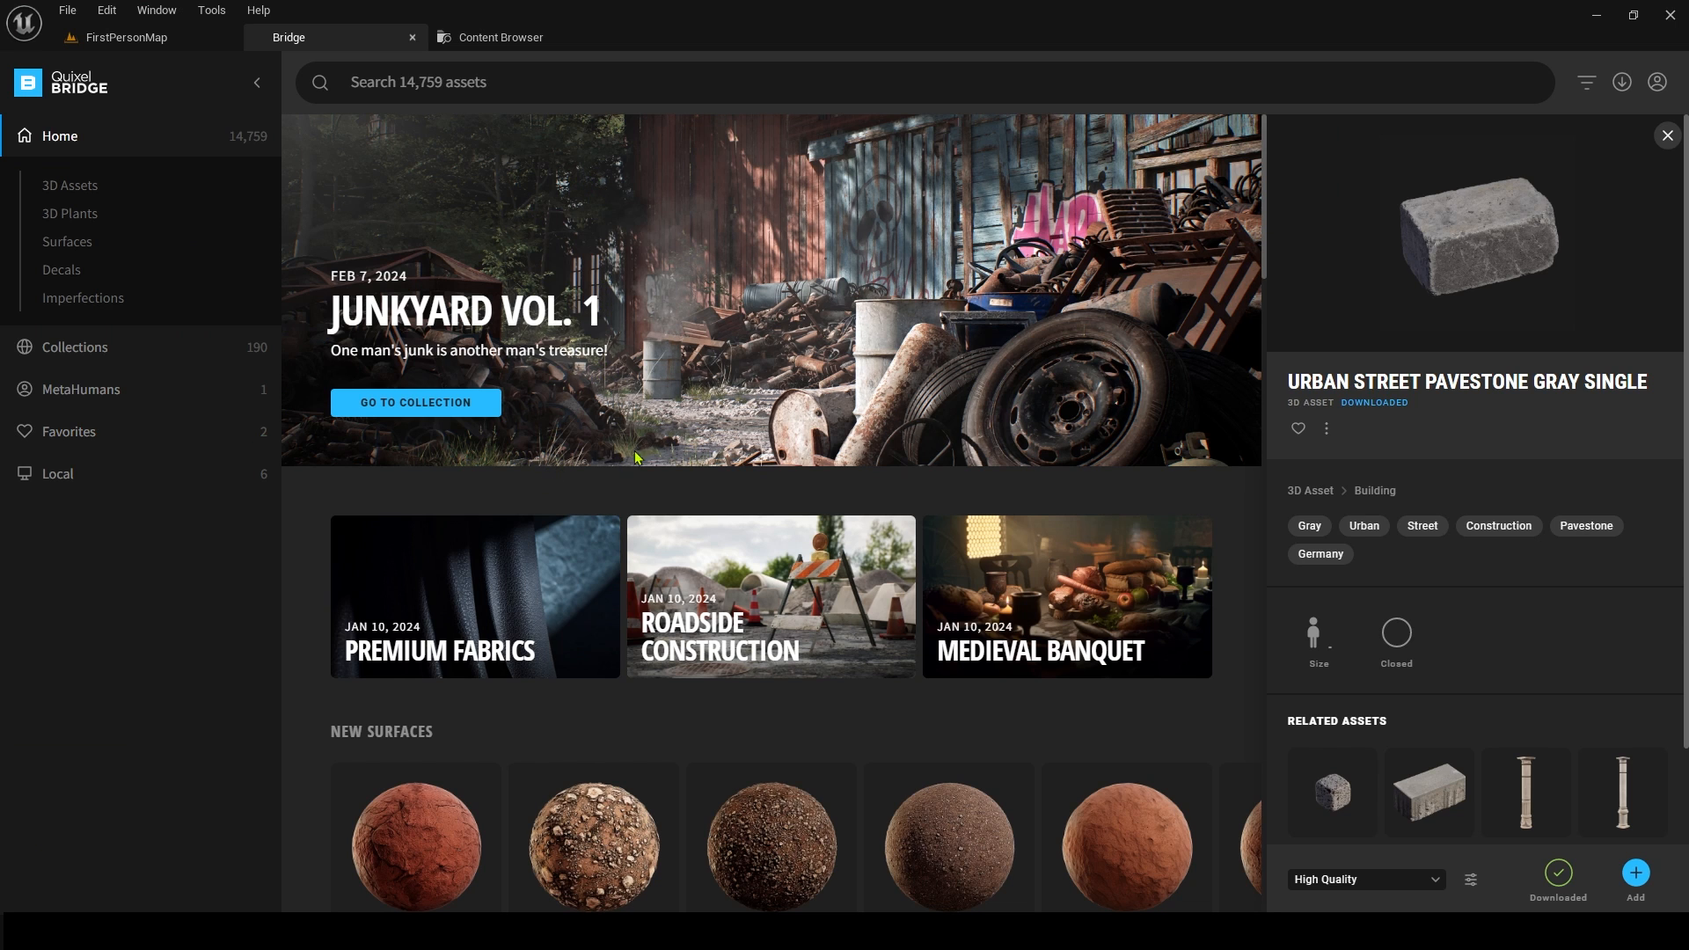
mouse_move(614, 491)
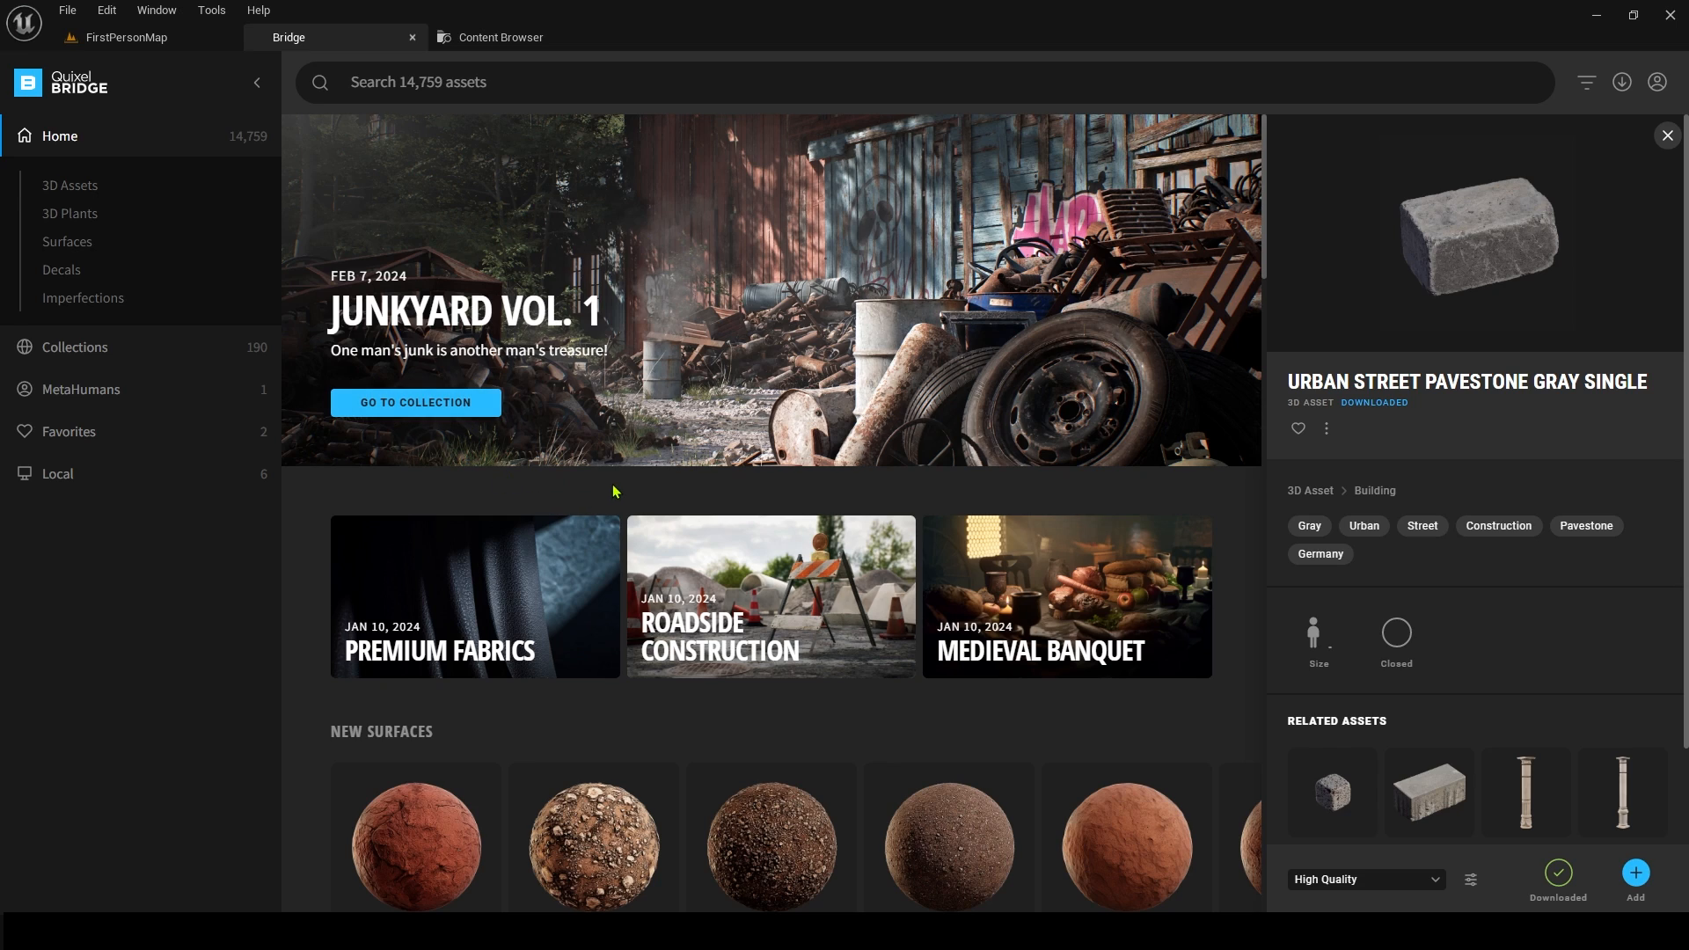
mouse_move(634, 79)
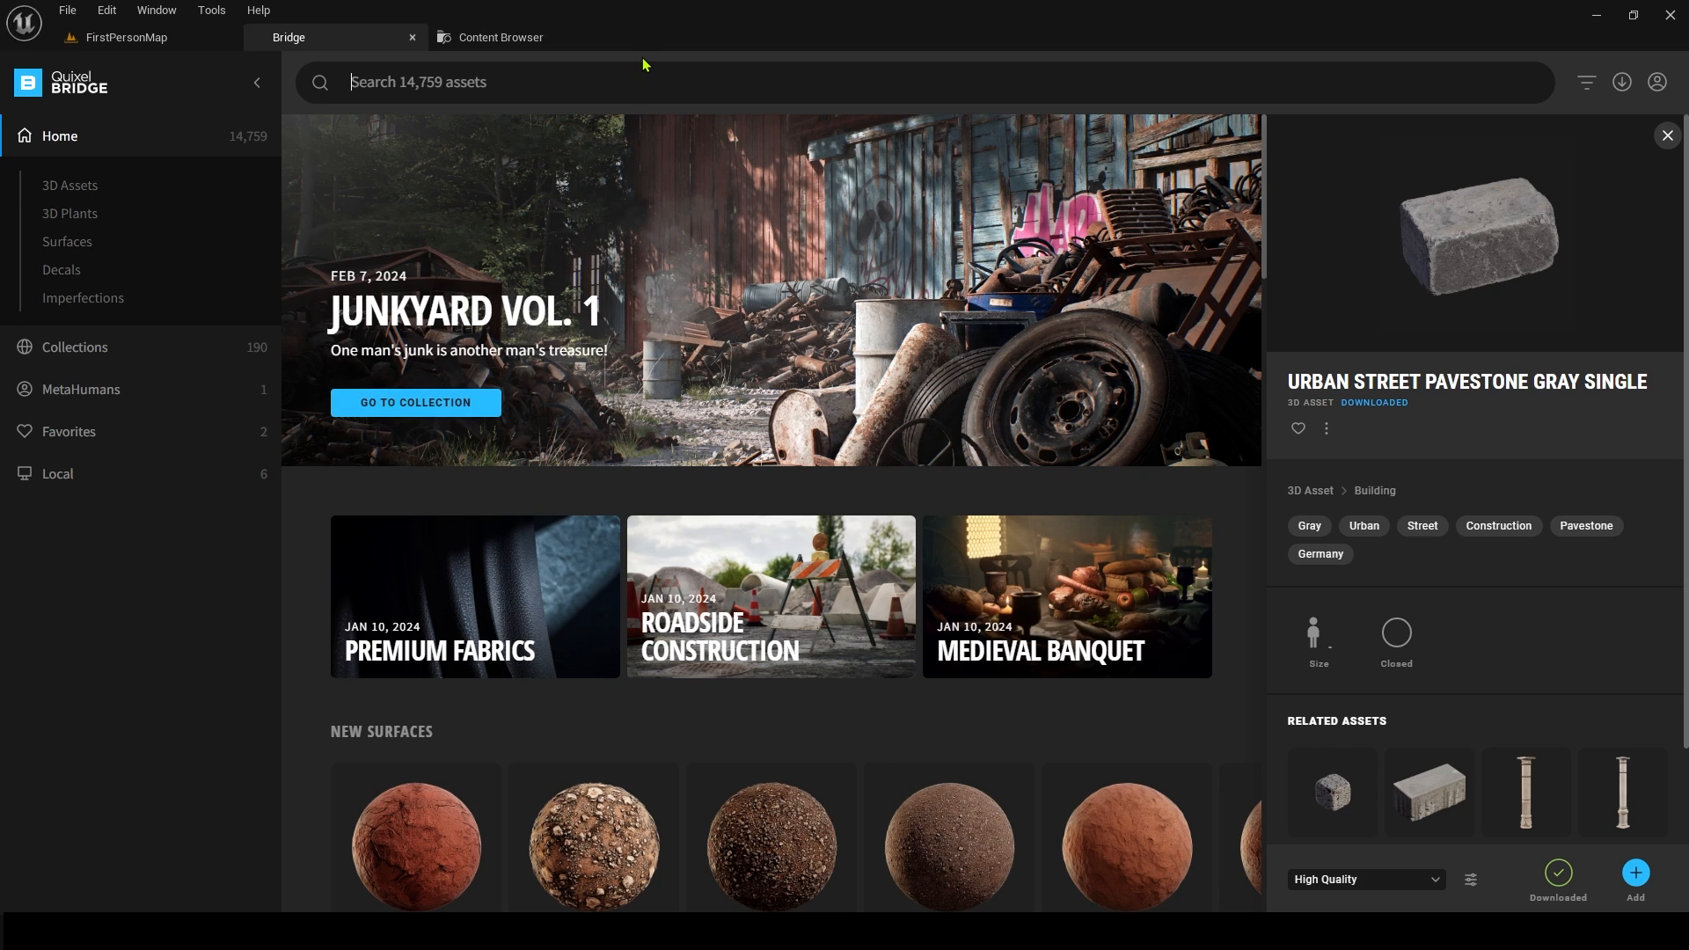
mouse_move(69, 214)
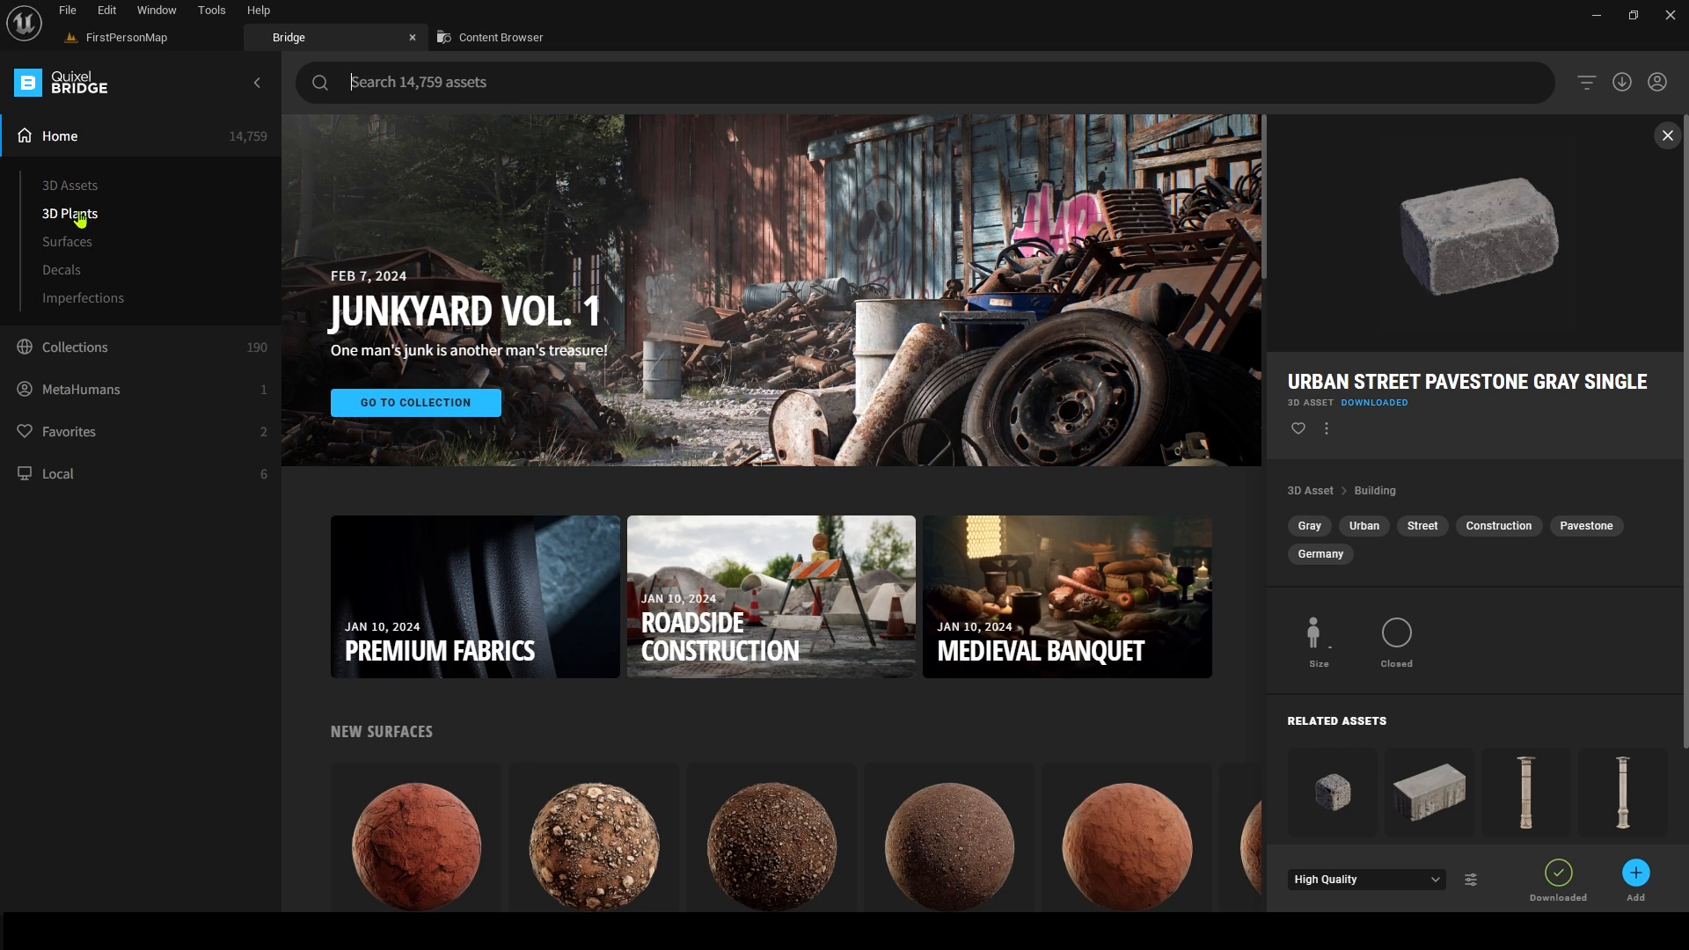
mouse_move(83, 299)
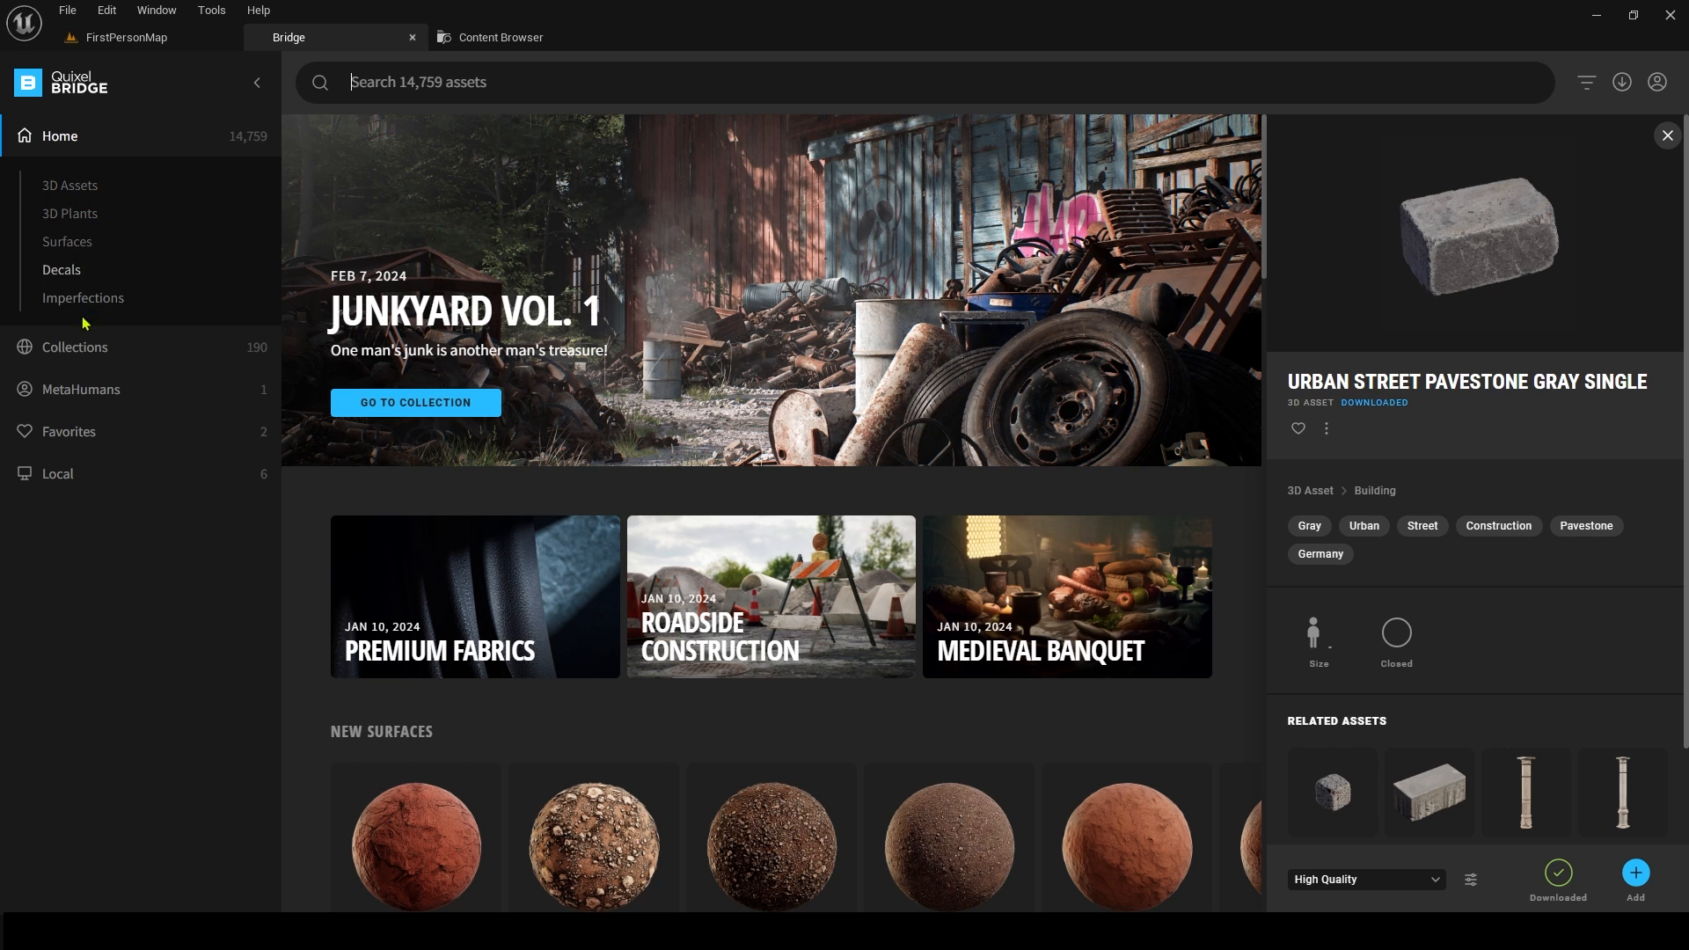
- Browse the Collections page, paging the Environment row and scrolling to the full grid
click(74, 346)
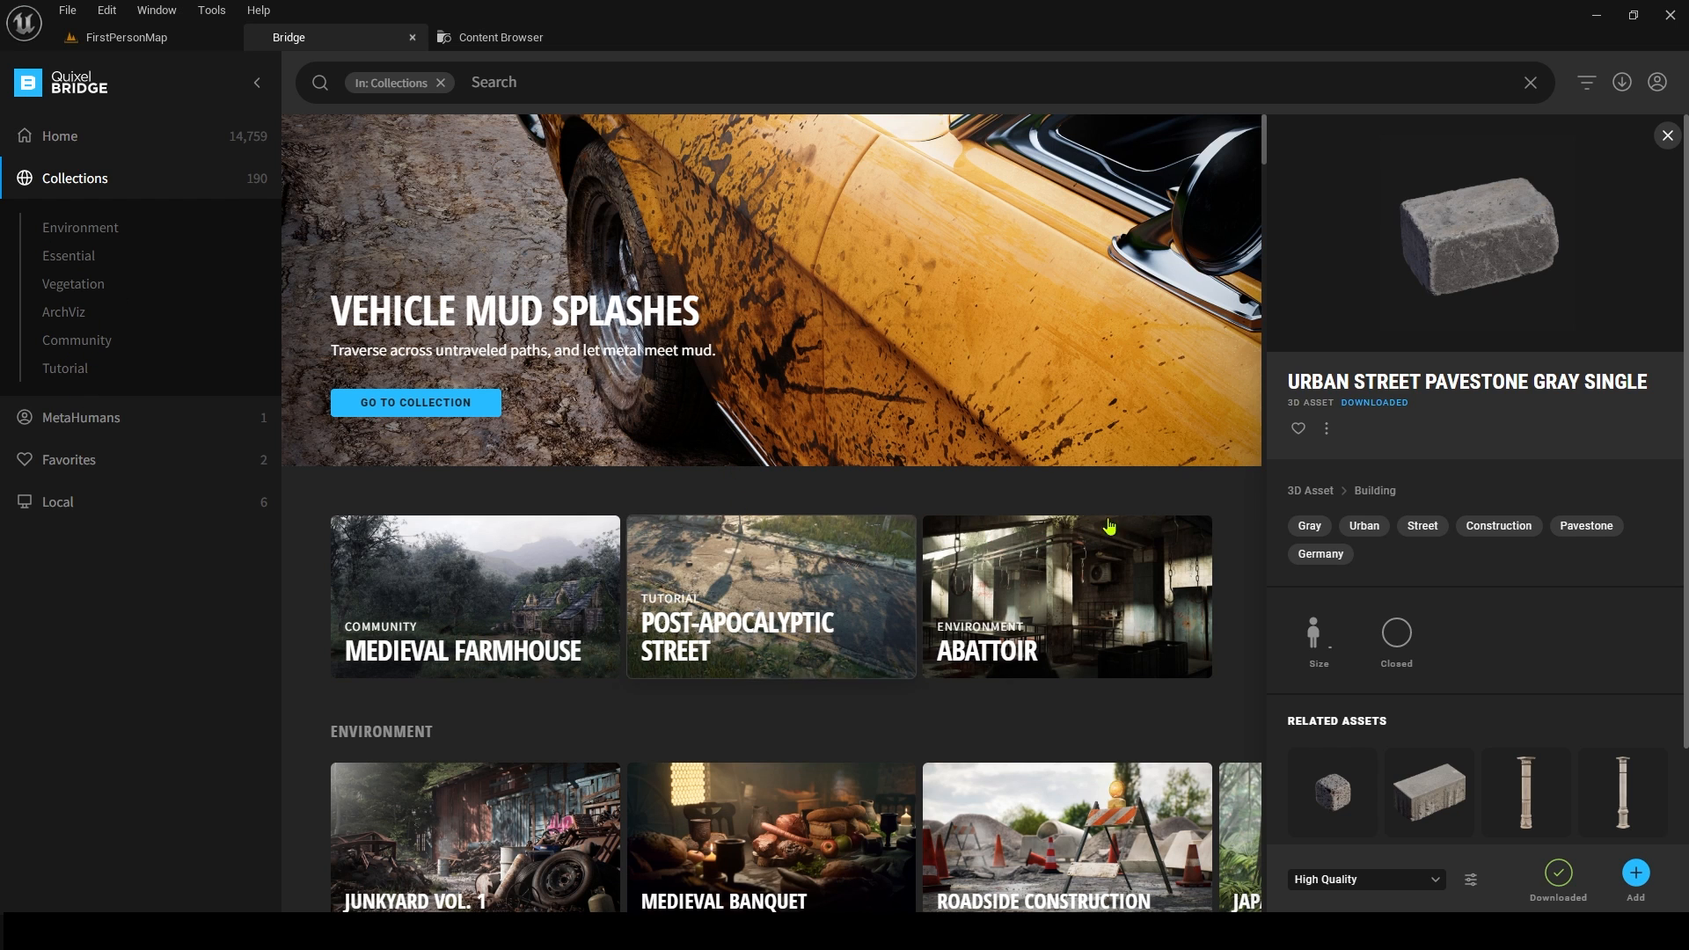
scroll(down, 3)
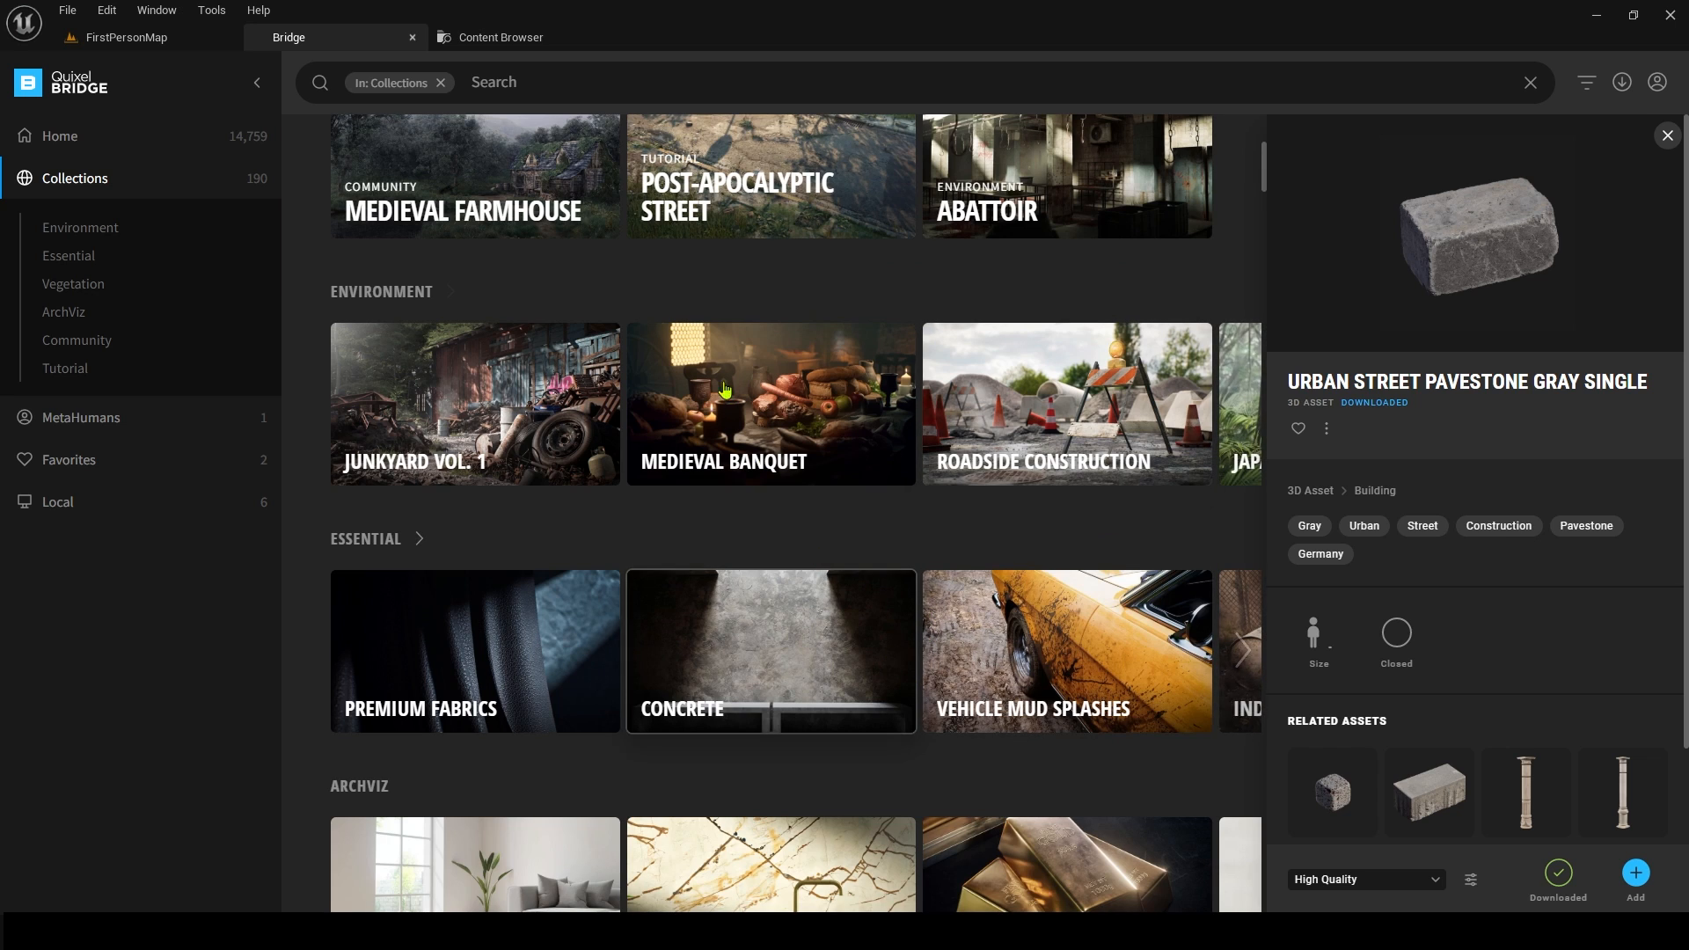
mouse_move(577, 598)
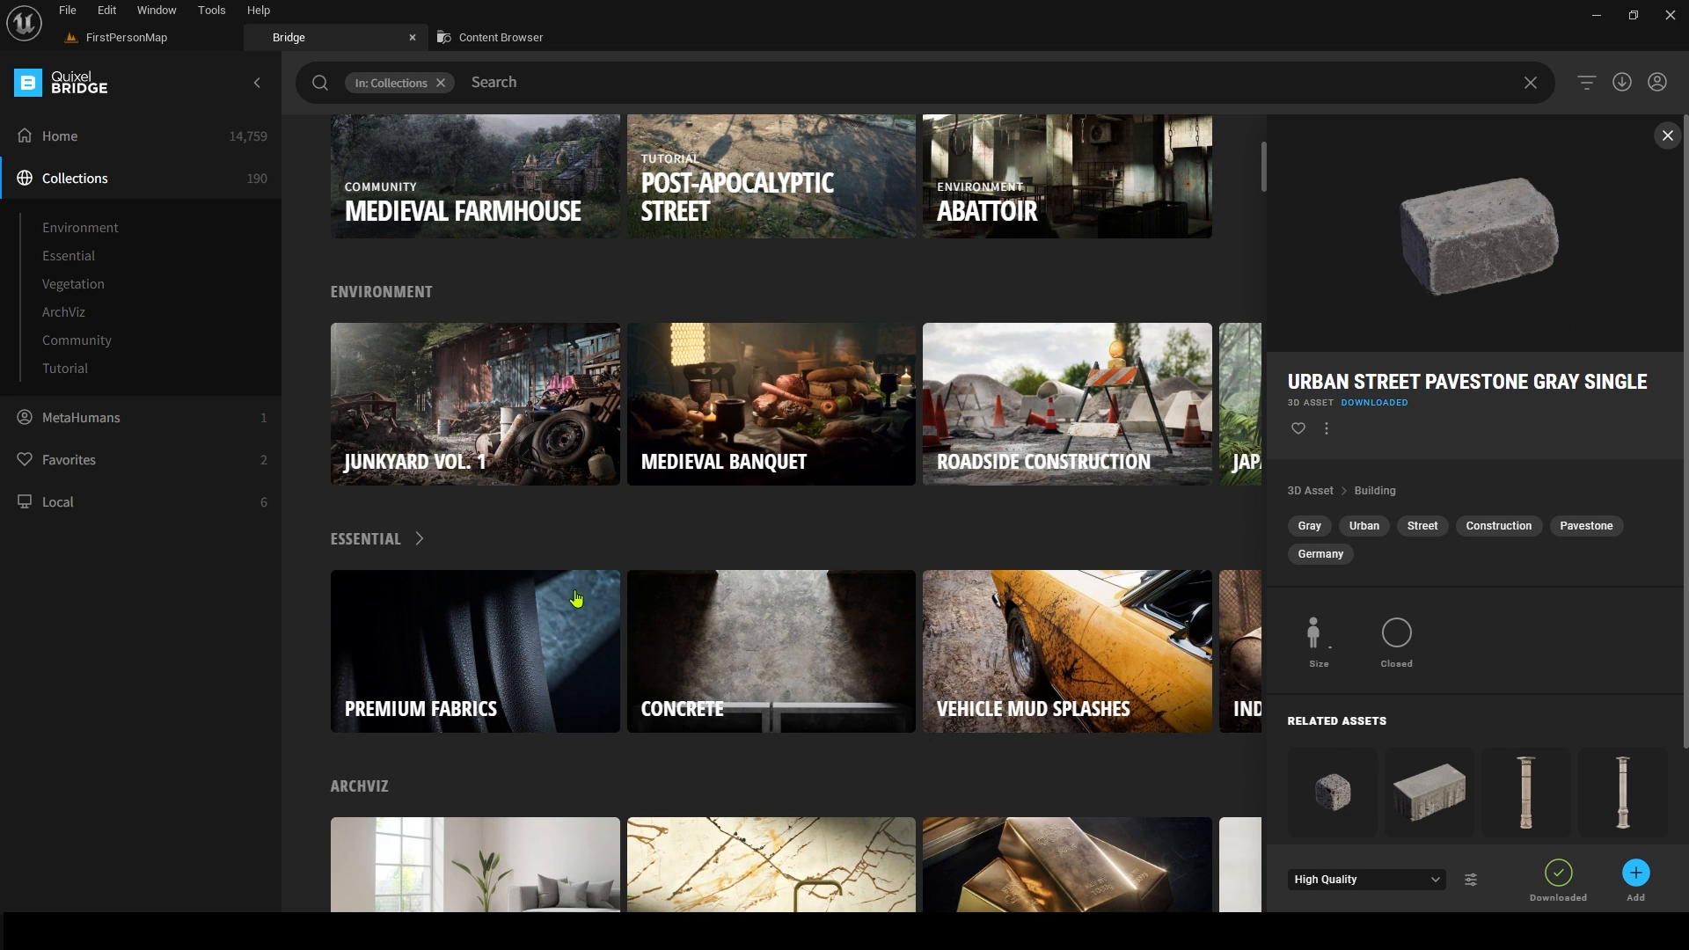
mouse_move(1245, 405)
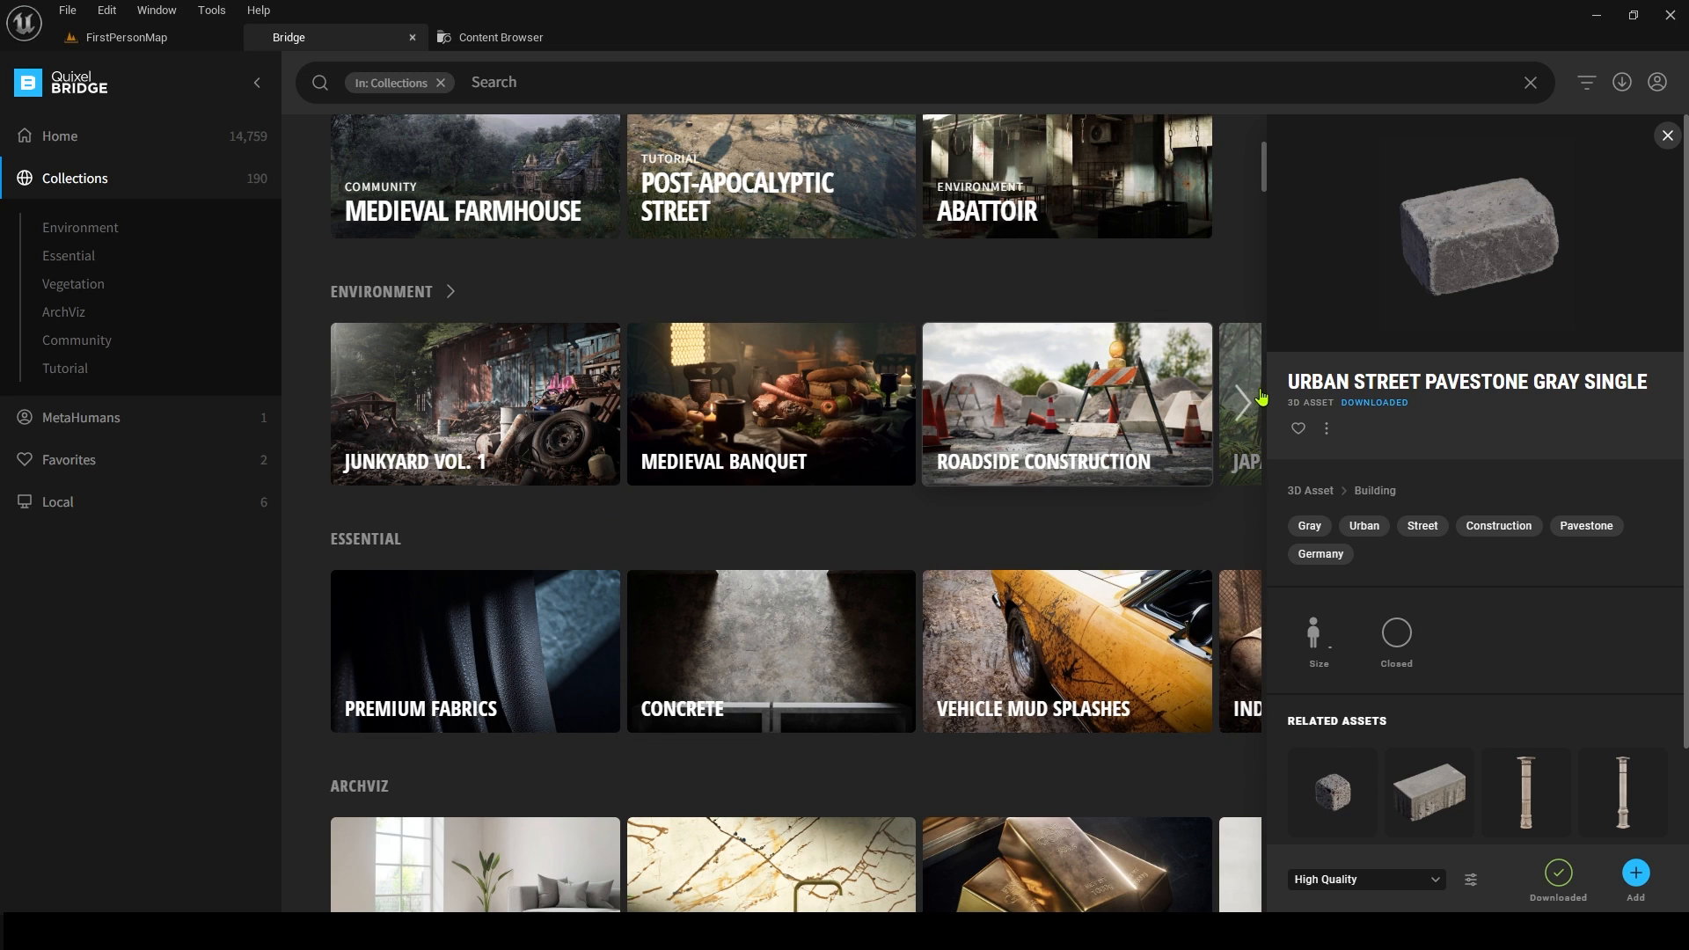
click(1240, 398)
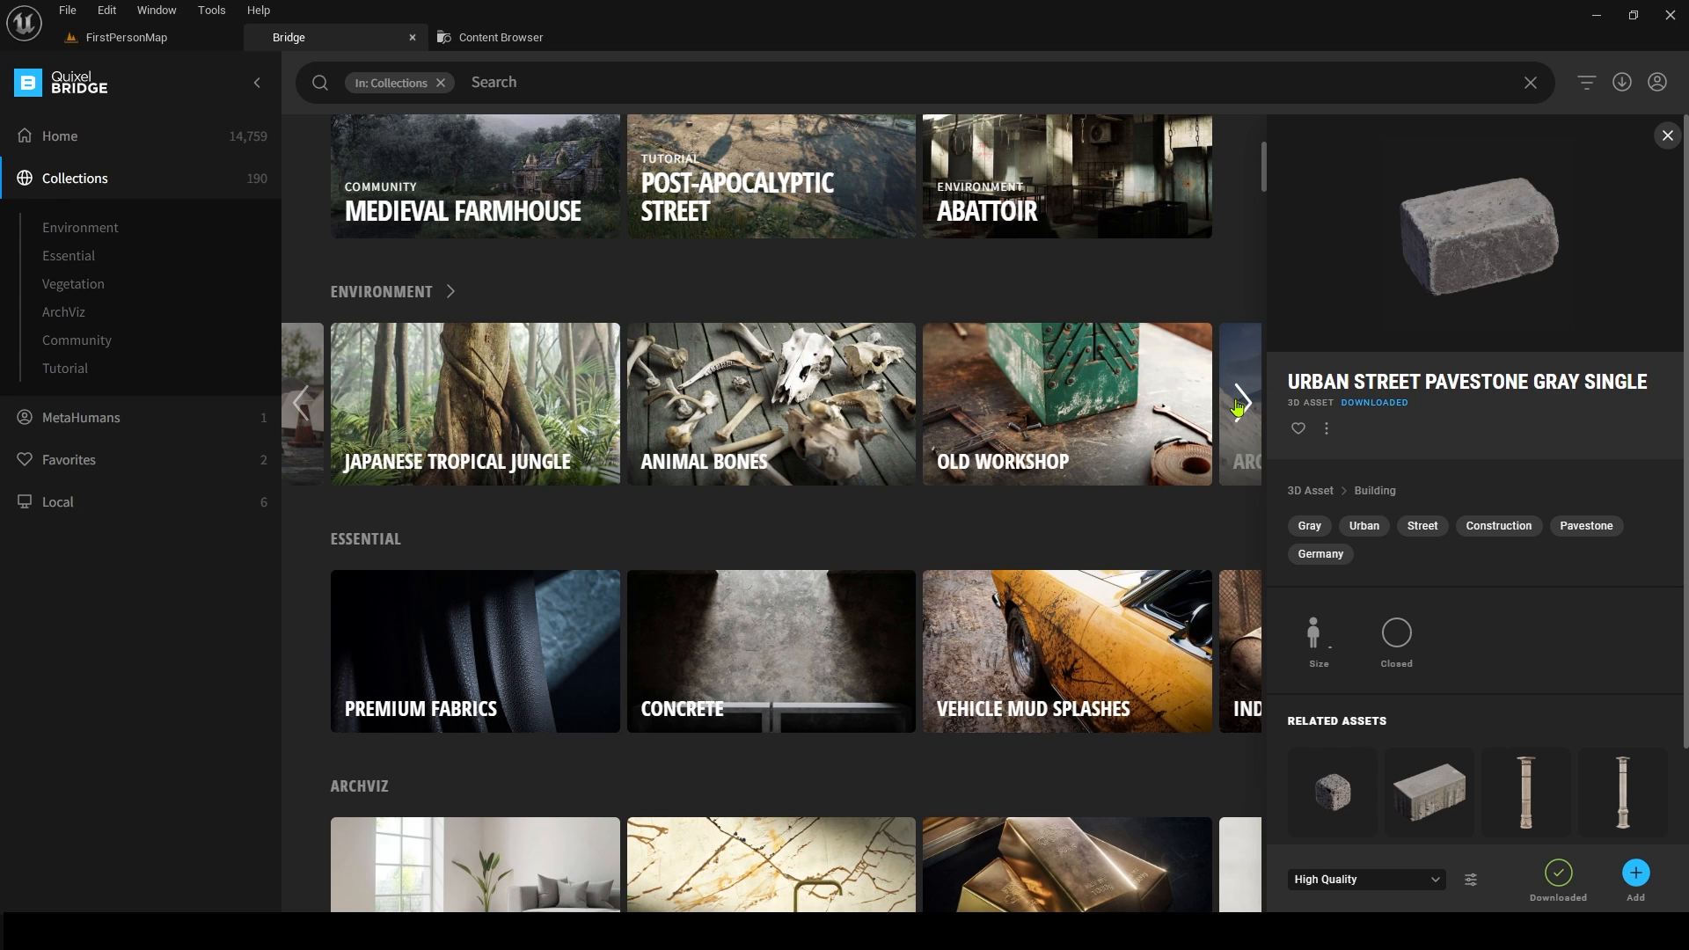
click(1237, 394)
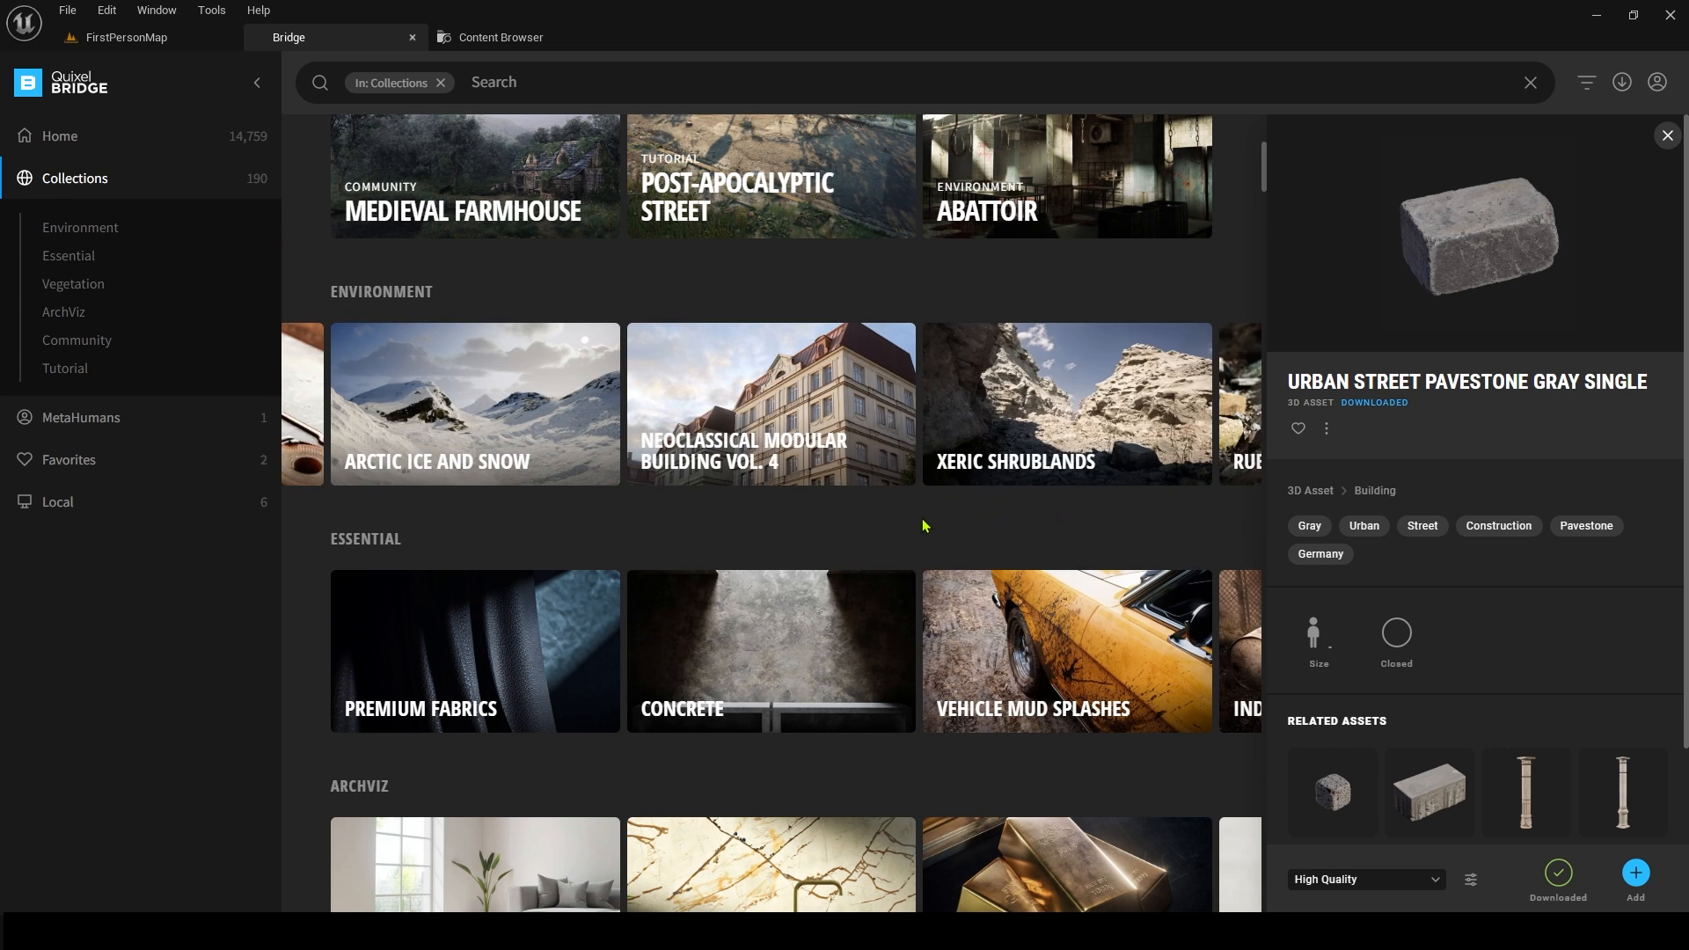
scroll(down, 3)
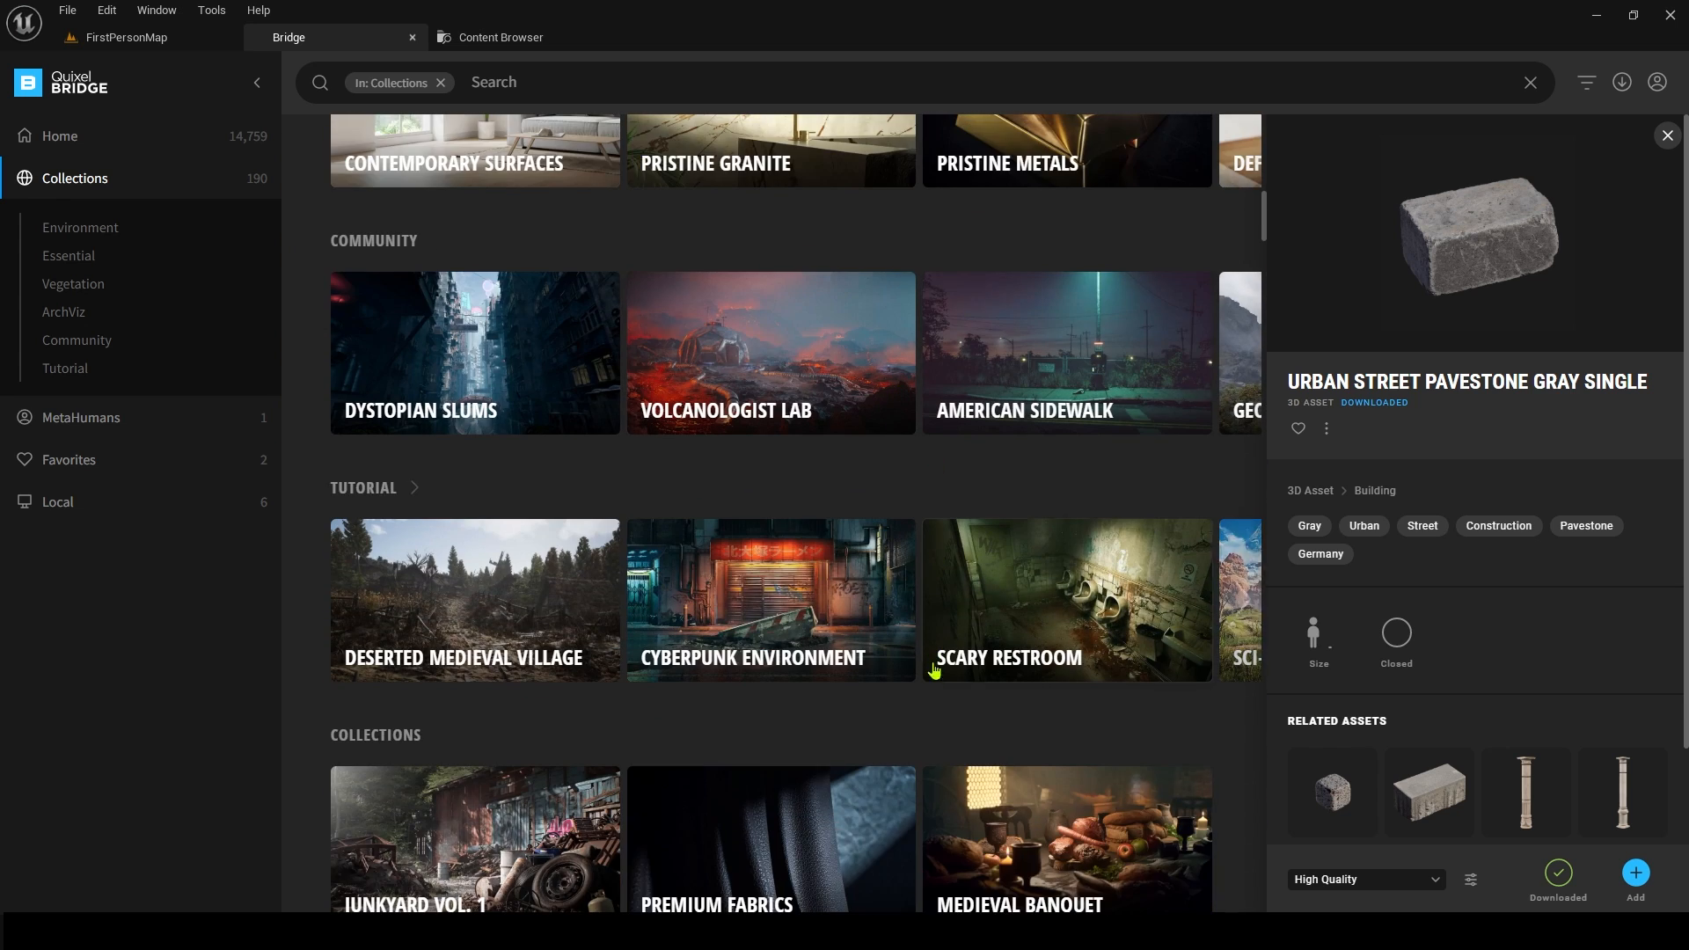
scroll(down, 3)
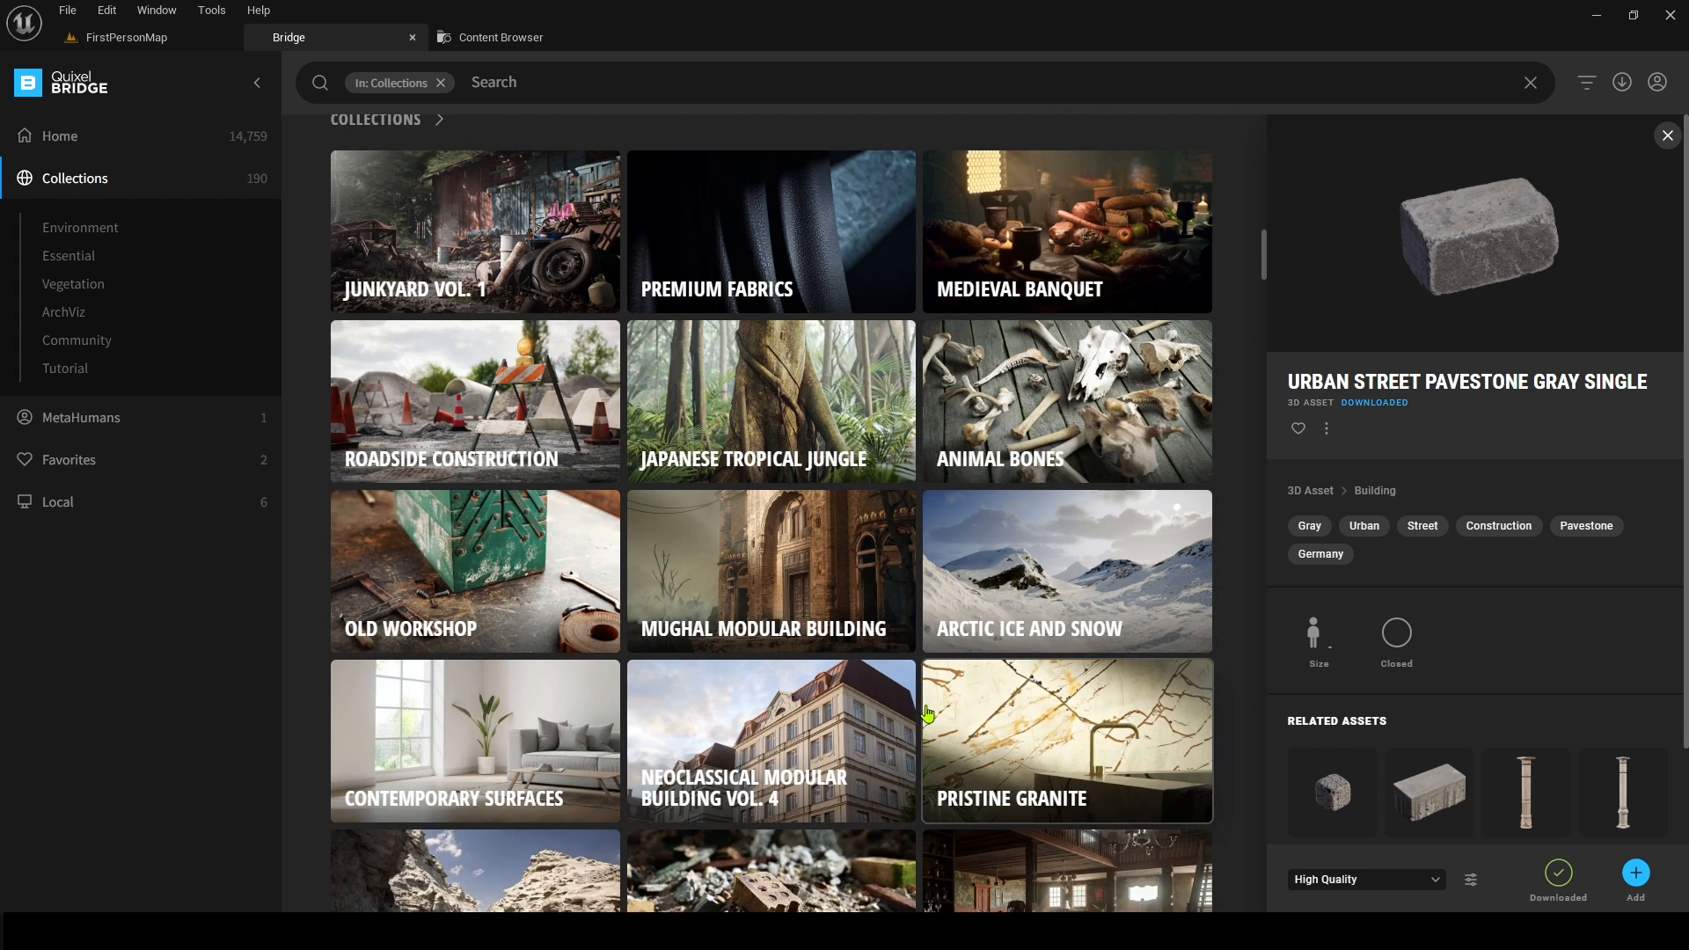
- Show the MetaHuman Presets gallery and scroll through its grid
click(81, 418)
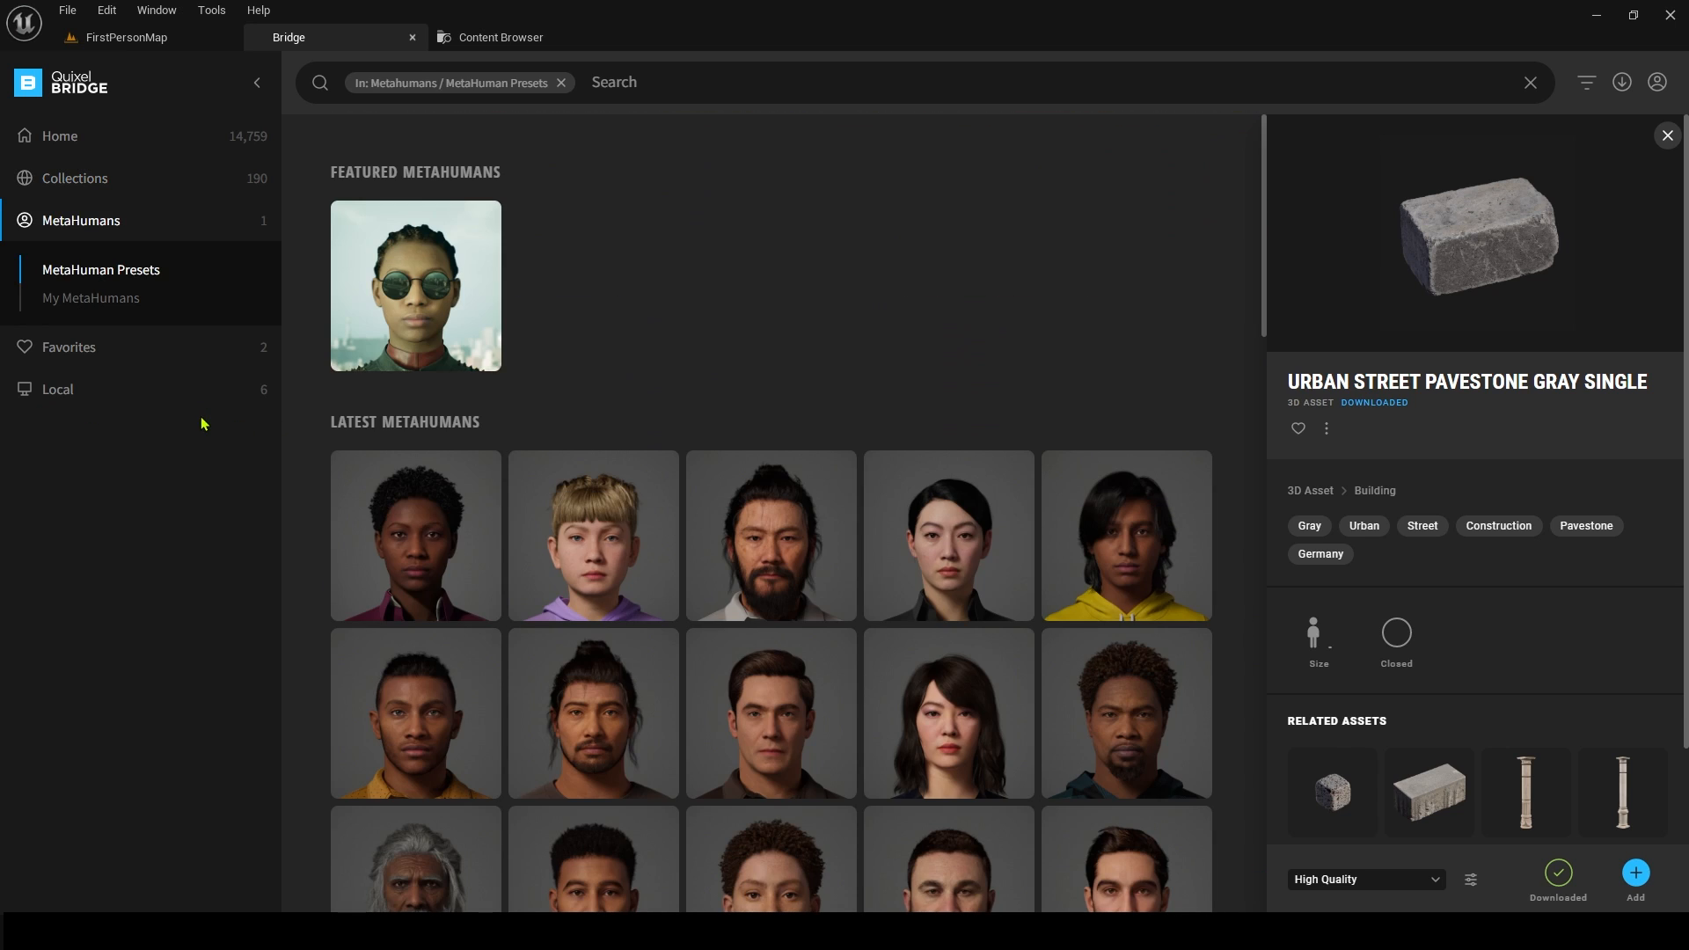
mouse_move(213, 410)
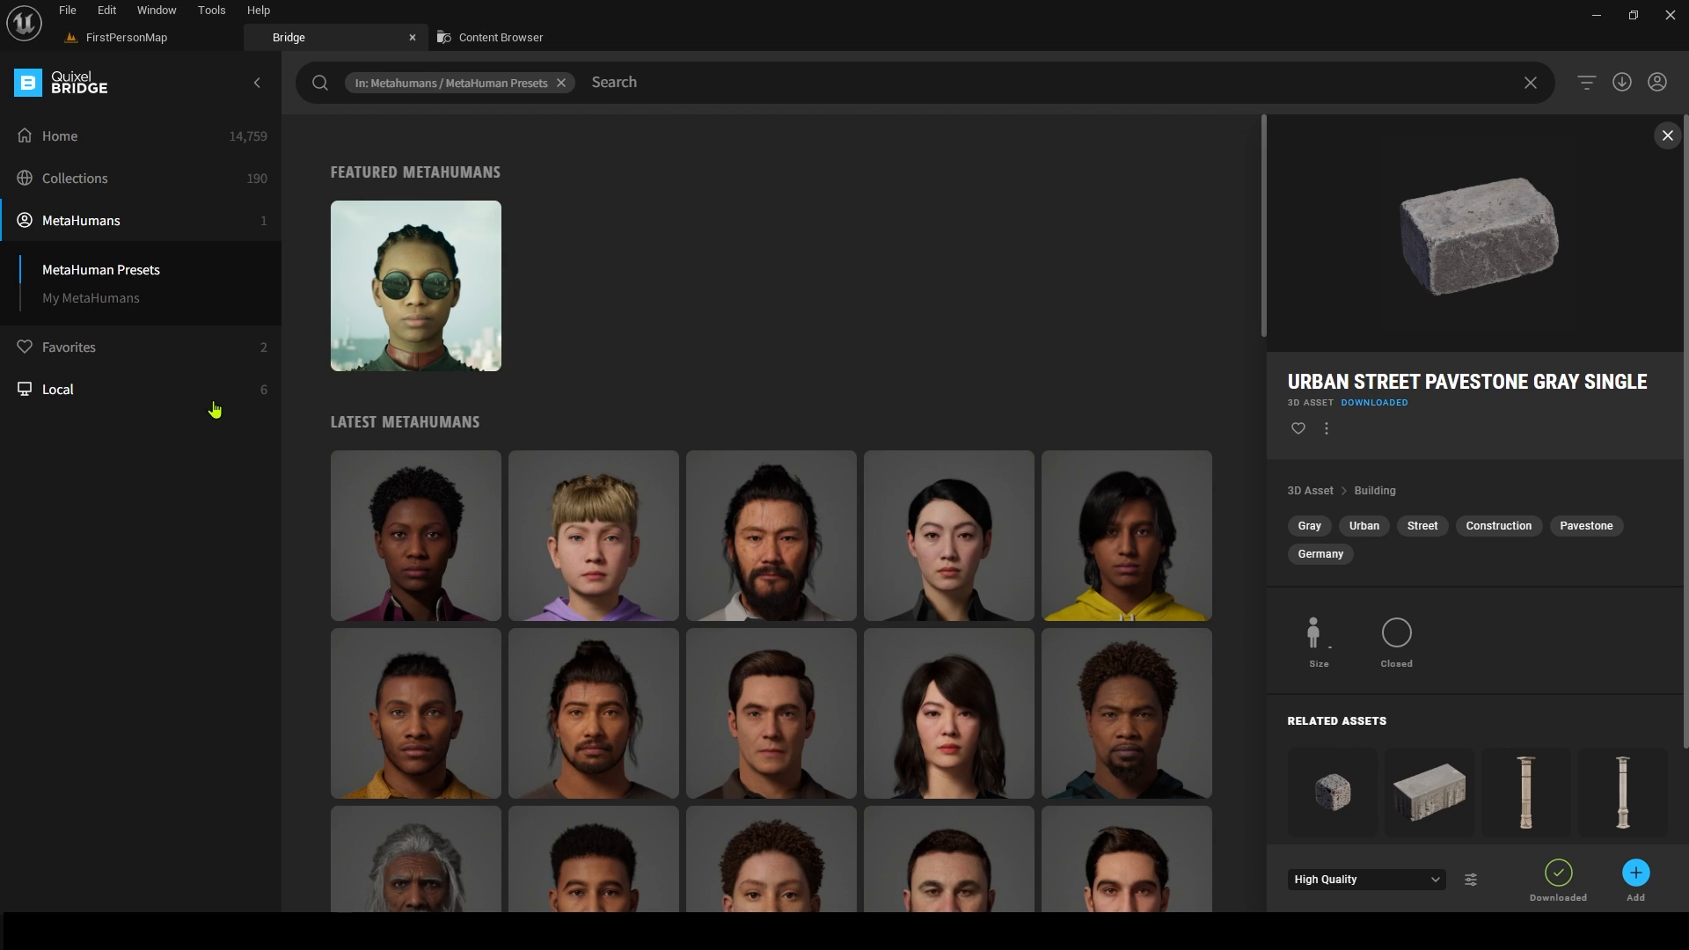
mouse_move(434, 394)
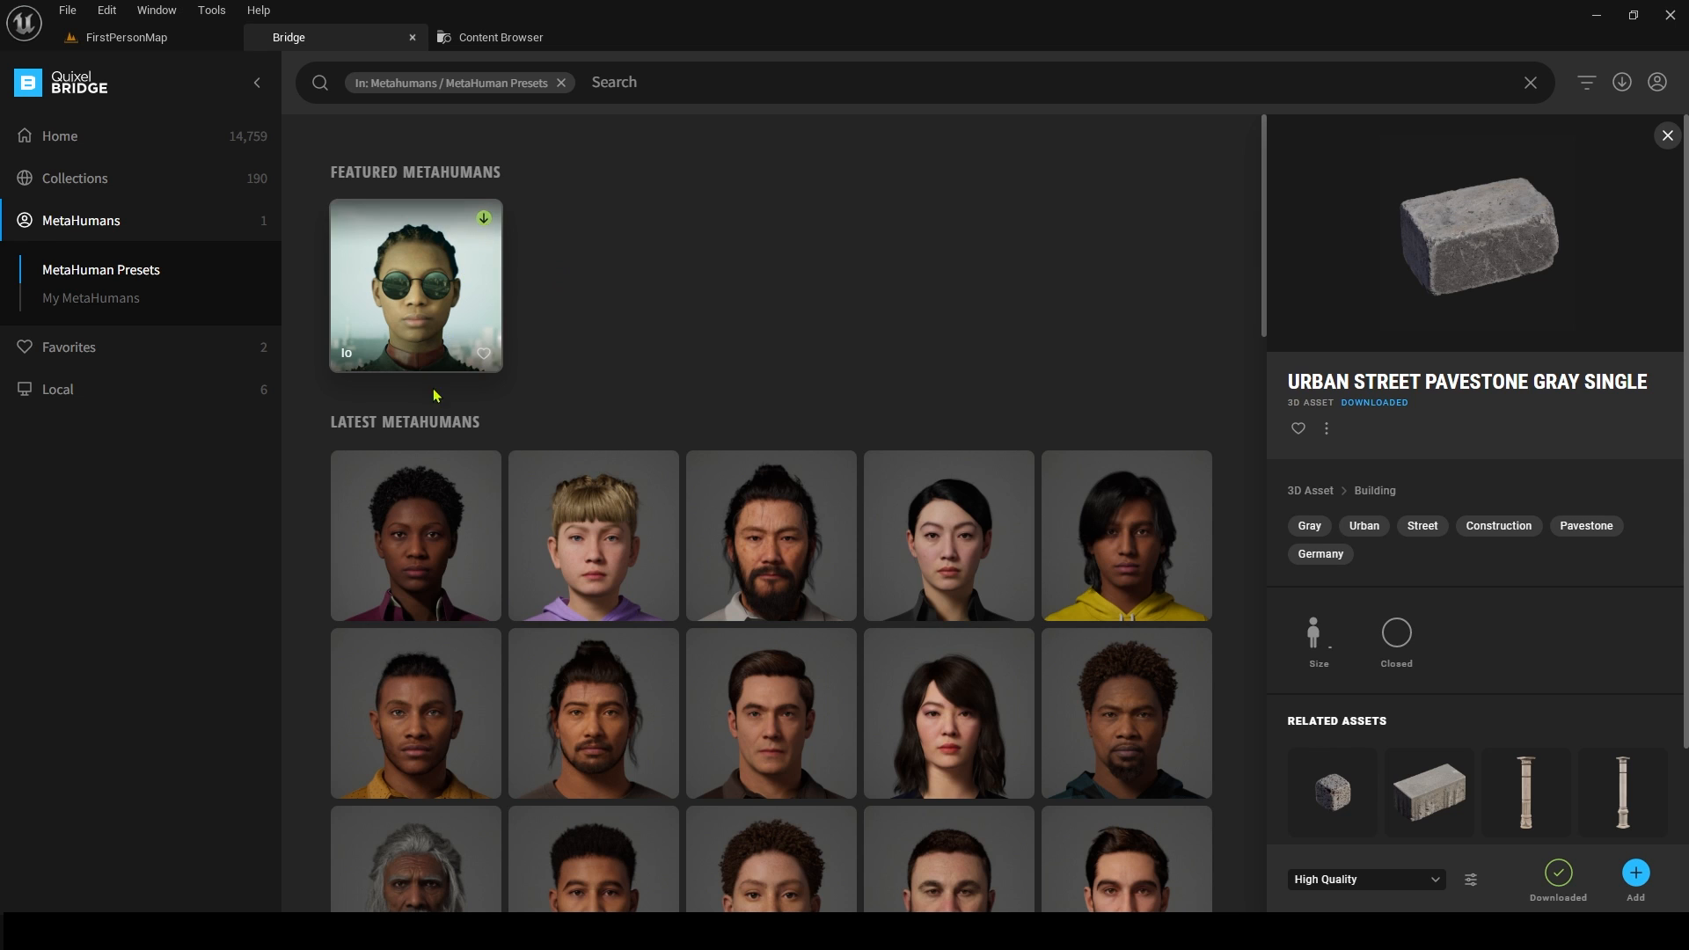
scroll(down, 3)
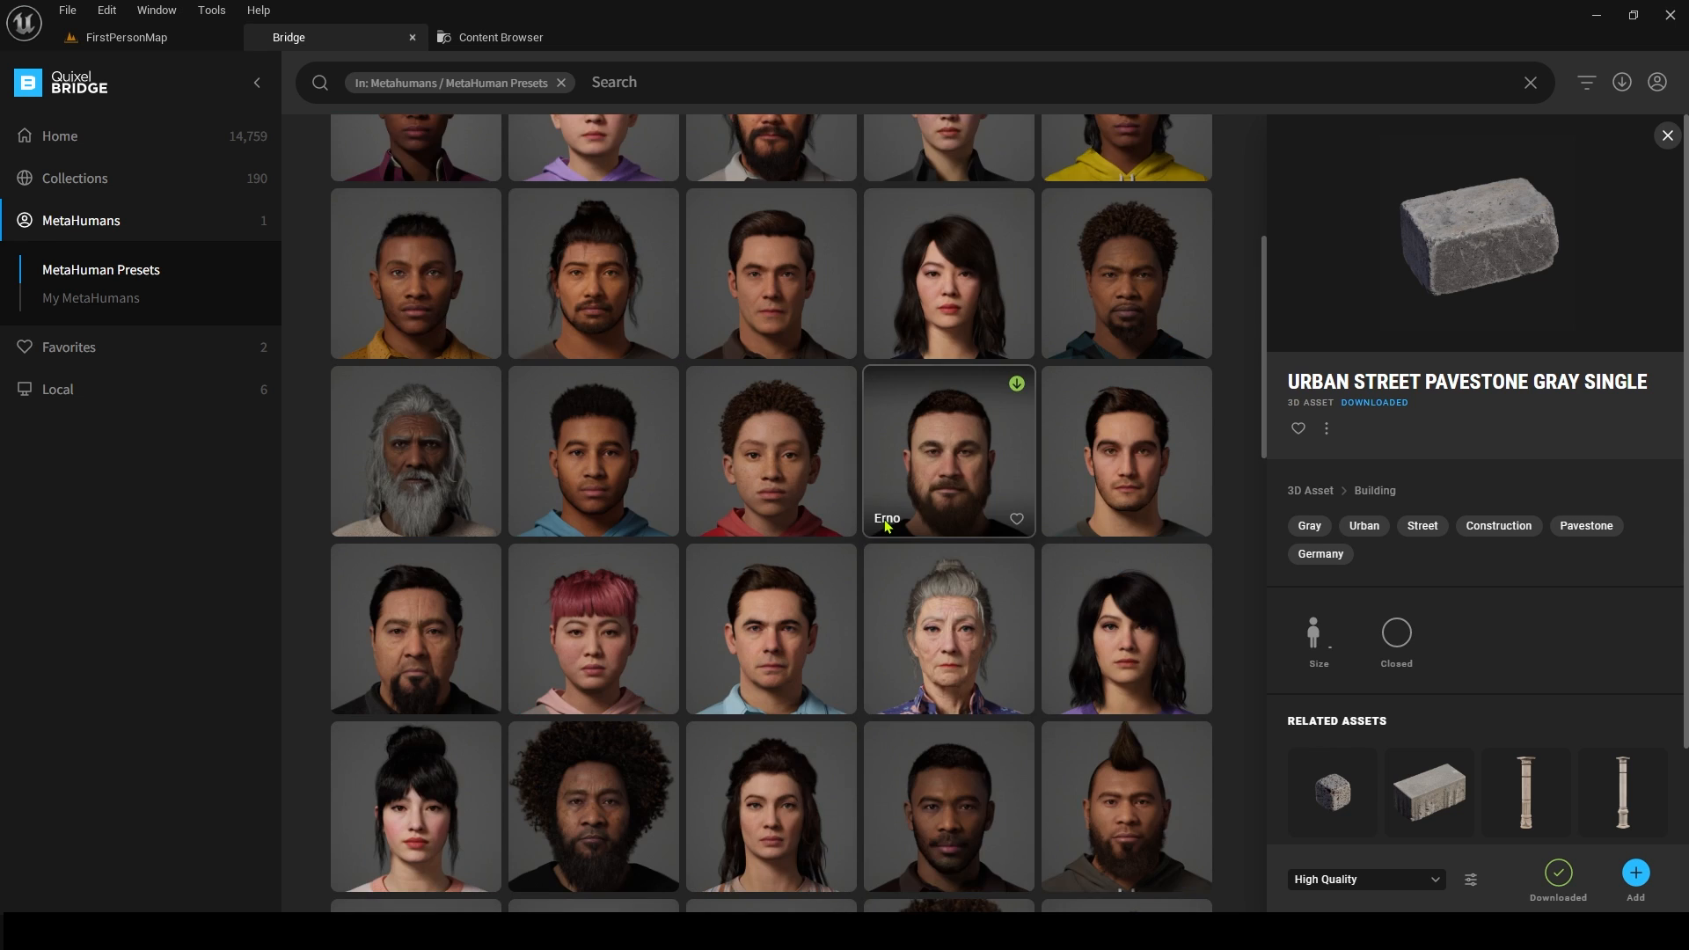
scroll(up, 3)
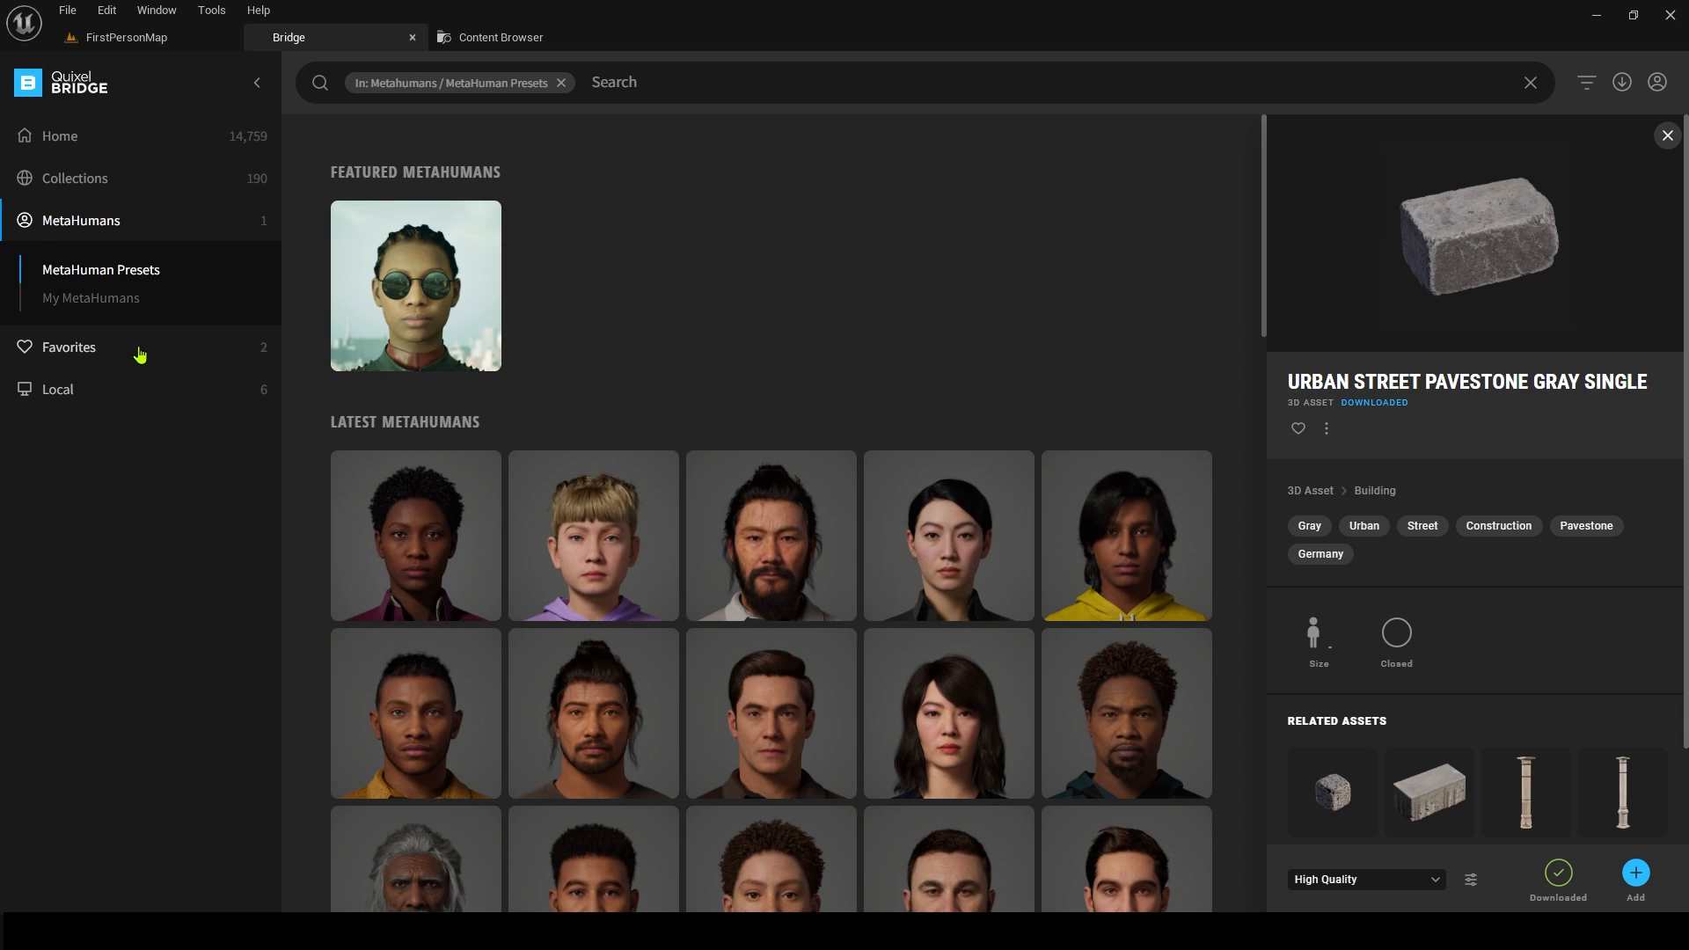
- Show the Favorites page with the favourited pavestone and stone surface
click(69, 346)
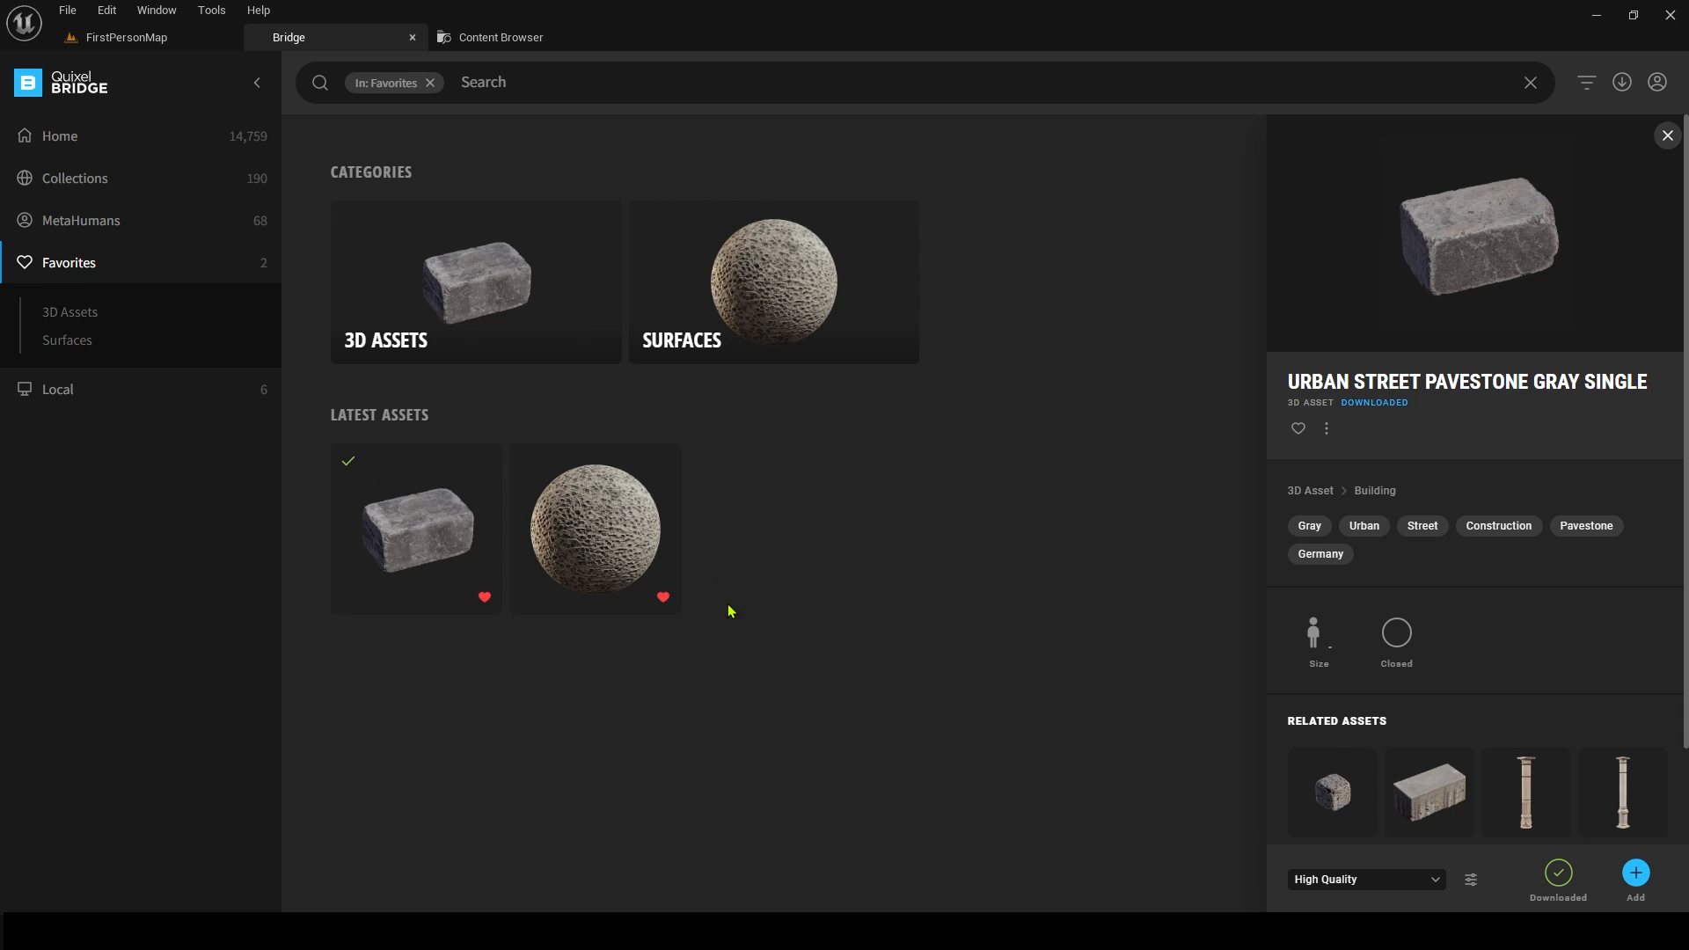
mouse_move(416, 528)
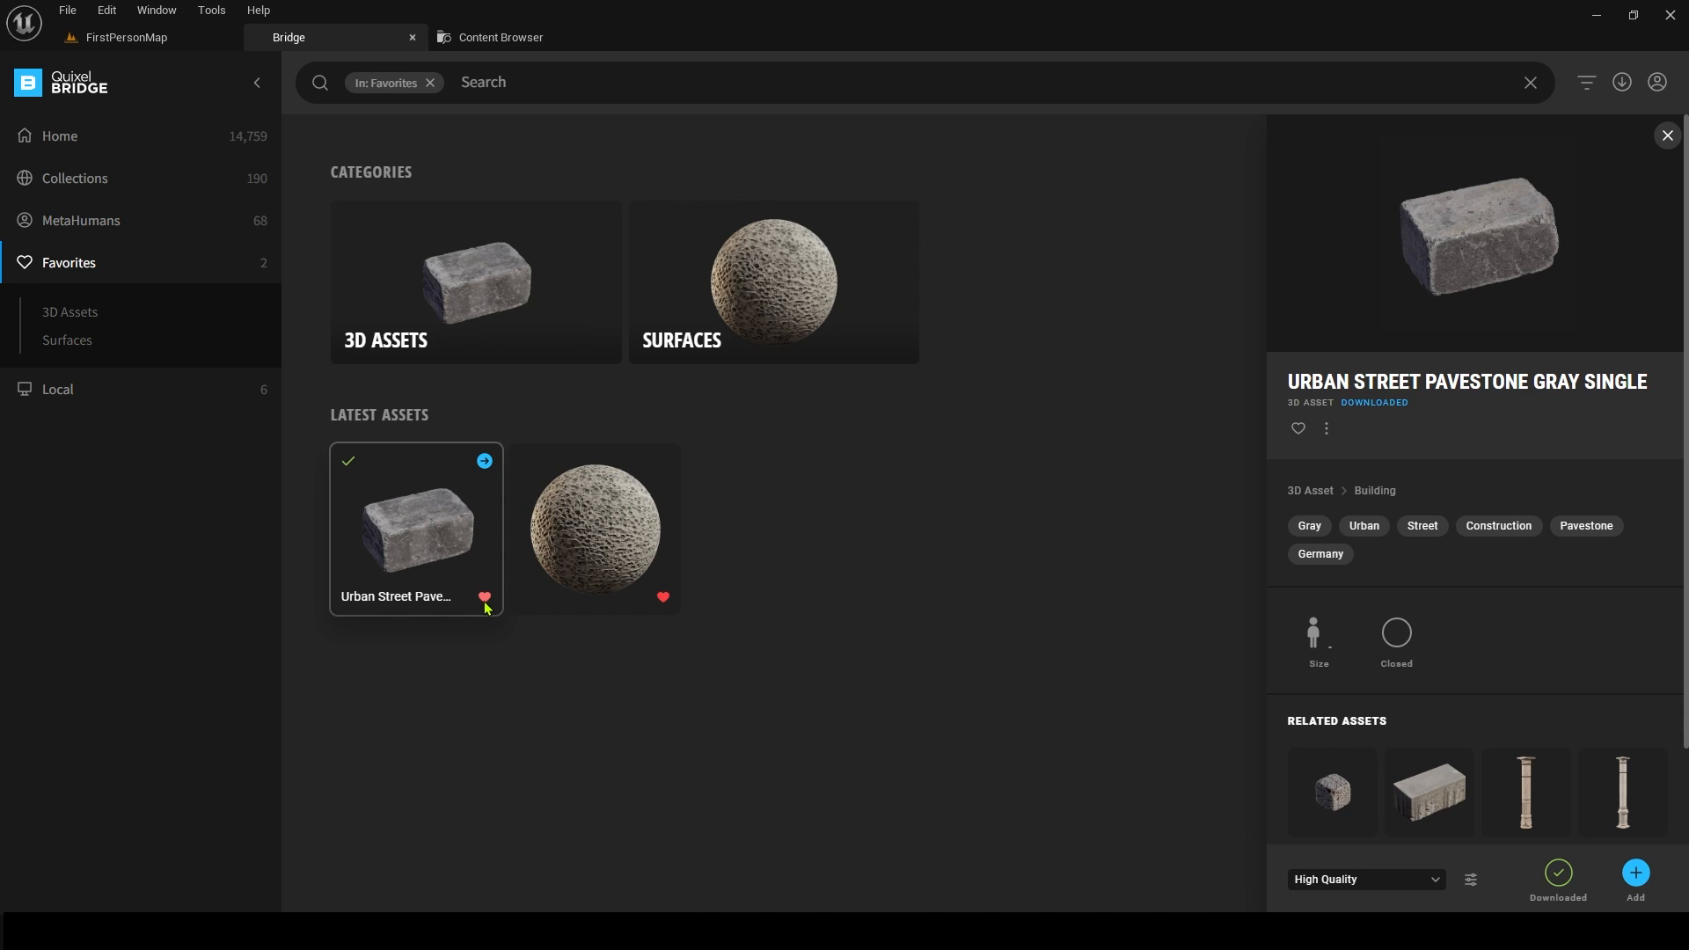
mouse_move(712, 303)
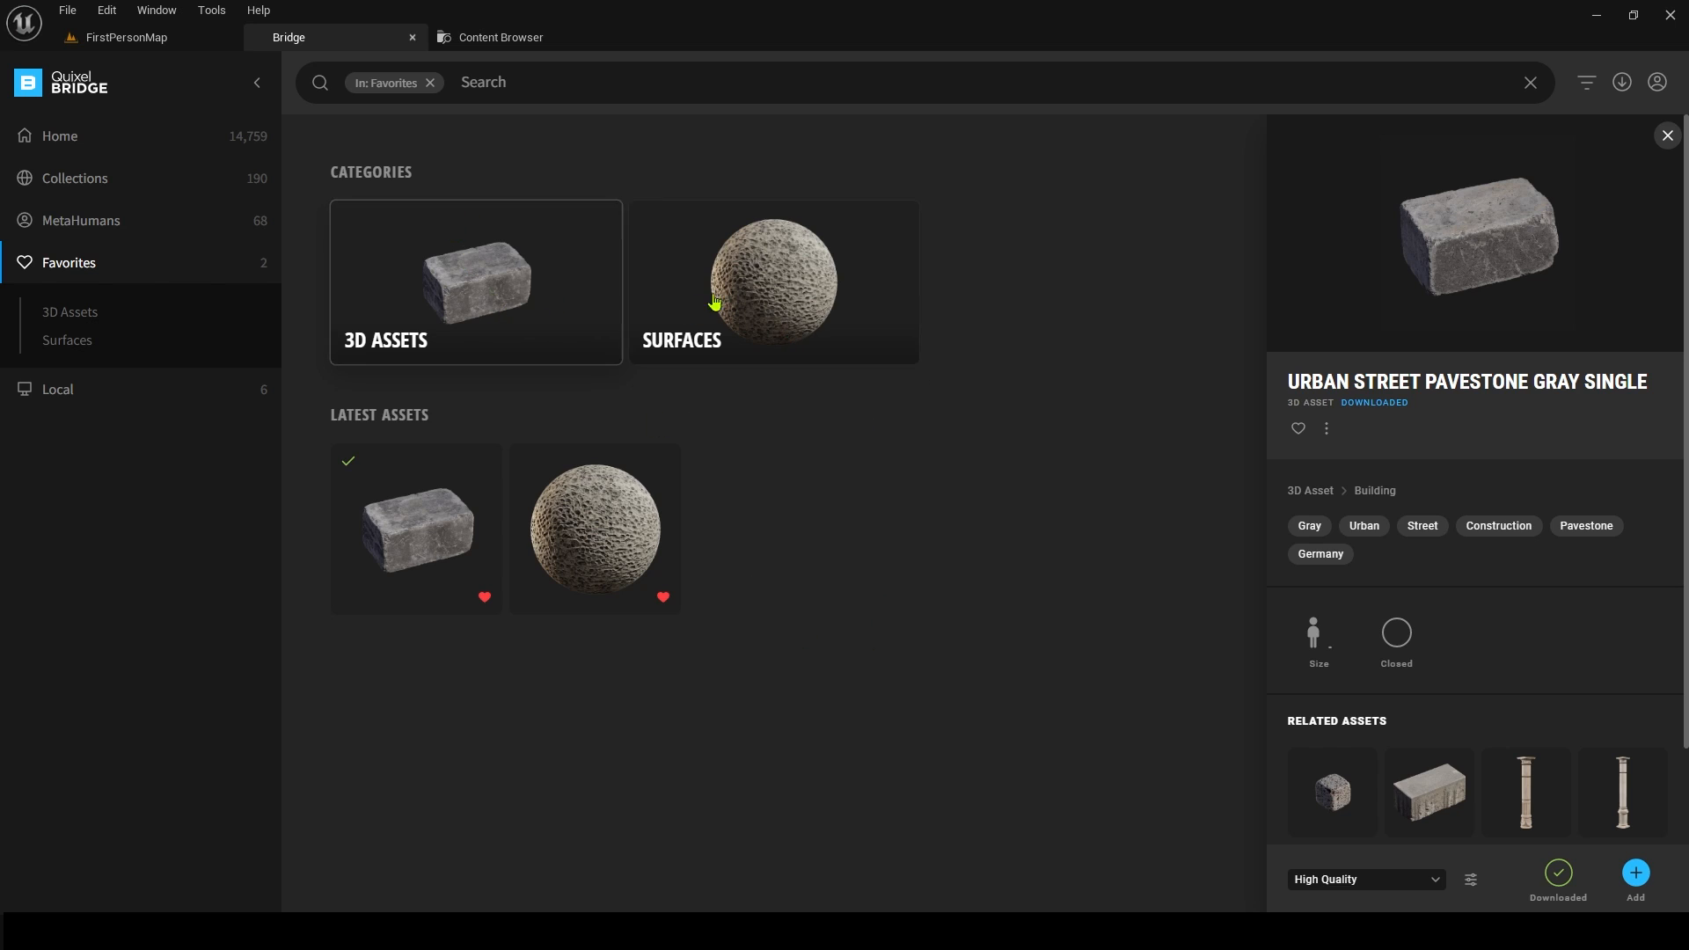
mouse_move(176, 406)
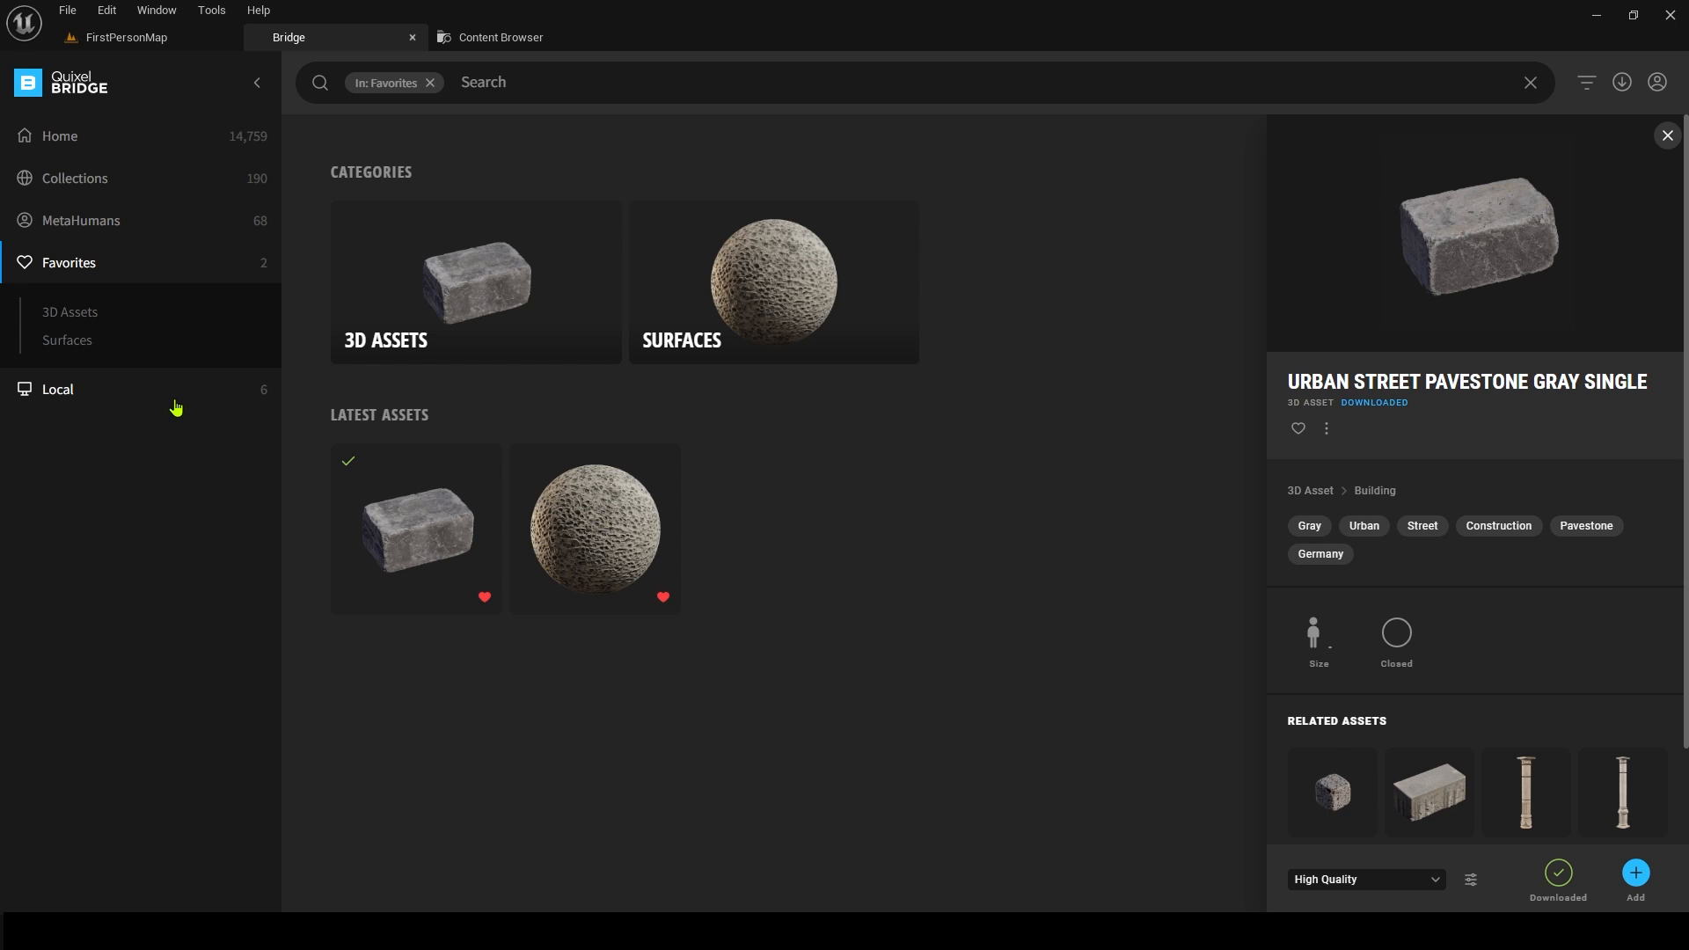
mouse_move(413, 255)
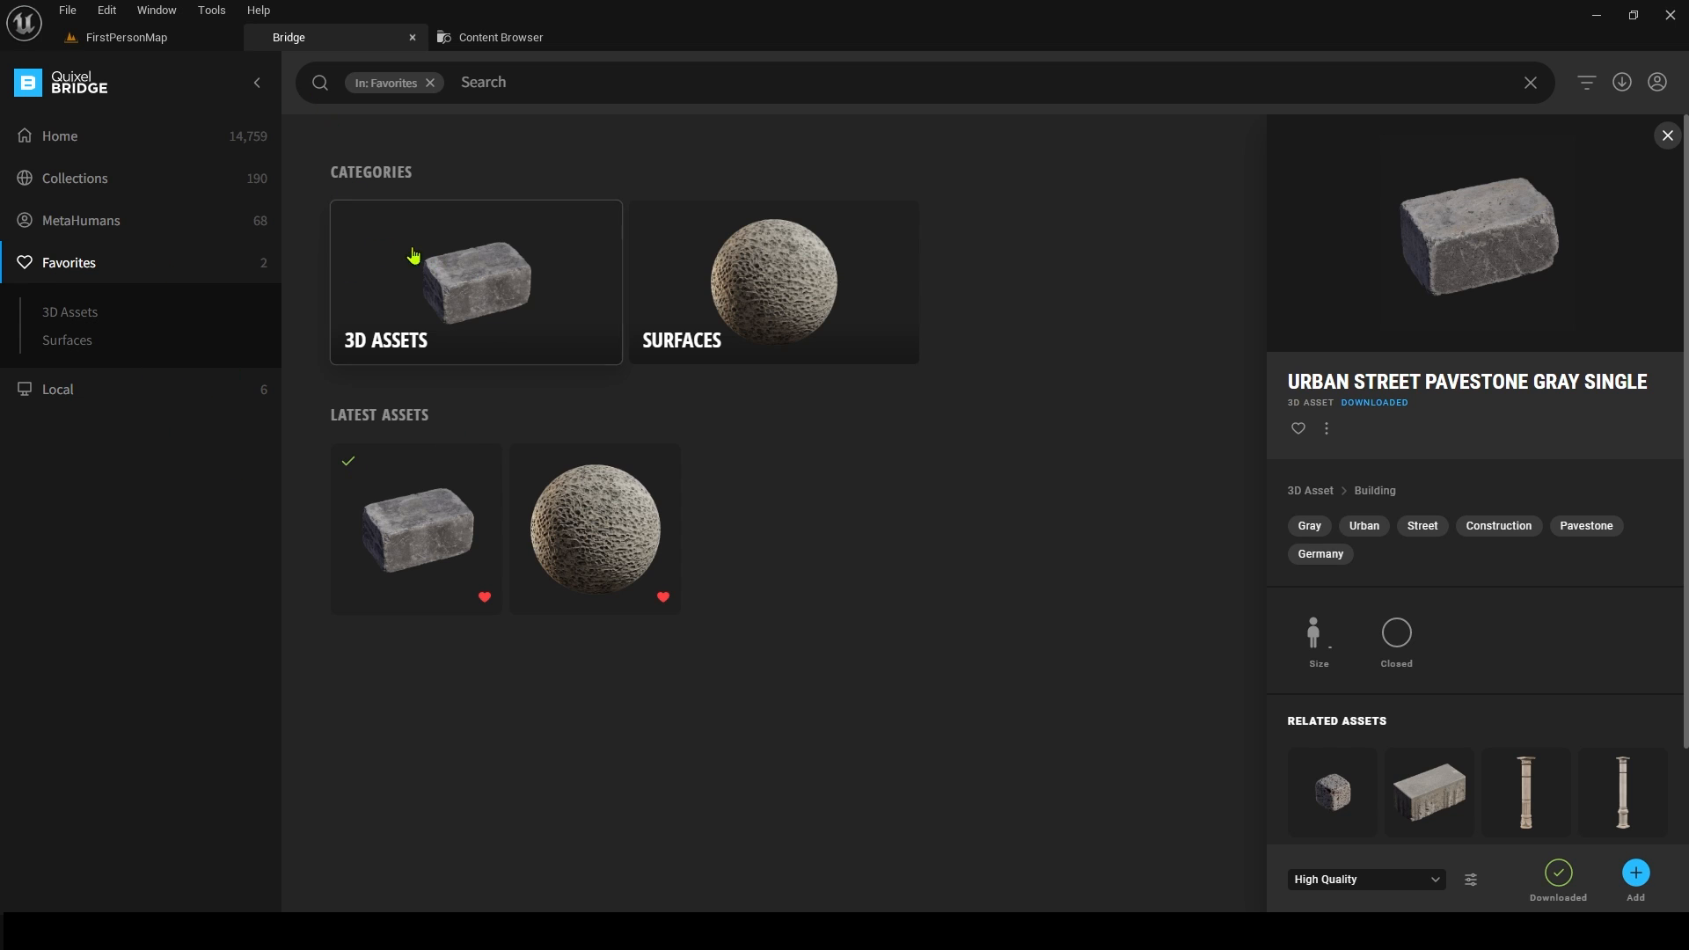
- Show the Local page of downloaded Megascans assets
click(60, 135)
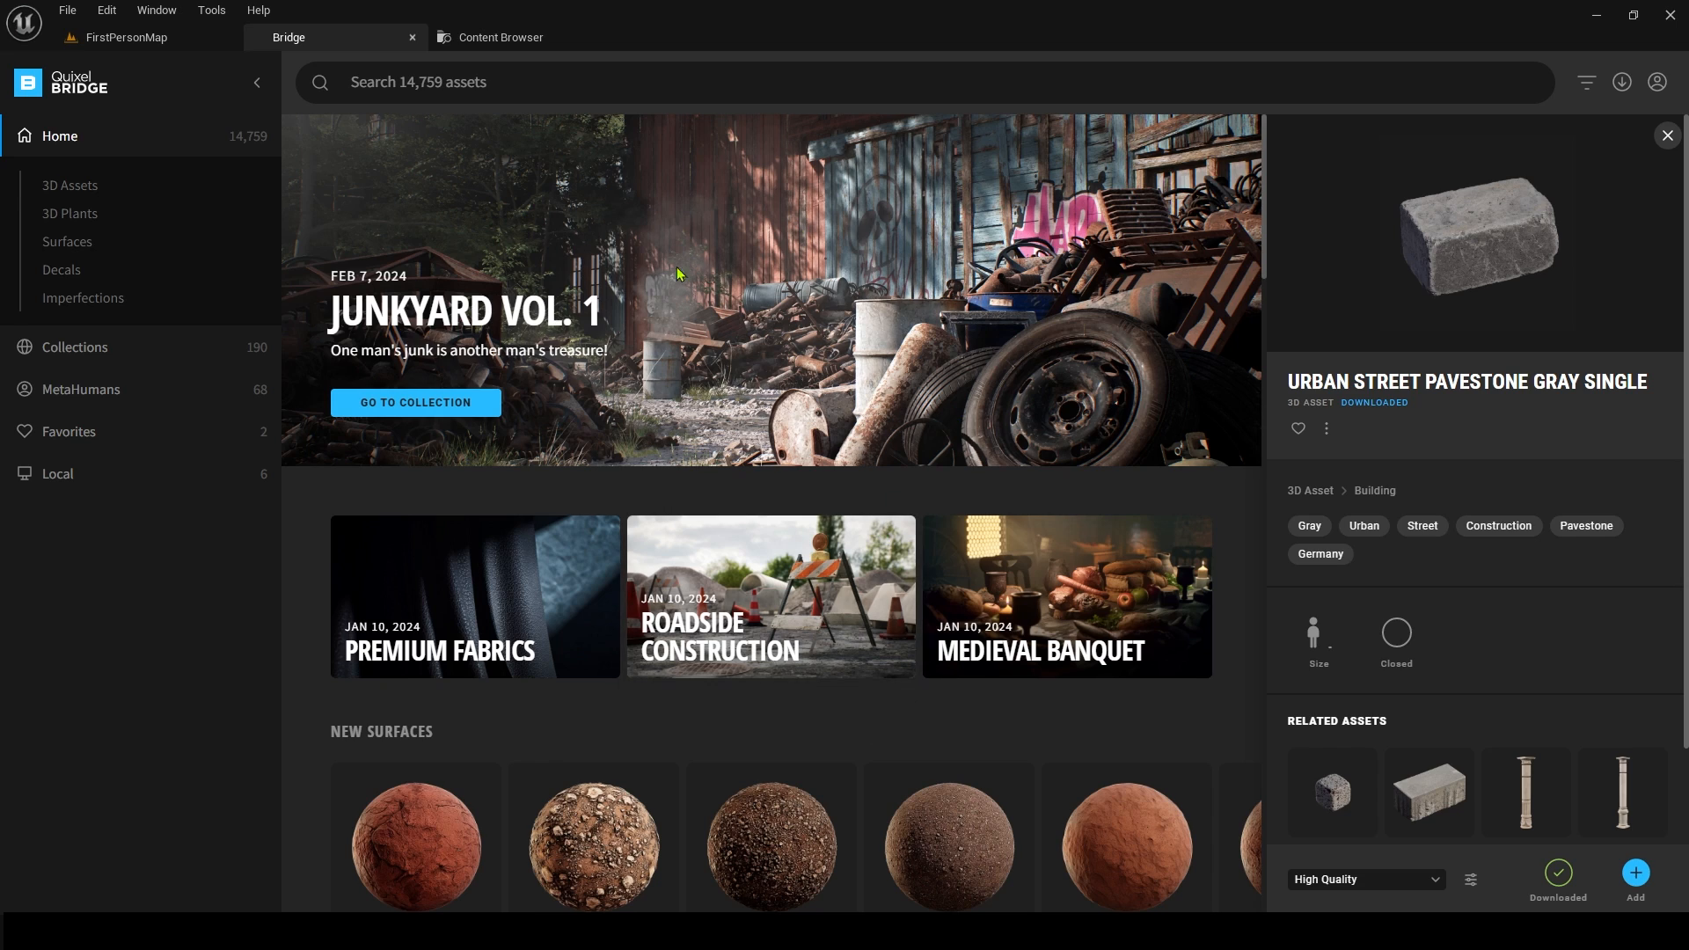
mouse_move(702, 501)
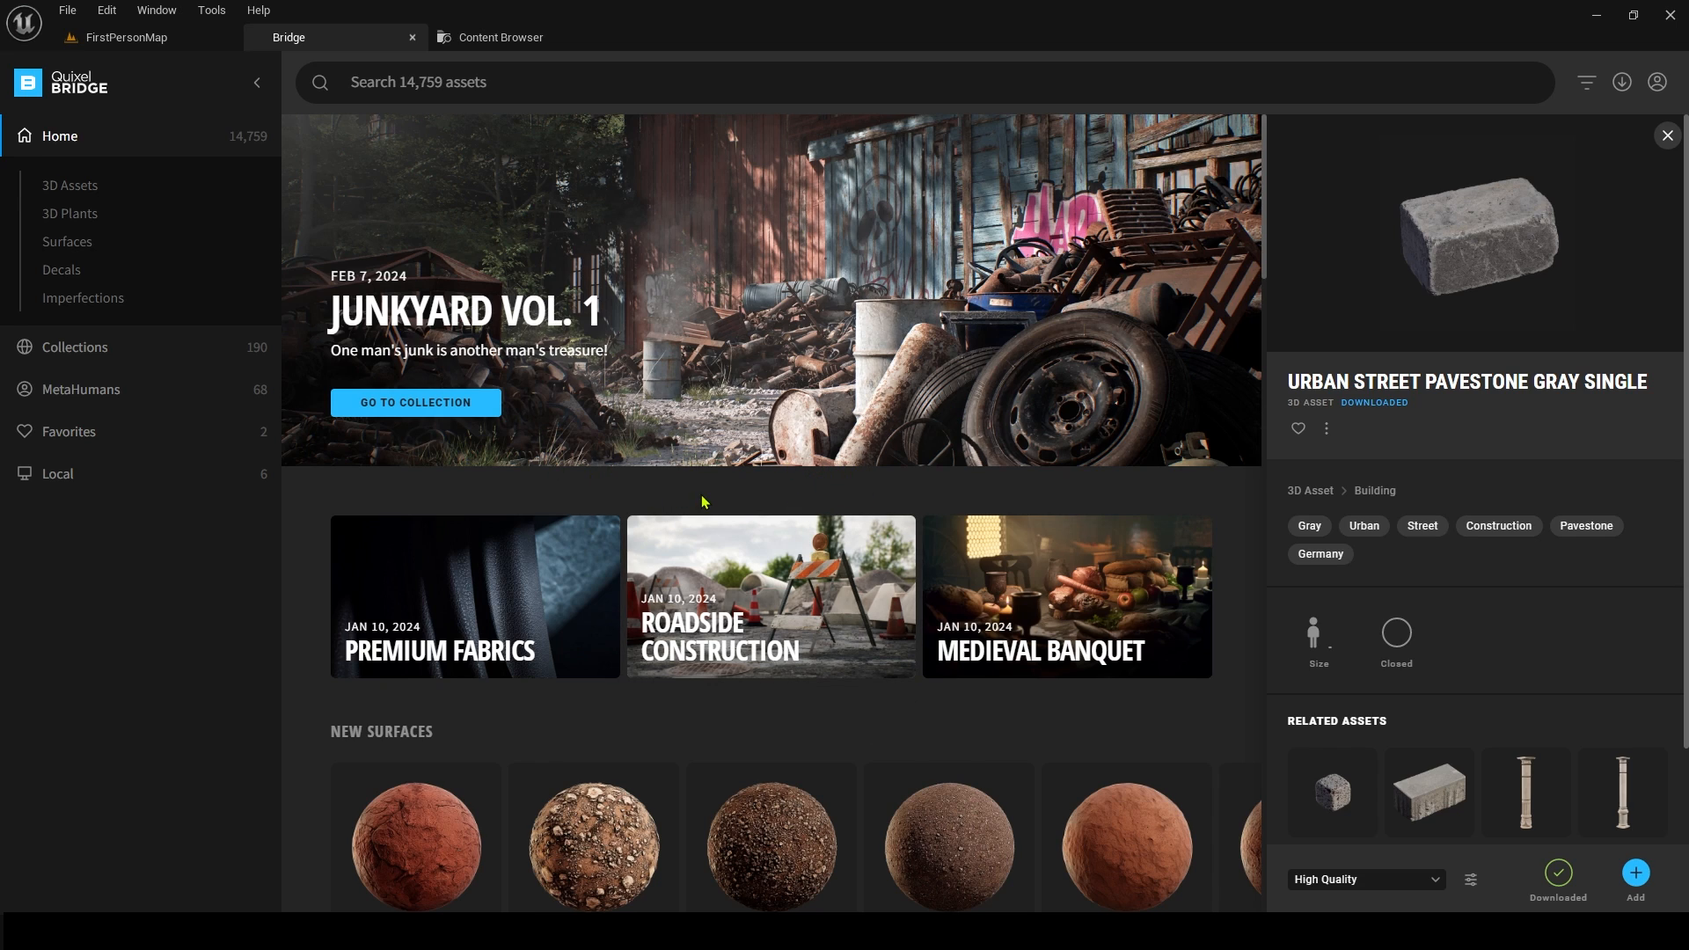
mouse_move(553, 598)
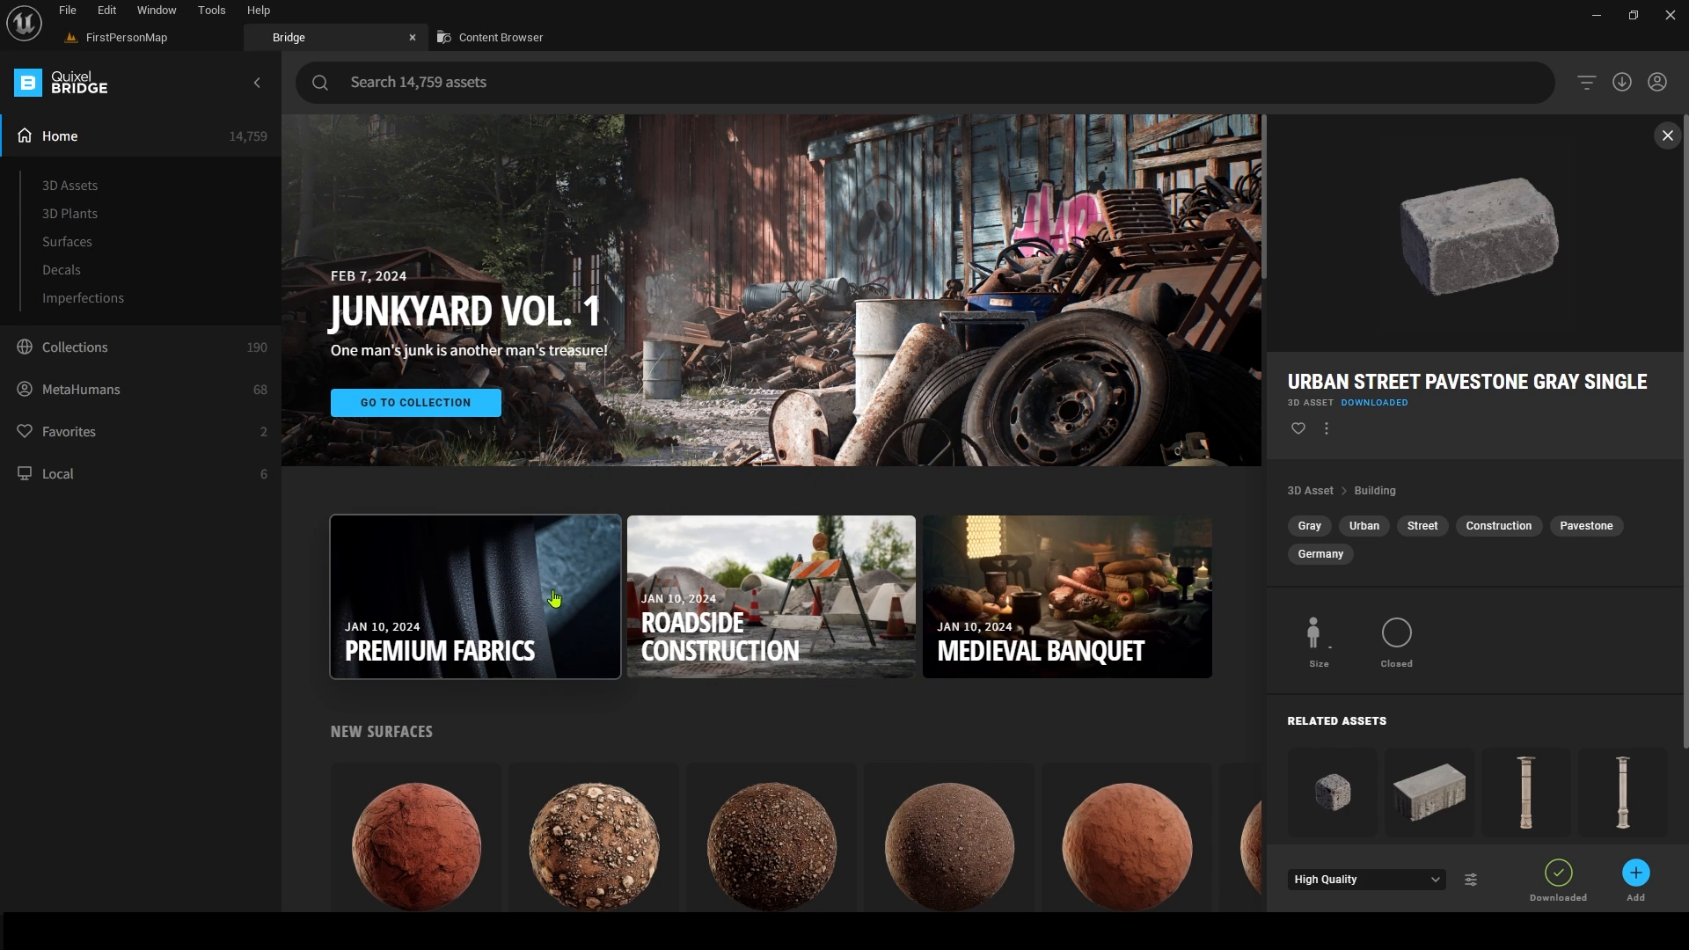
scroll(down, 3)
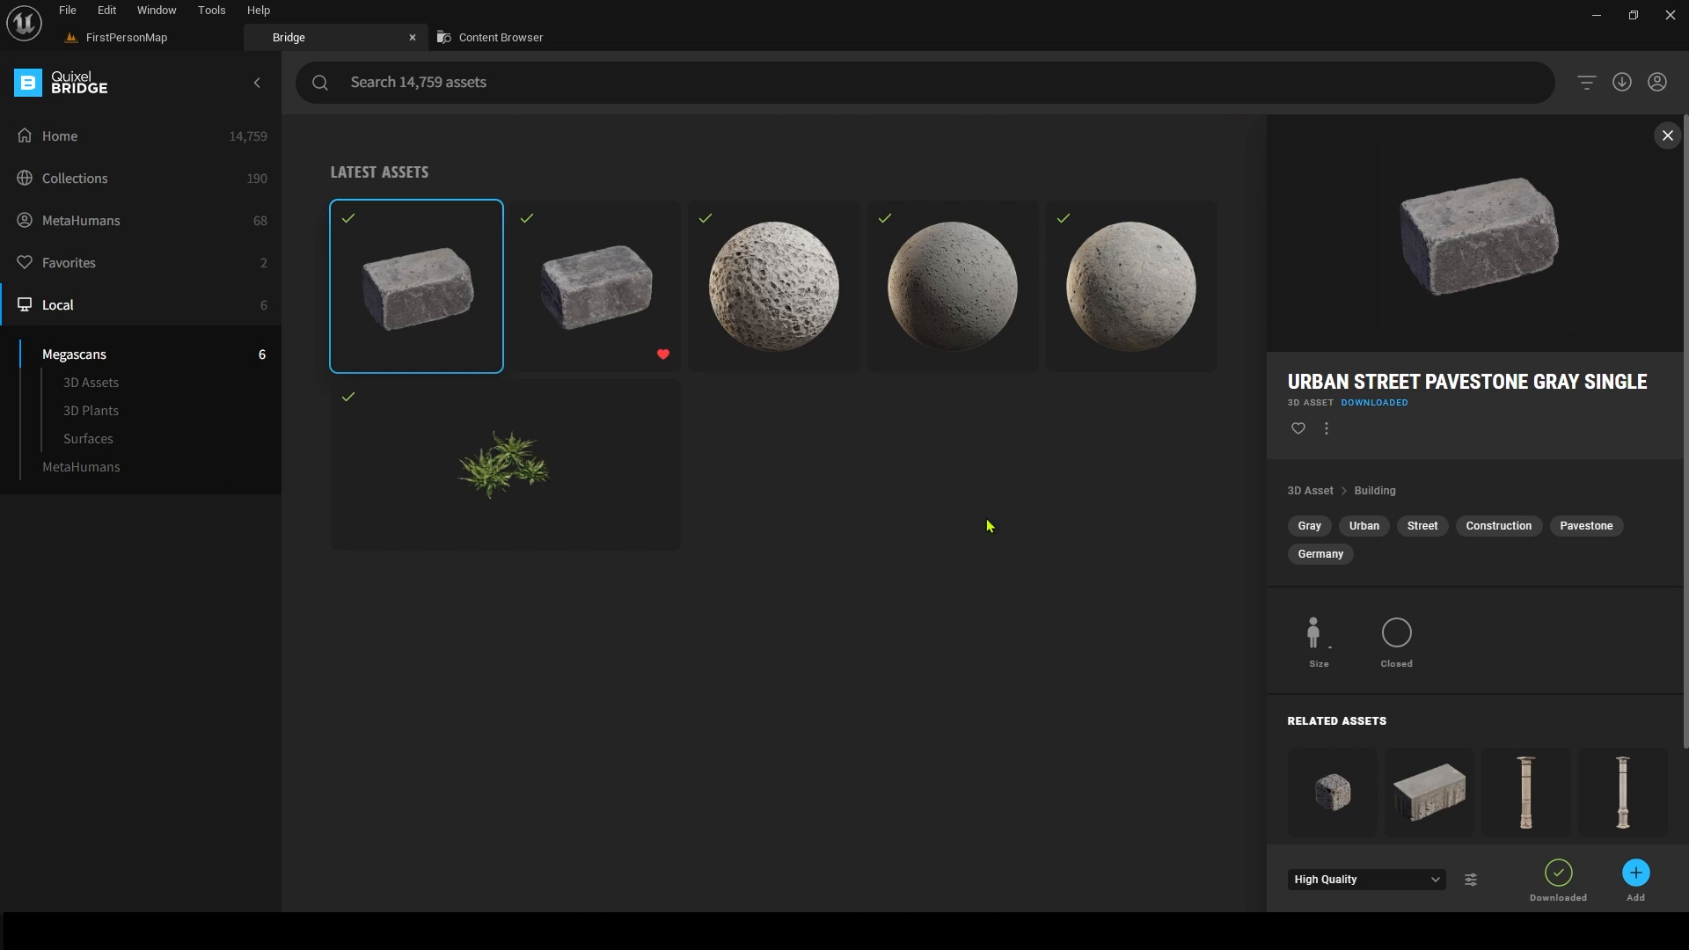
mouse_move(938, 507)
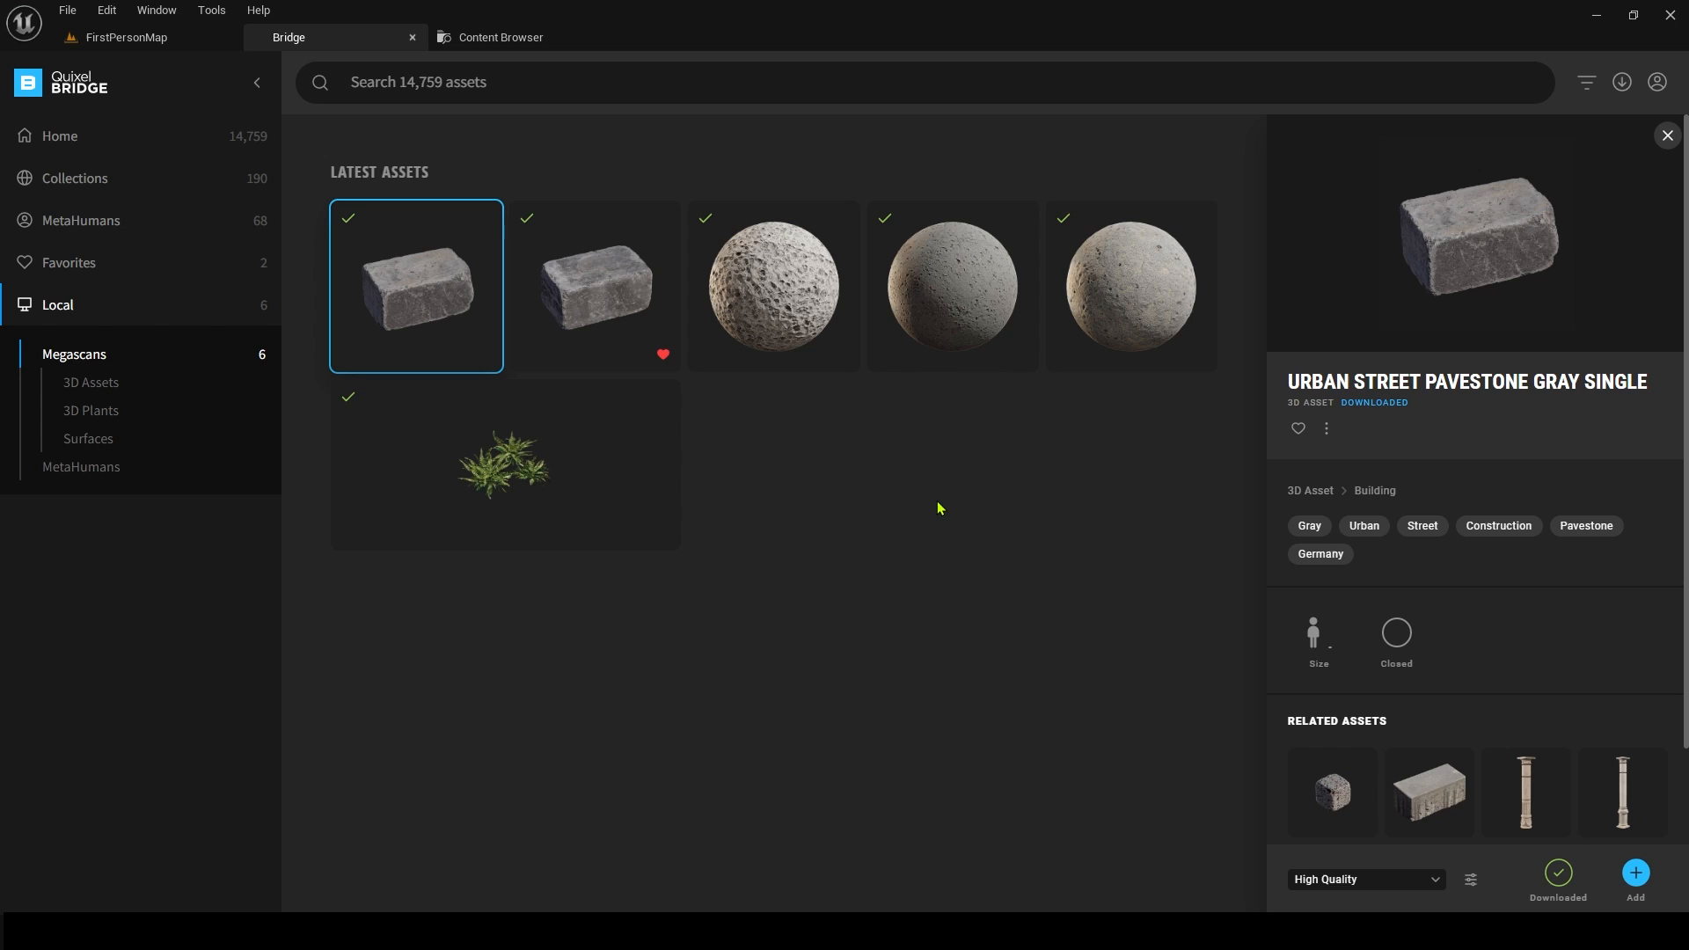
mouse_move(952, 514)
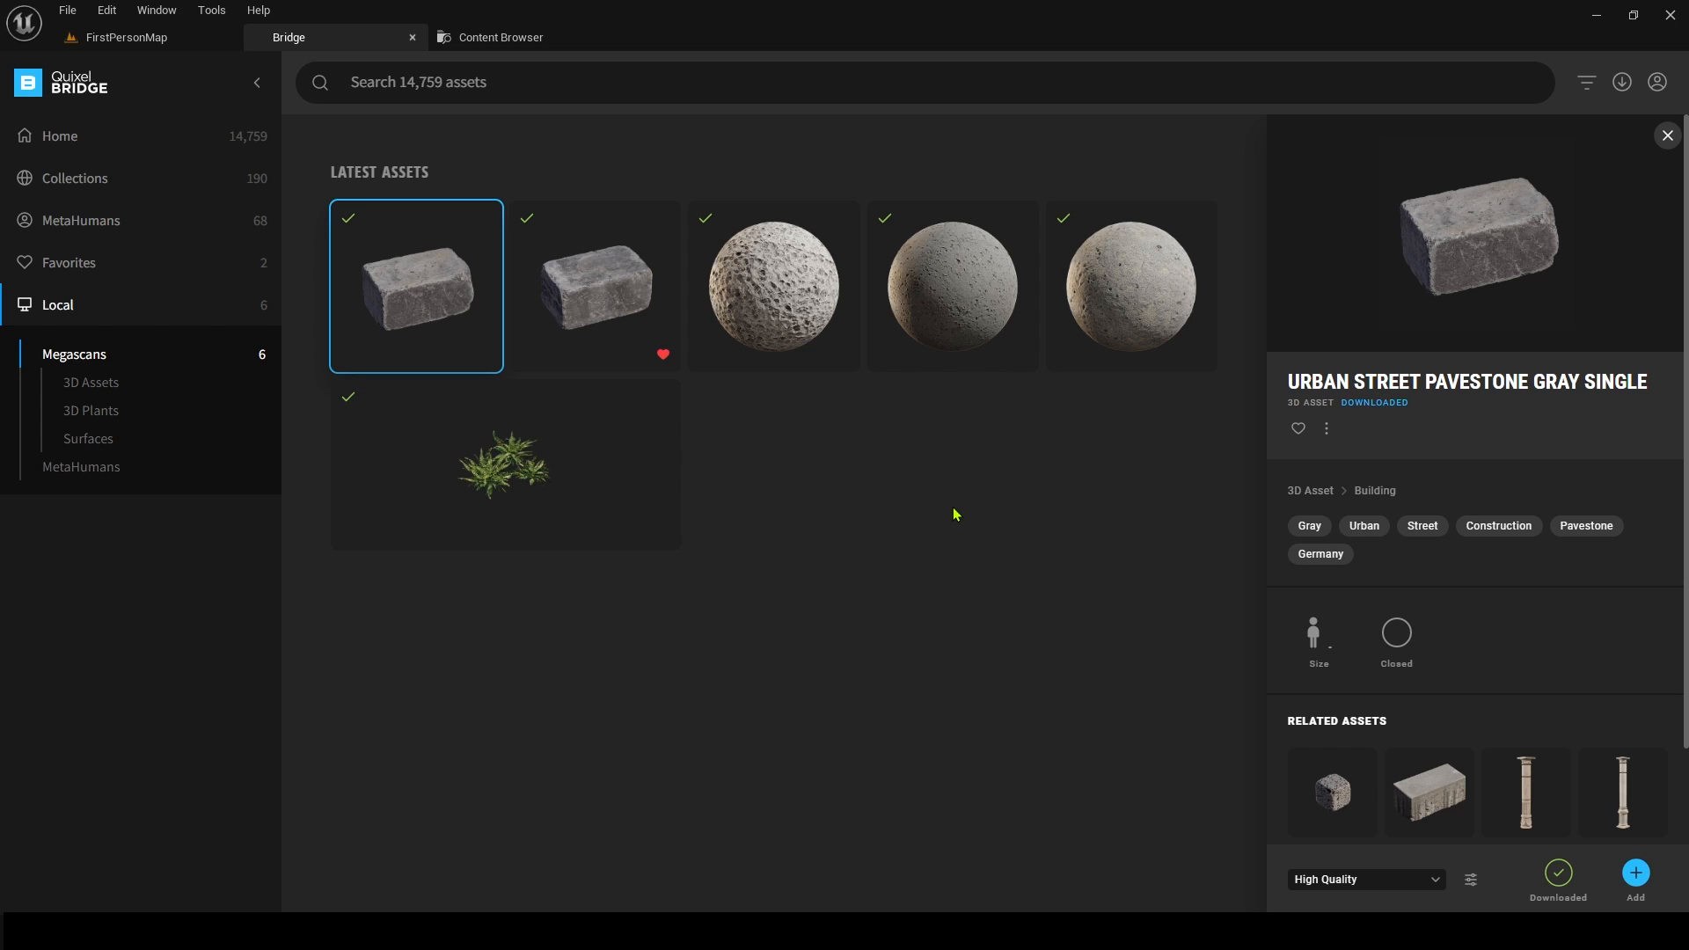
mouse_move(773, 301)
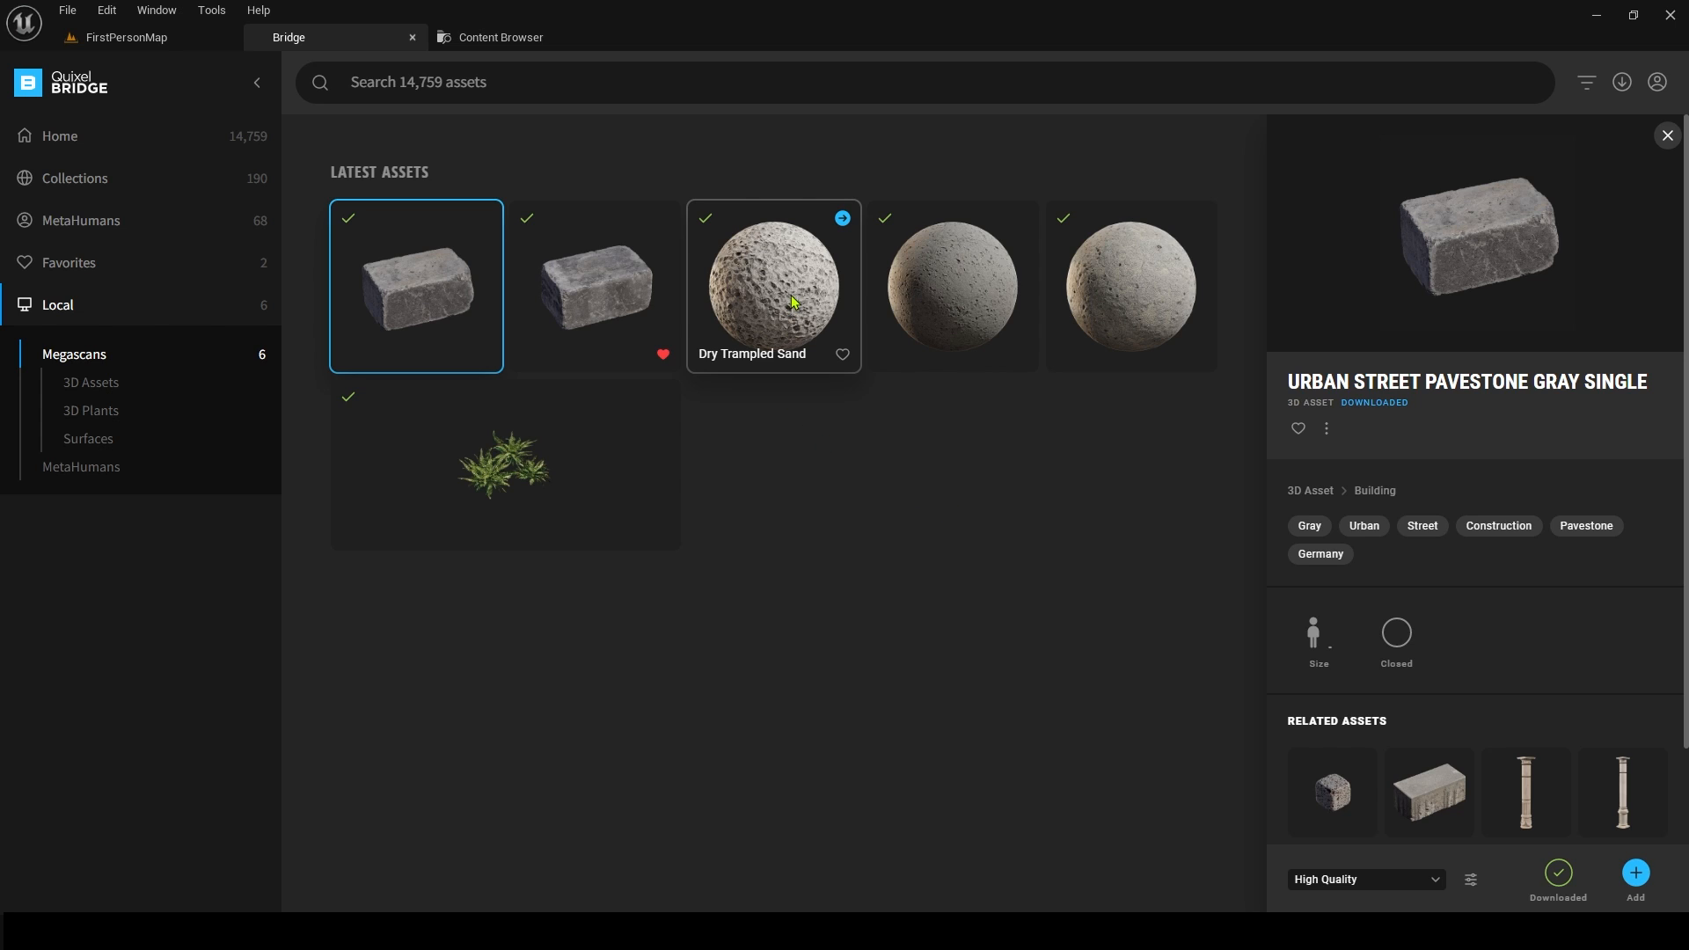
mouse_move(852, 310)
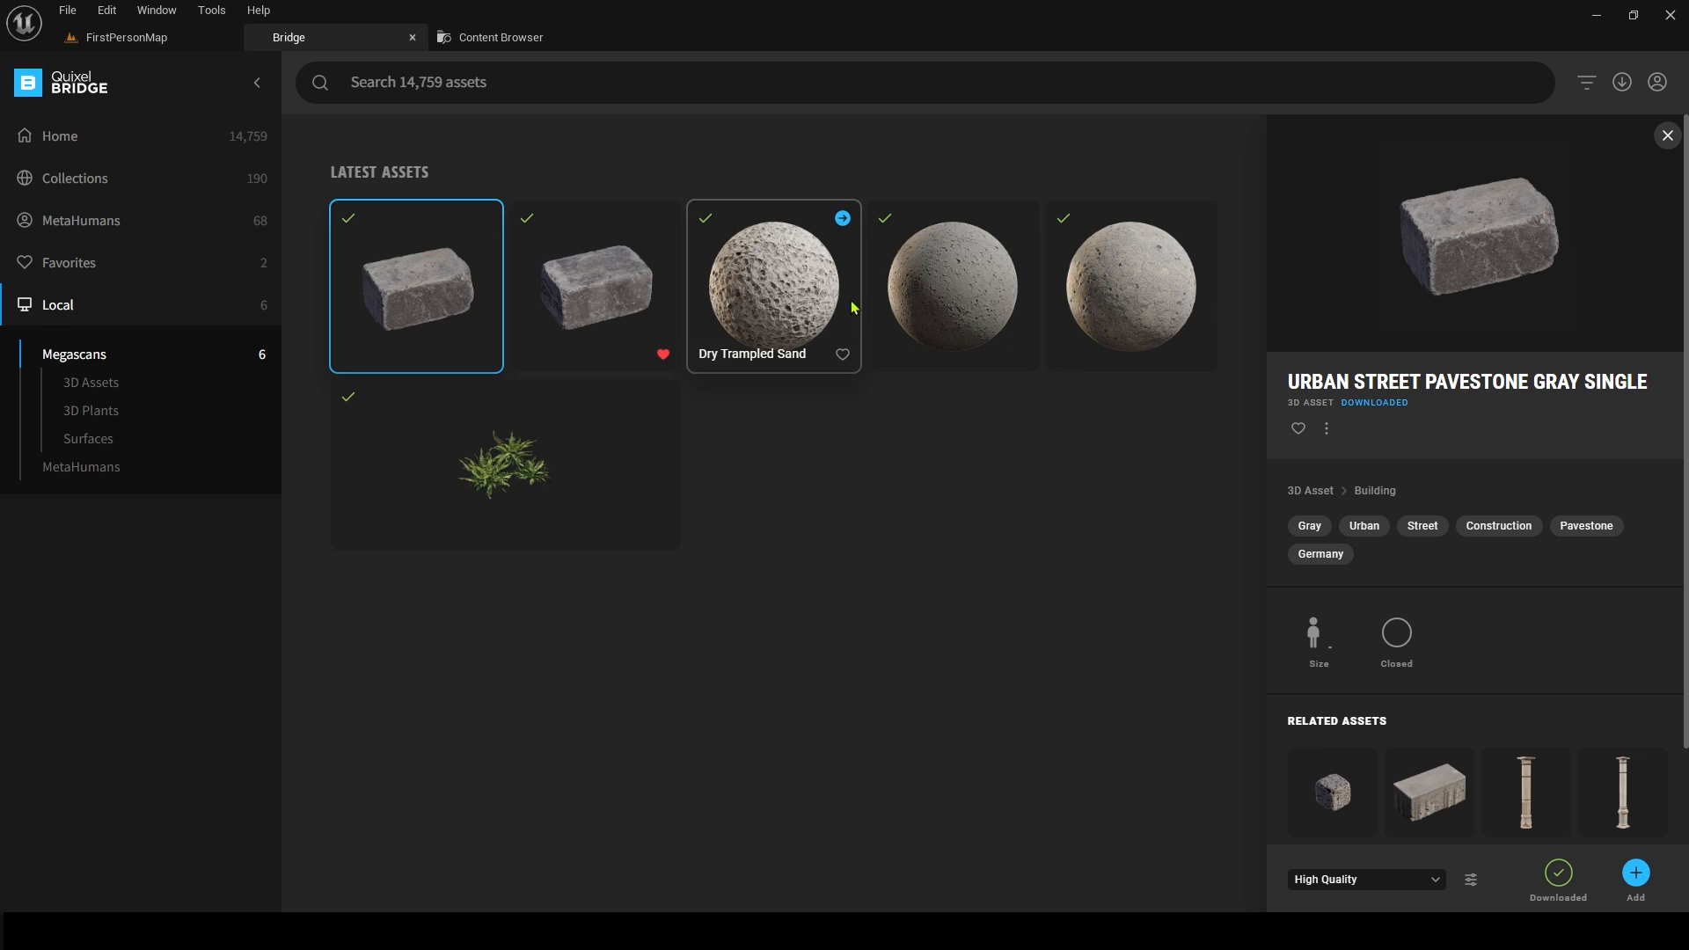
mouse_move(357, 236)
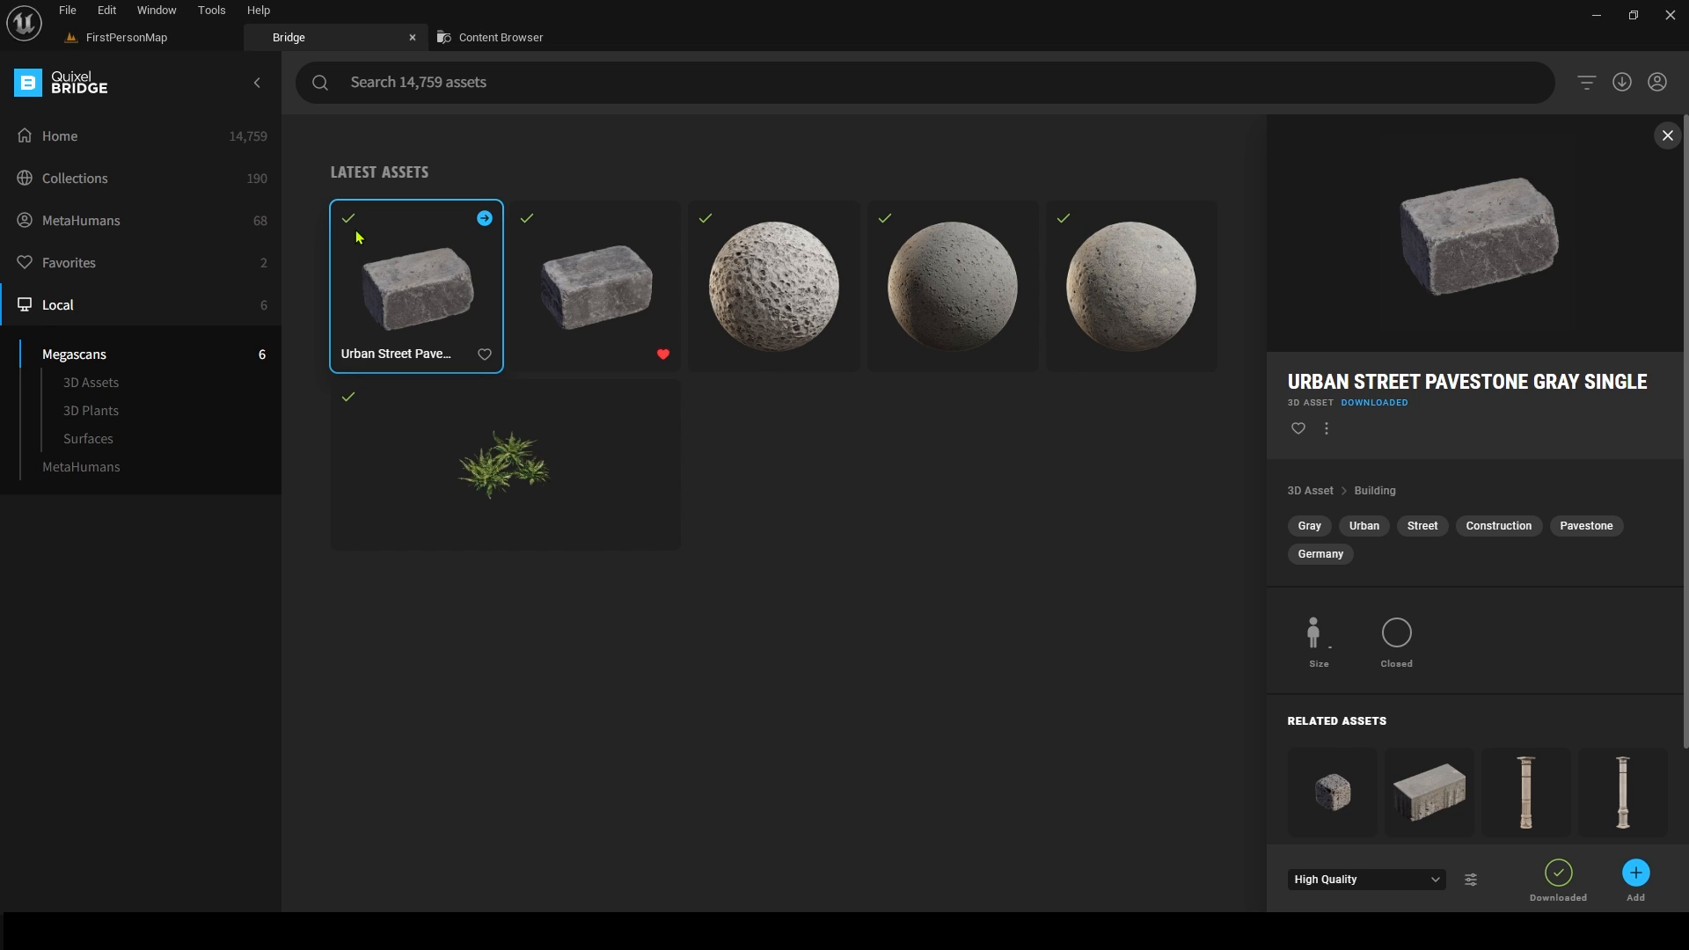
mouse_move(92, 149)
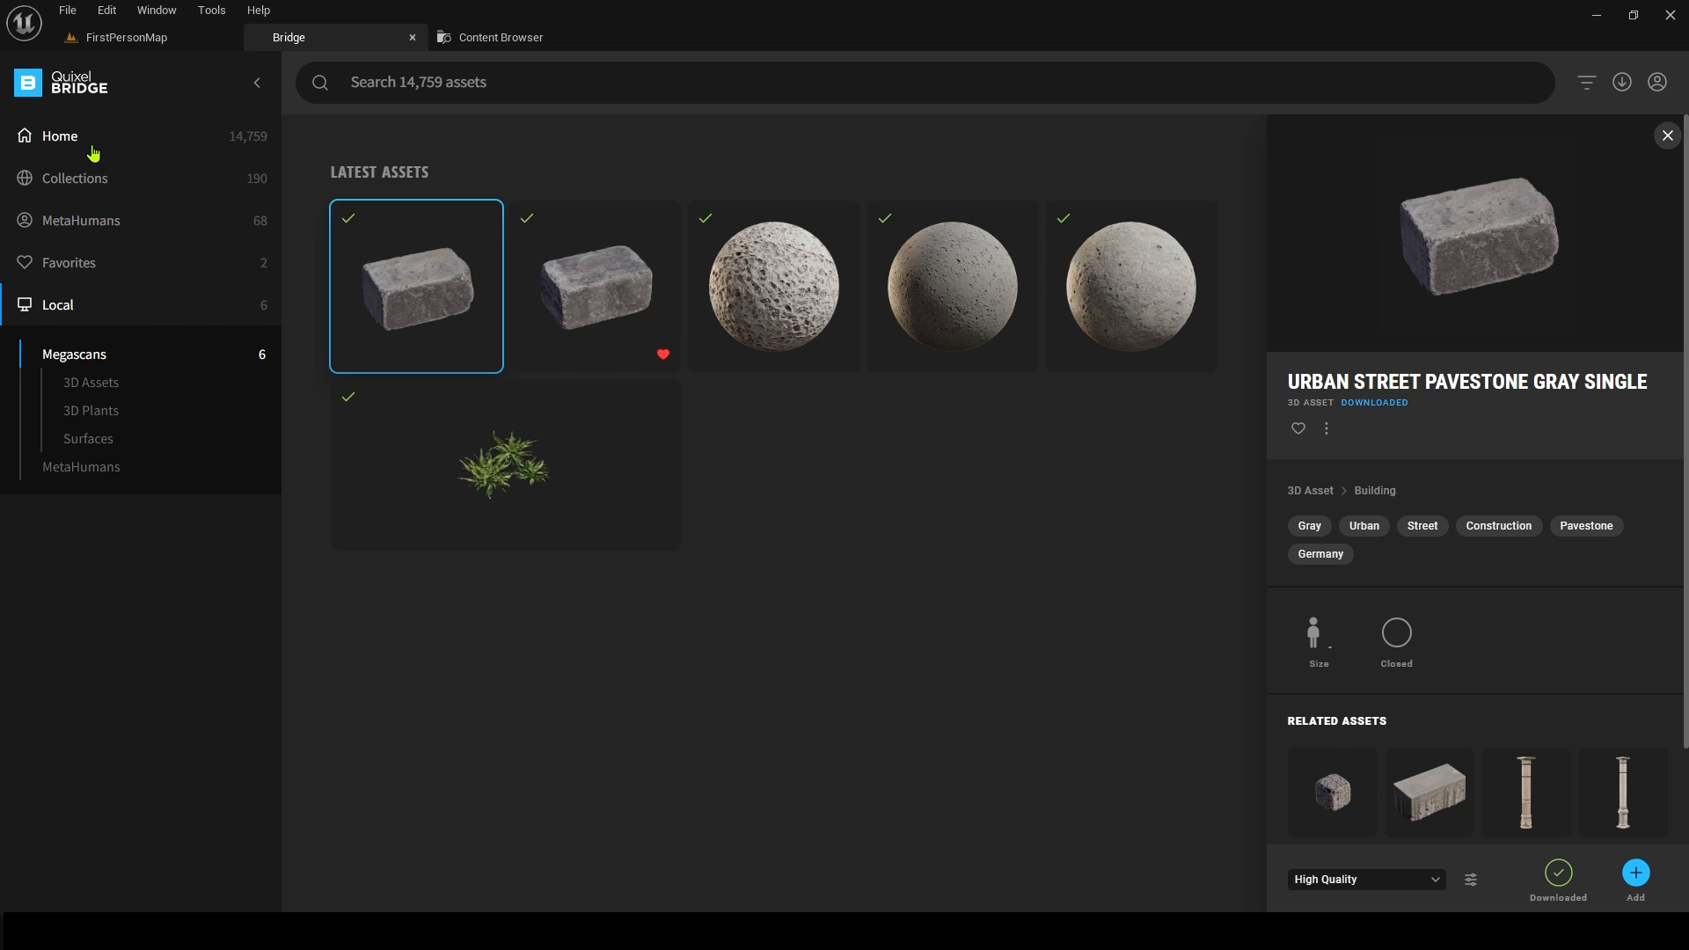
- Return to the Bridge Home page, close the details panel and scroll to the new 3D models
click(59, 136)
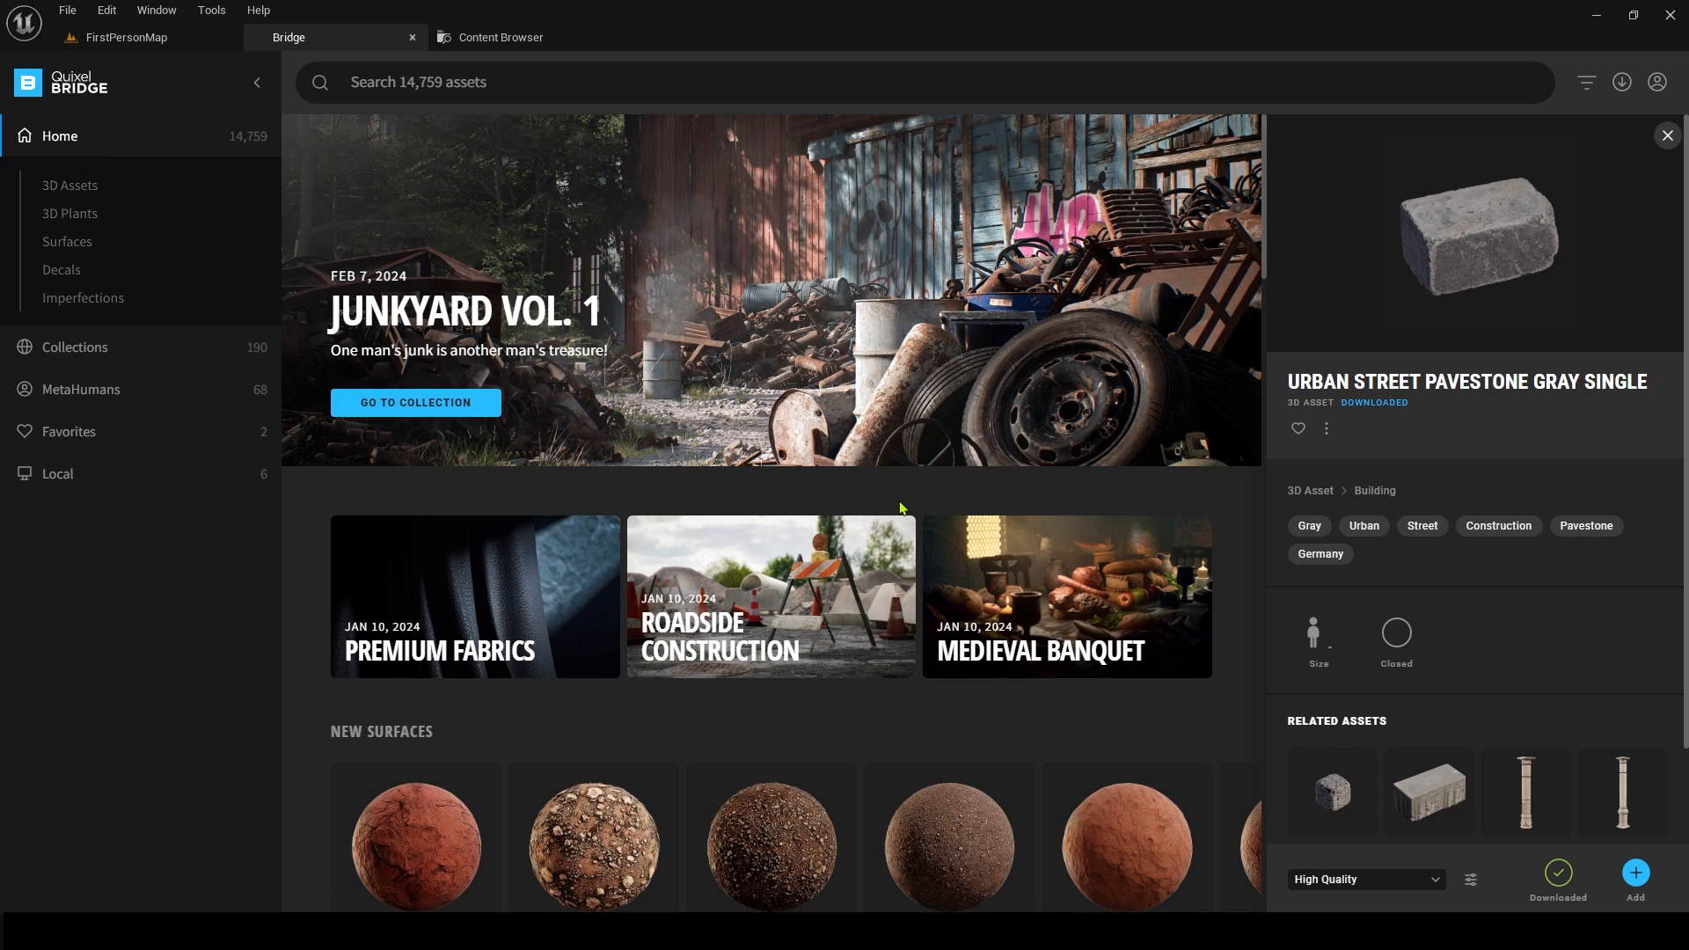
click(1666, 135)
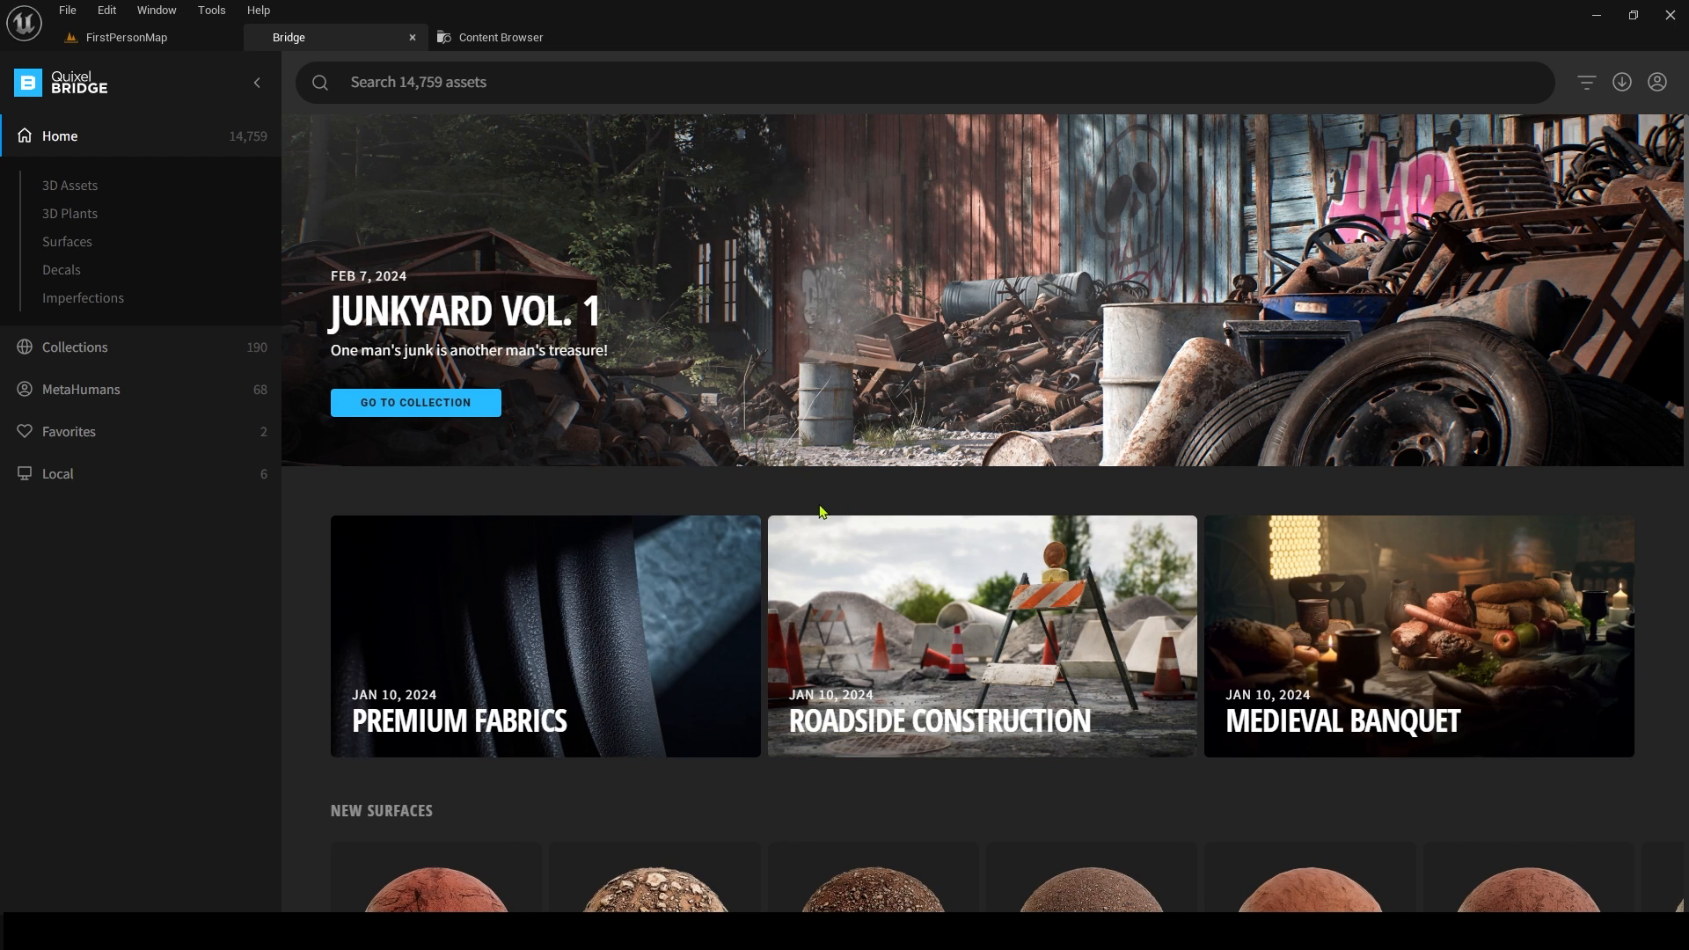
scroll(down, 3)
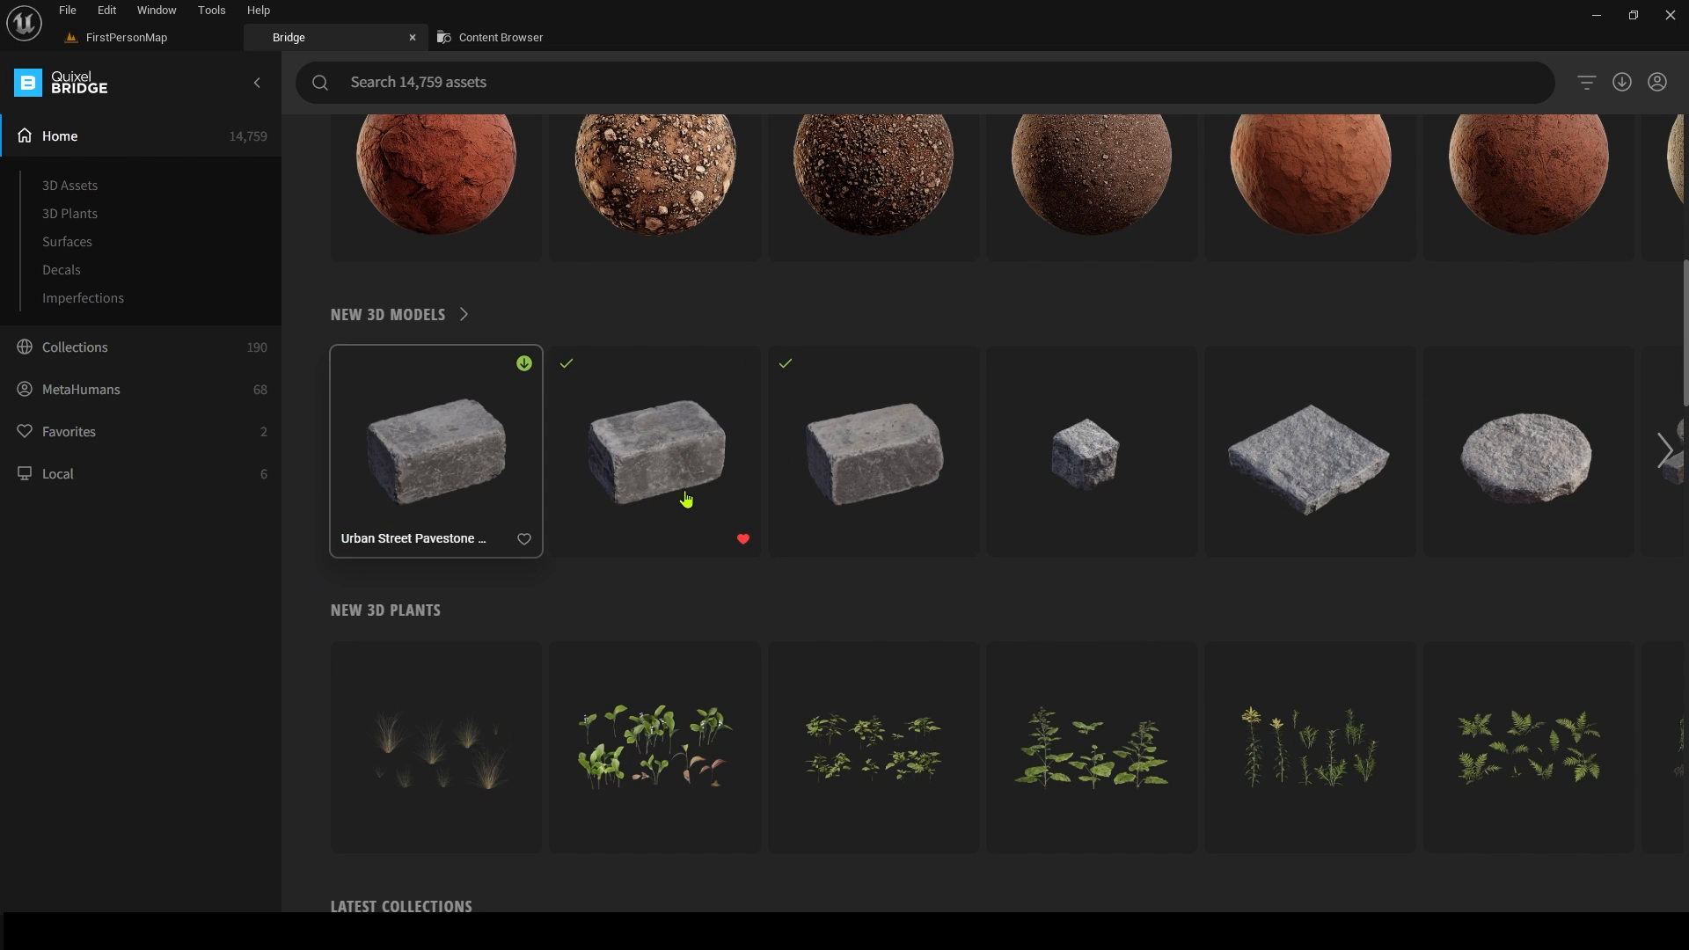
mouse_move(491, 488)
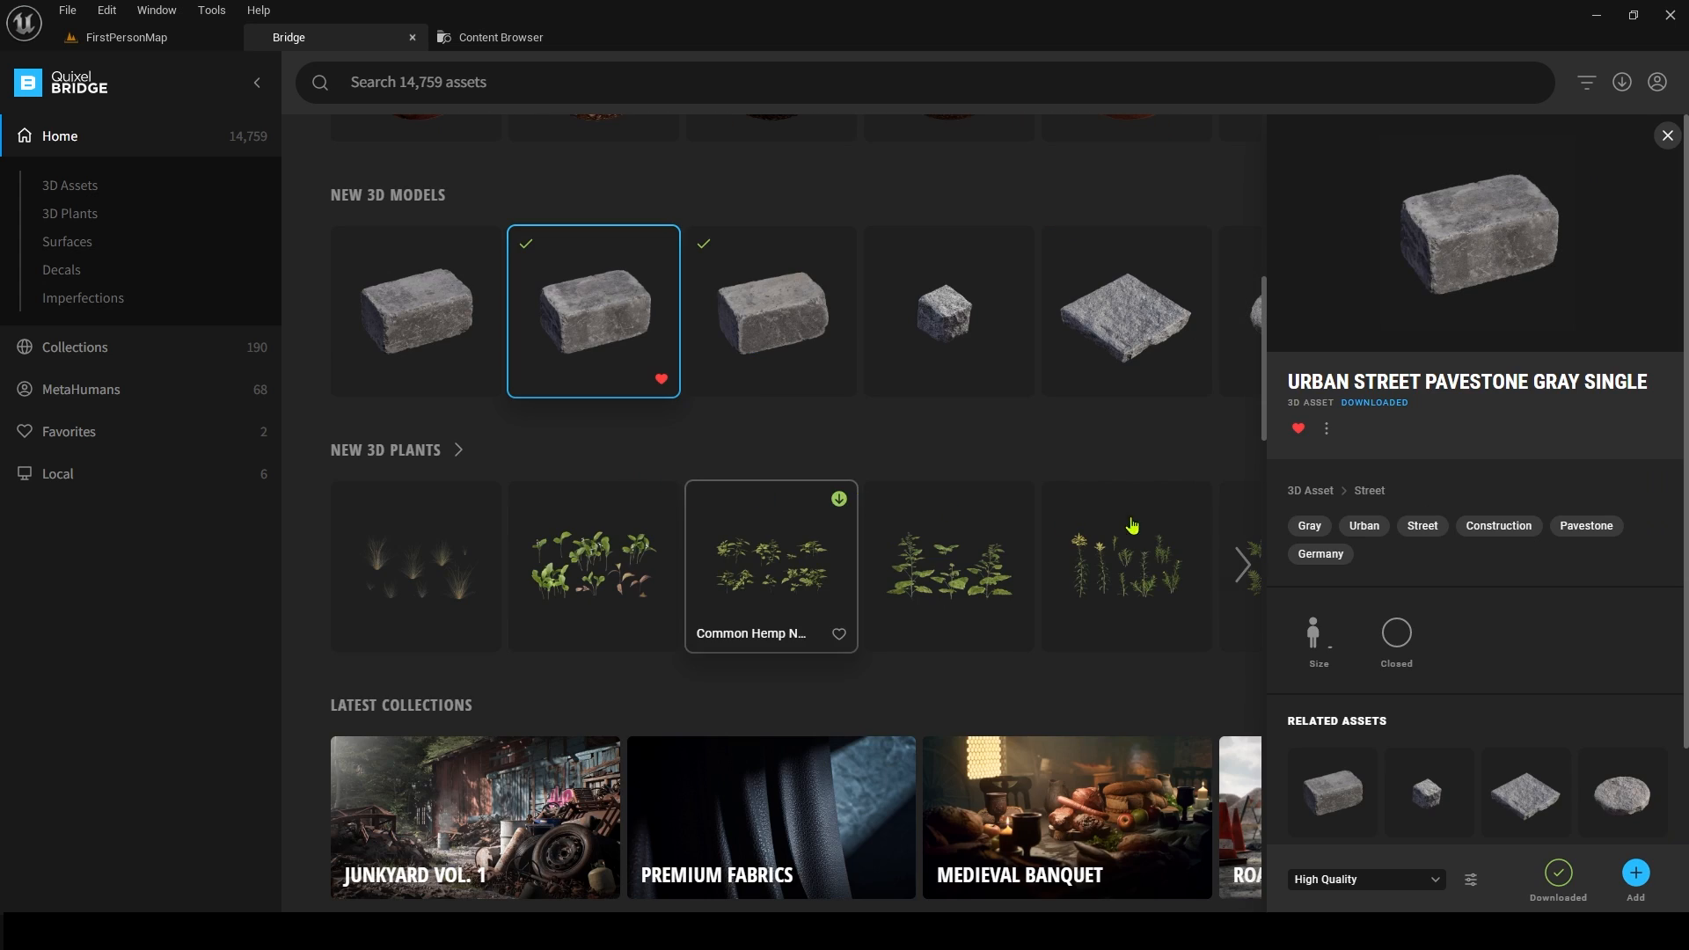
mouse_move(1601, 894)
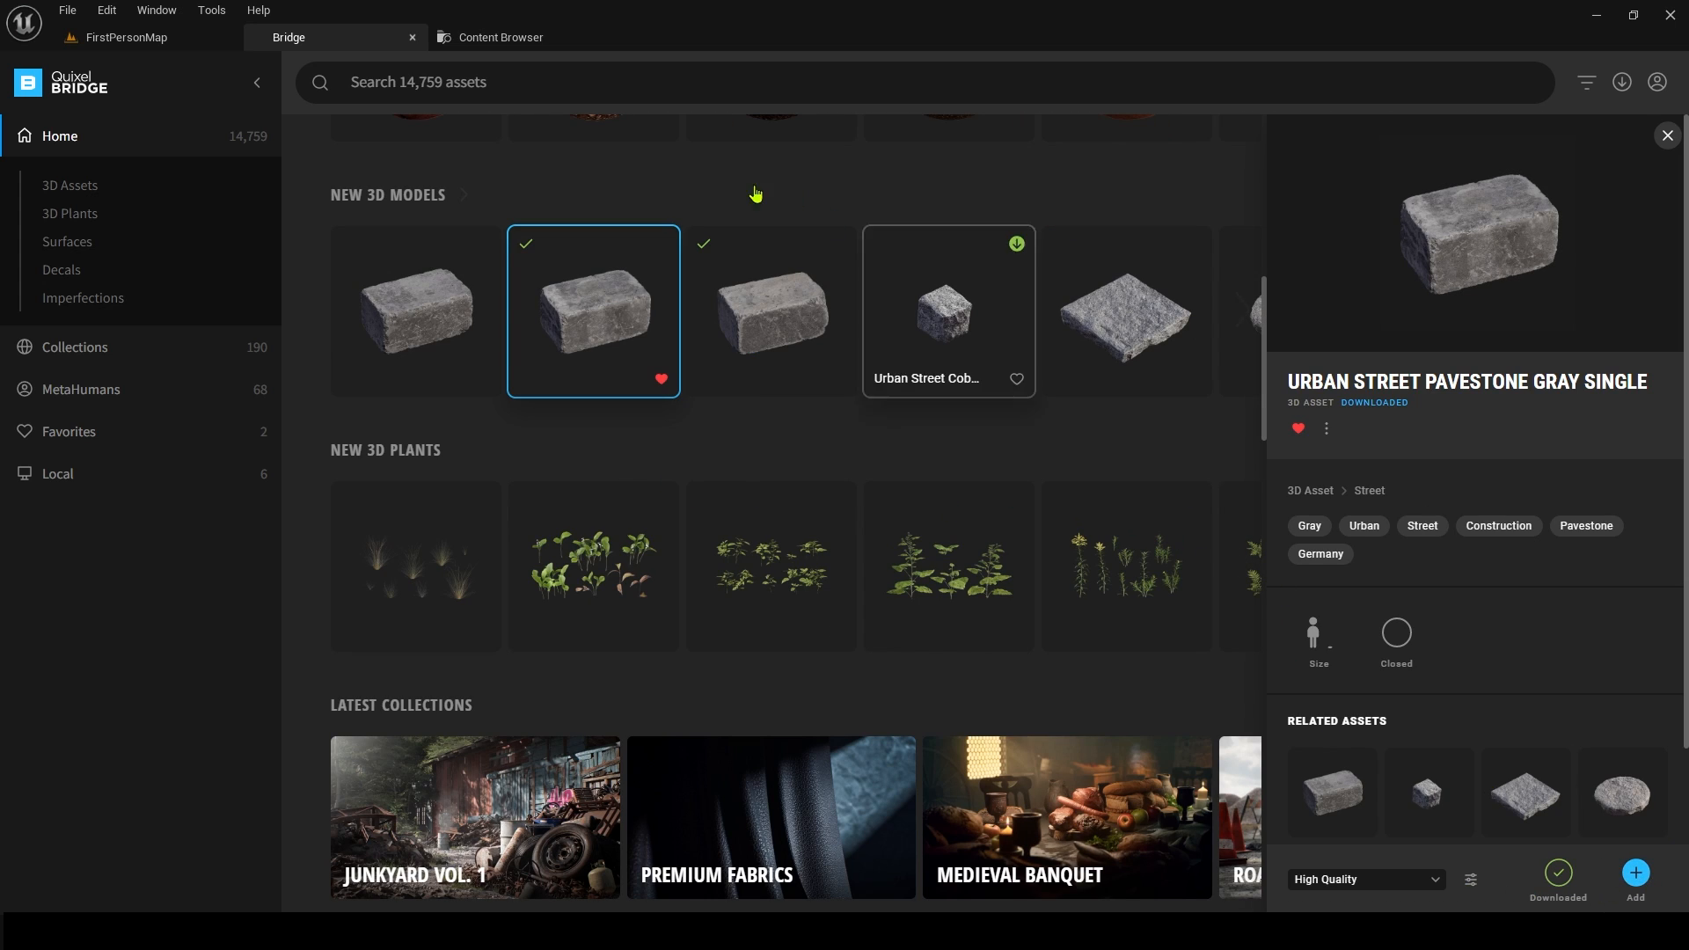
mouse_move(700, 443)
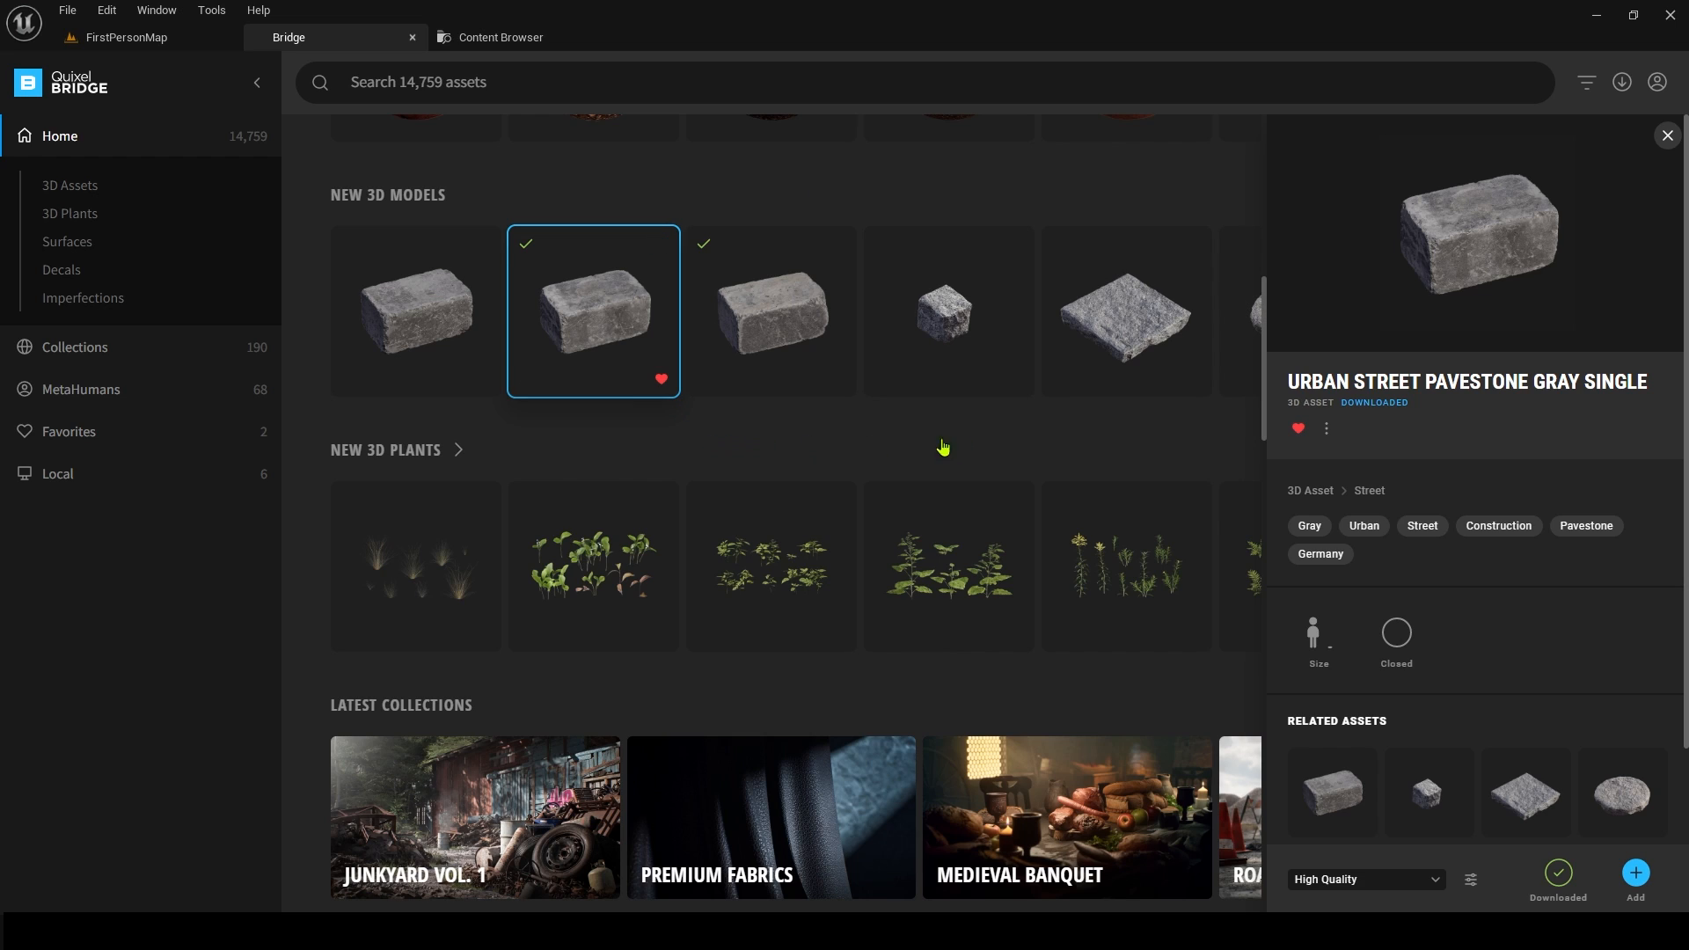
mouse_move(1566, 721)
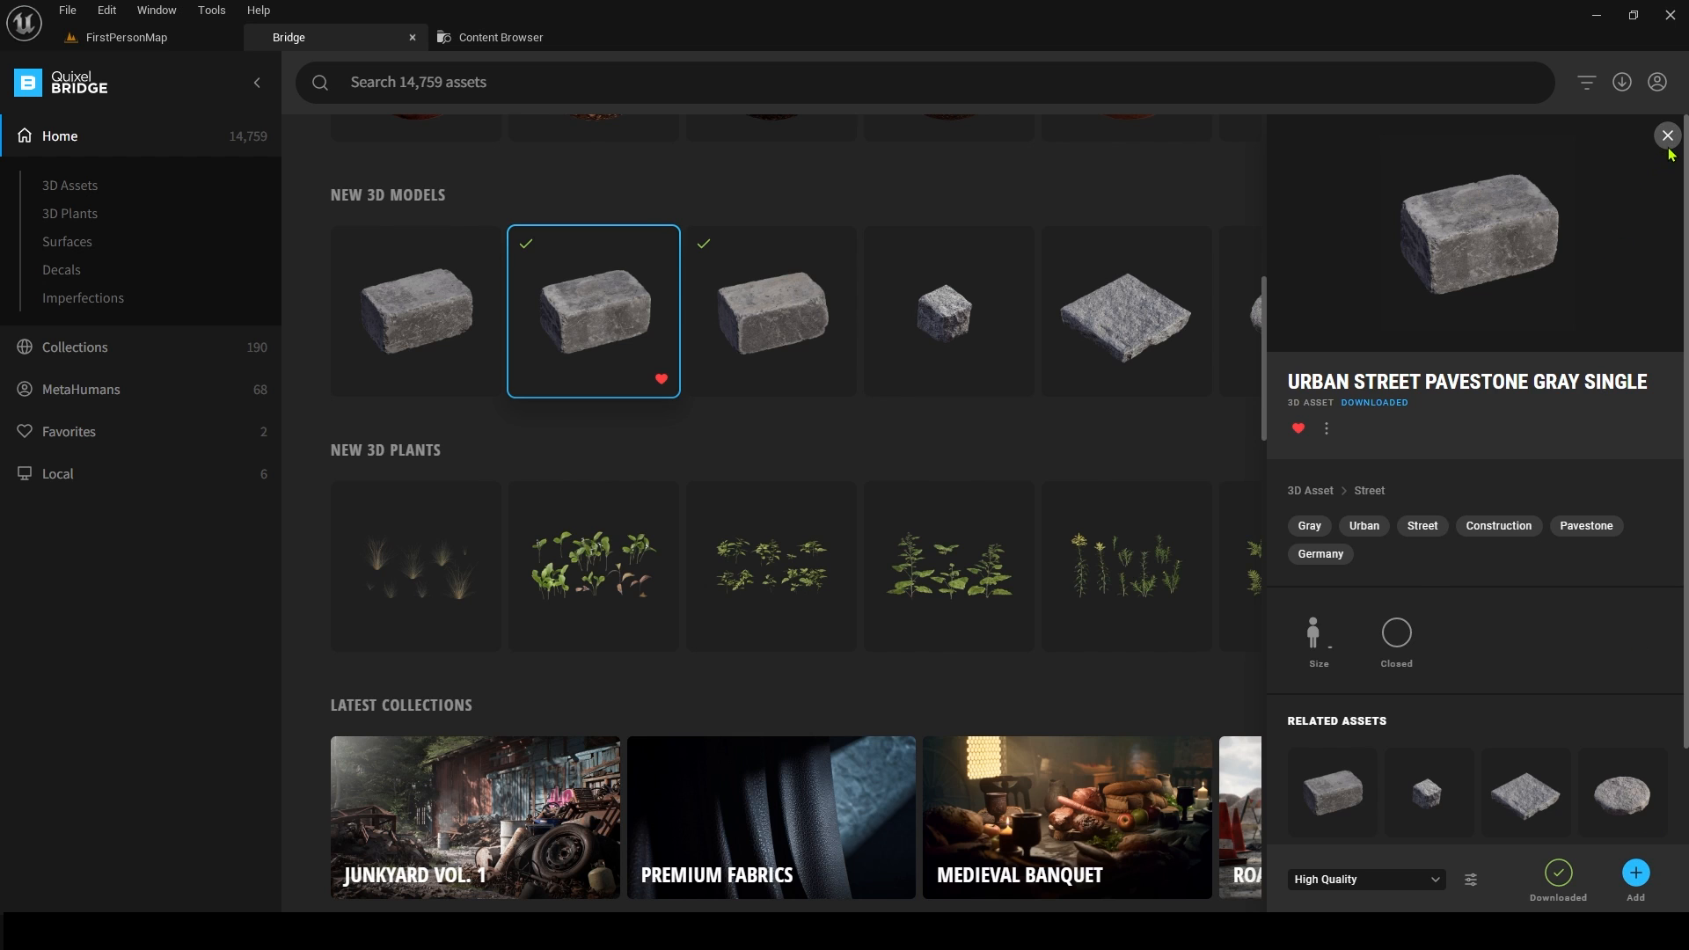
- Inspect the third pavestone's details, its quality levels and the Megascans settings, then close them
click(771, 312)
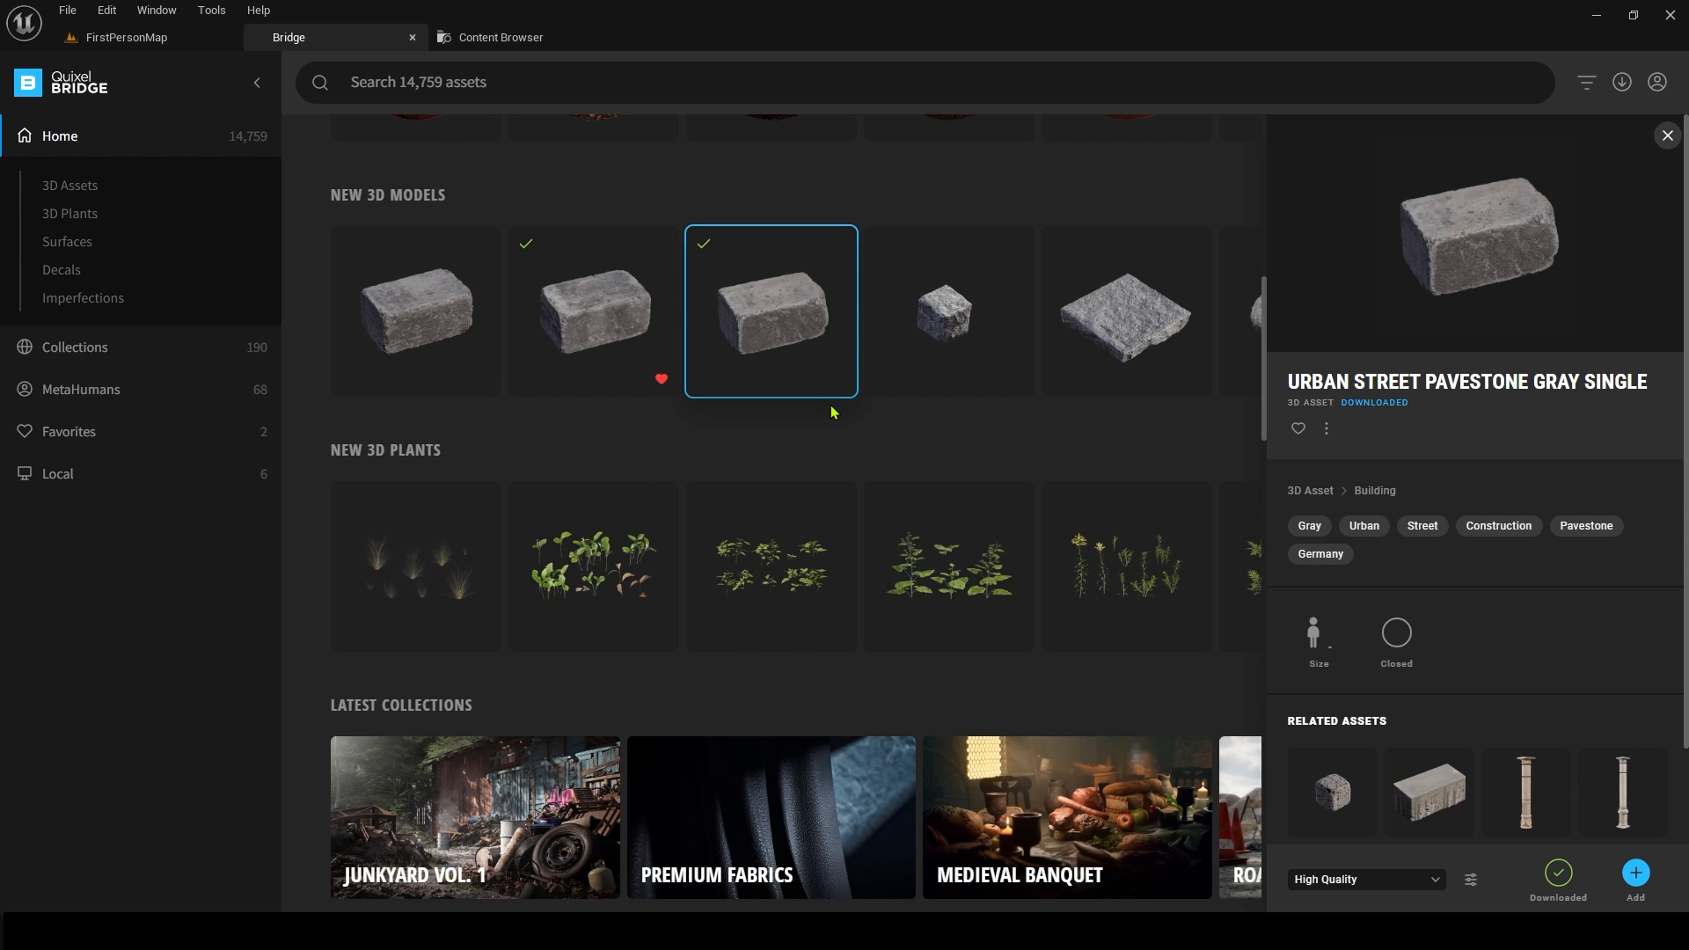
mouse_move(748, 368)
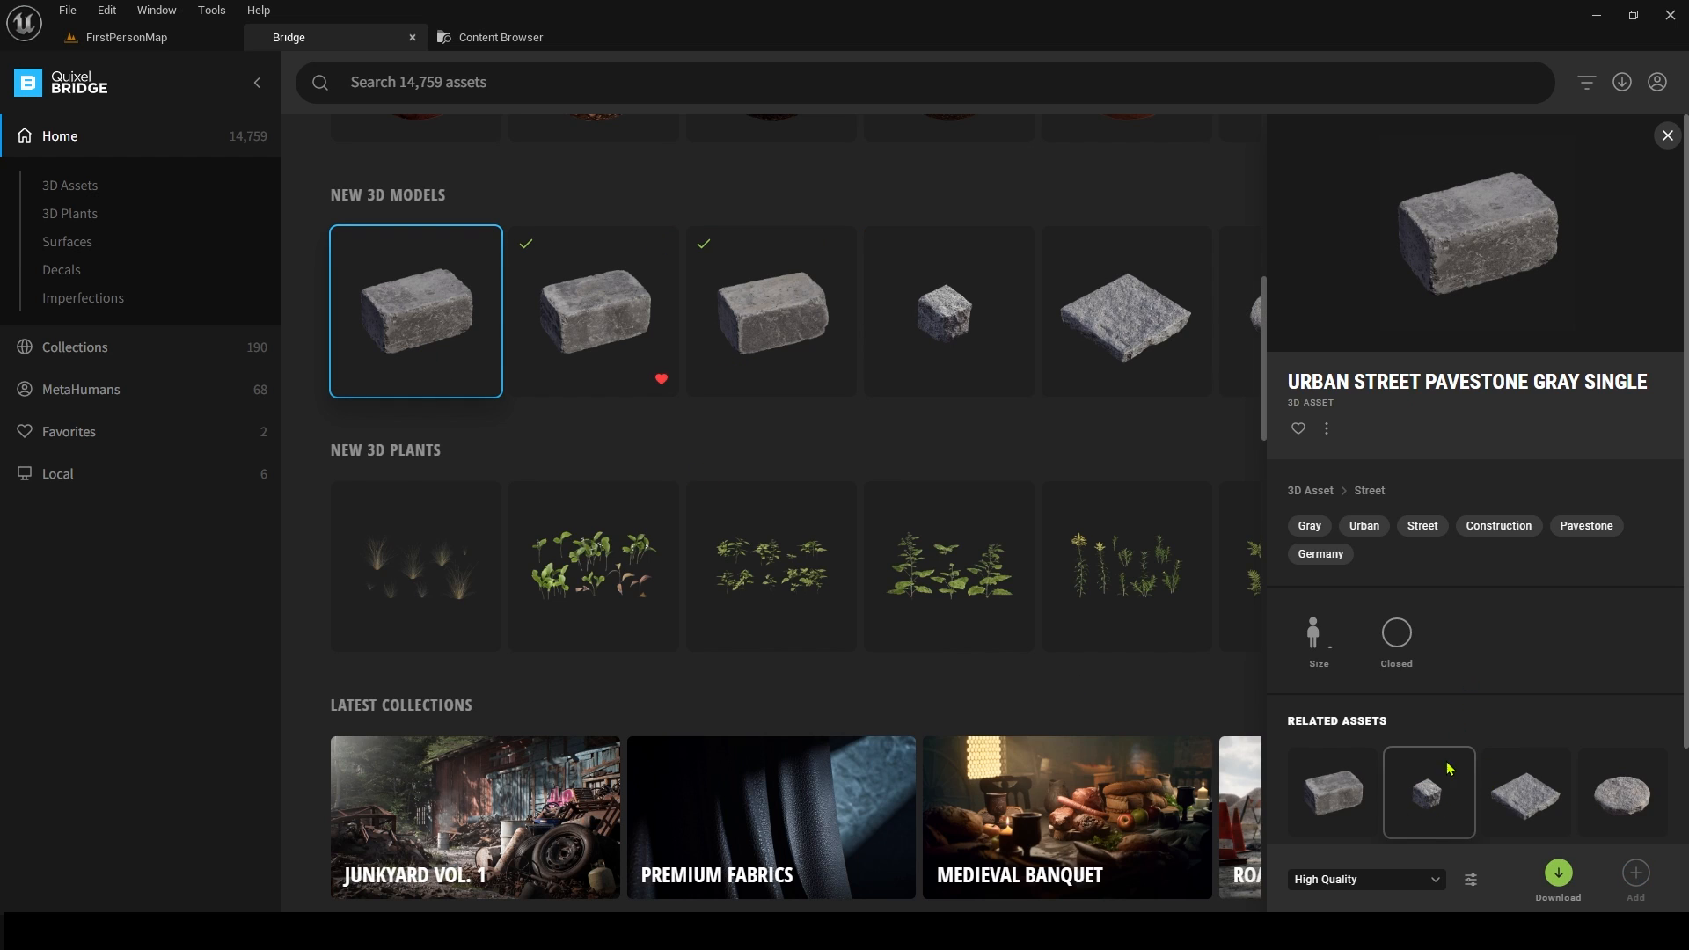
scroll(down, 3)
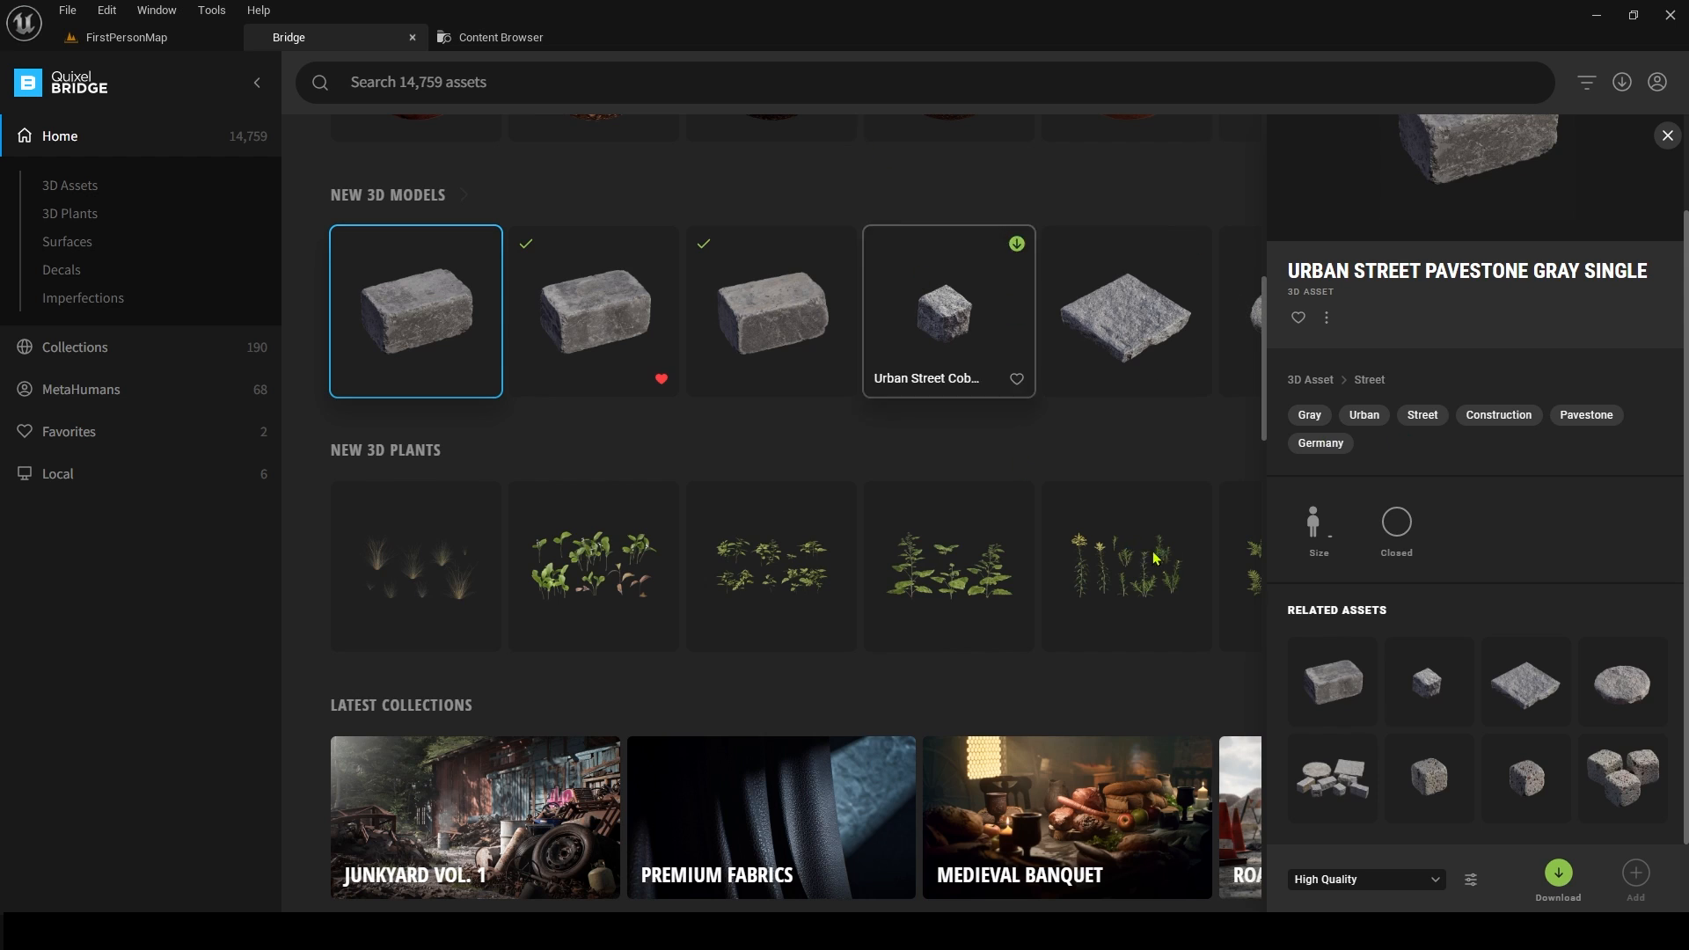
mouse_move(1616, 676)
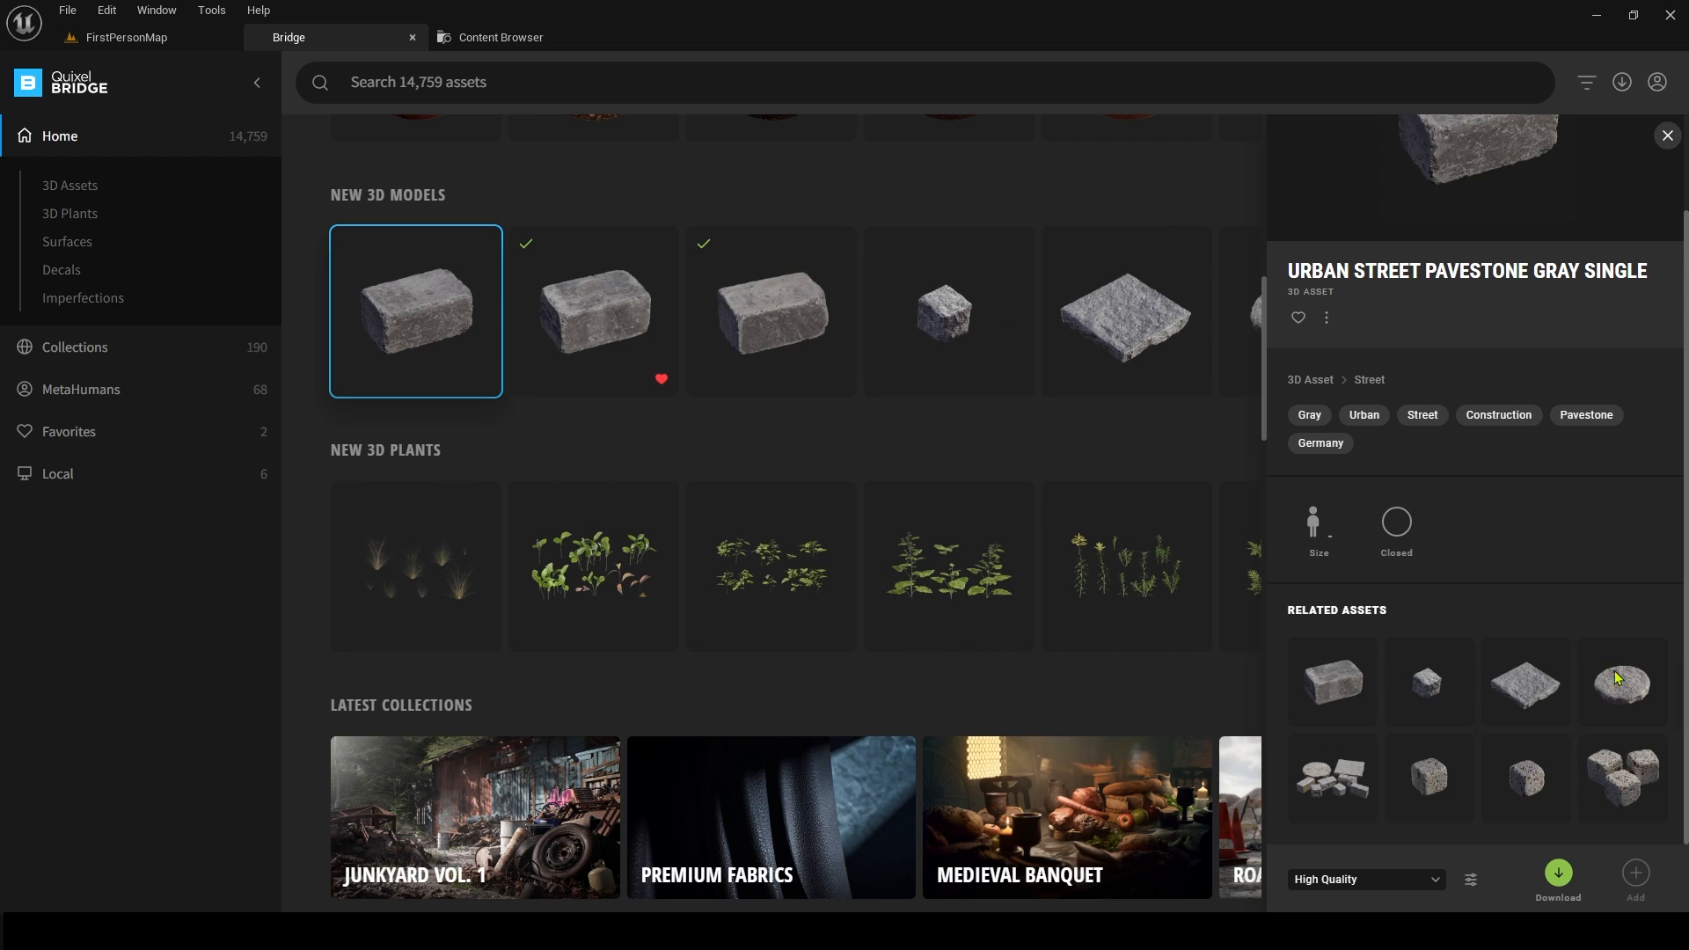
mouse_move(1422, 553)
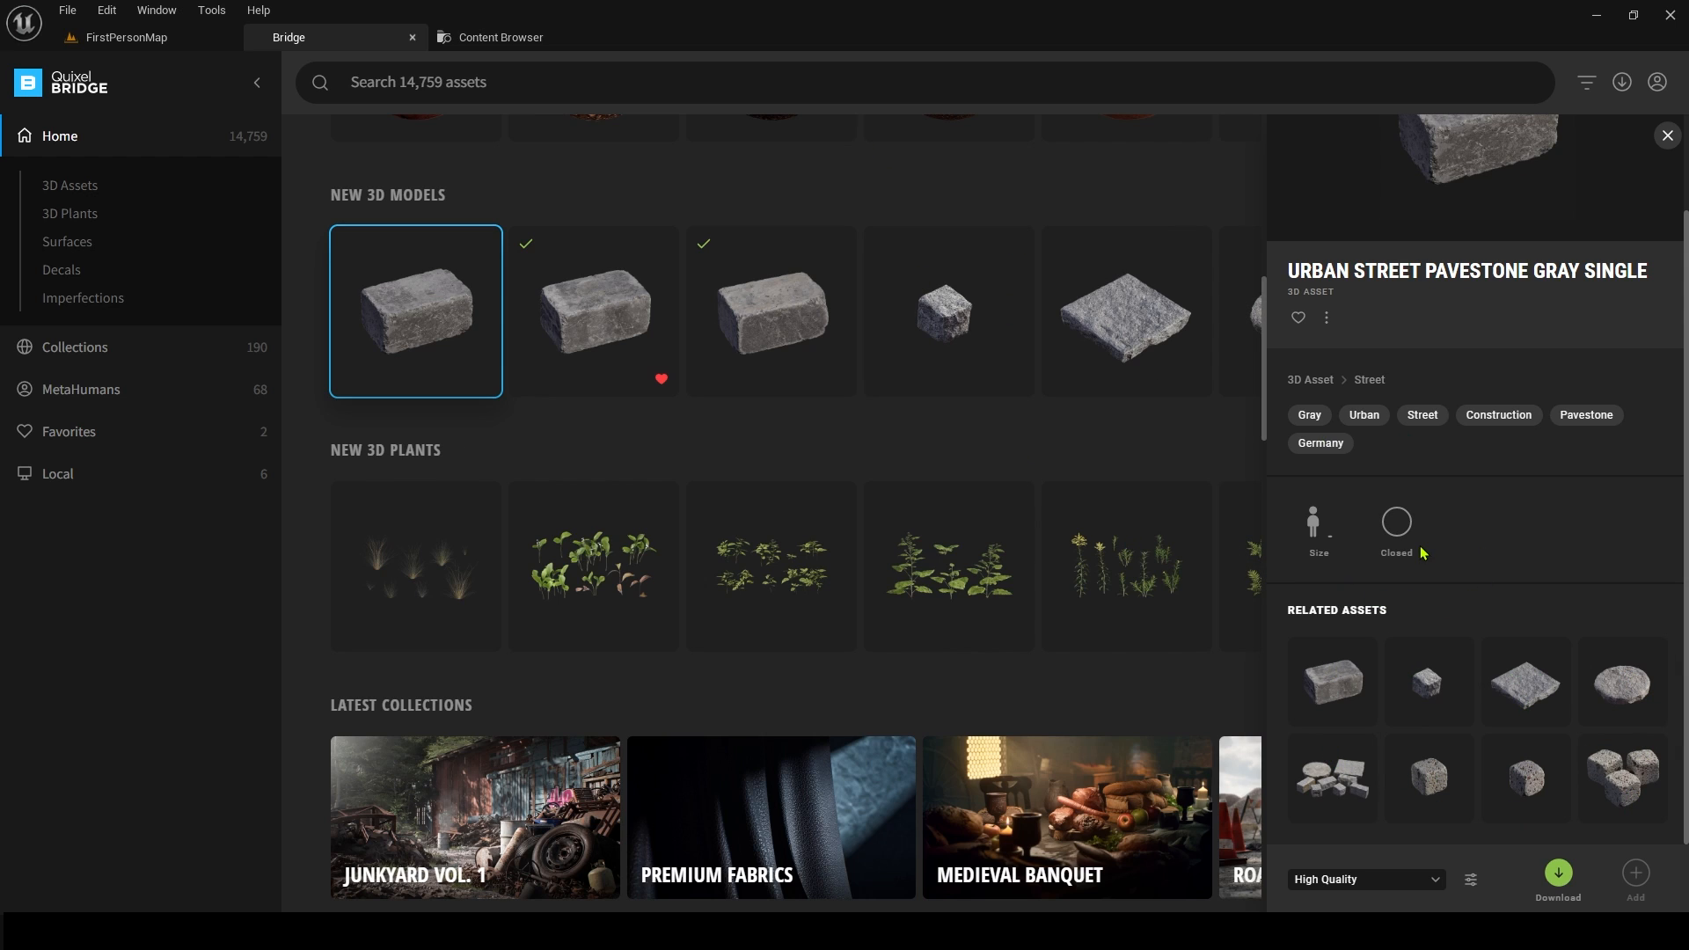
mouse_move(1413, 841)
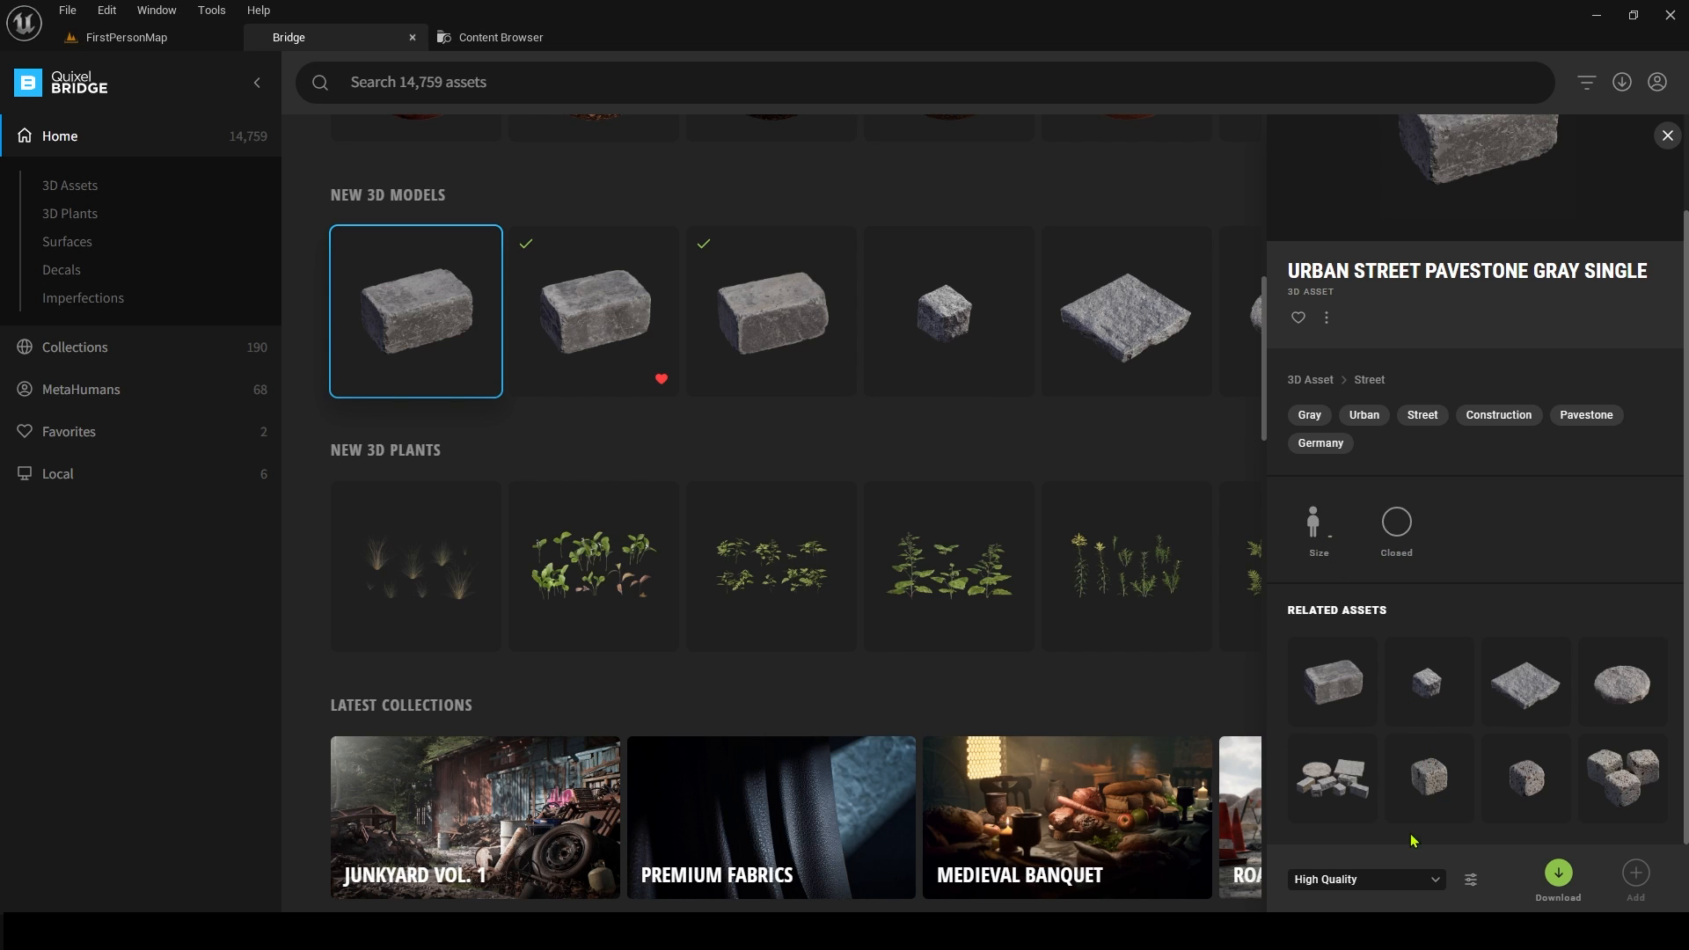
click(1469, 880)
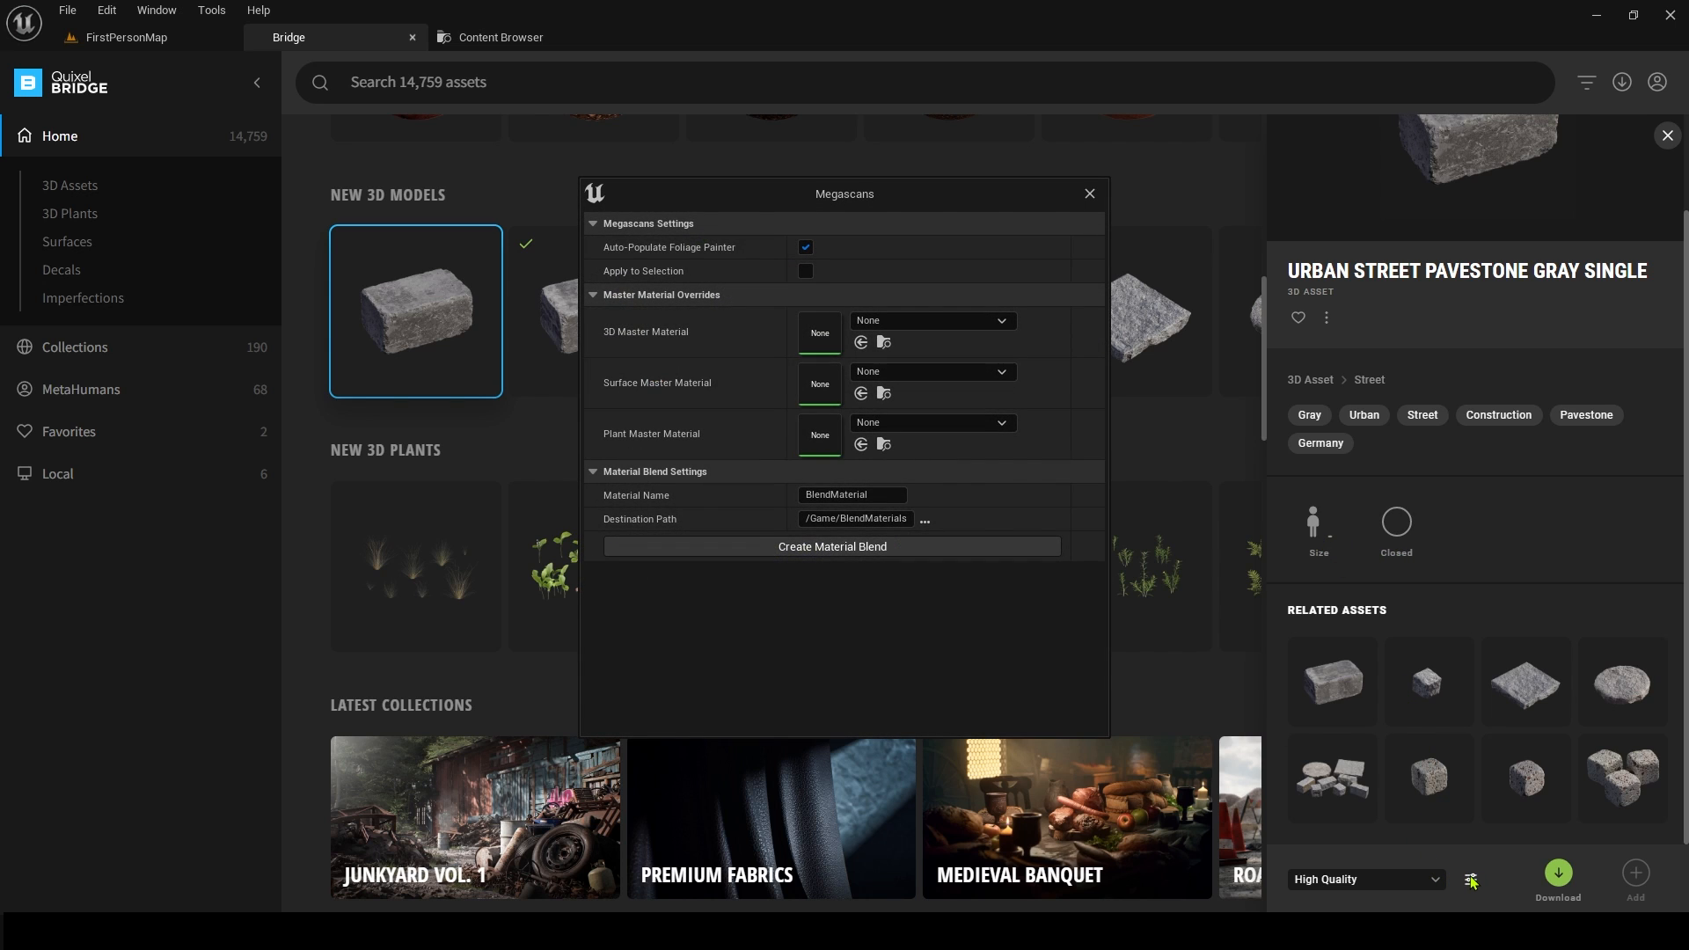
click(1089, 194)
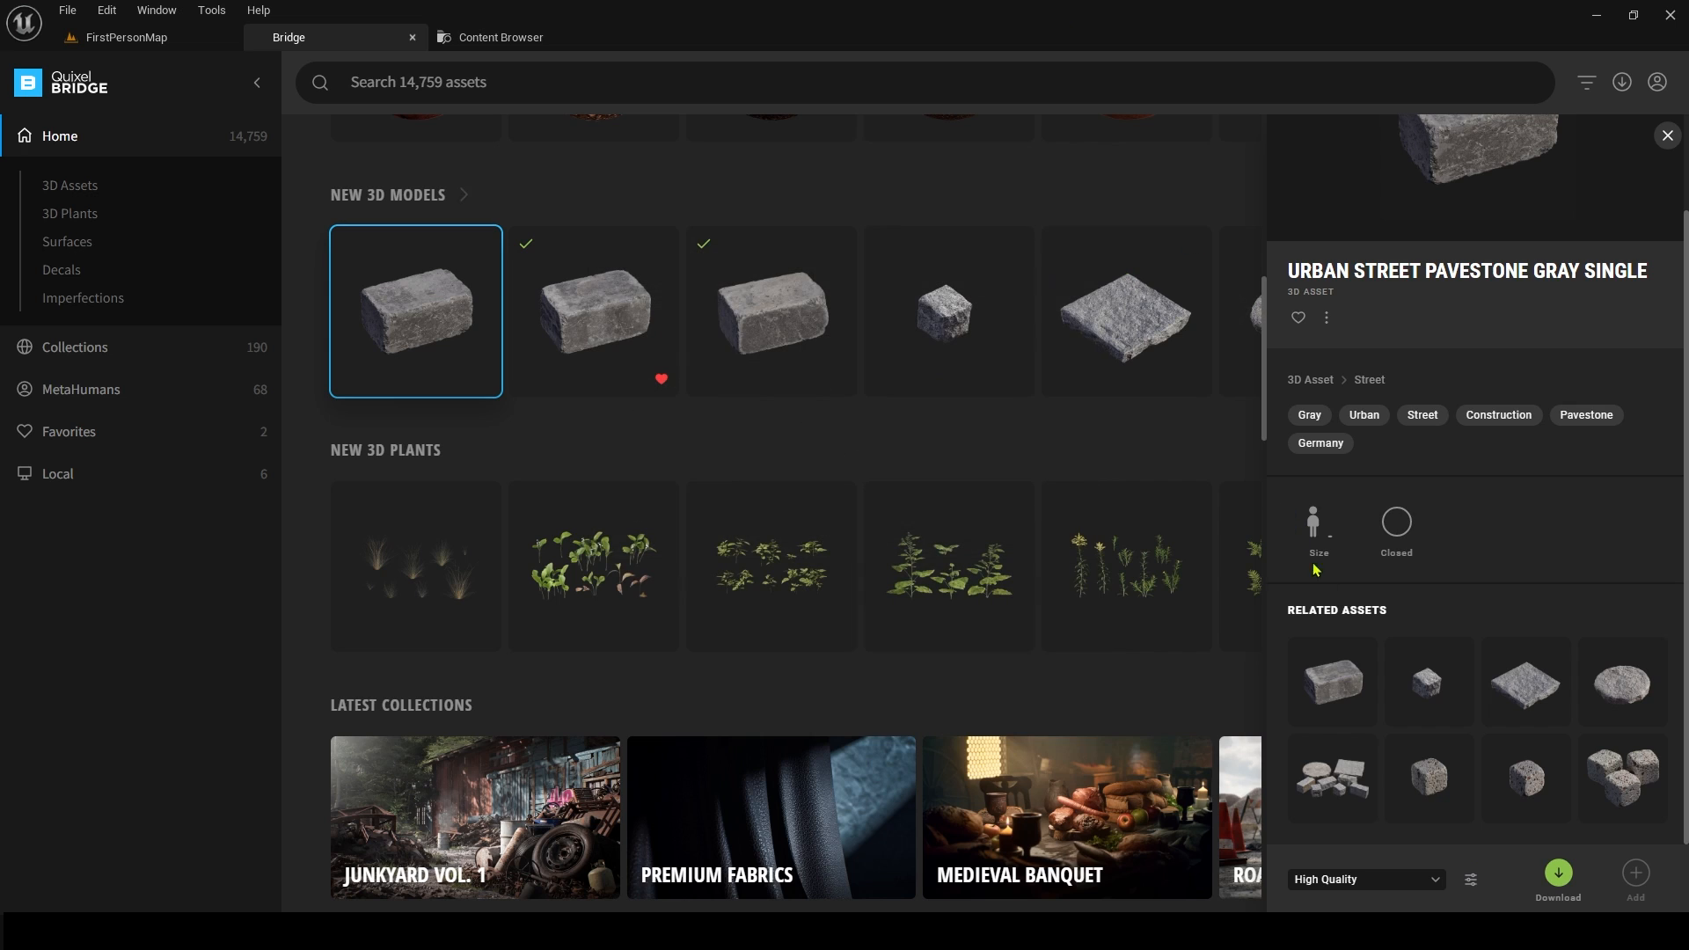
click(1365, 880)
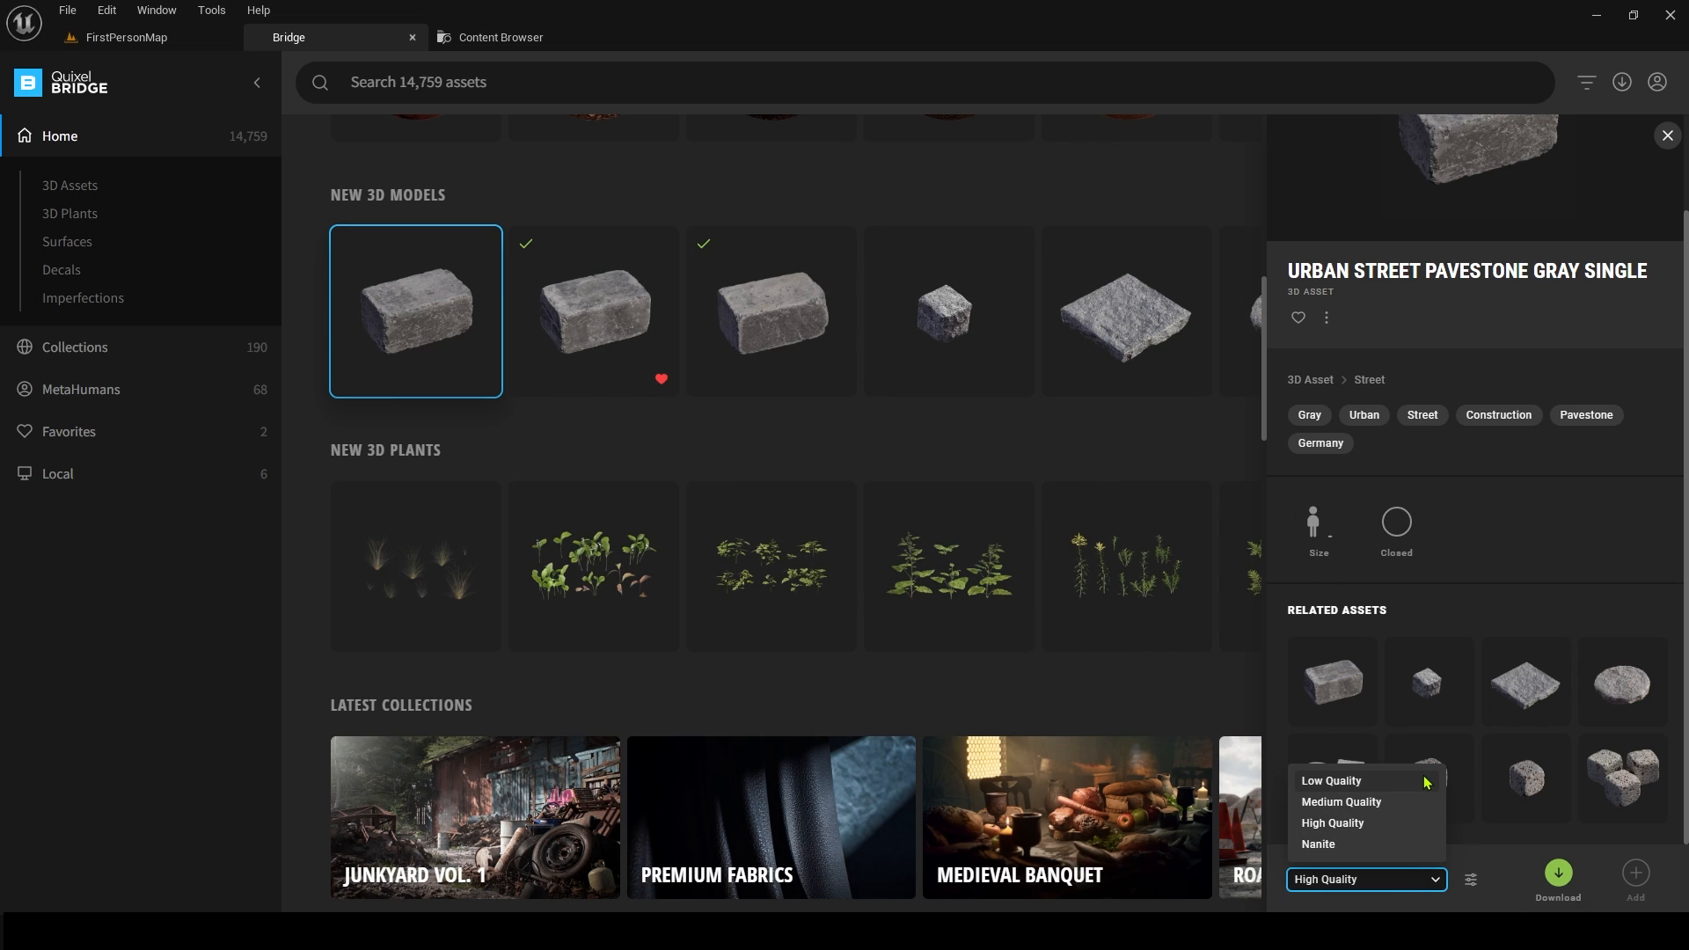
mouse_move(1390, 854)
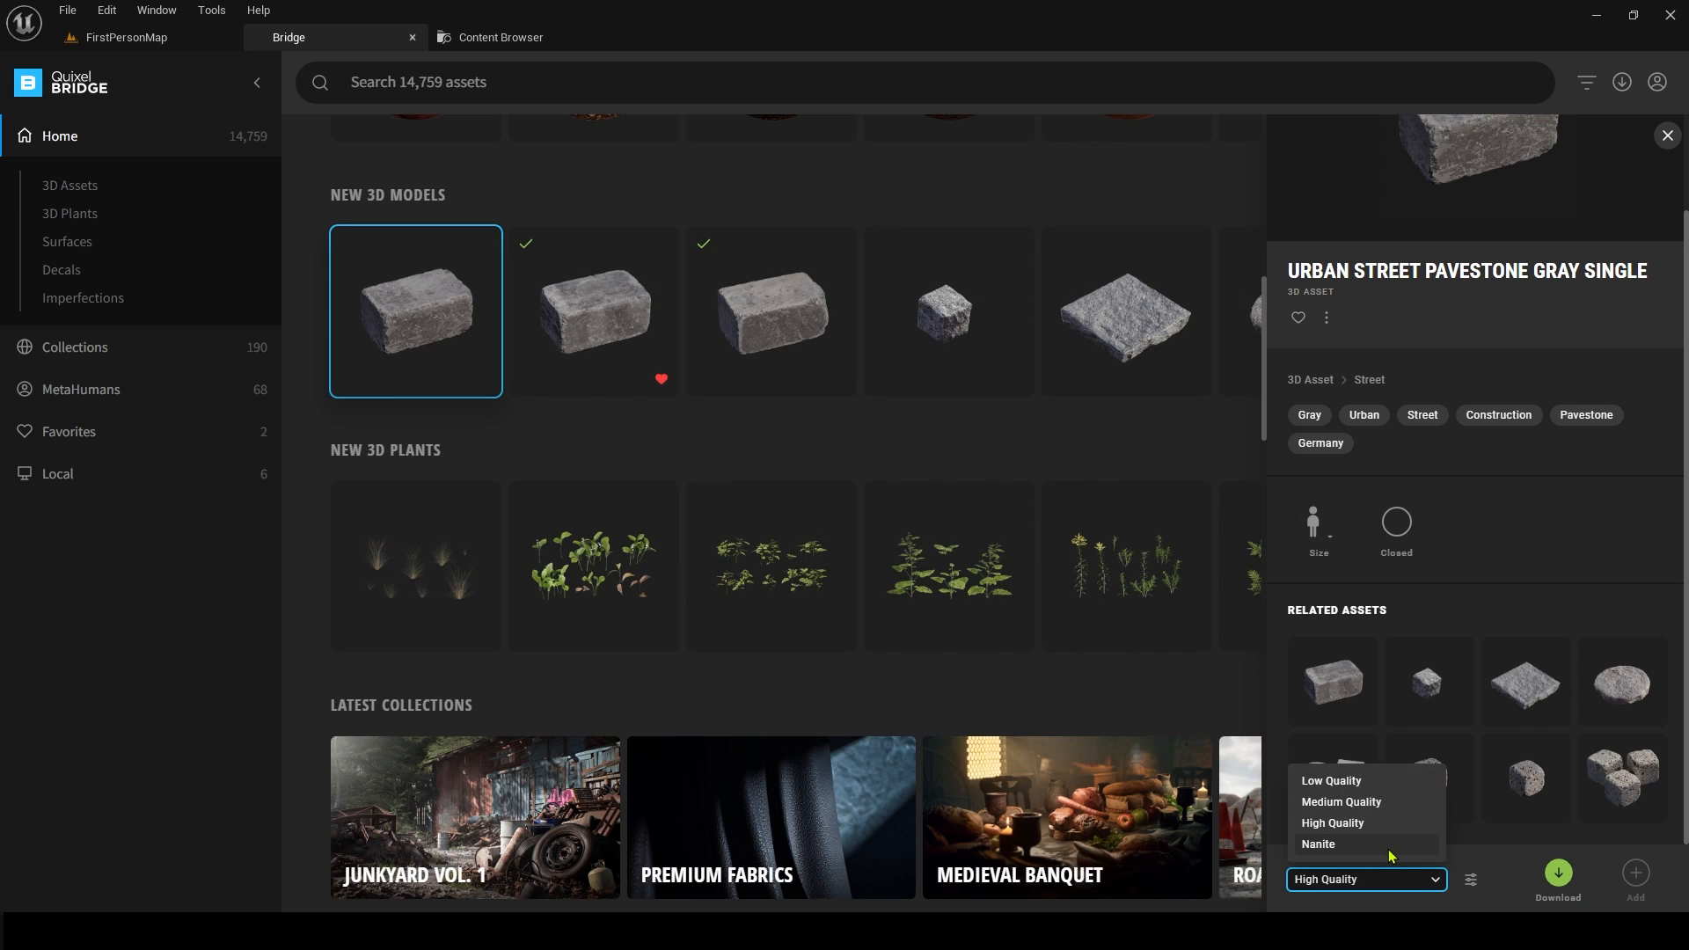
mouse_move(1403, 842)
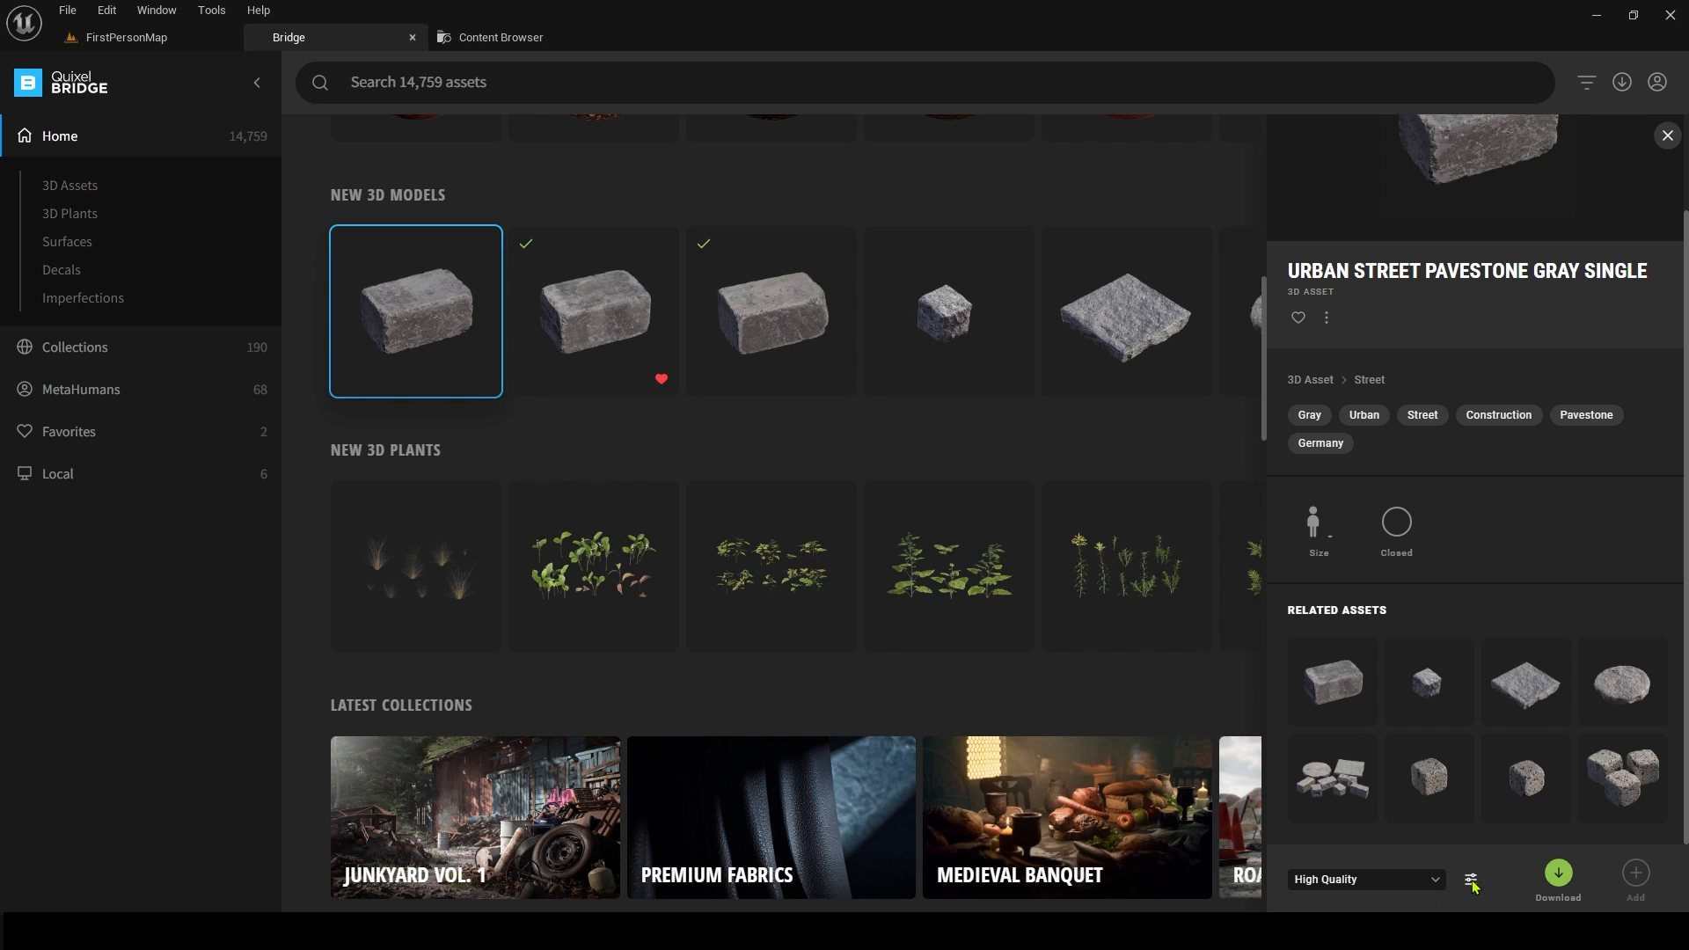
click(1469, 880)
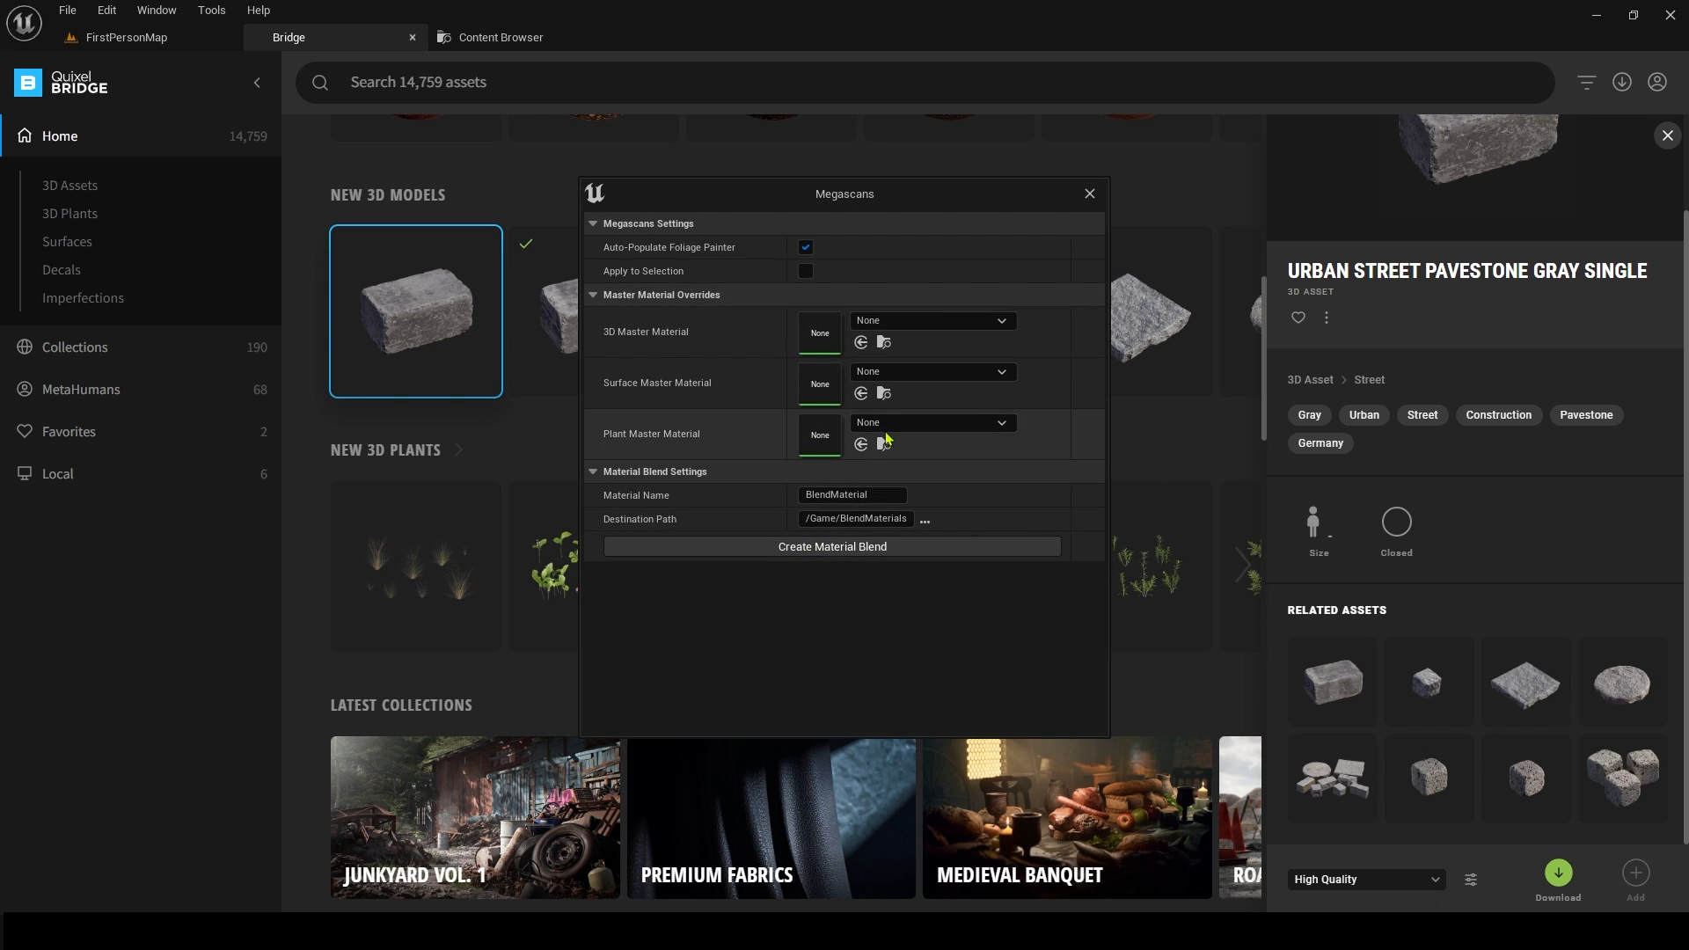
mouse_move(813, 207)
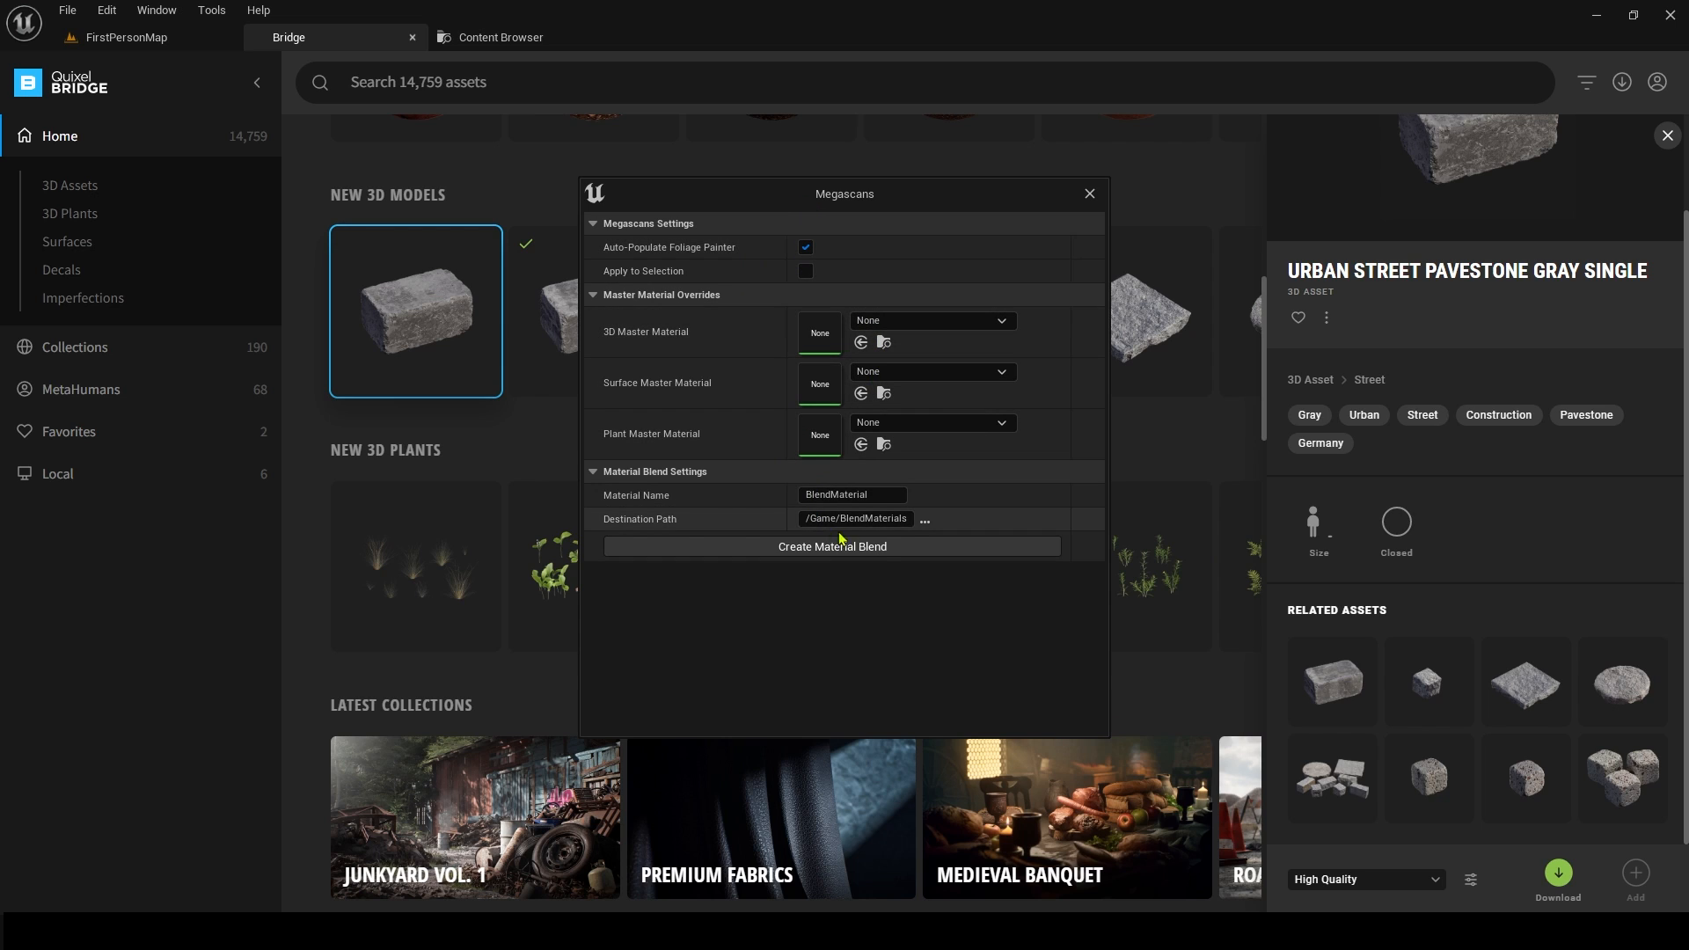
mouse_move(1086, 206)
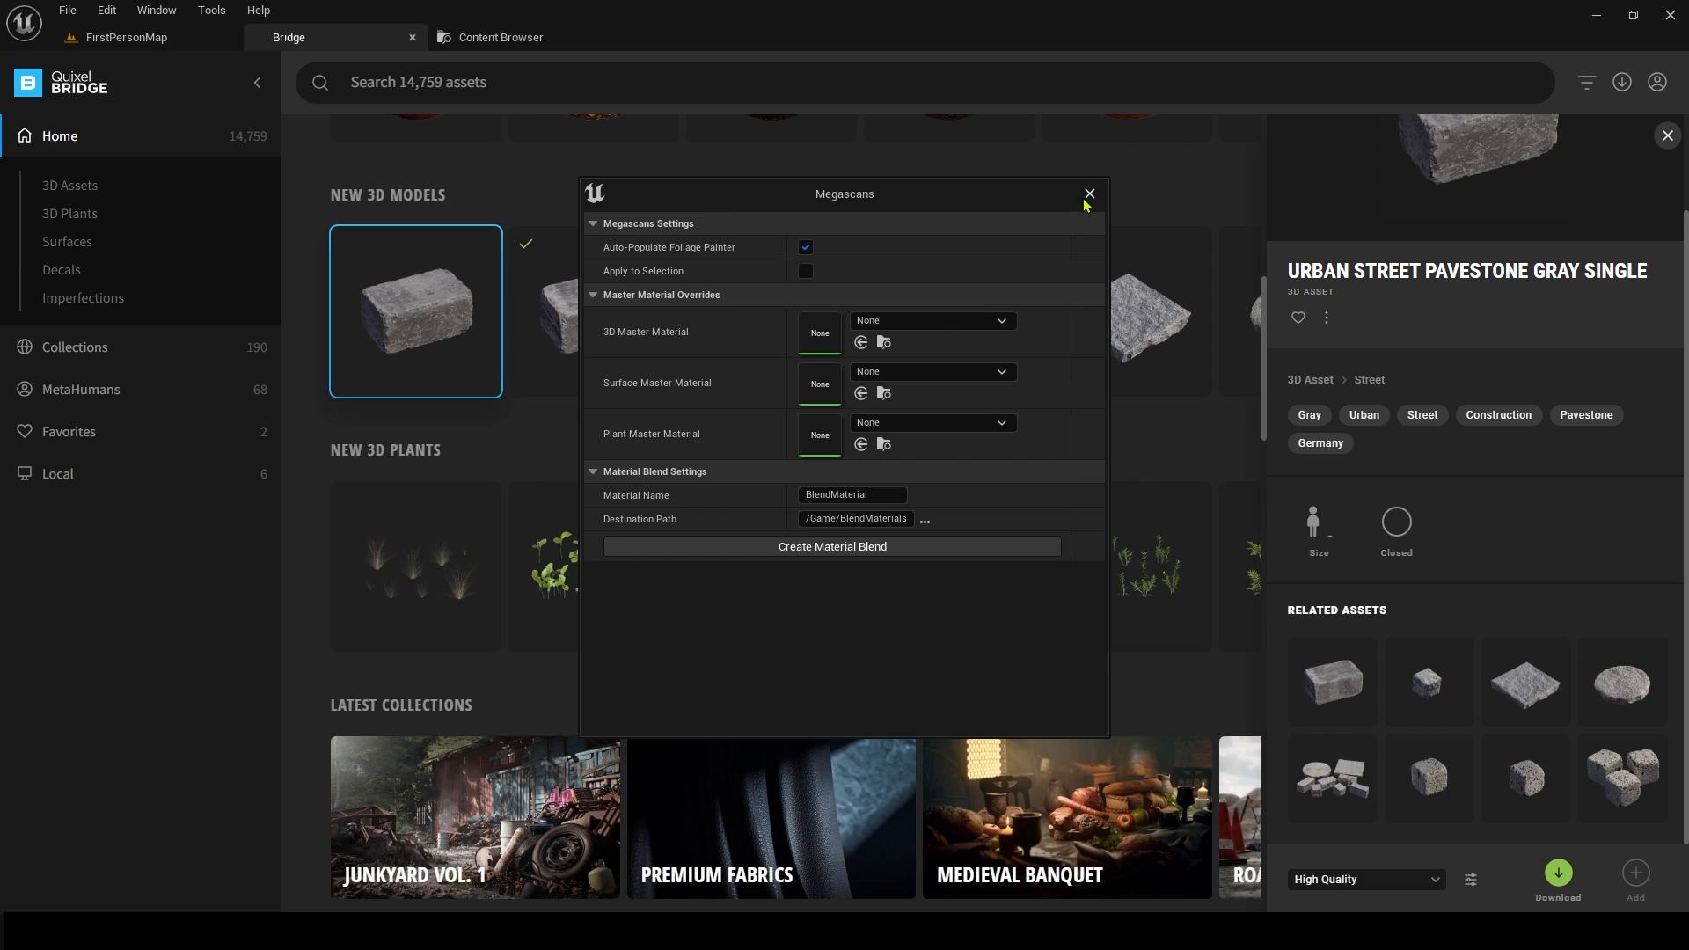
click(1087, 193)
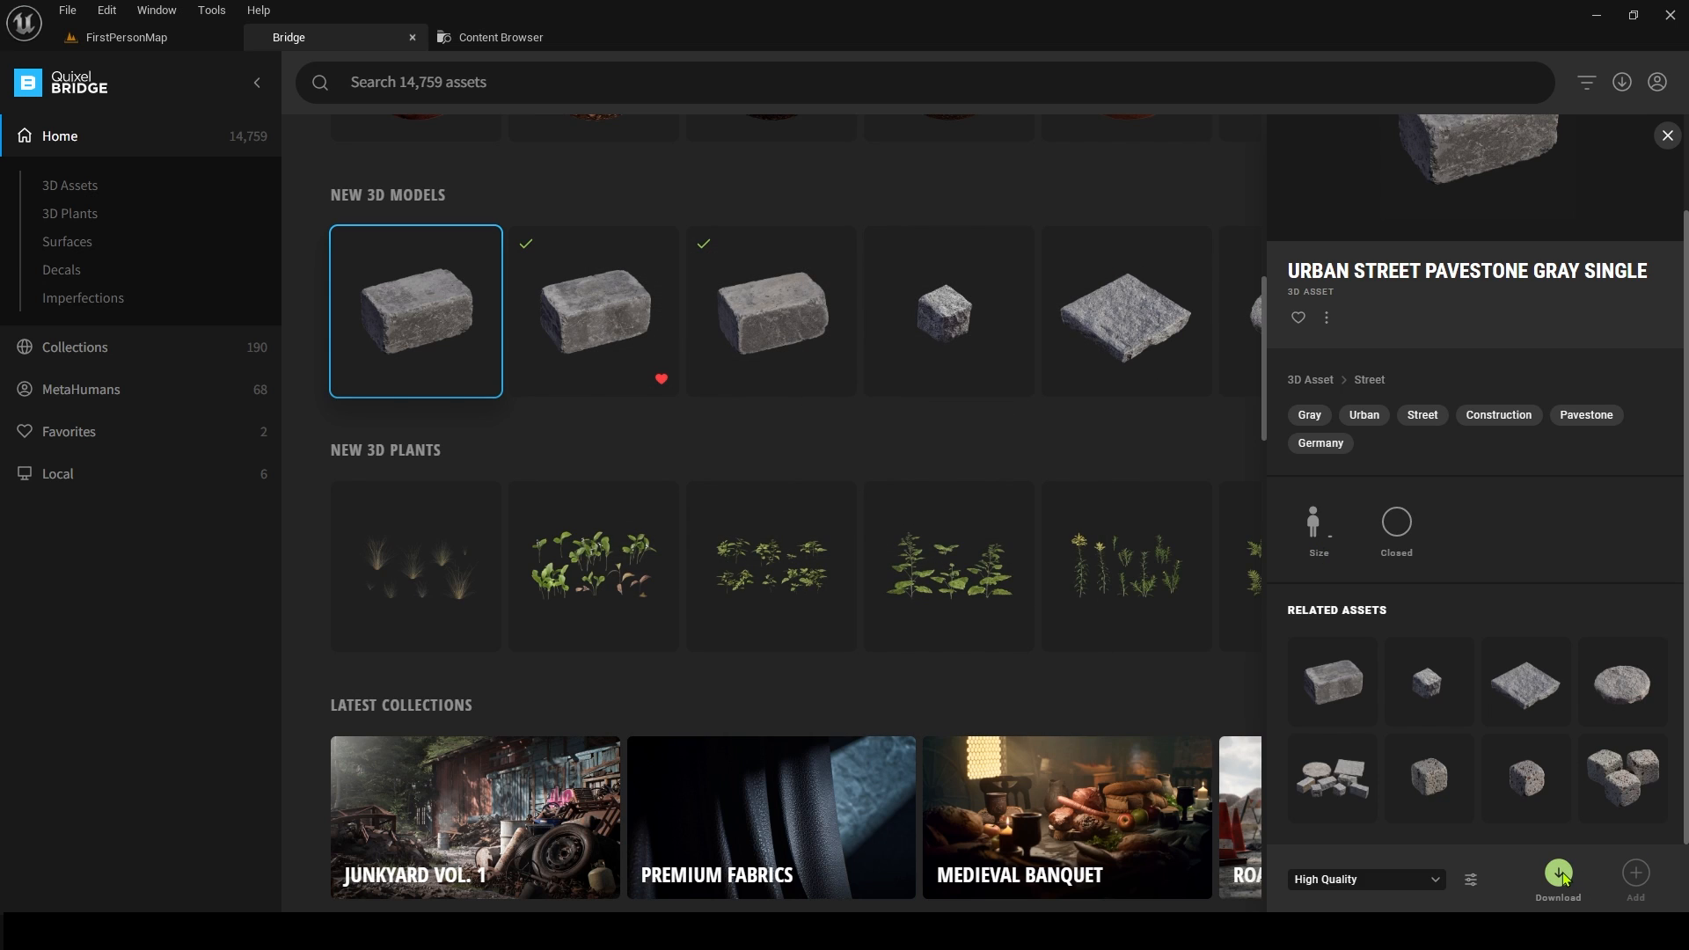
- Download the pavestone and view its imported folder under Megascans > 3D_Assets
click(1557, 874)
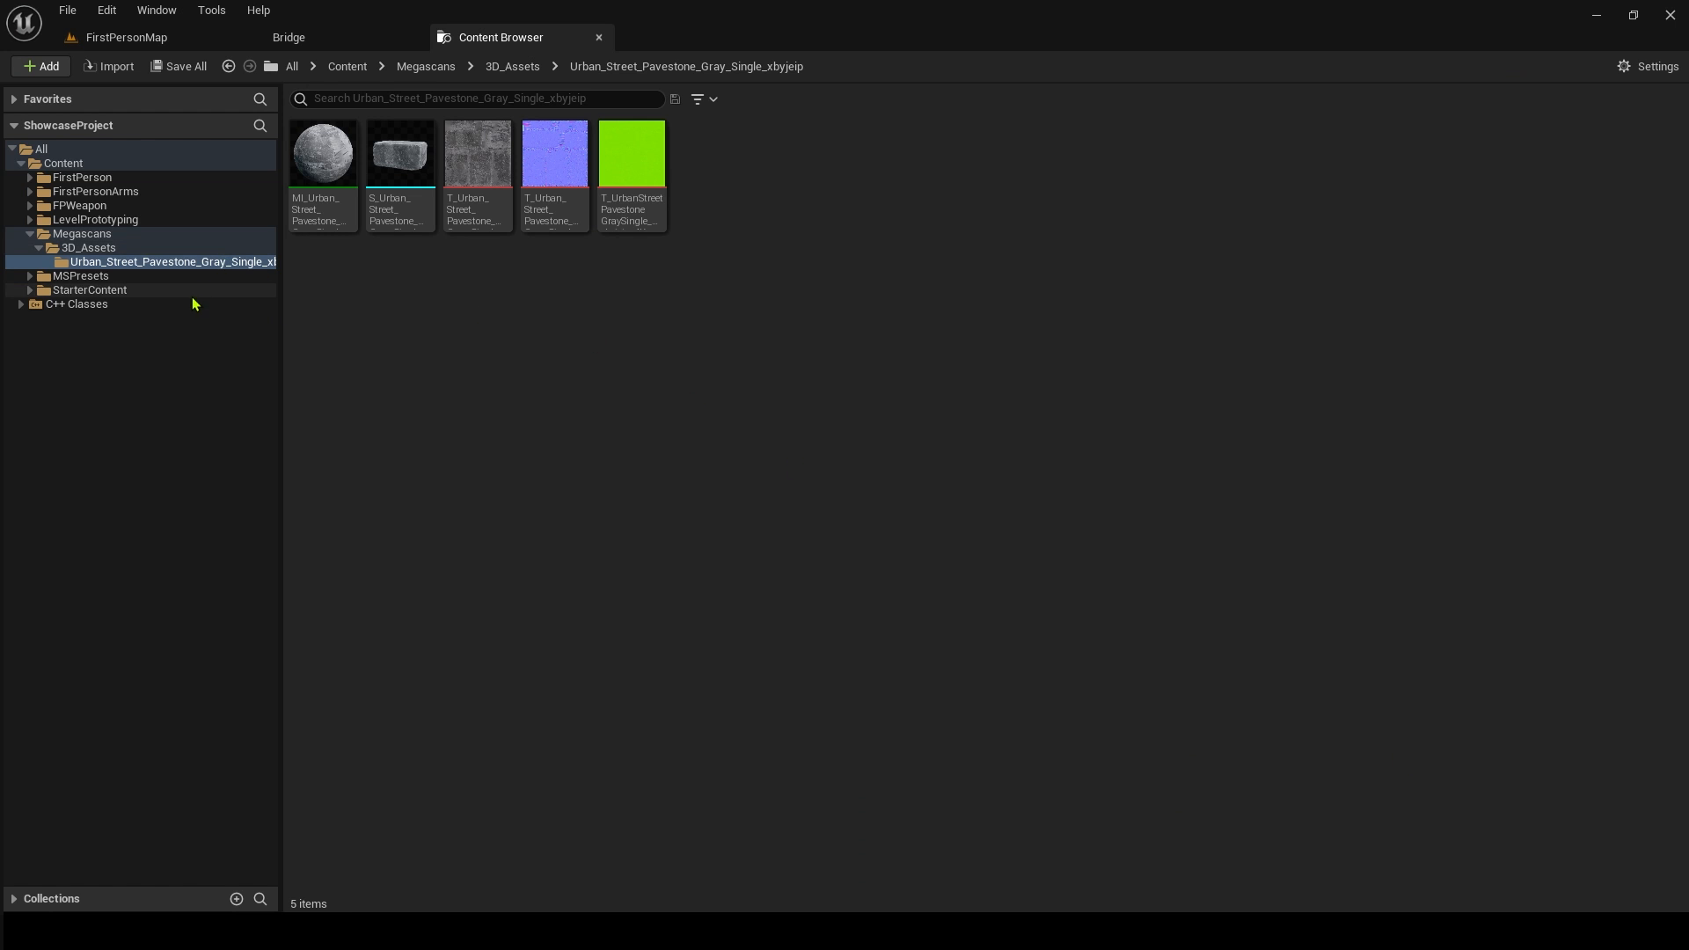
click(82, 234)
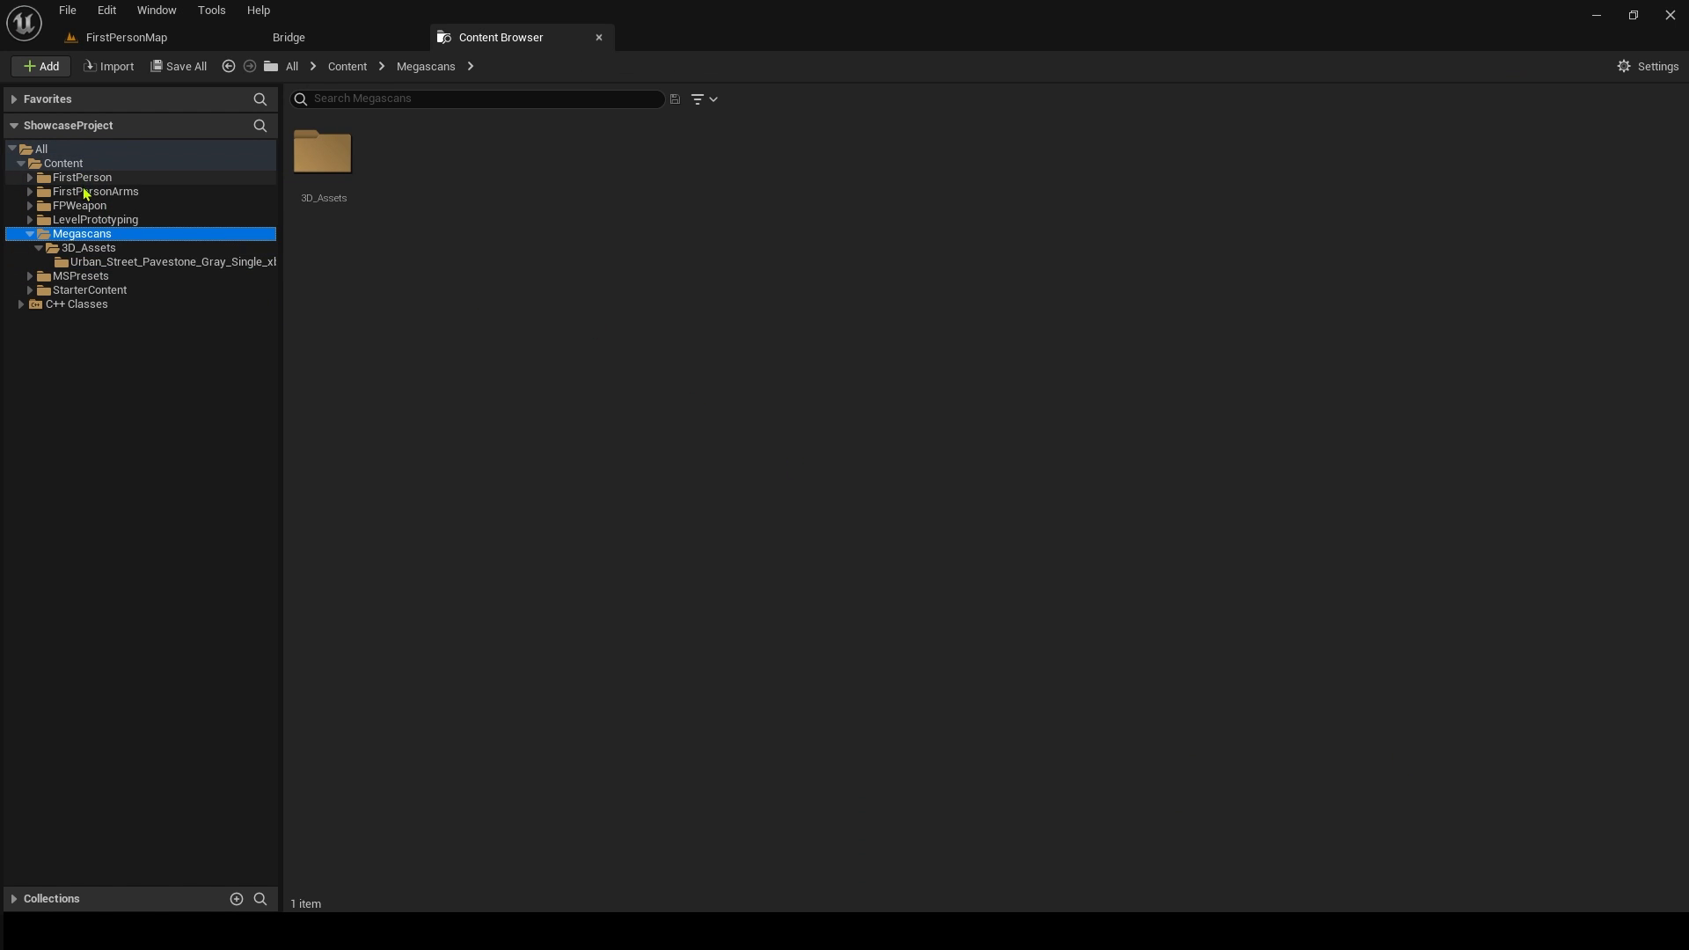
mouse_move(92, 239)
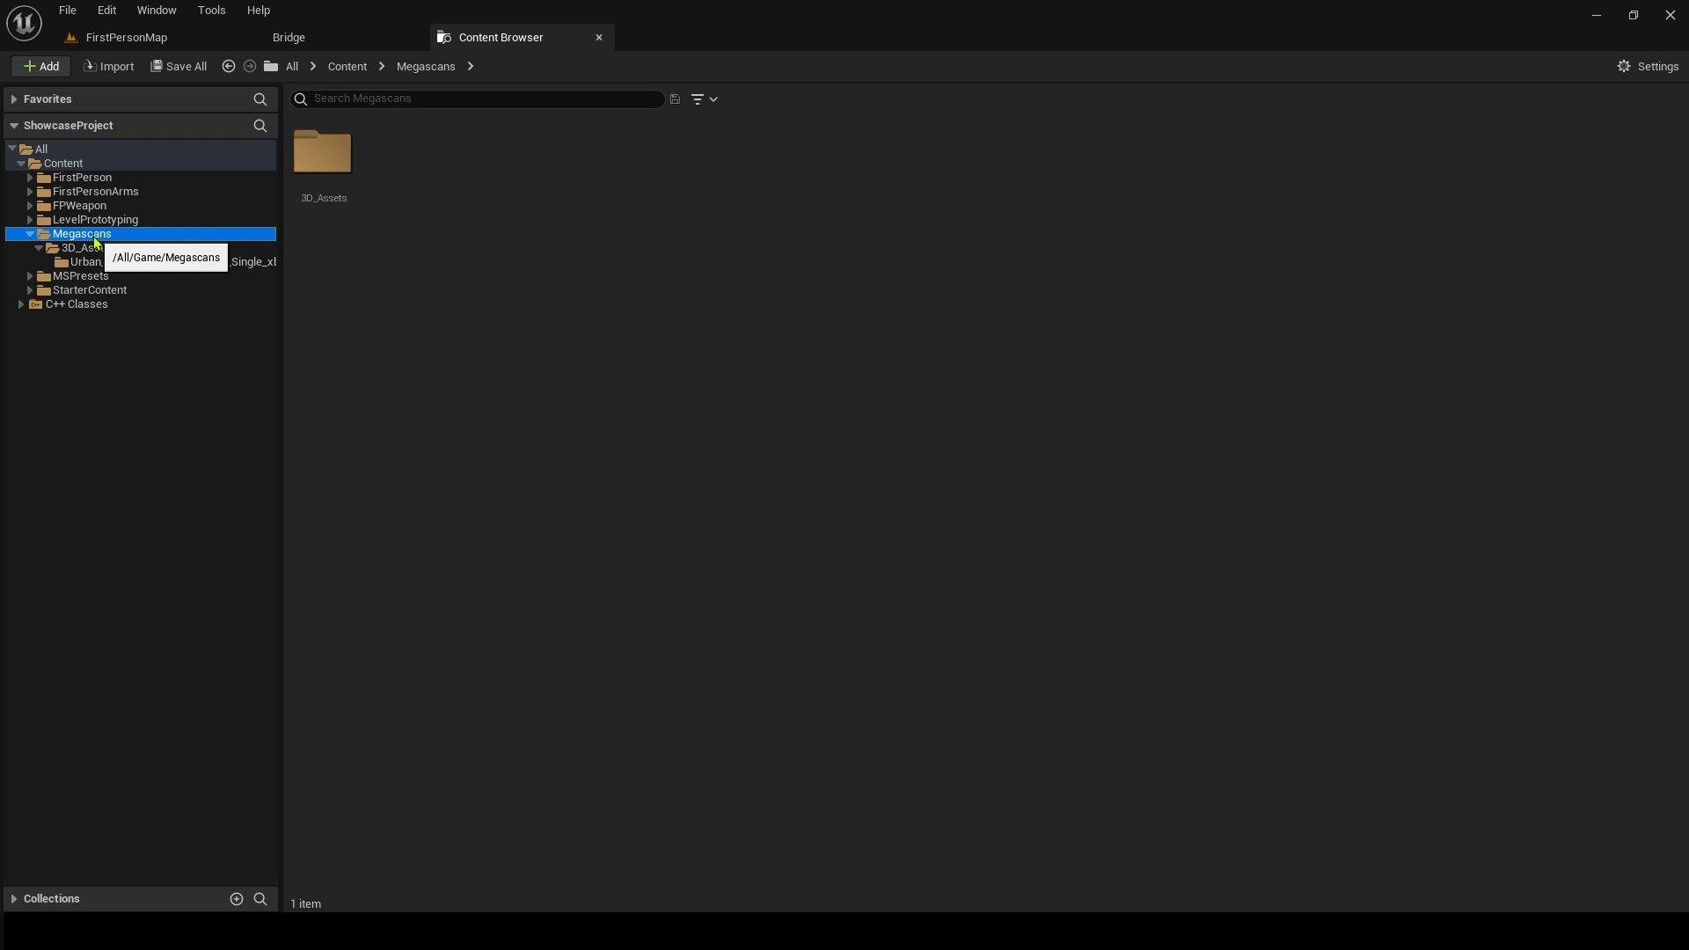
mouse_move(107, 248)
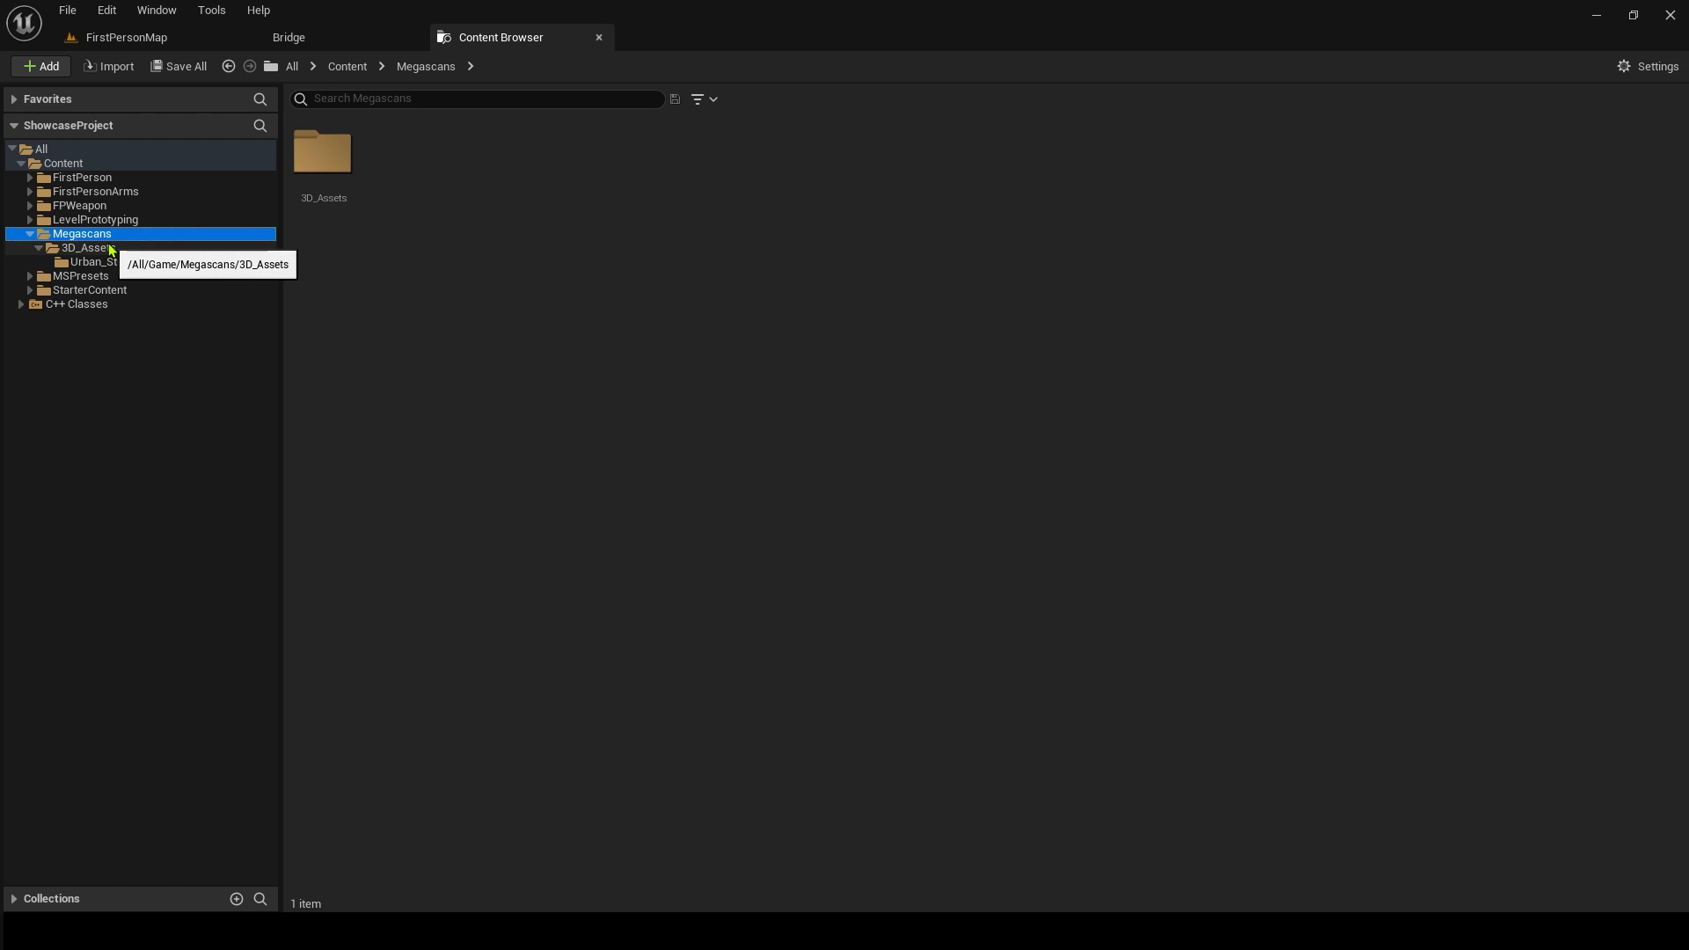
click(88, 246)
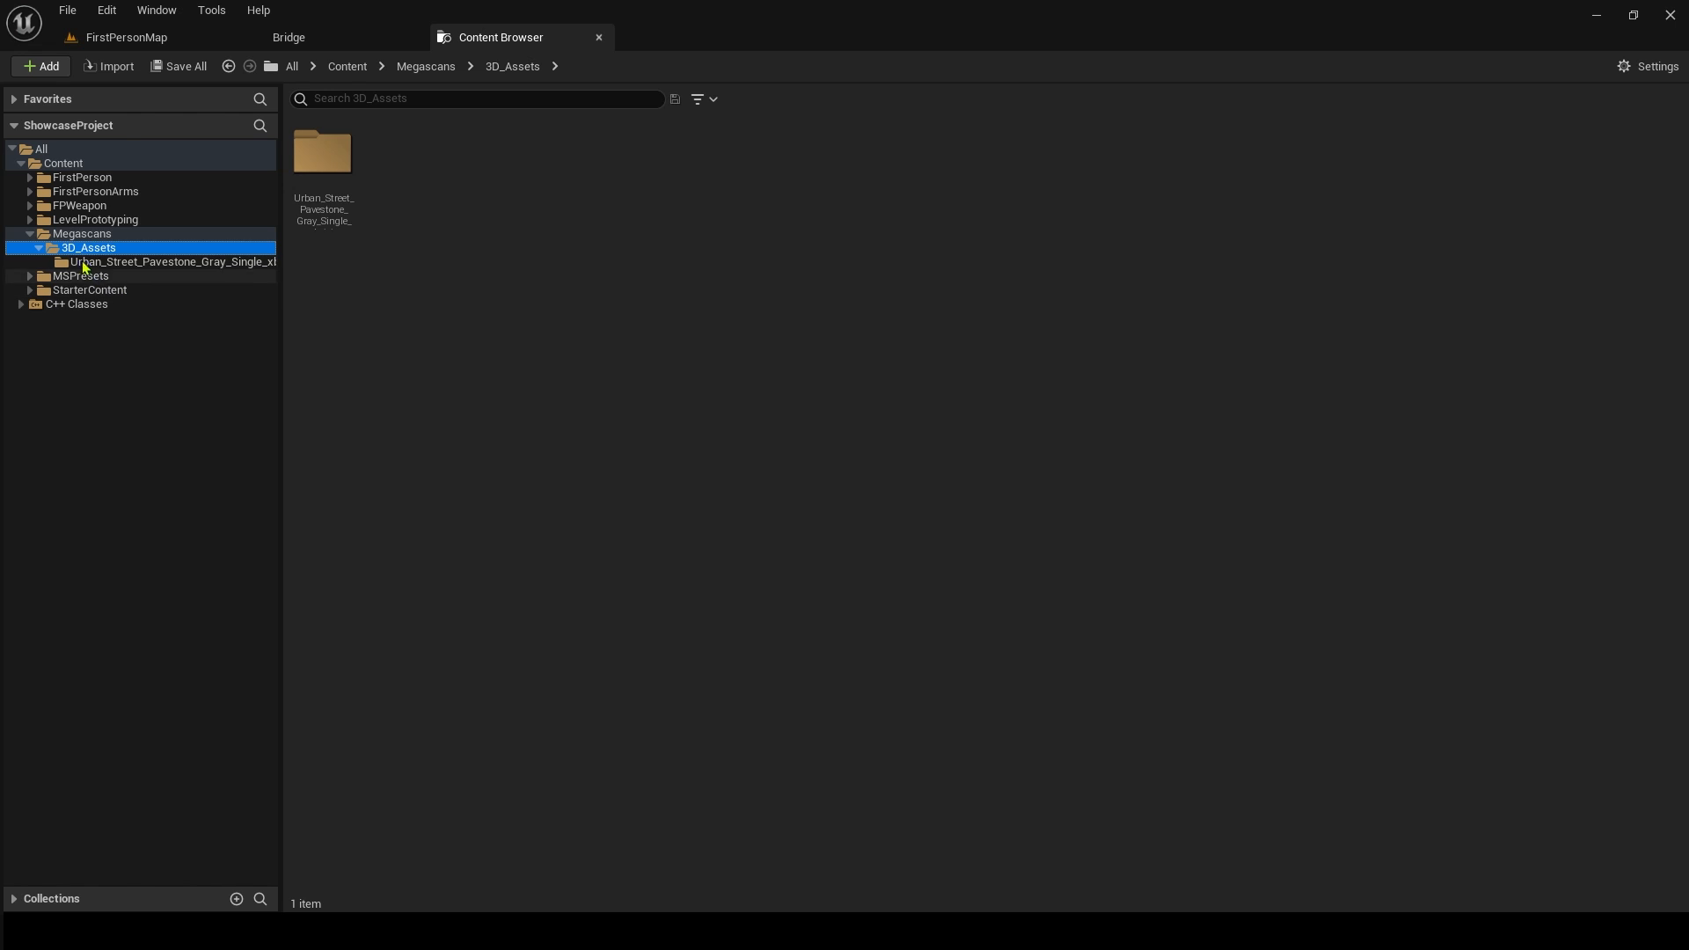
mouse_move(129, 262)
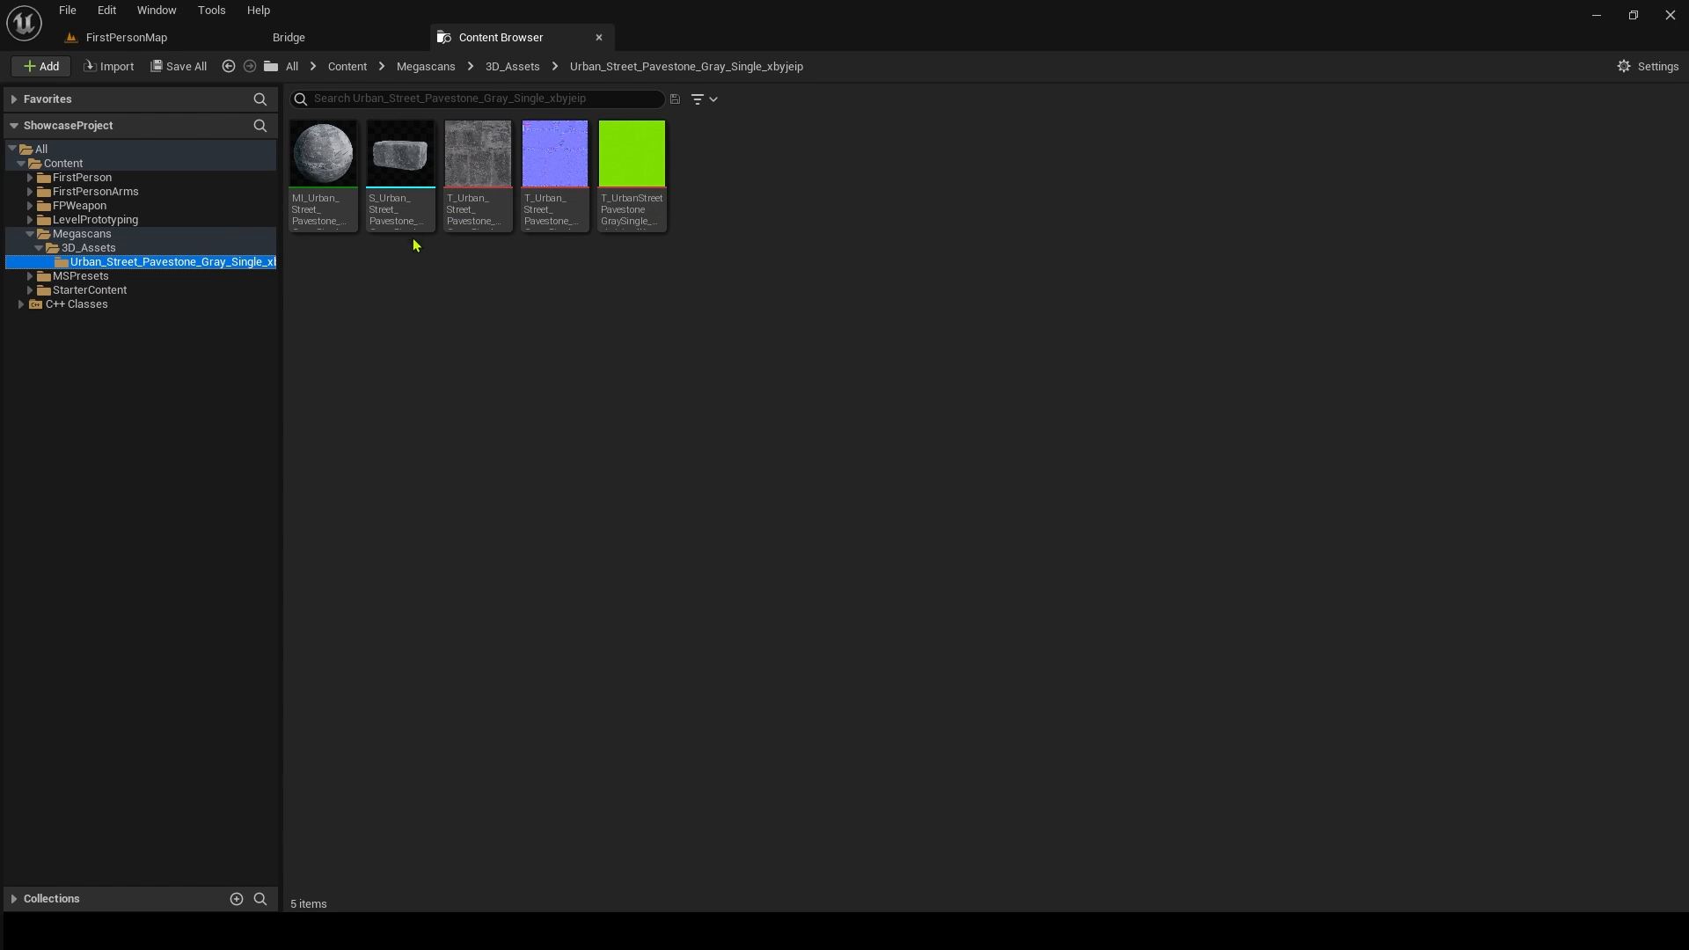
mouse_move(440, 329)
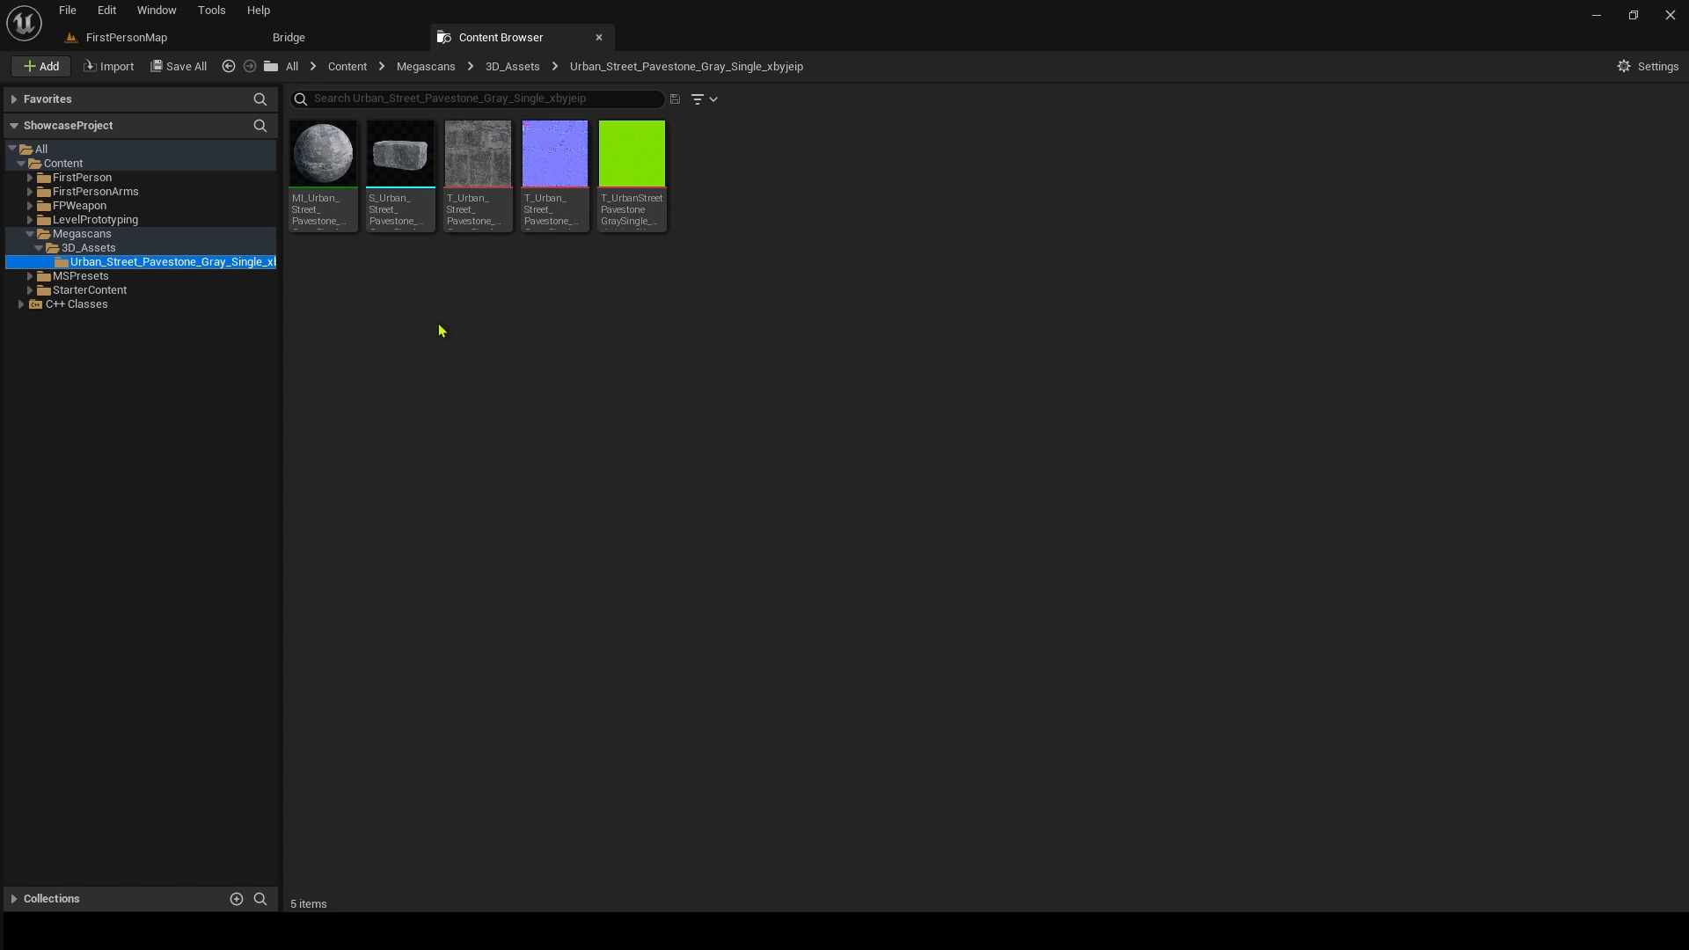
click(287, 37)
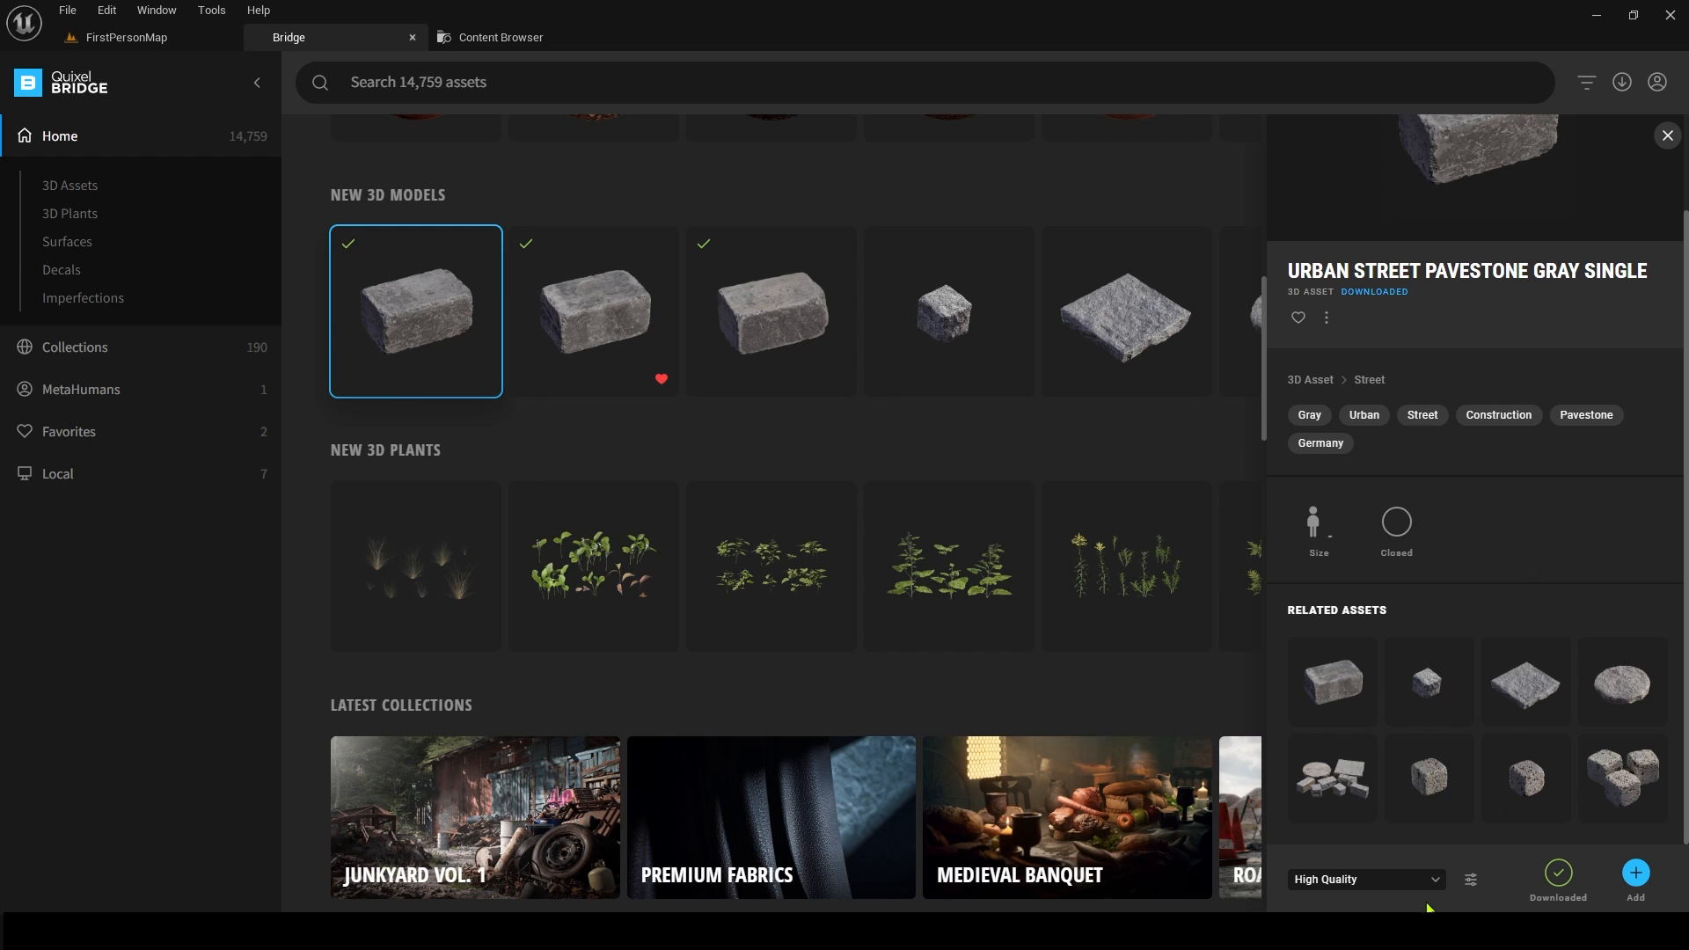
mouse_move(49, 530)
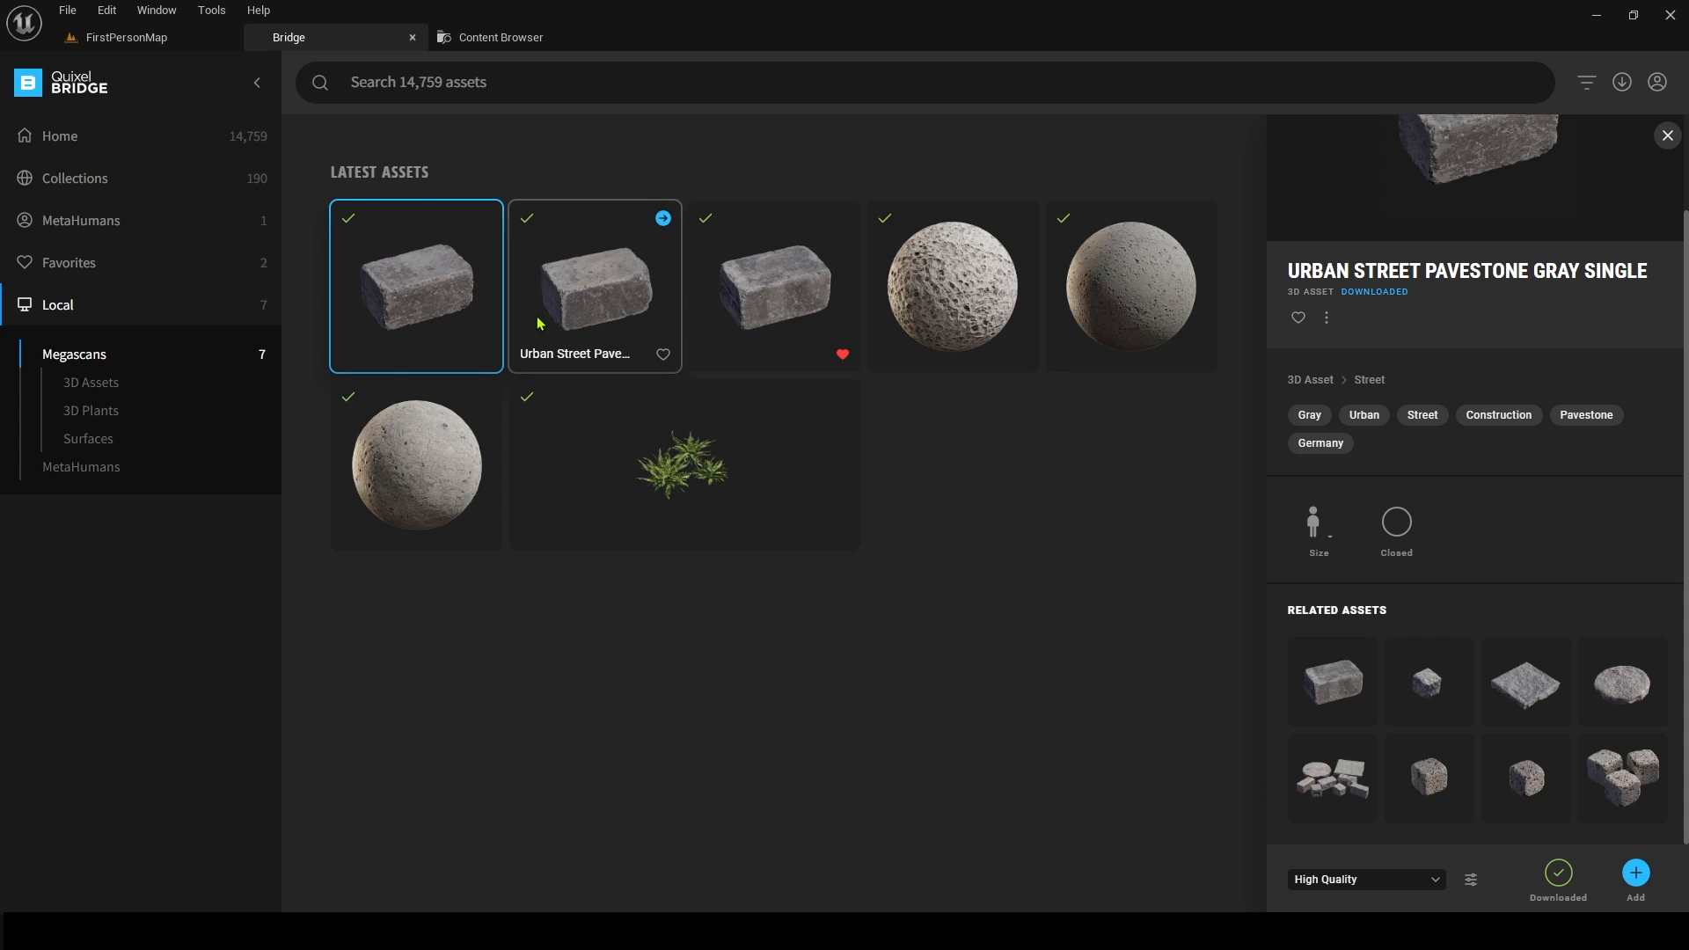
- Add the pavestone again, check the second pavestone folder and return to FirstPersonMap
click(60, 136)
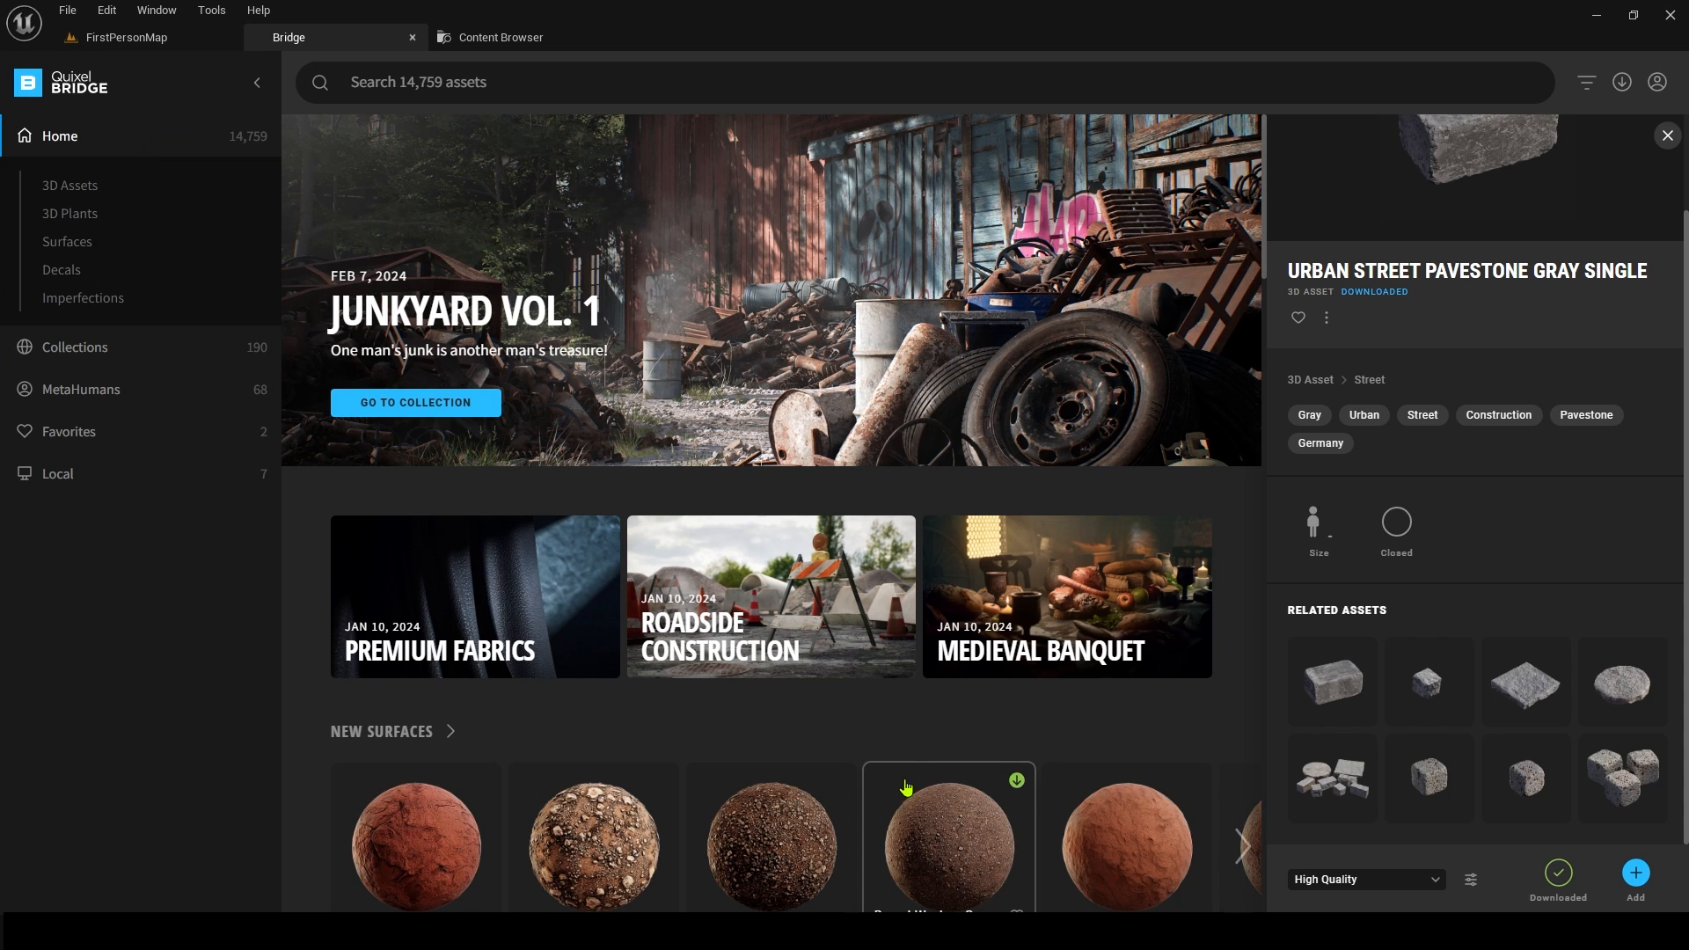
scroll(down, 3)
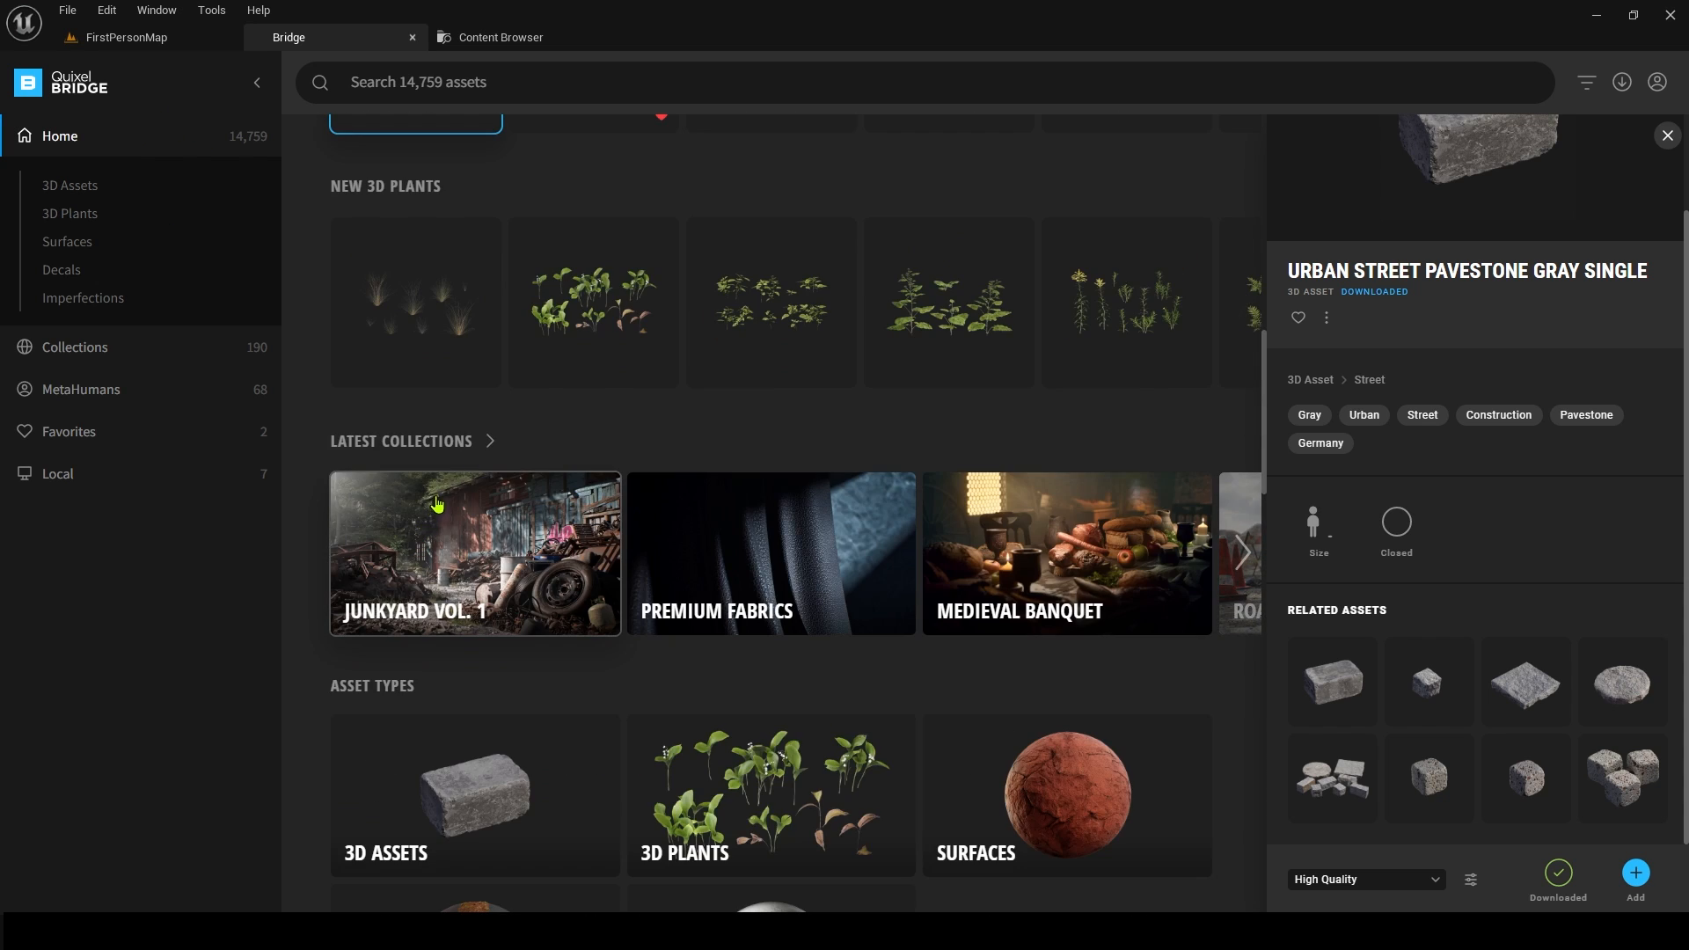
scroll(up, 3)
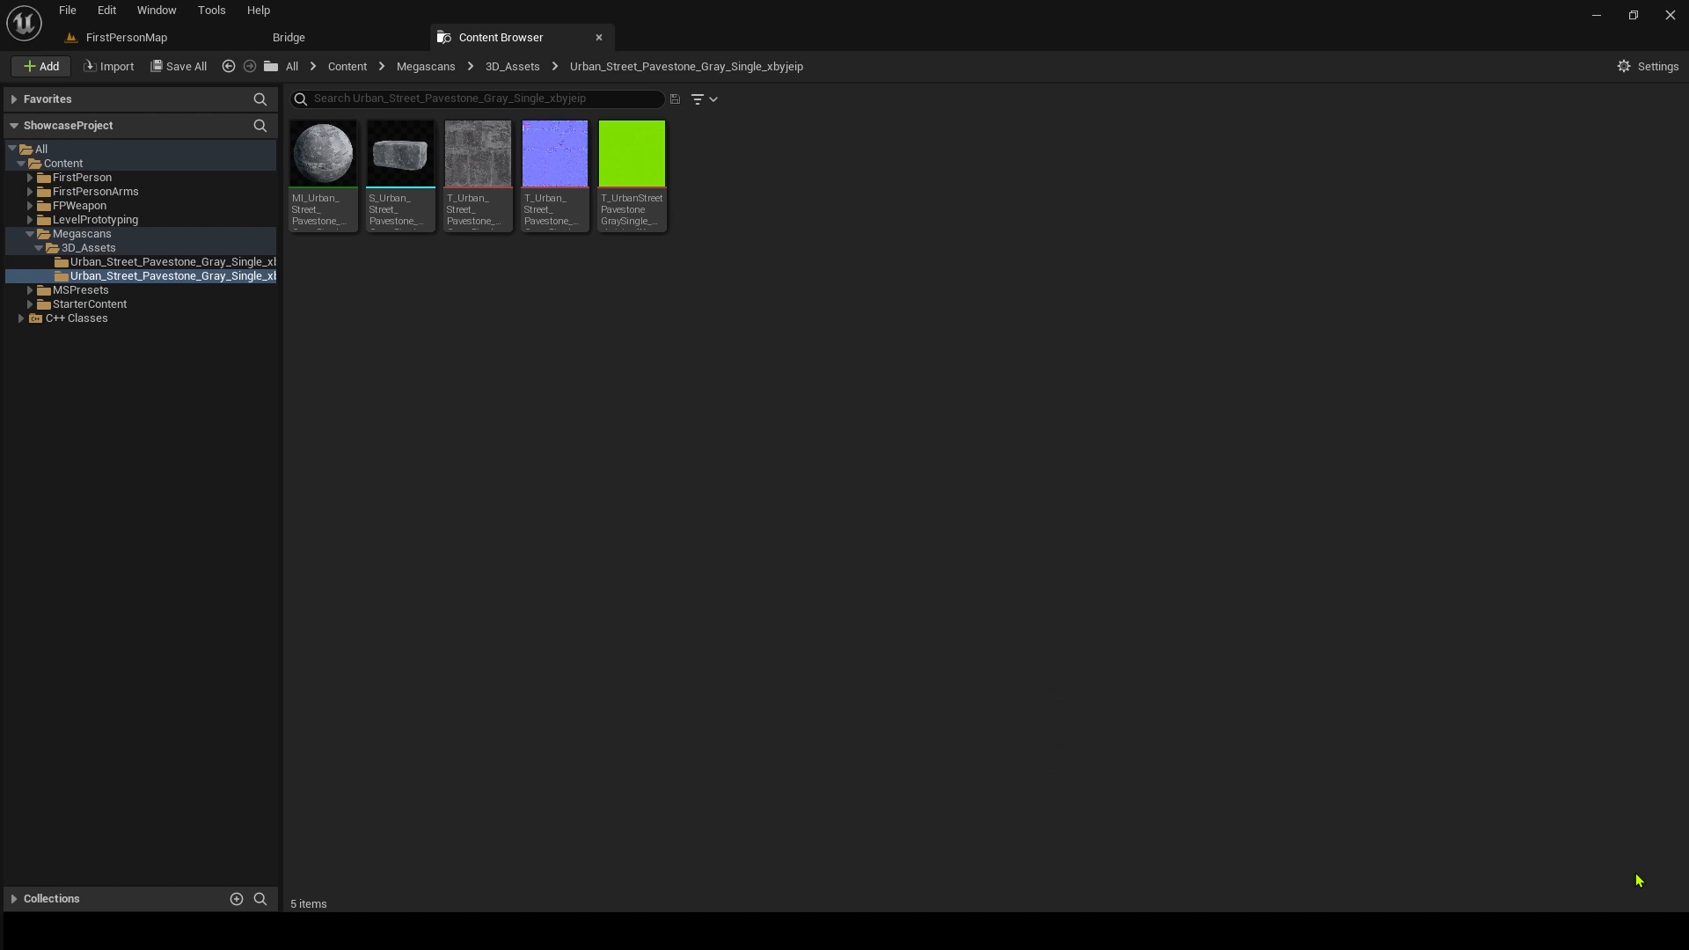
mouse_move(169, 277)
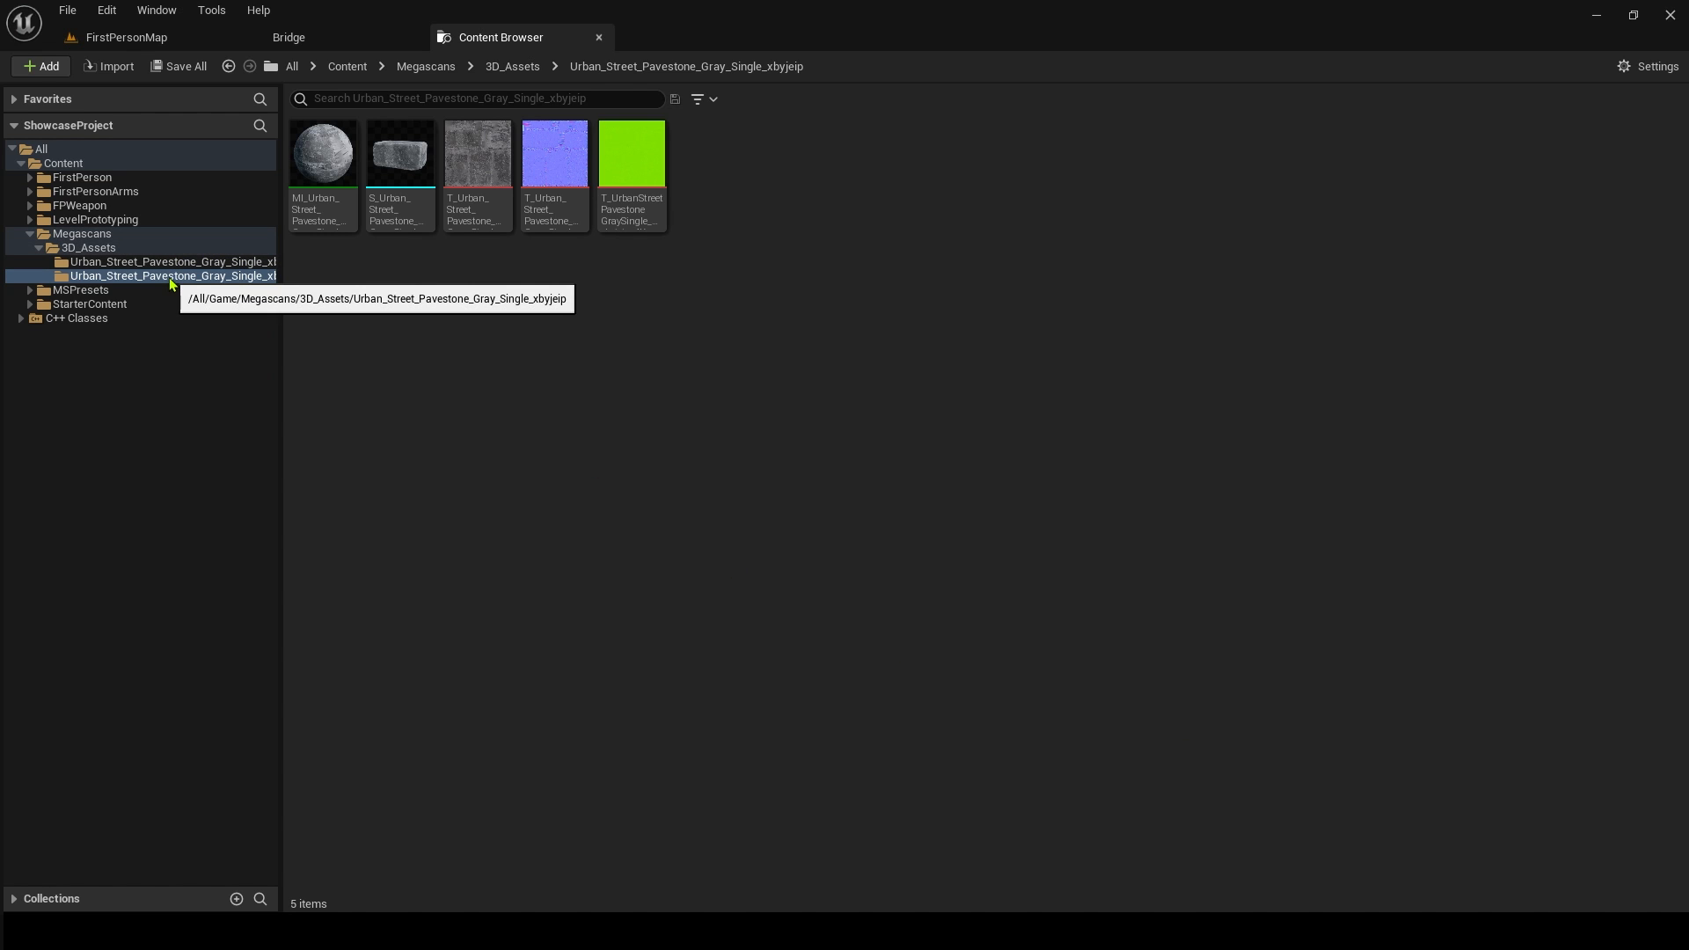
mouse_move(399, 178)
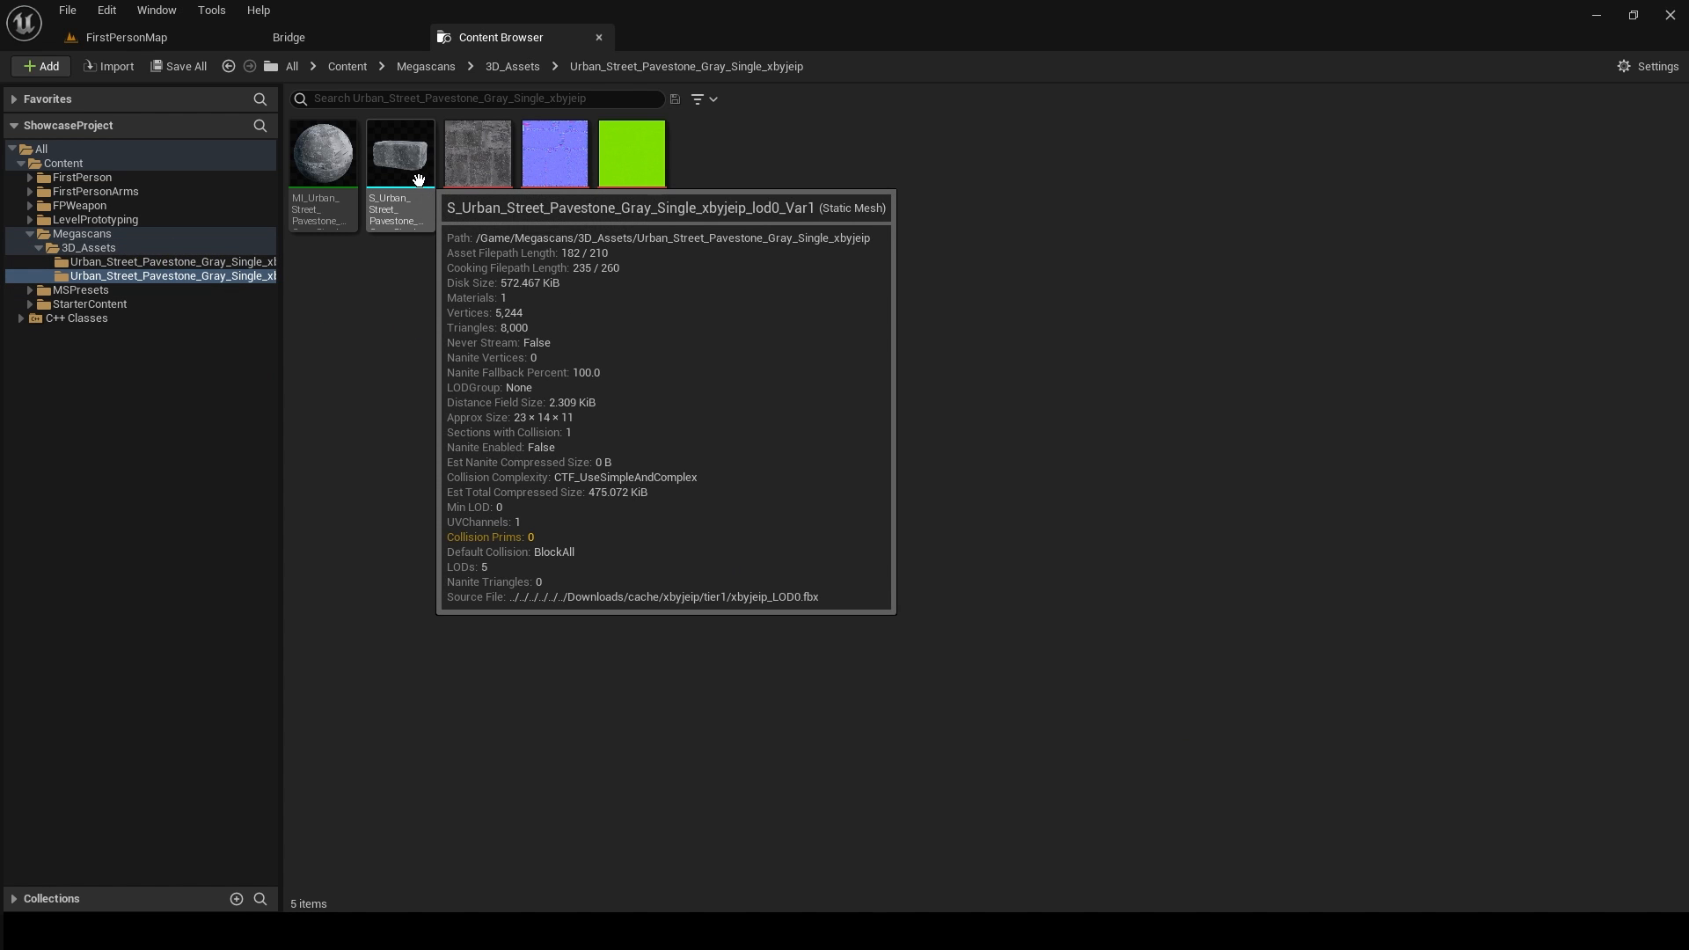
click(169, 261)
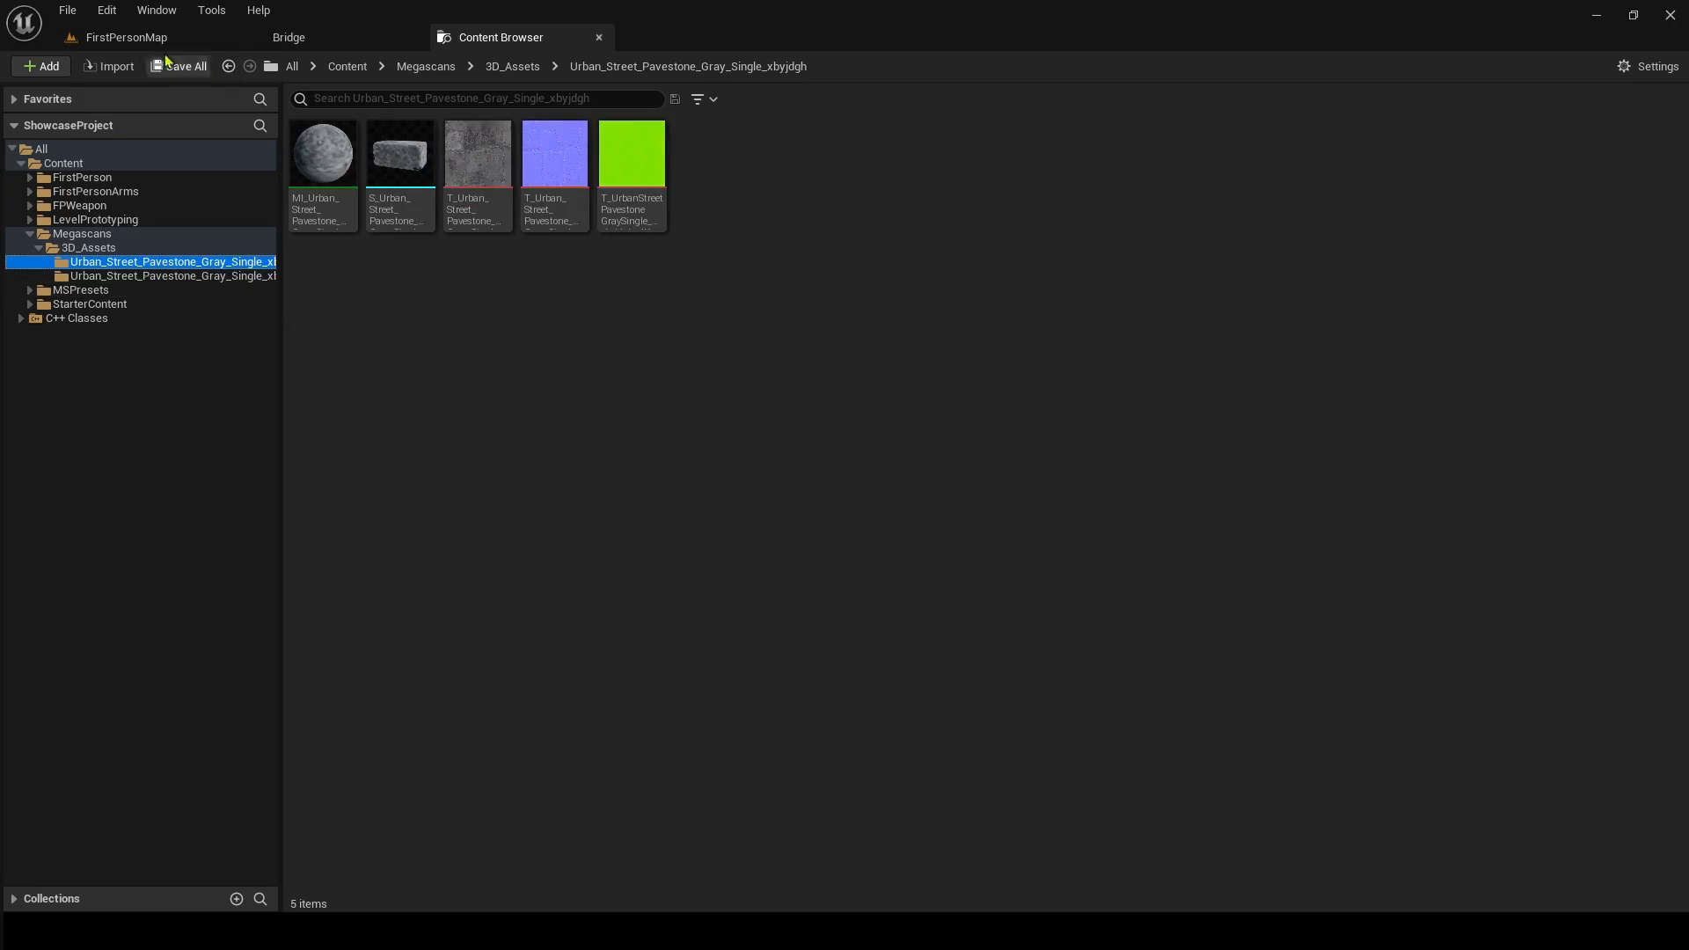
click(125, 37)
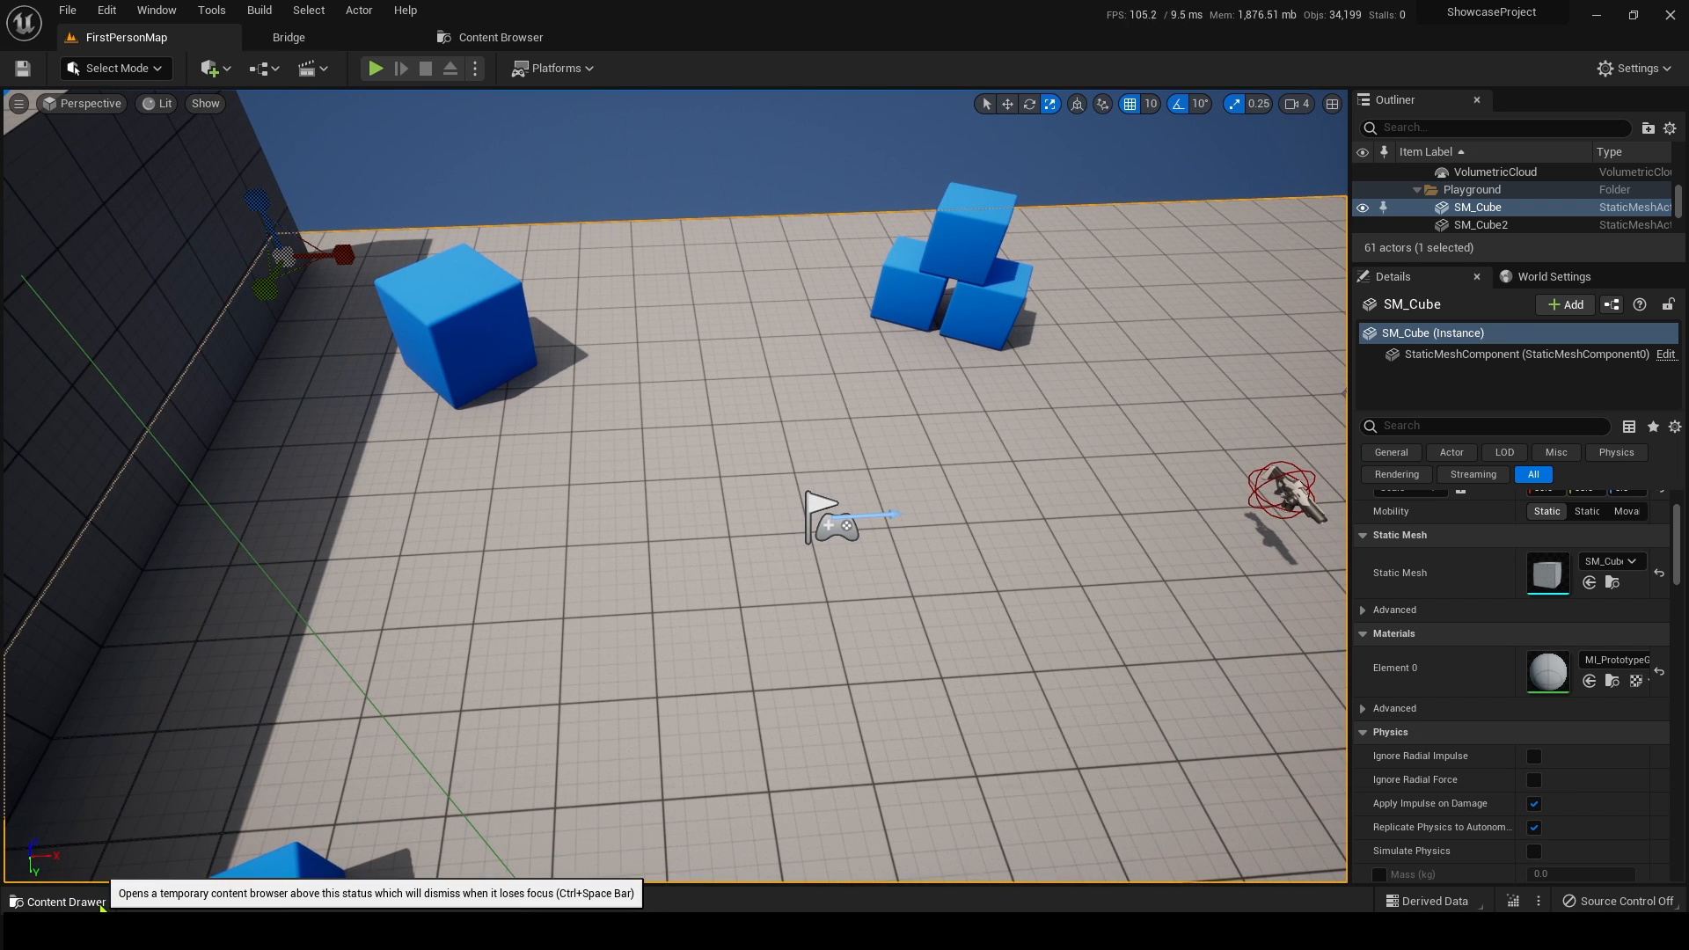
- Bring up the Content Drawer showing the pavestone folder over the level
click(62, 901)
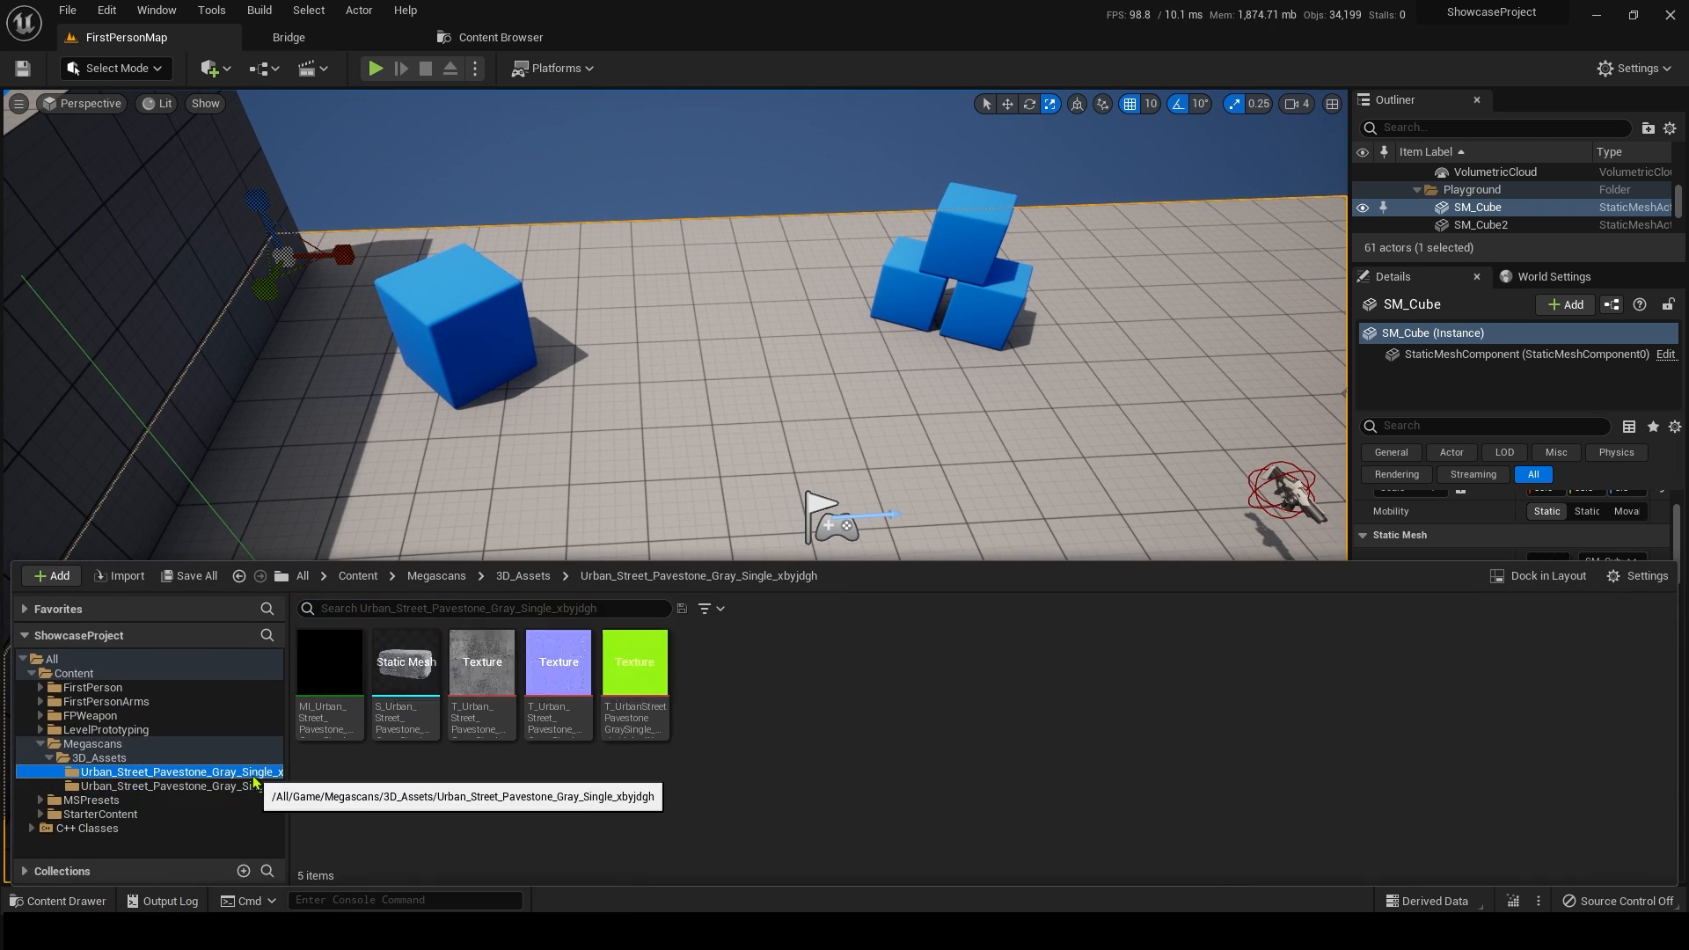
mouse_move(404, 661)
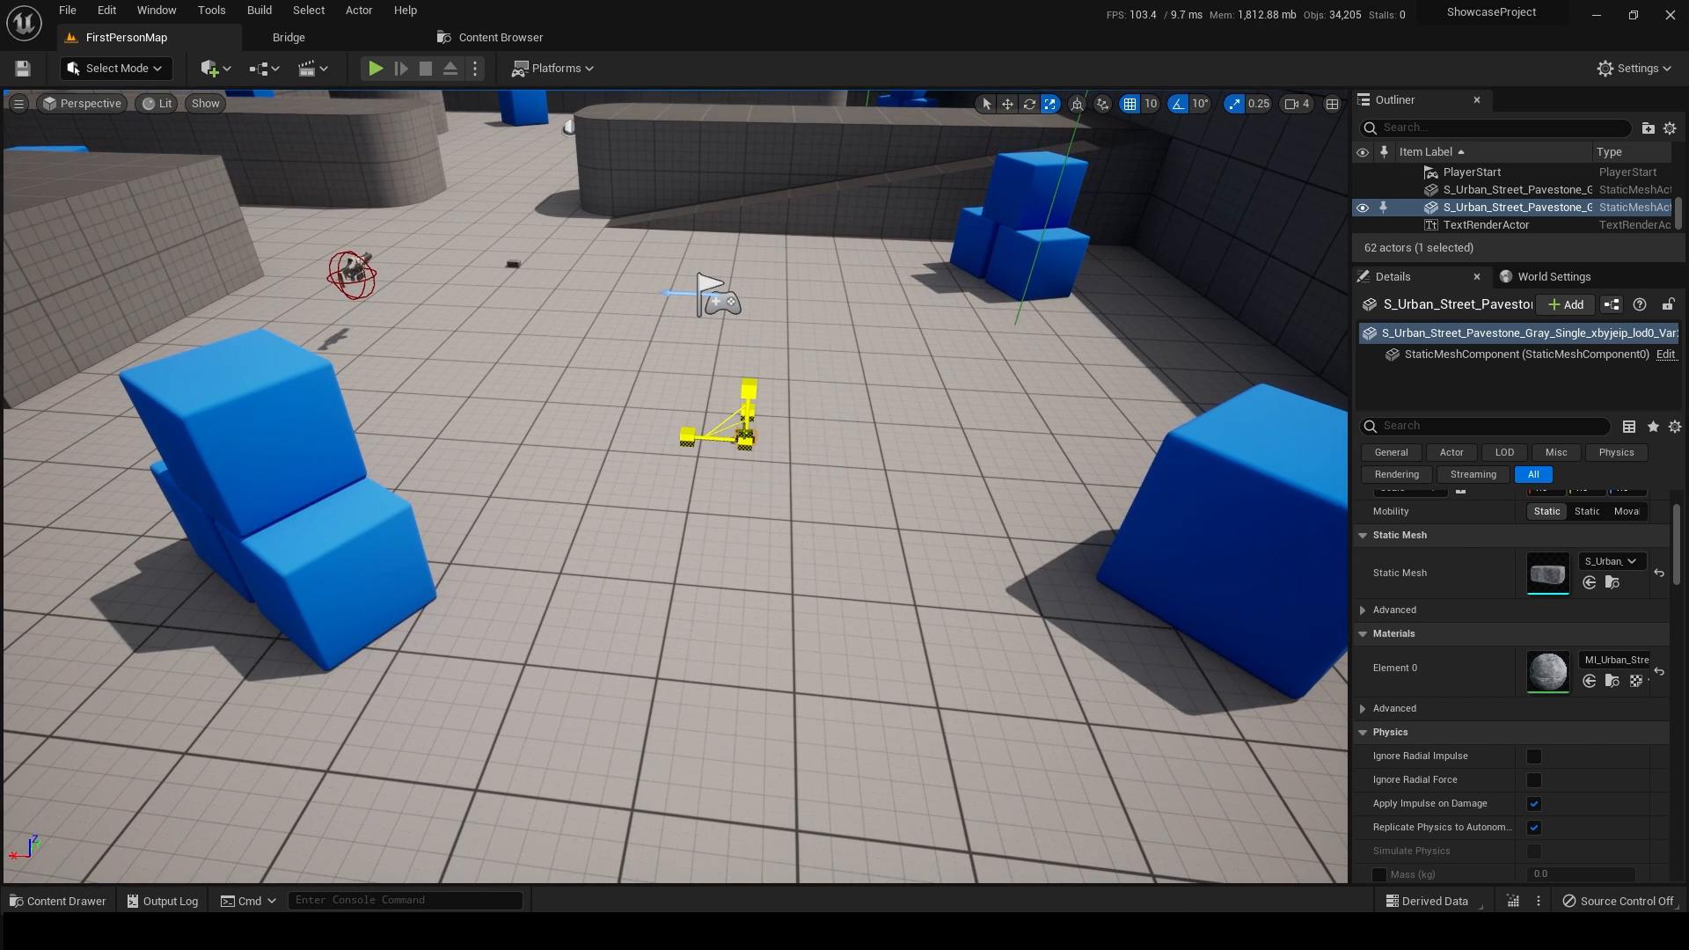
- Scale up the pavestone and Alt-drag two copies into a row of three stones
click(716, 416)
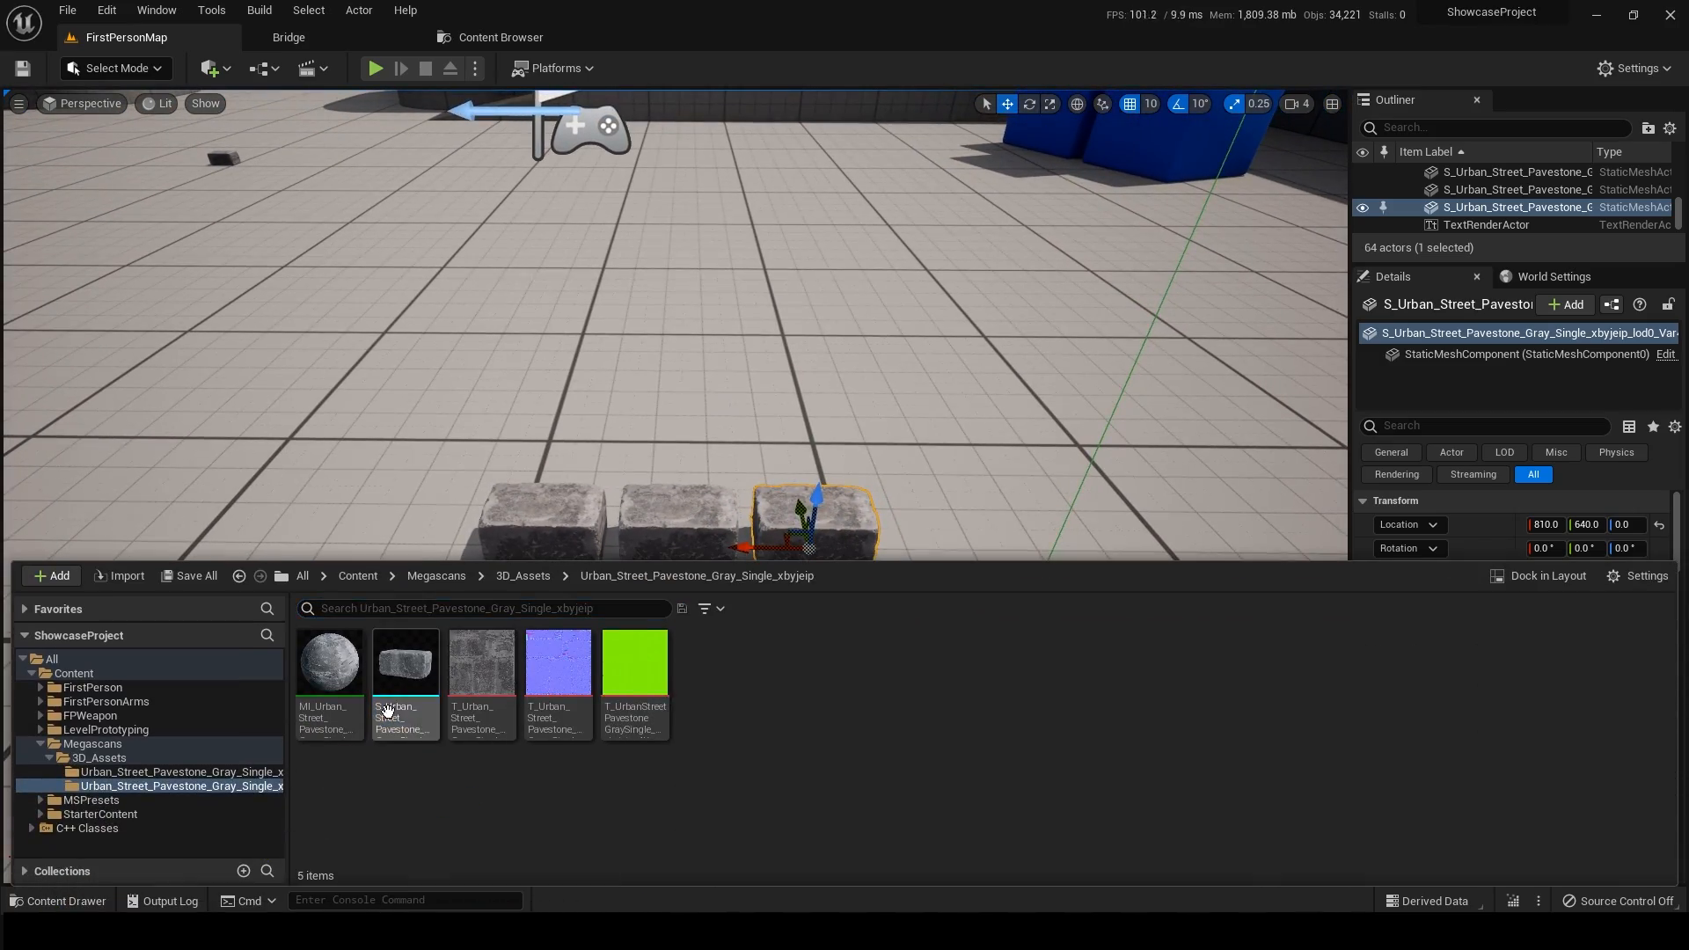
- Inspect the pavestone material instance, then return to the Urban_Street_Pavestone folder
click(60, 901)
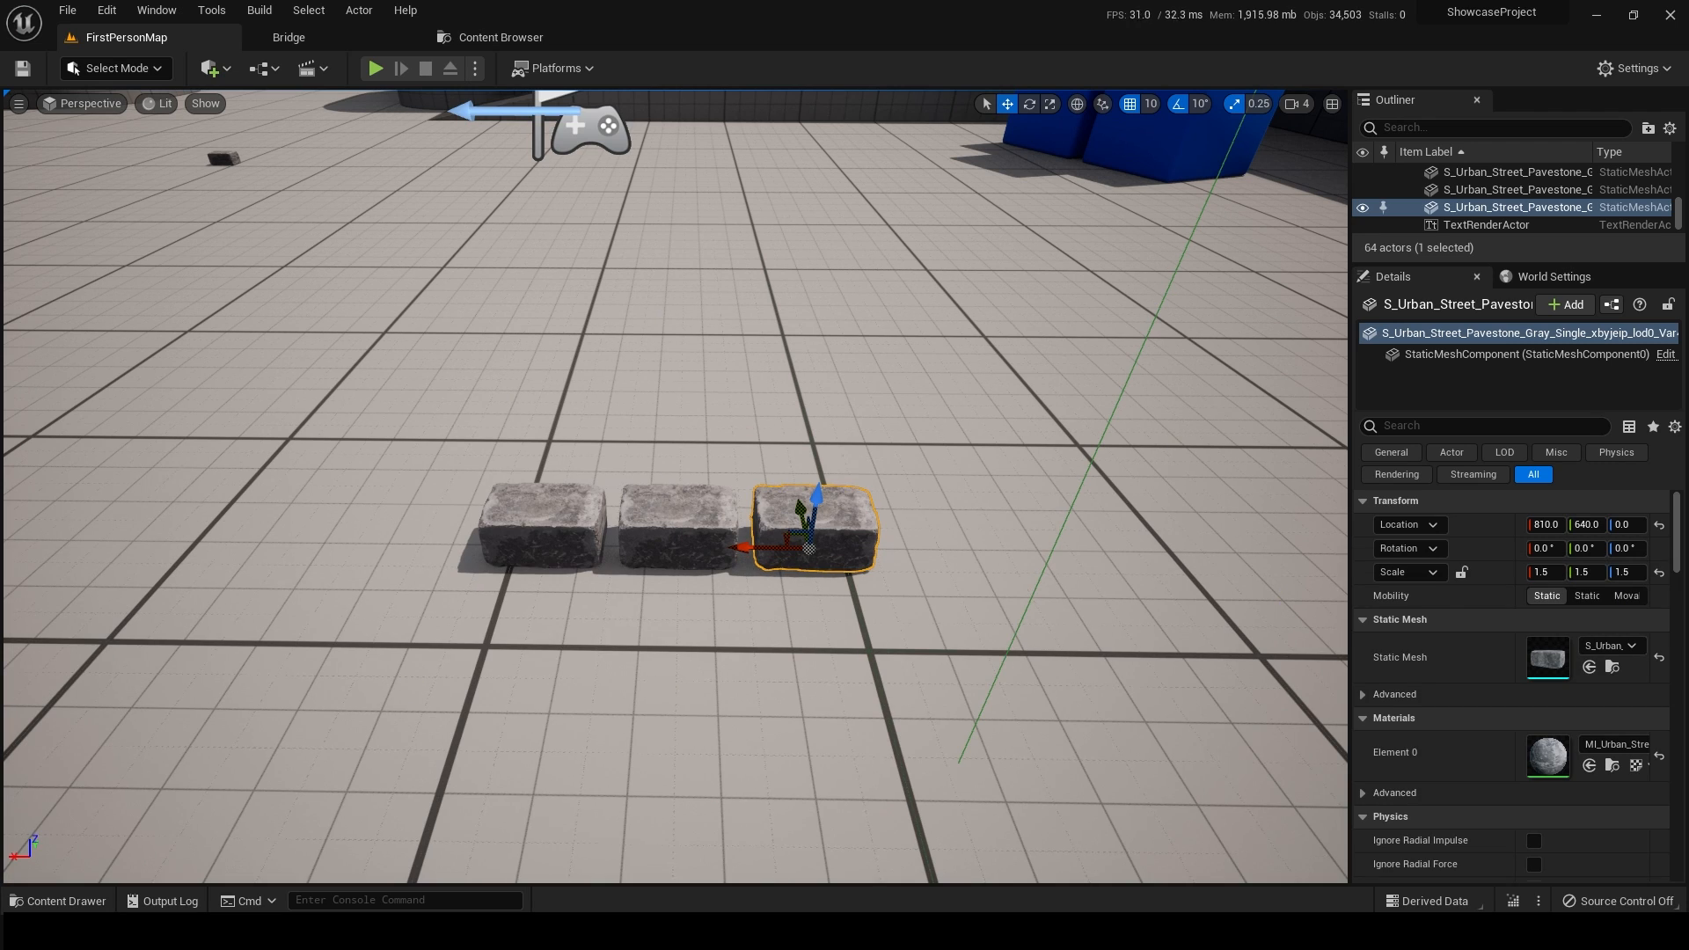
double_click(1549, 755)
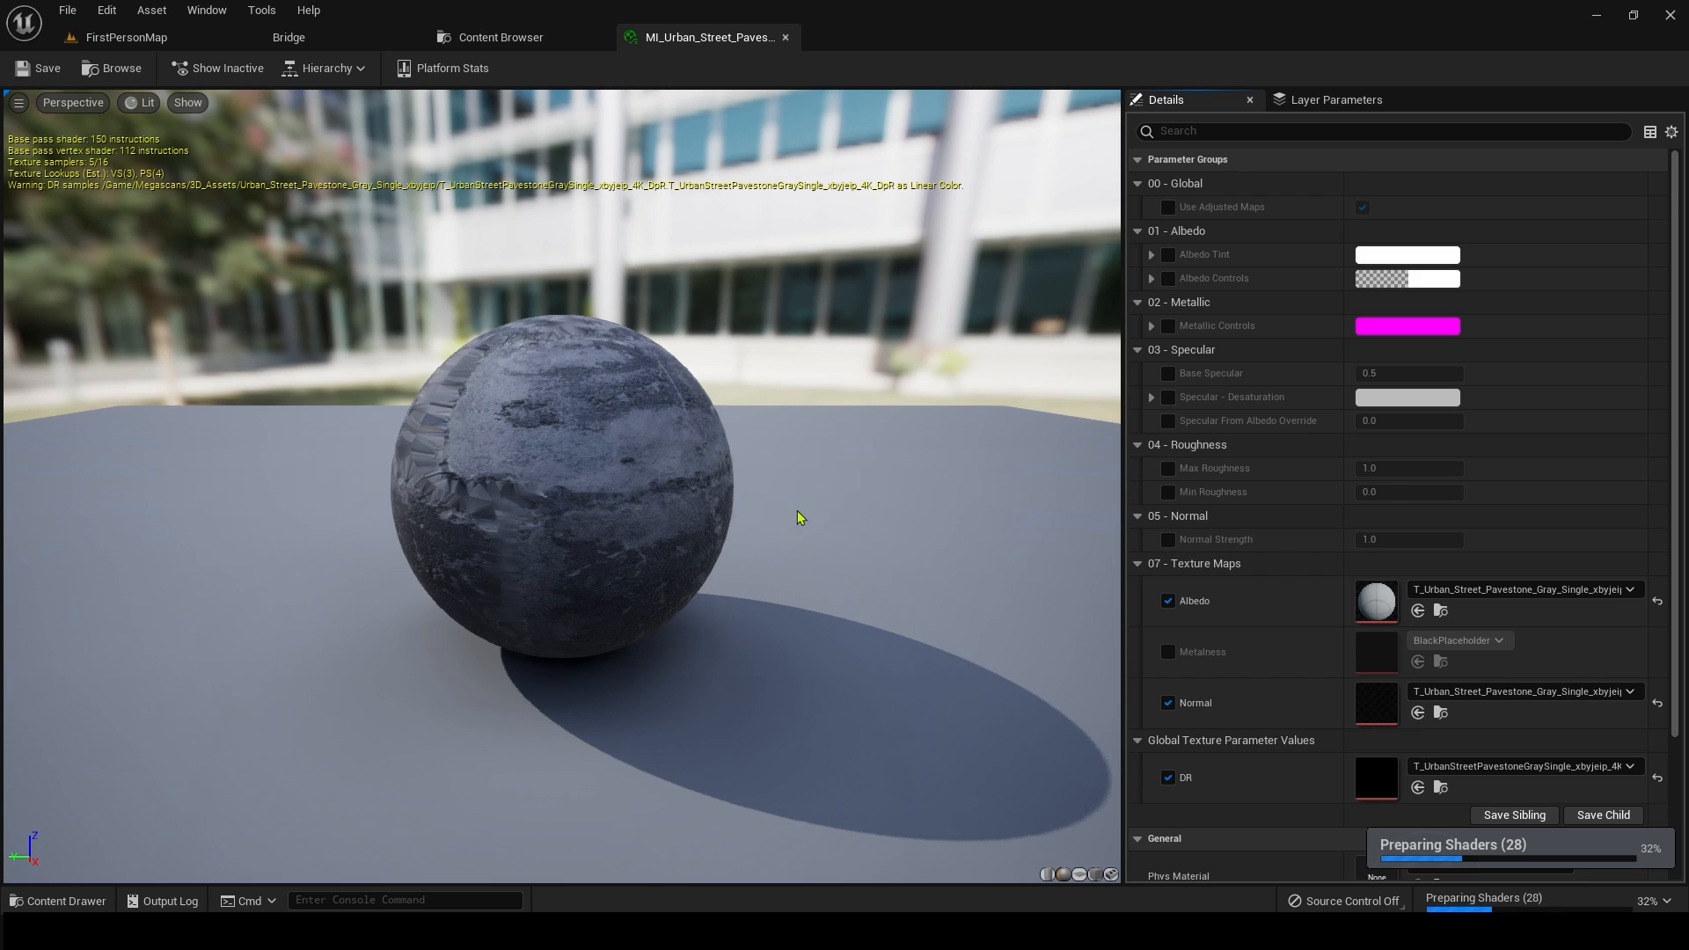
mouse_move(1187, 183)
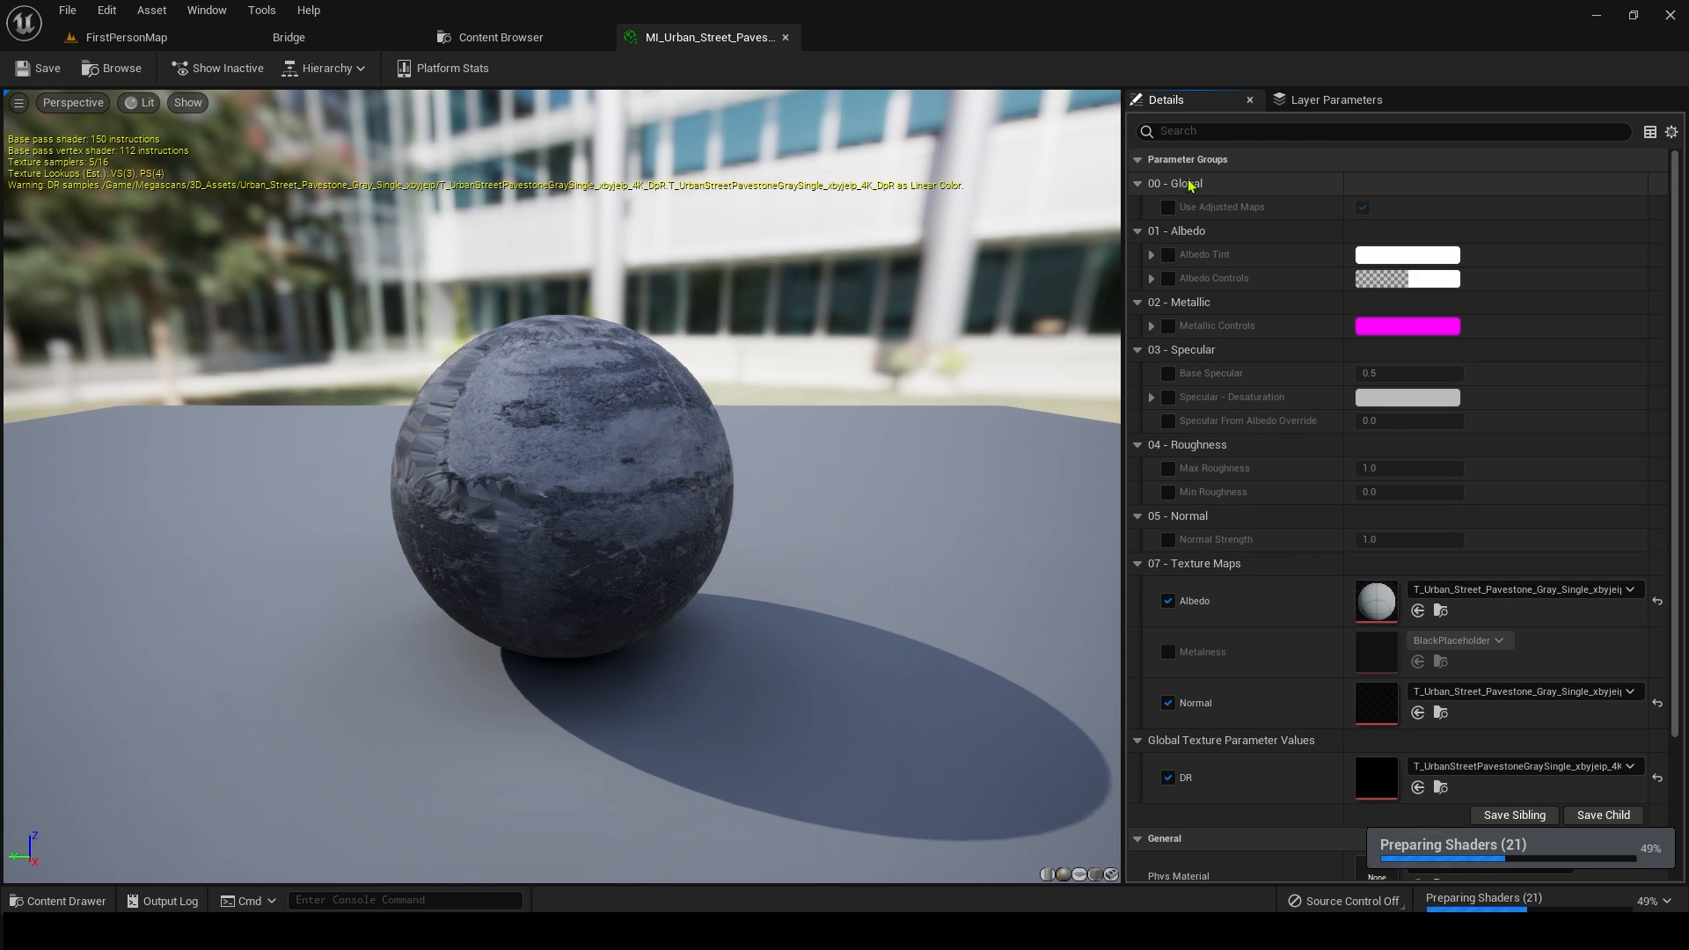
mouse_move(1250, 361)
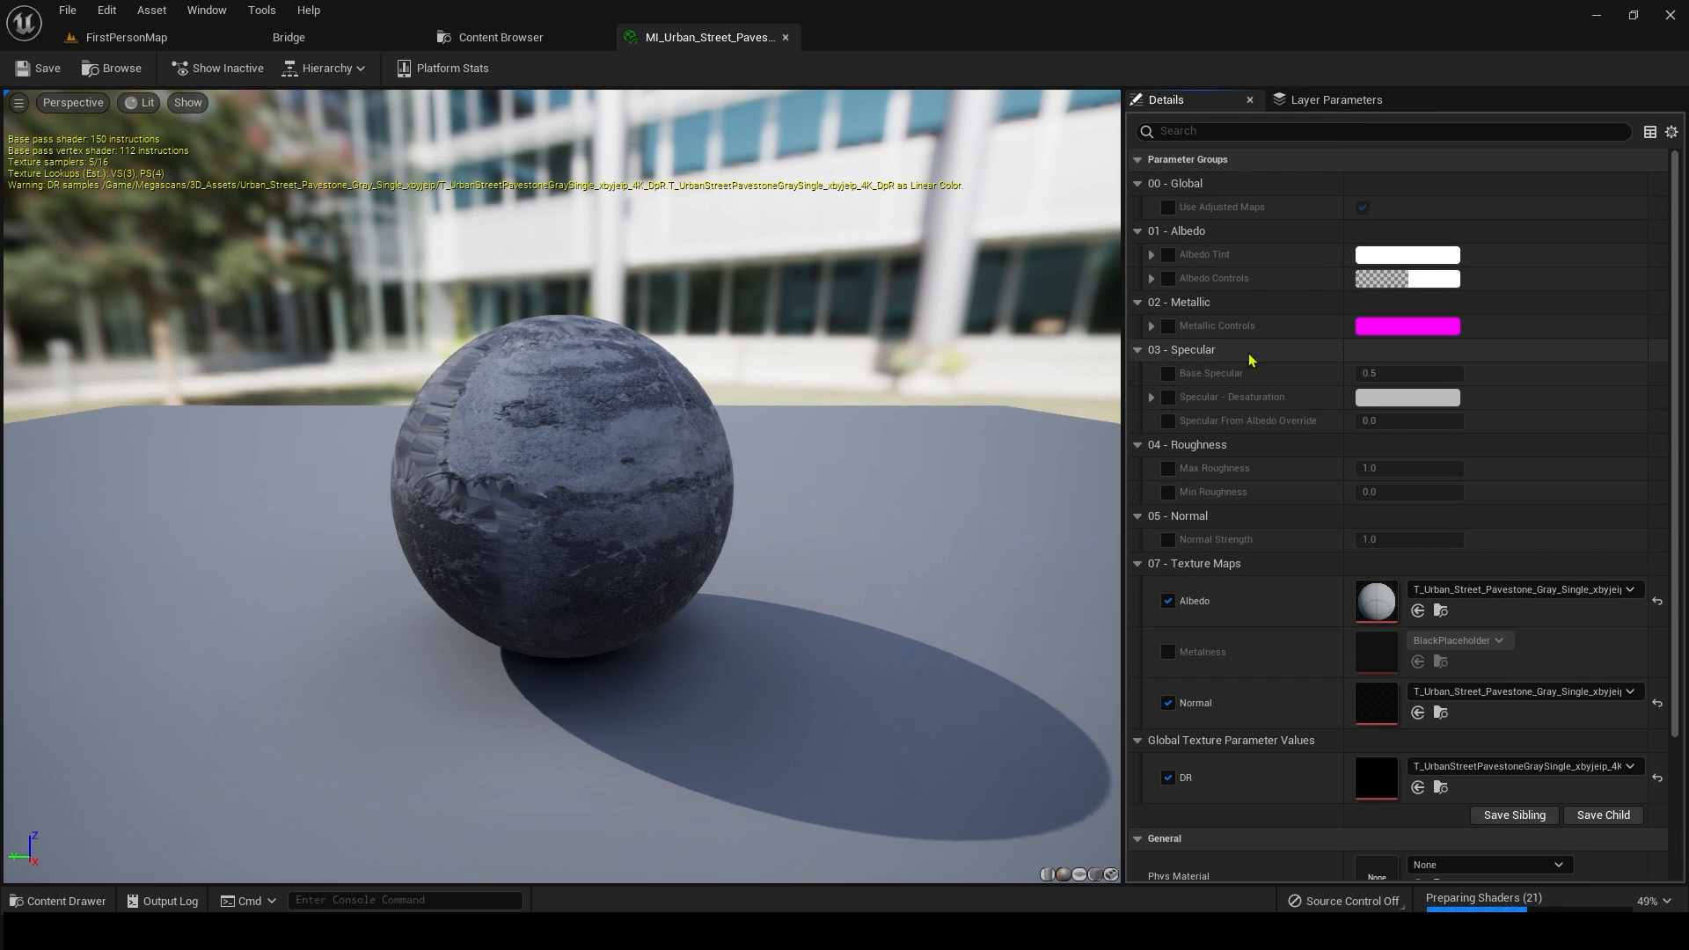
mouse_move(1163, 370)
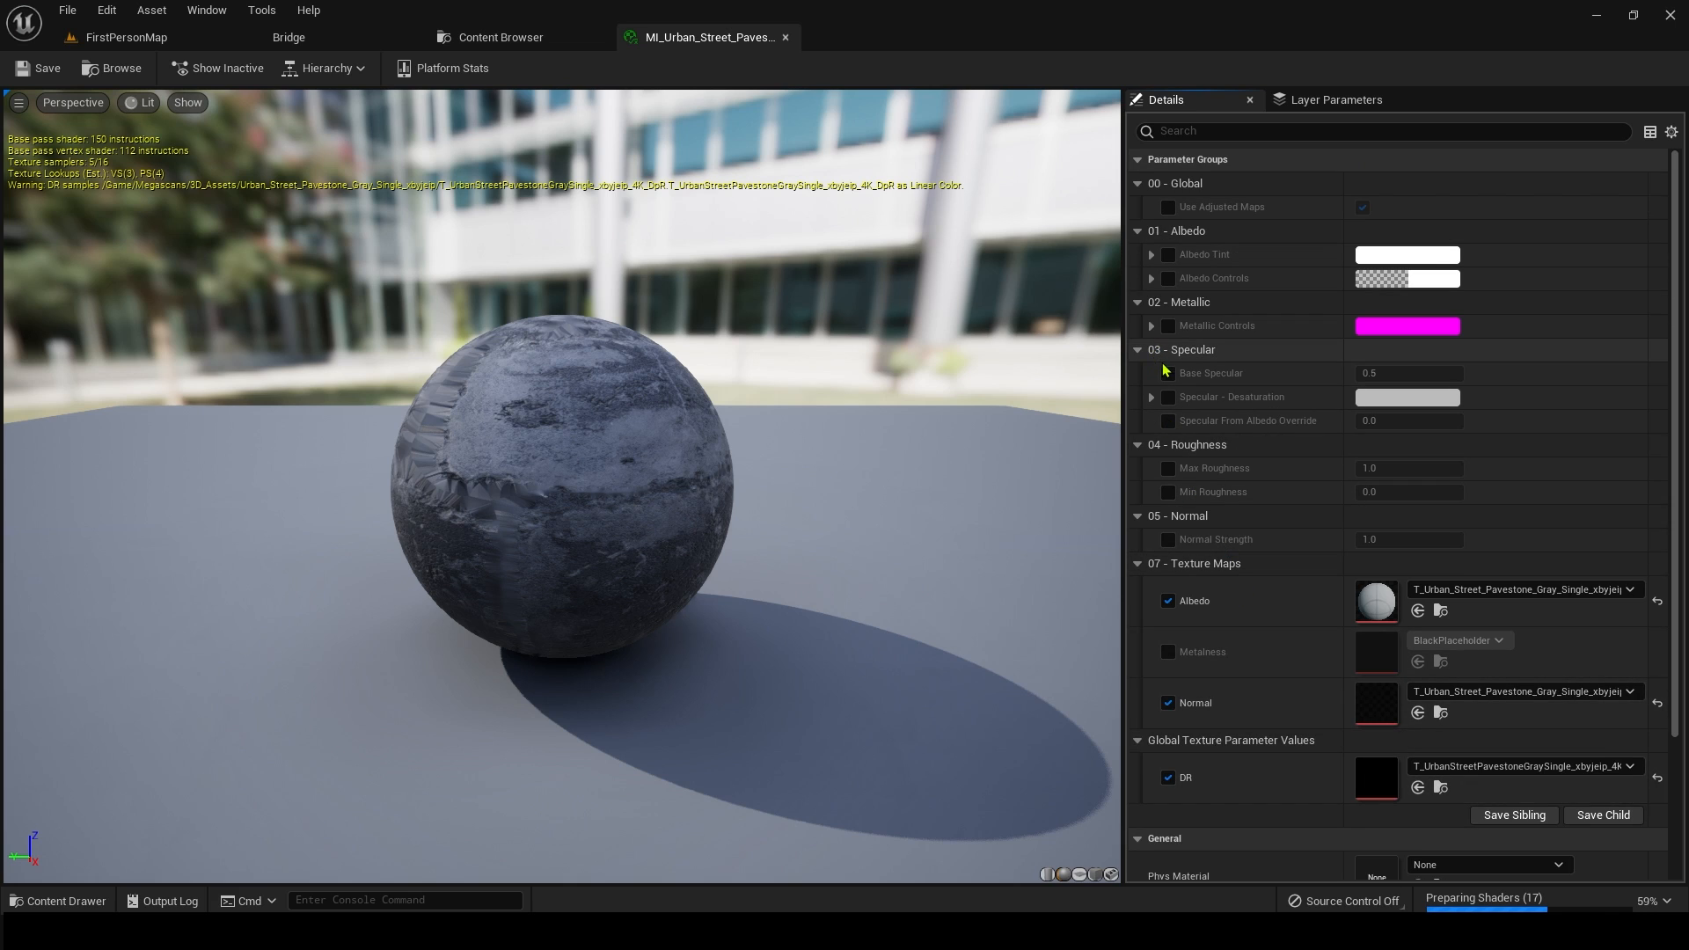
click(498, 37)
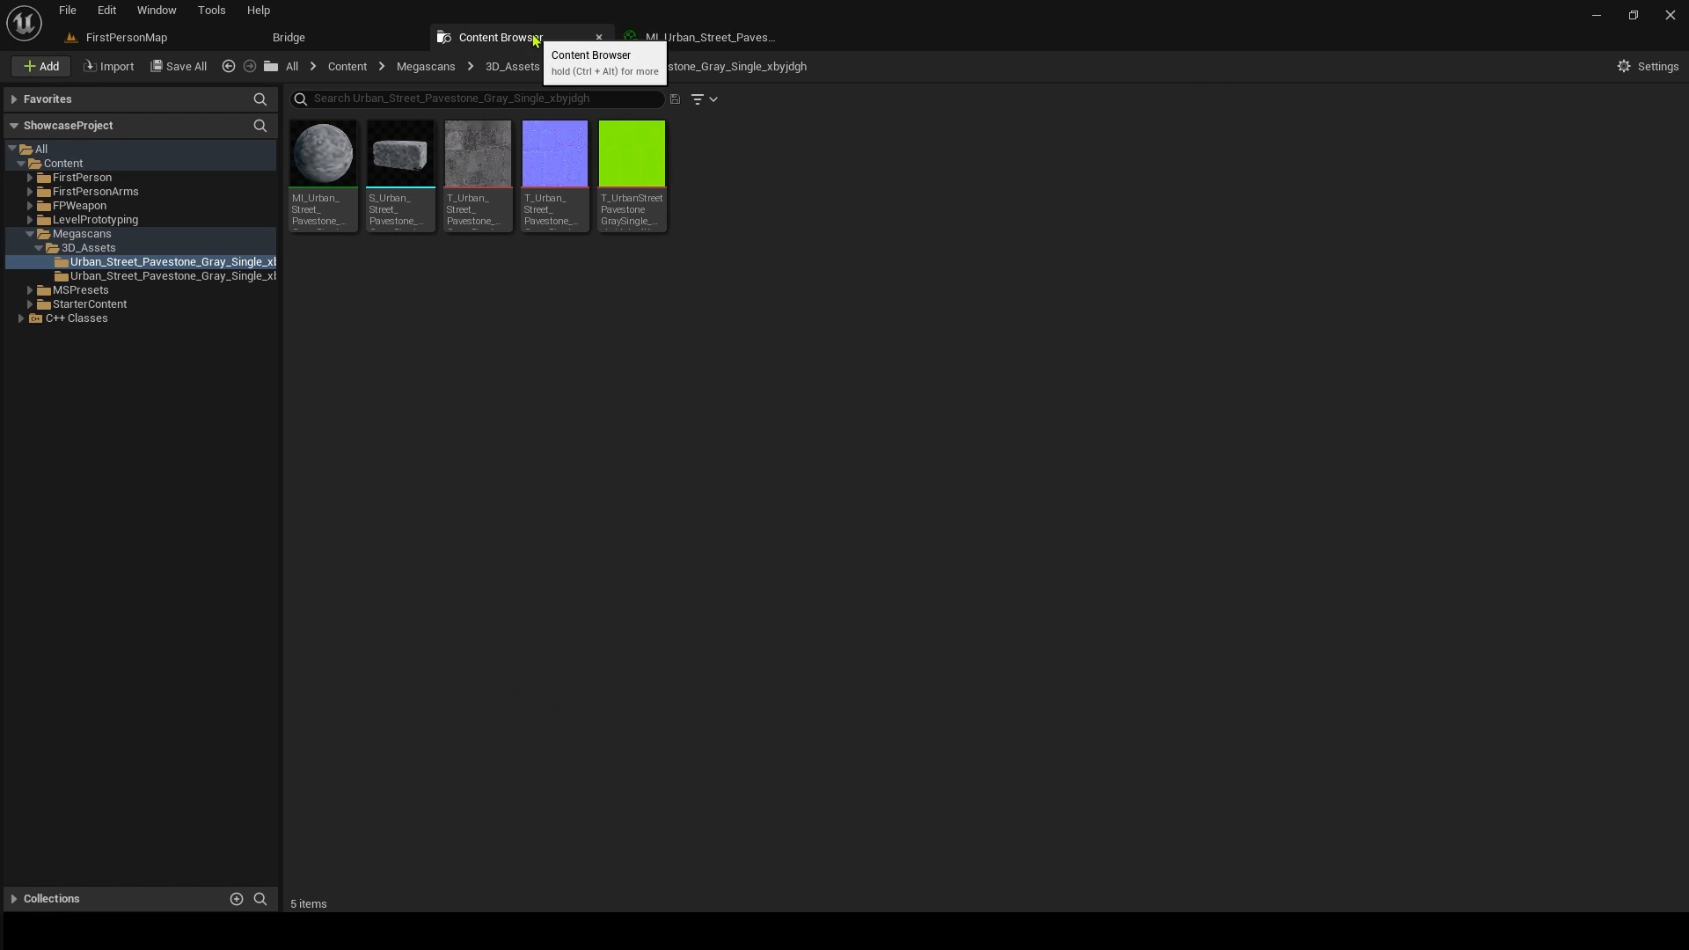
- Inspect the 4096x4096 albedo texture, then return to the pavestone asset folder
double_click(477, 151)
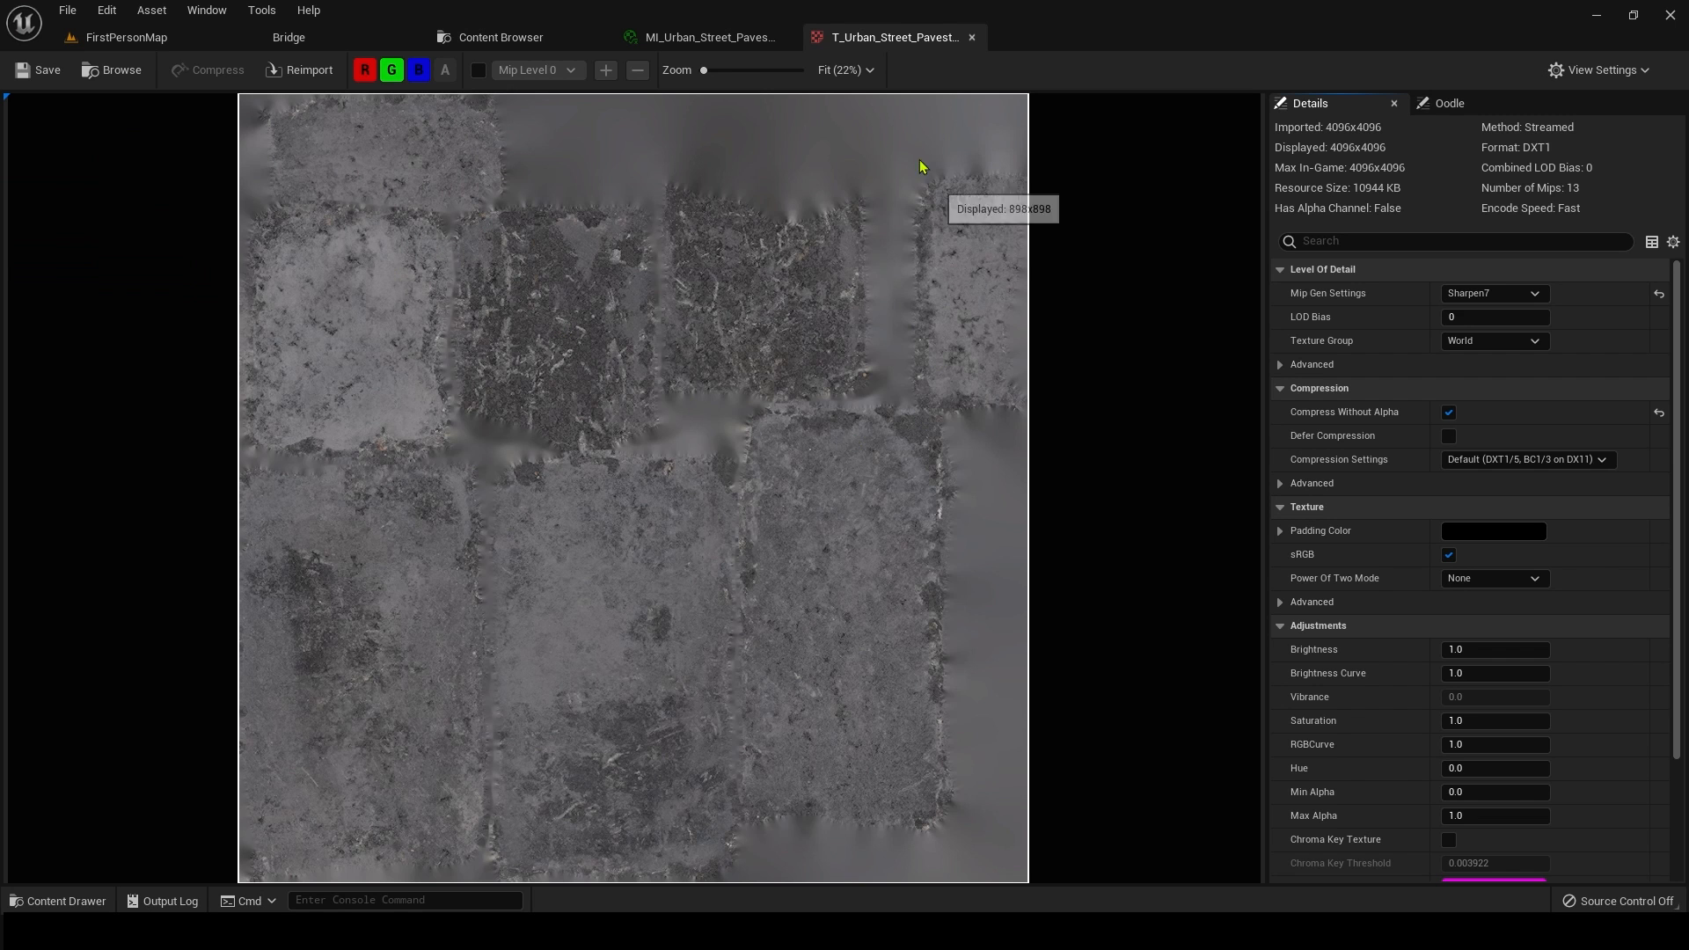
scroll(down, 3)
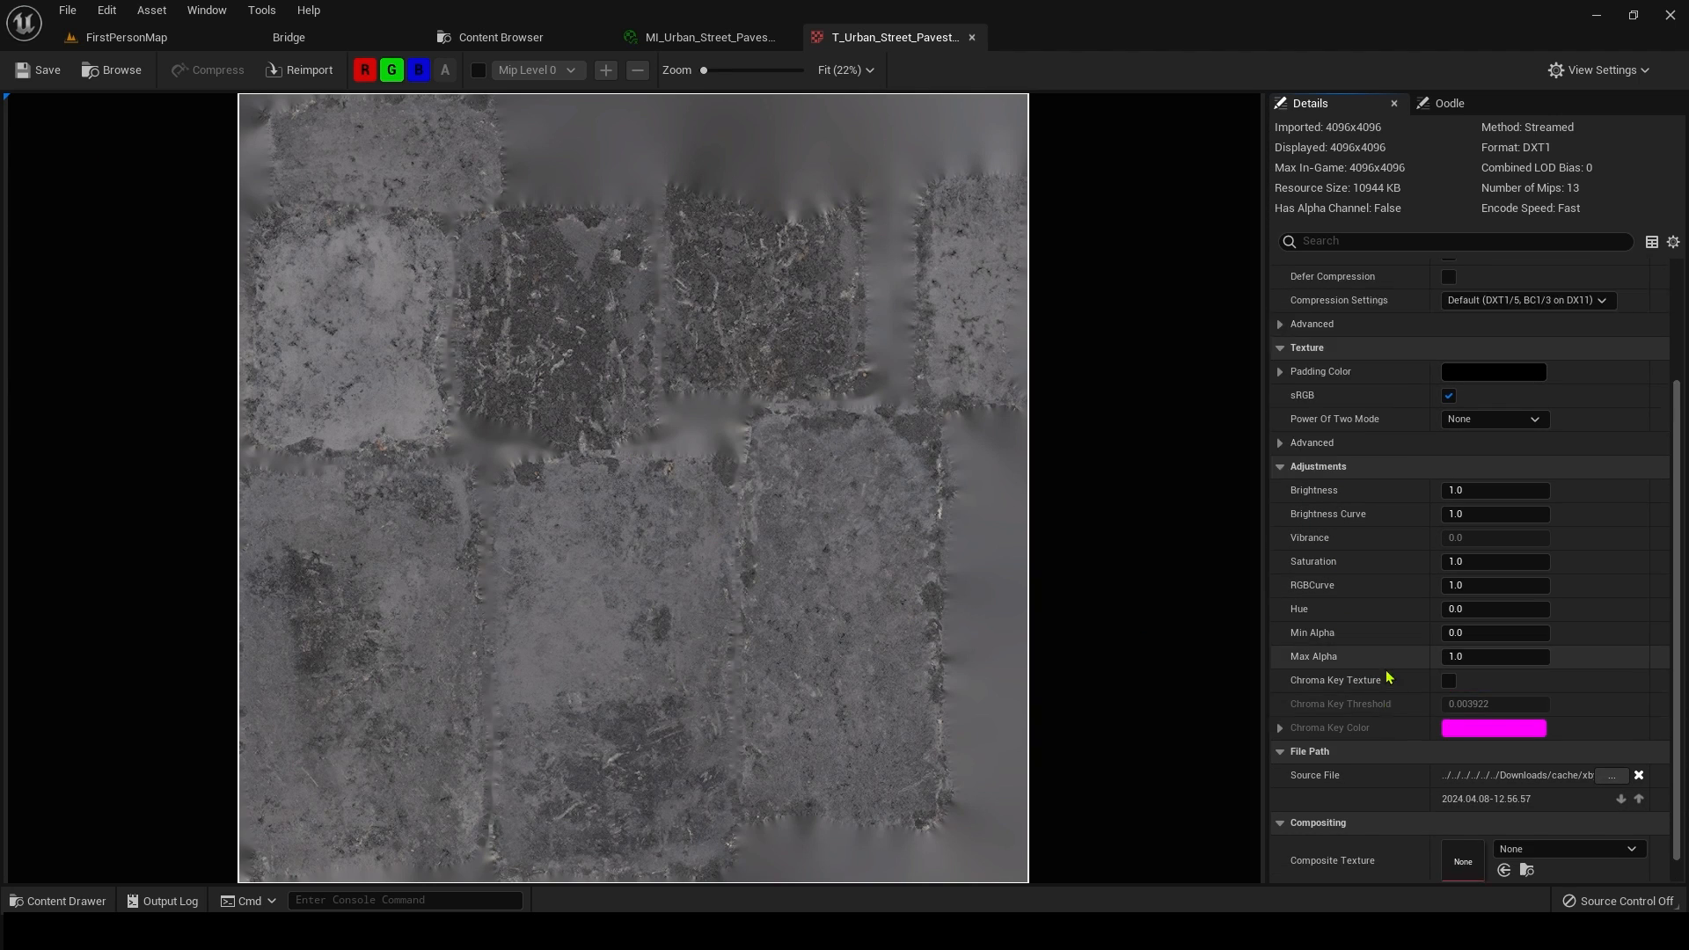
click(500, 36)
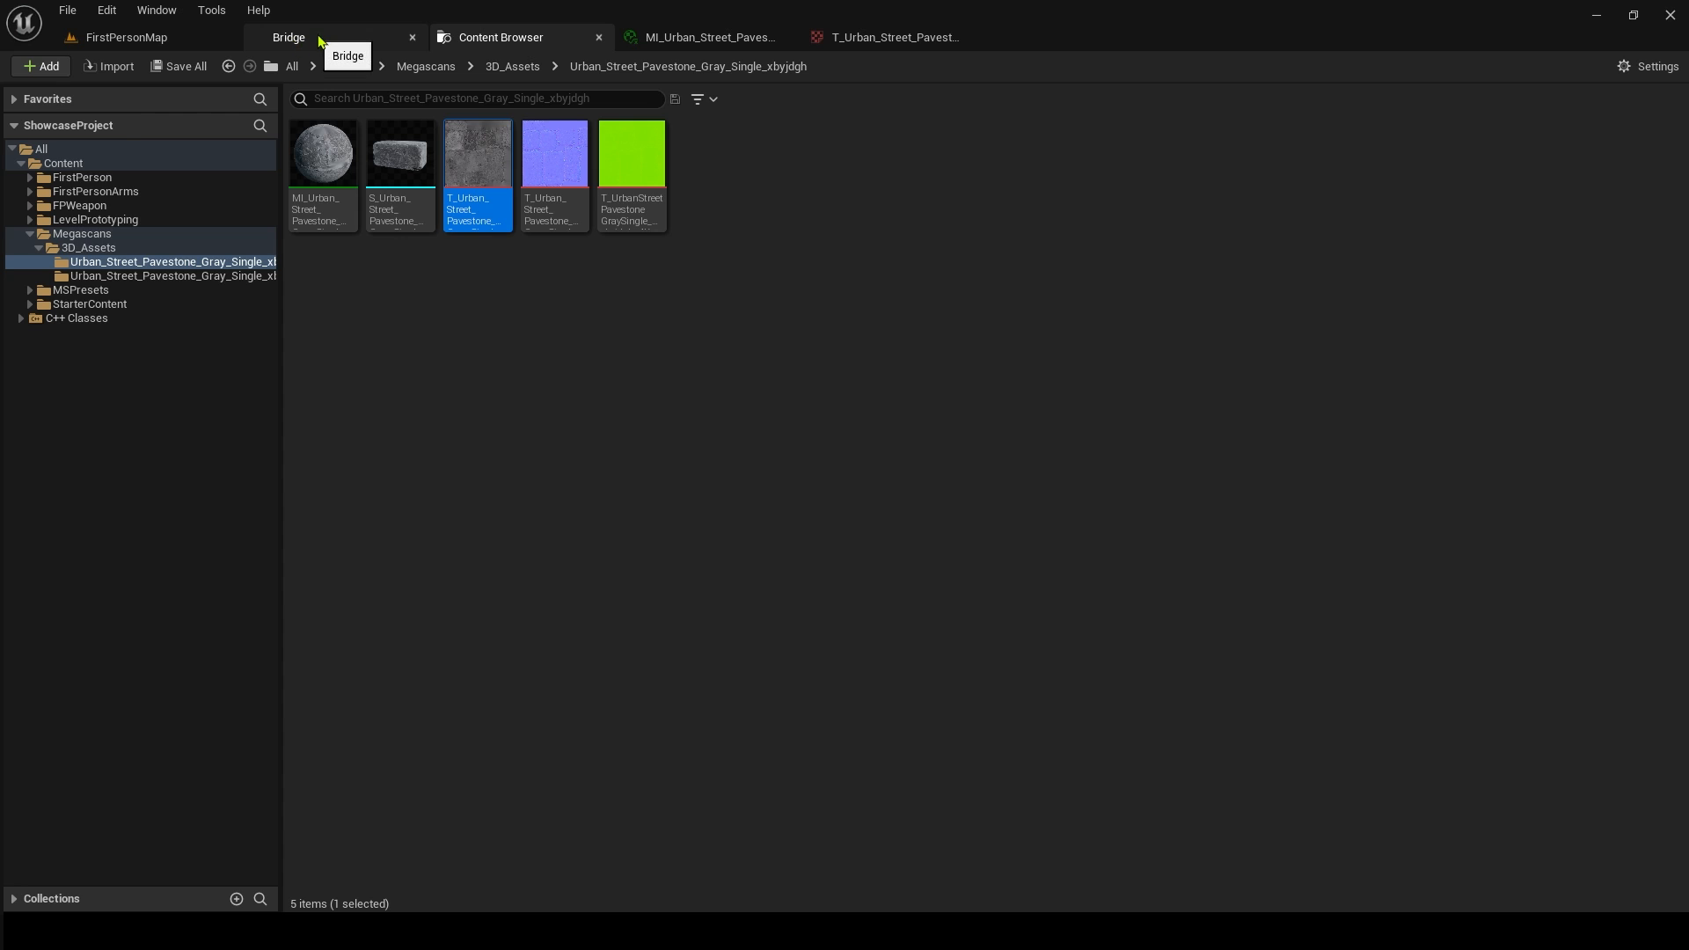
- Switch to Quixel Bridge and close the pavestone asset details panel
click(287, 37)
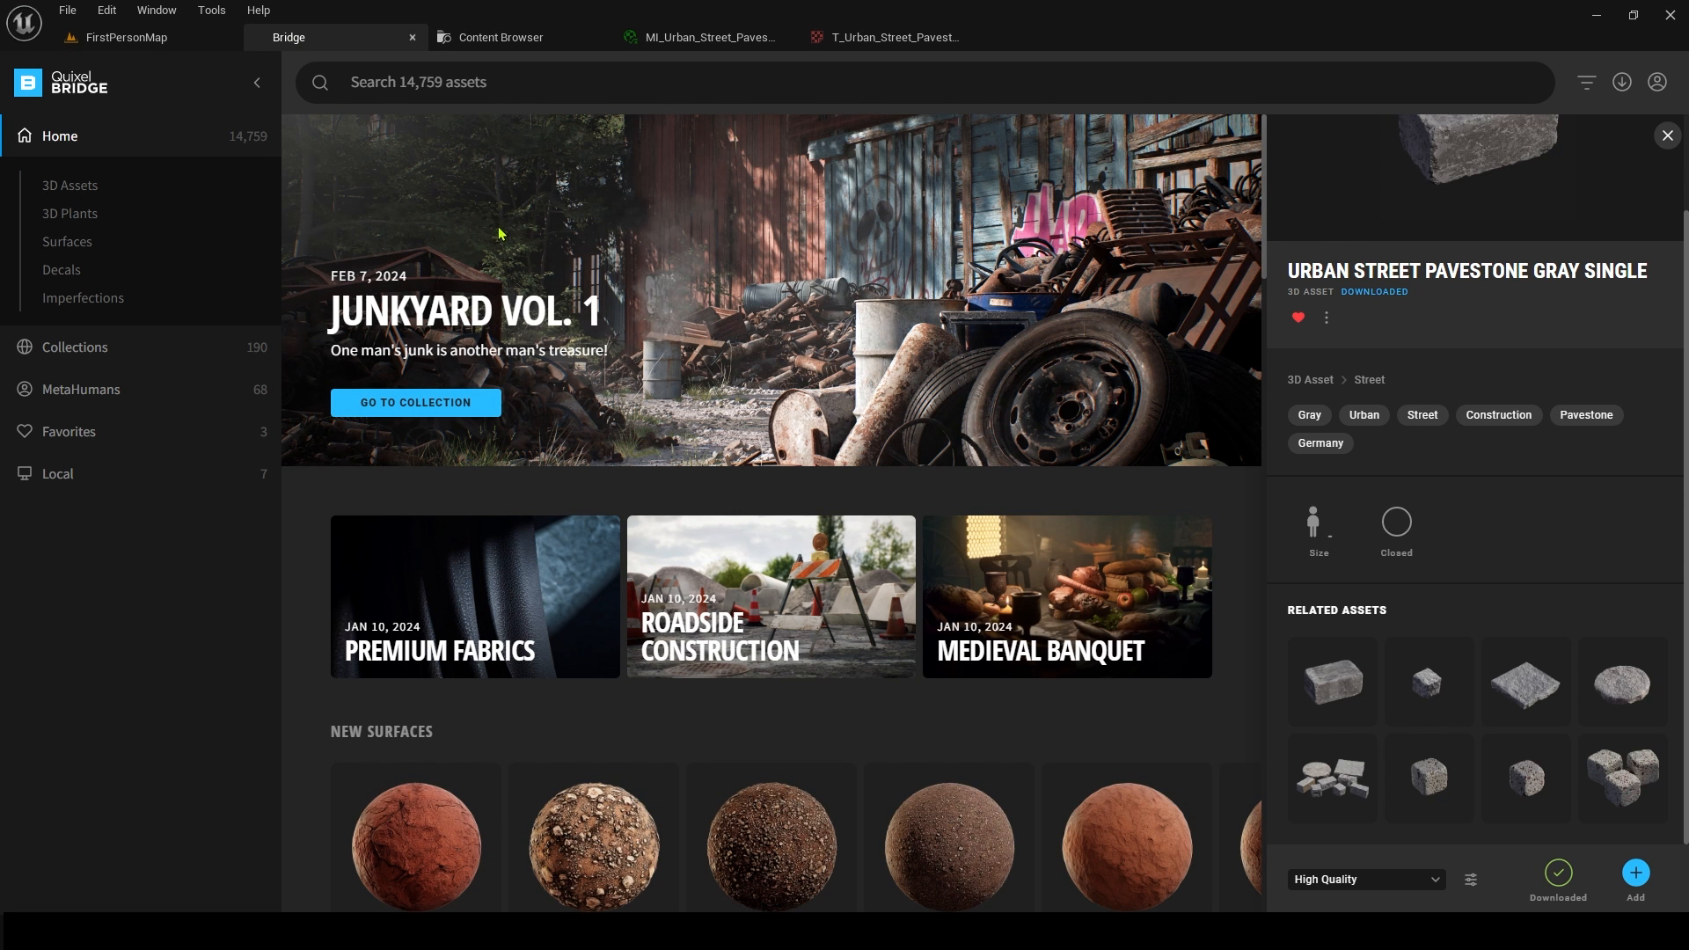
click(257, 83)
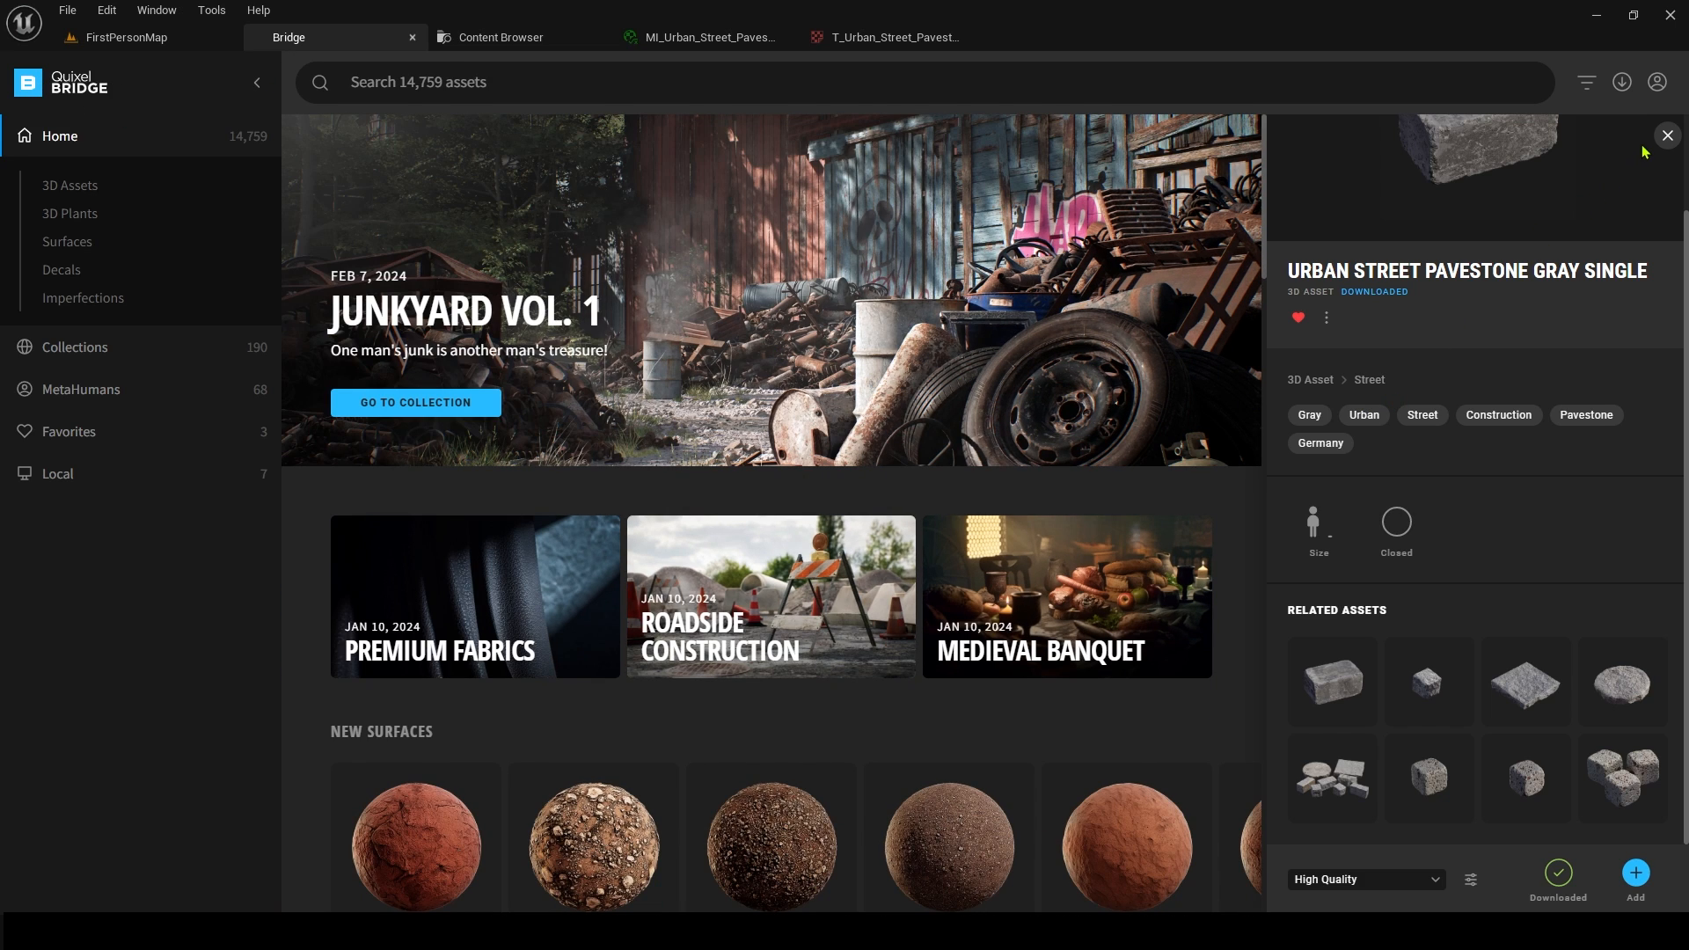
mouse_move(1620, 83)
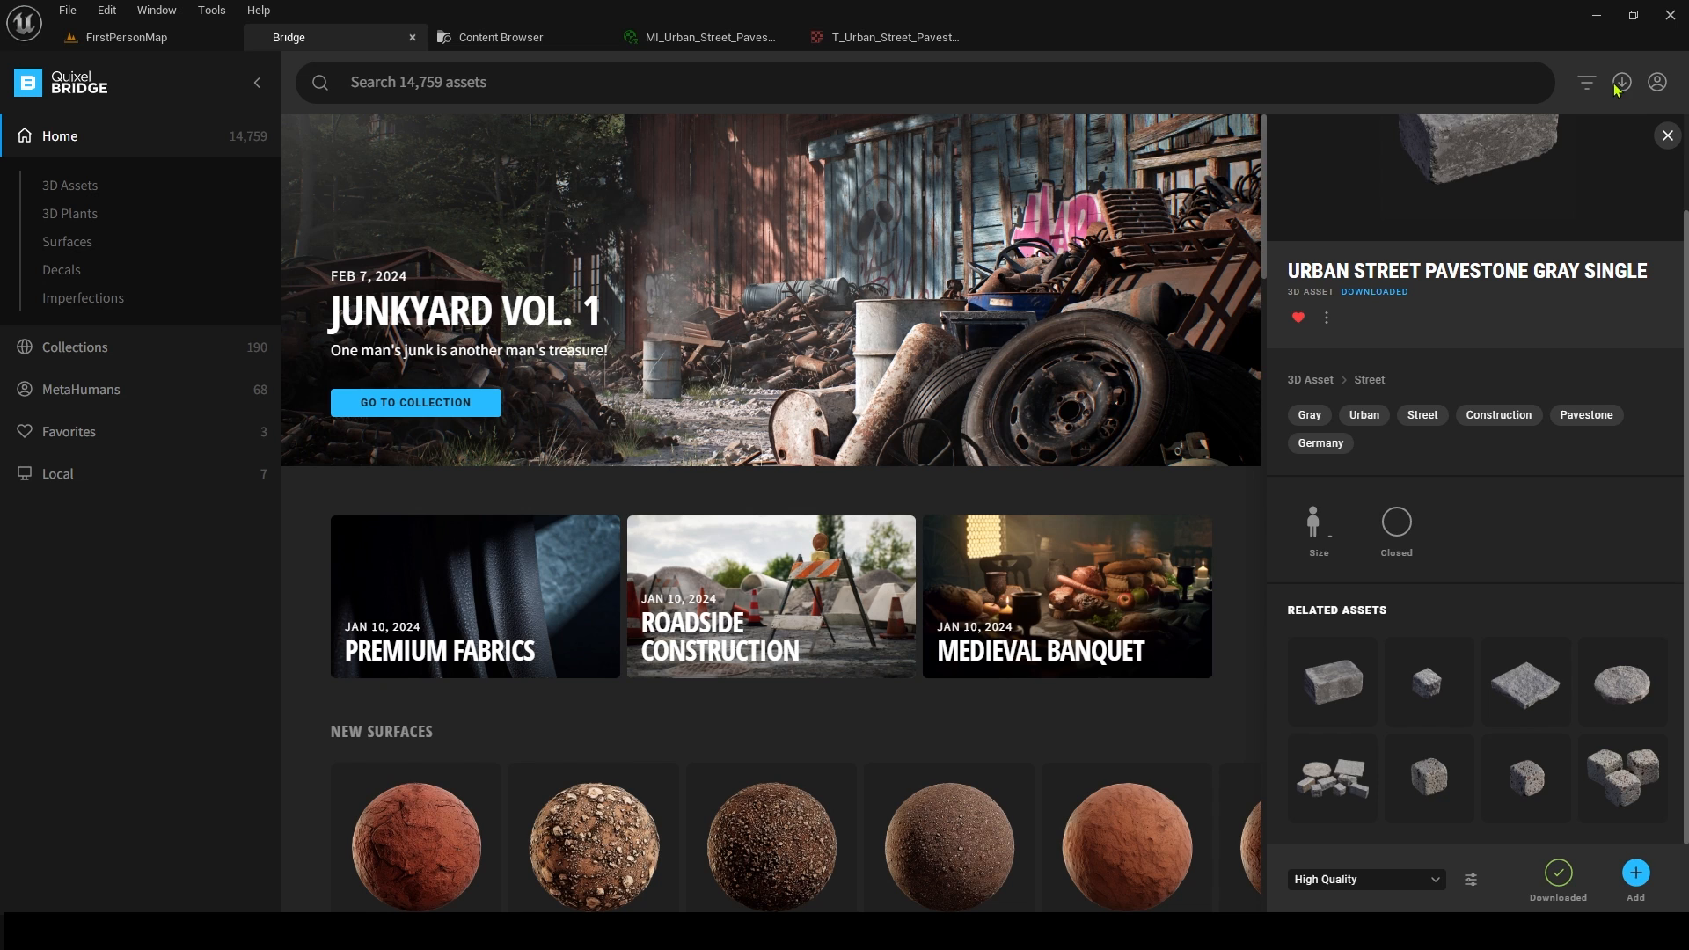
click(1668, 135)
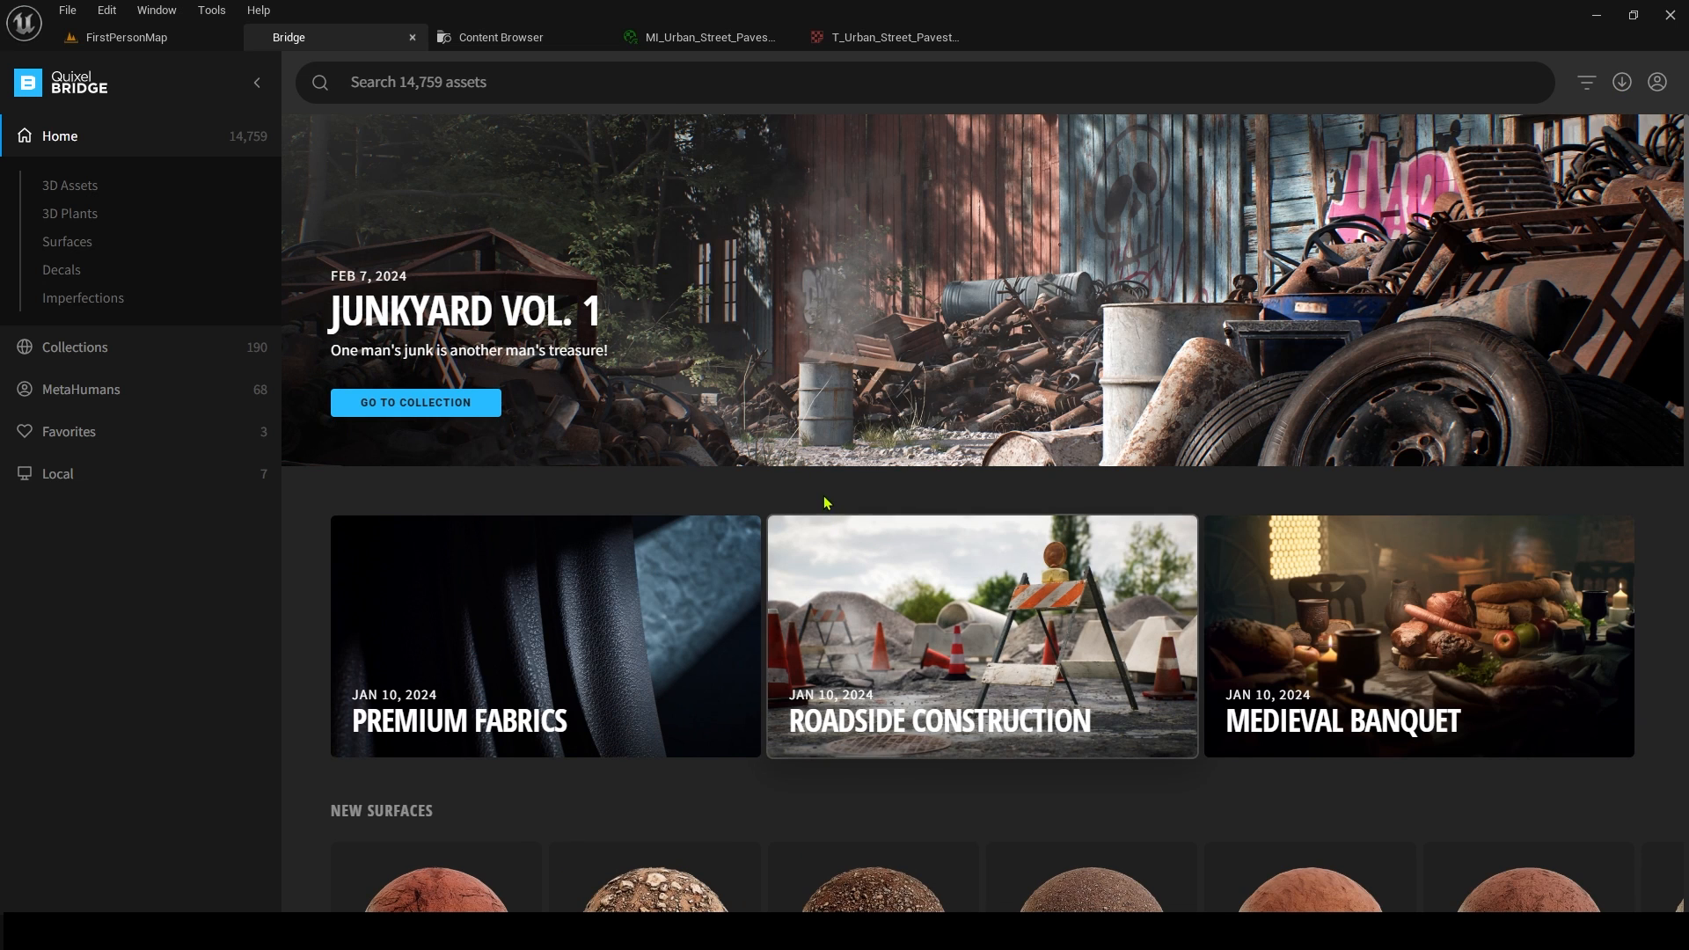
mouse_move(766, 518)
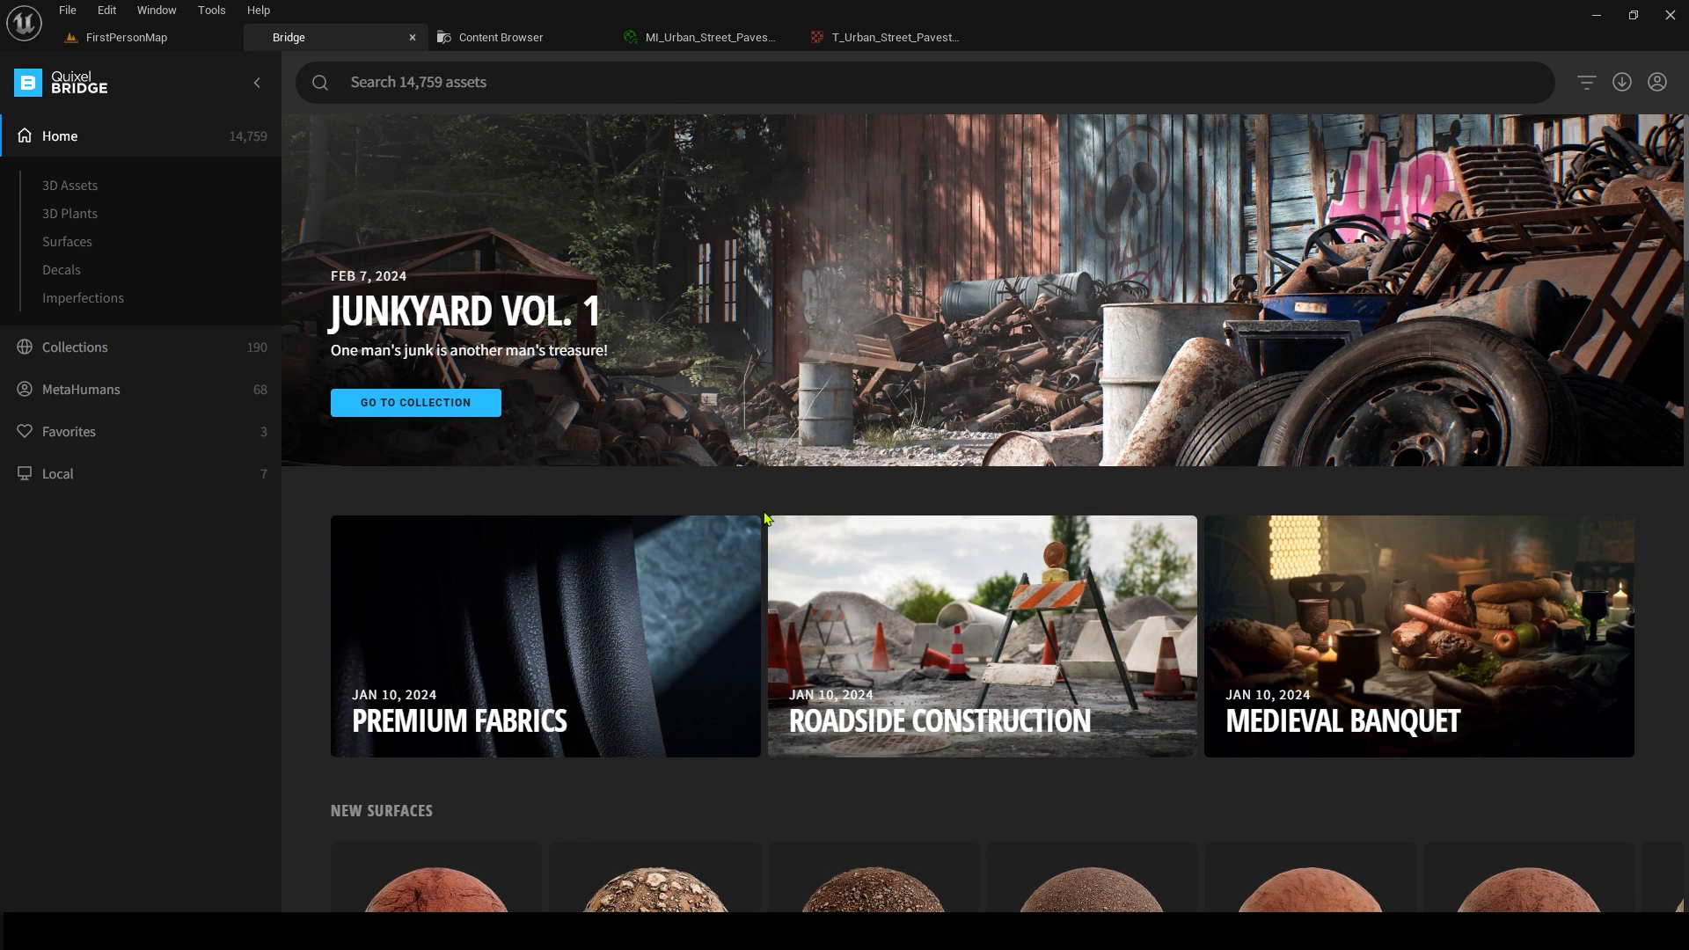
- Scroll the Bridge Home page down to the New Surfaces and New 3D Models rows
scroll(down, 3)
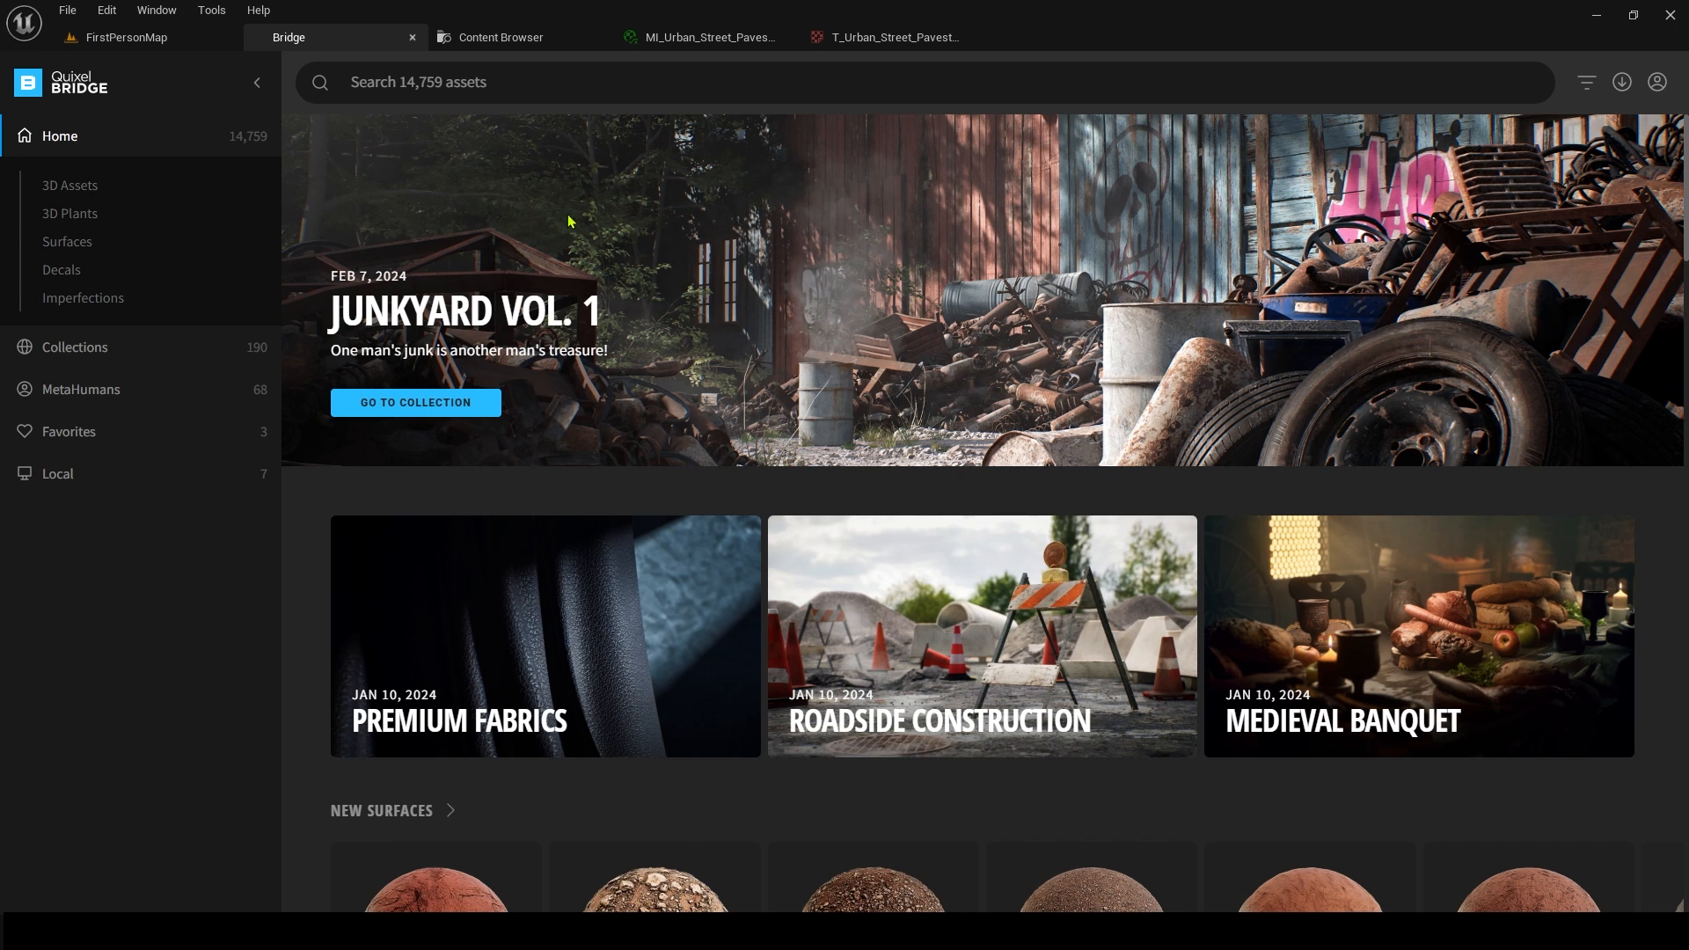
mouse_move(482, 488)
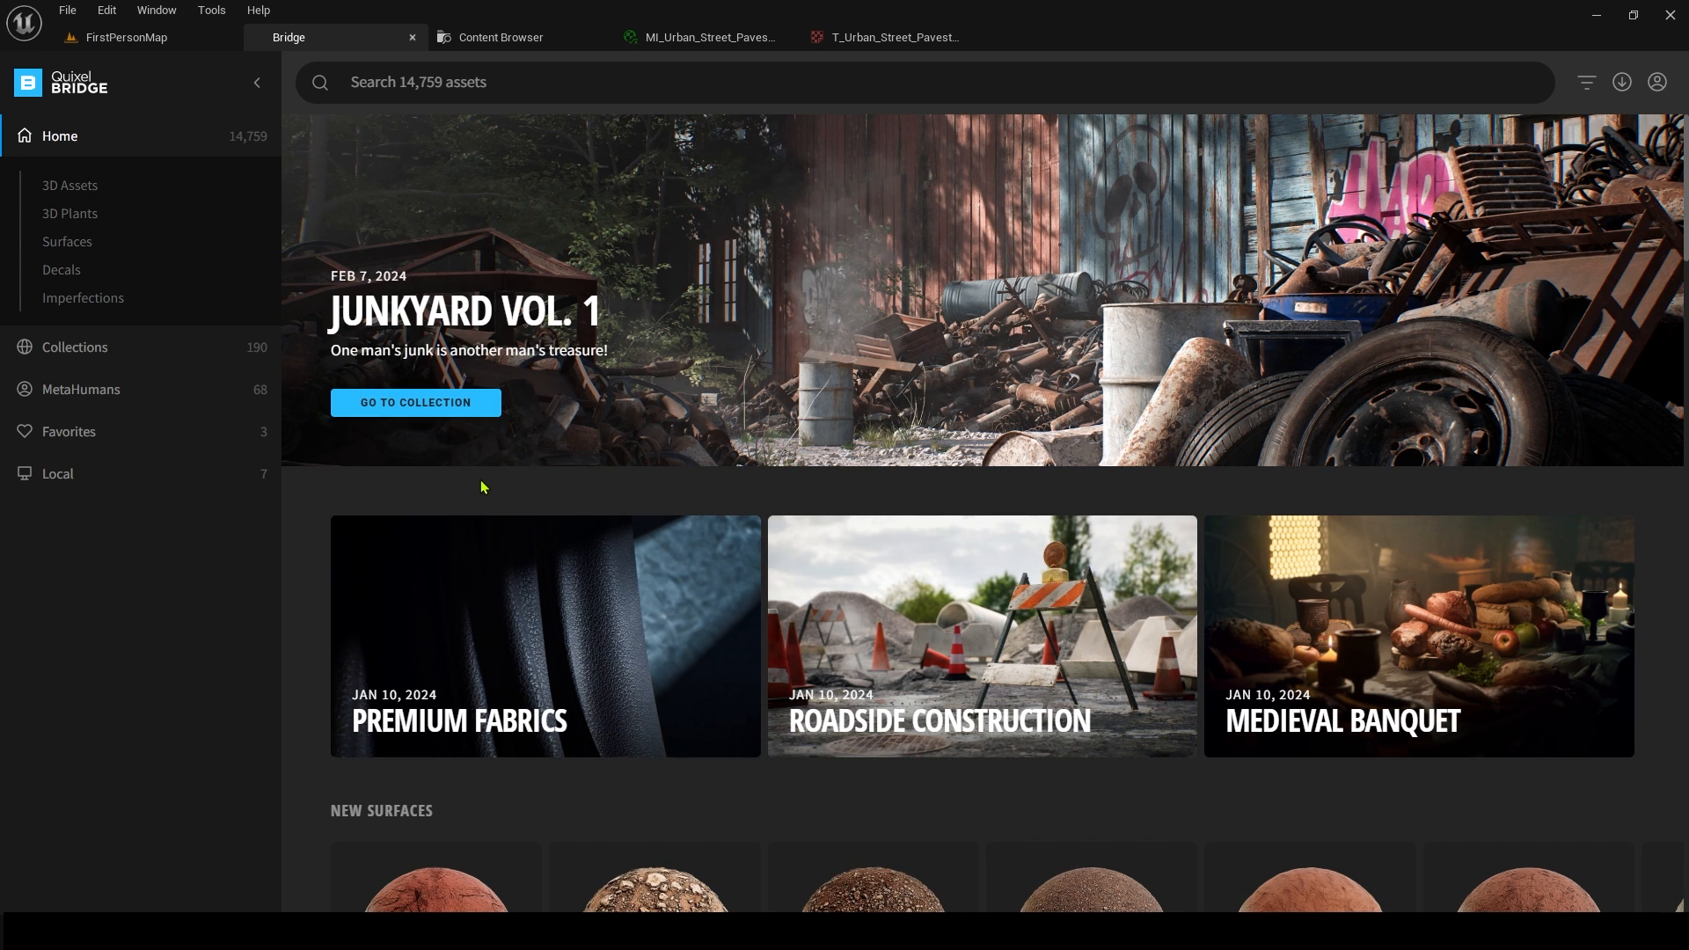
scroll(down, 3)
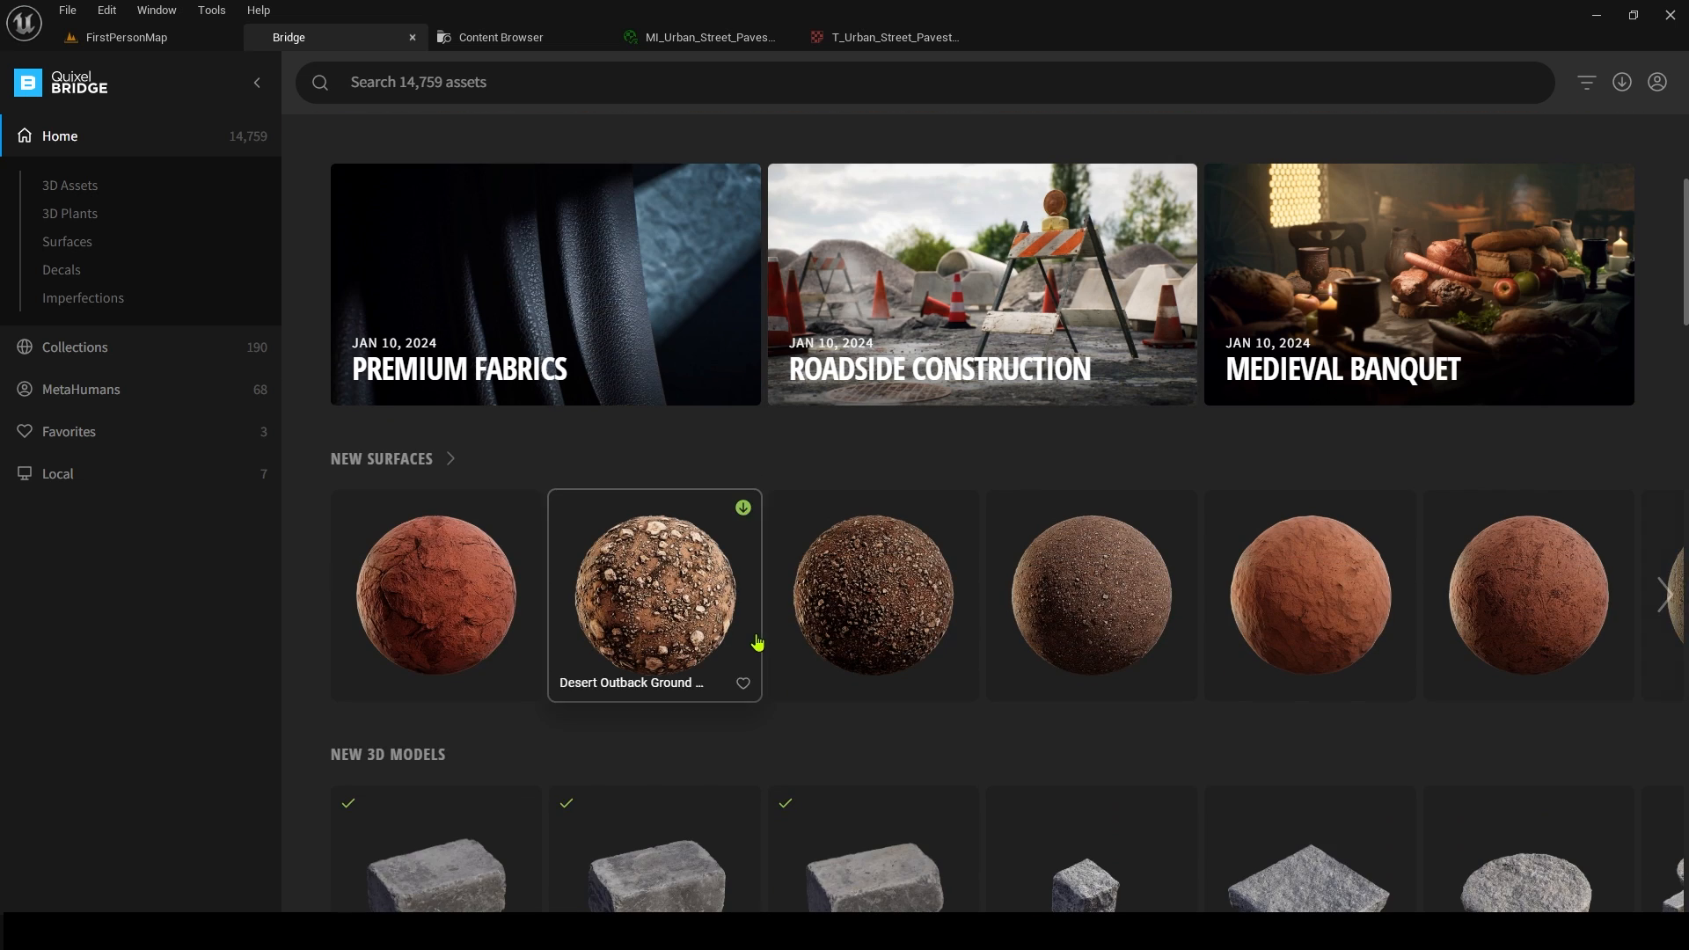
scroll(down, 3)
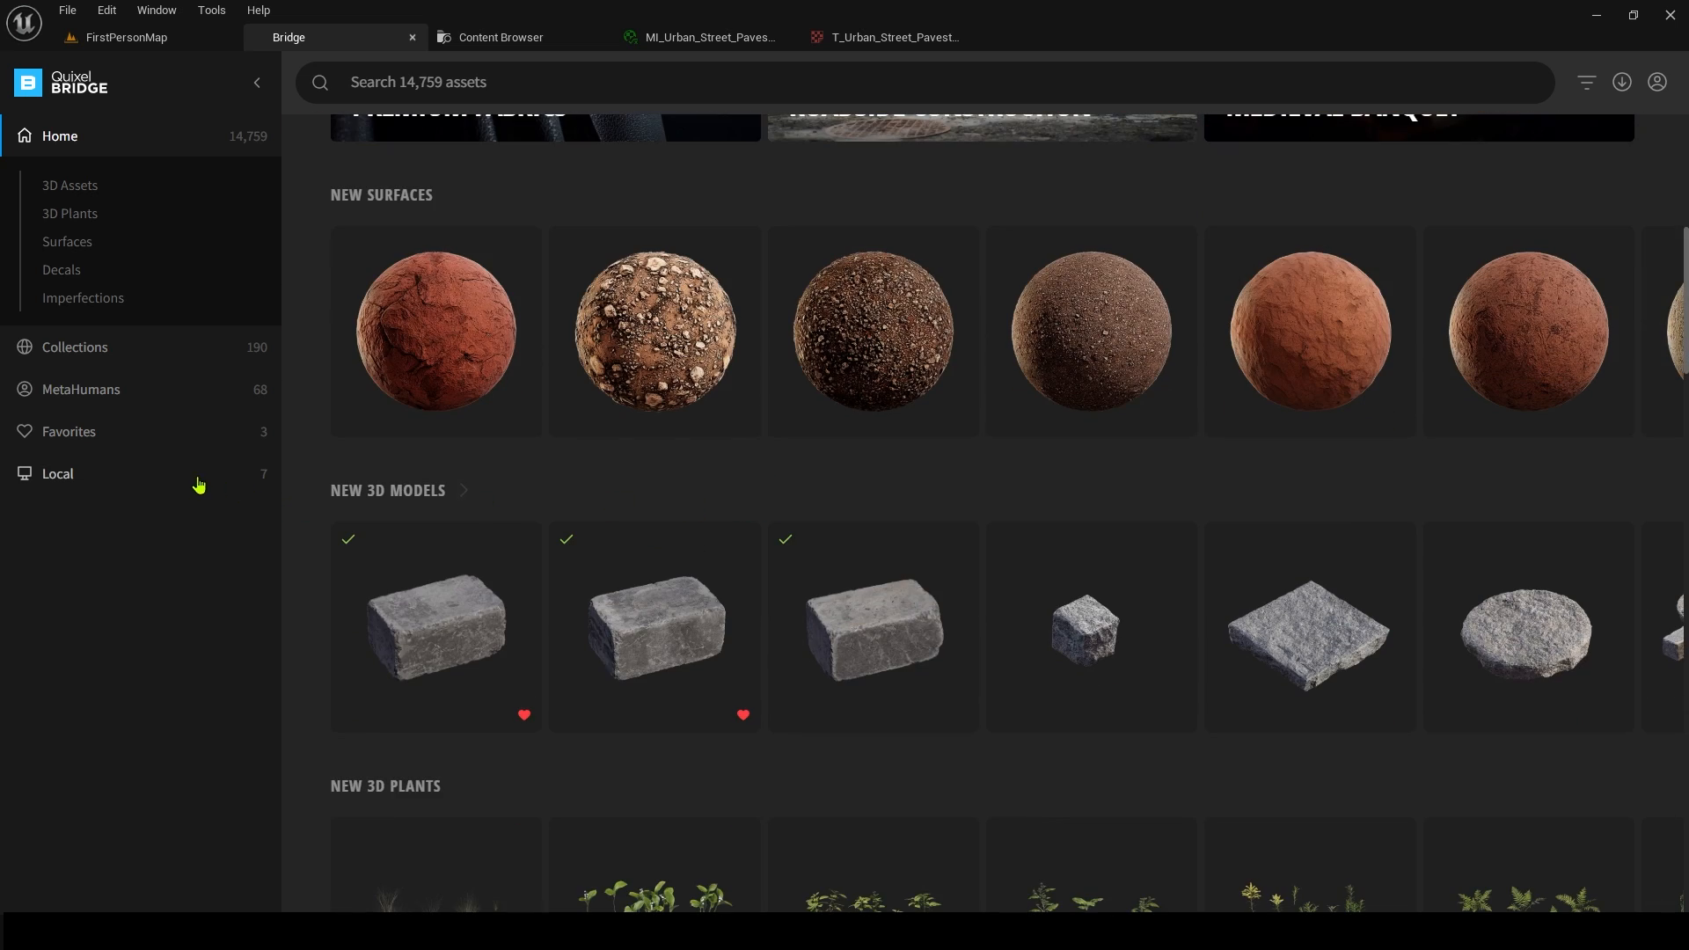
click(57, 474)
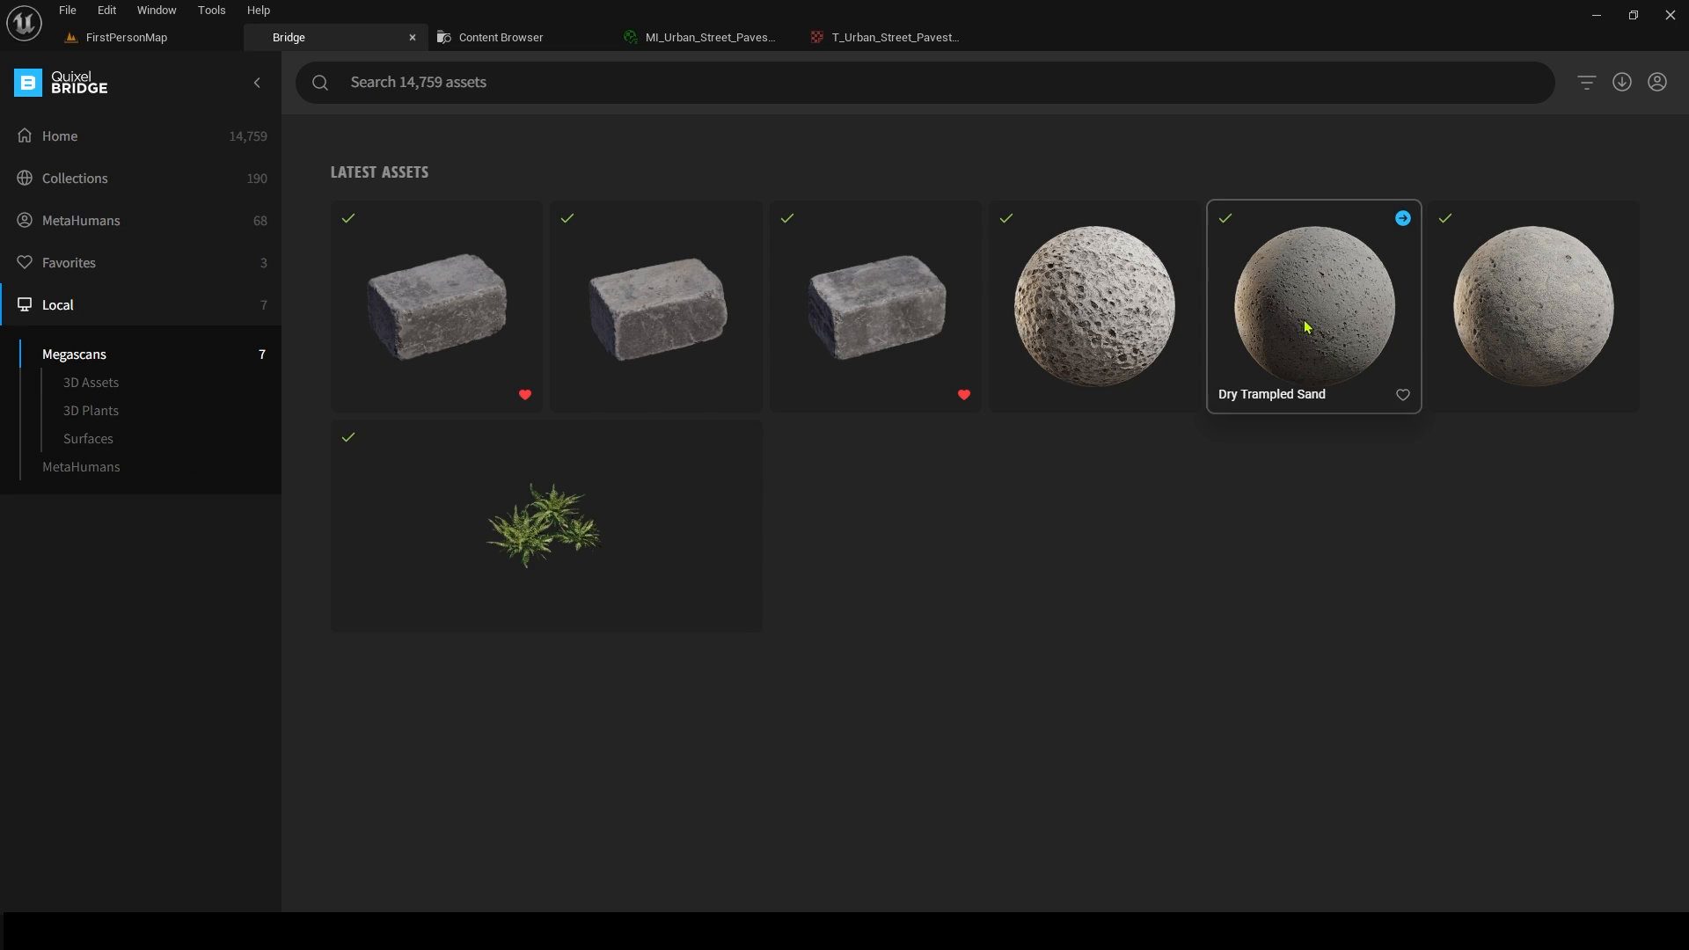
mouse_move(1371, 294)
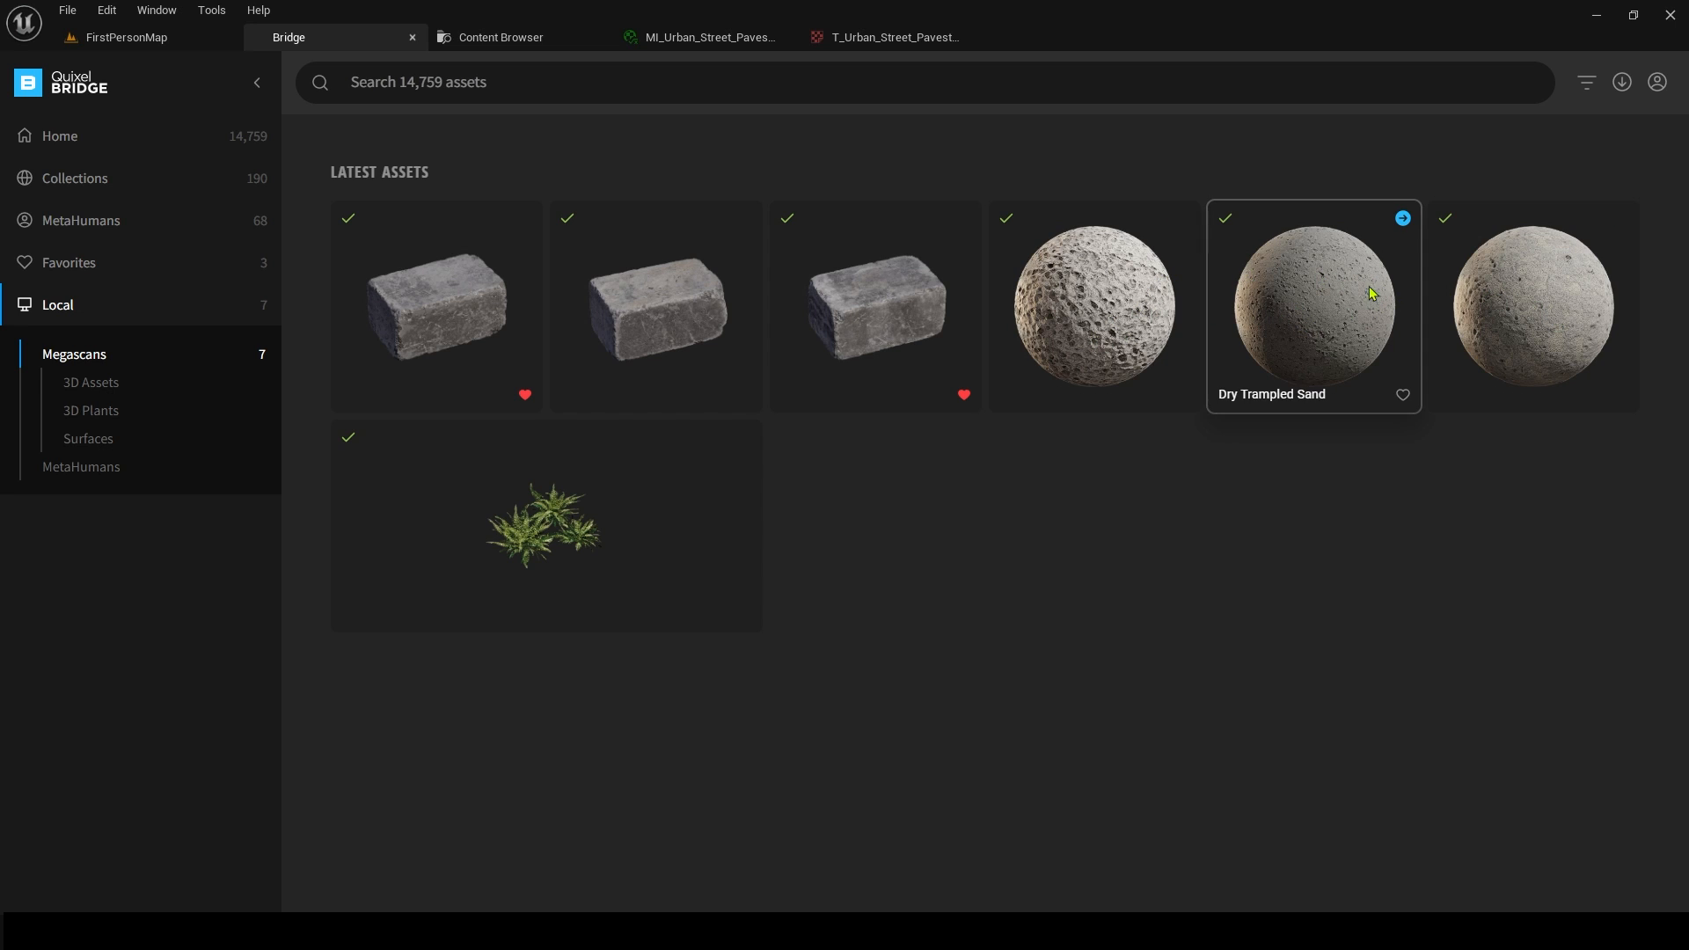
mouse_move(1299, 313)
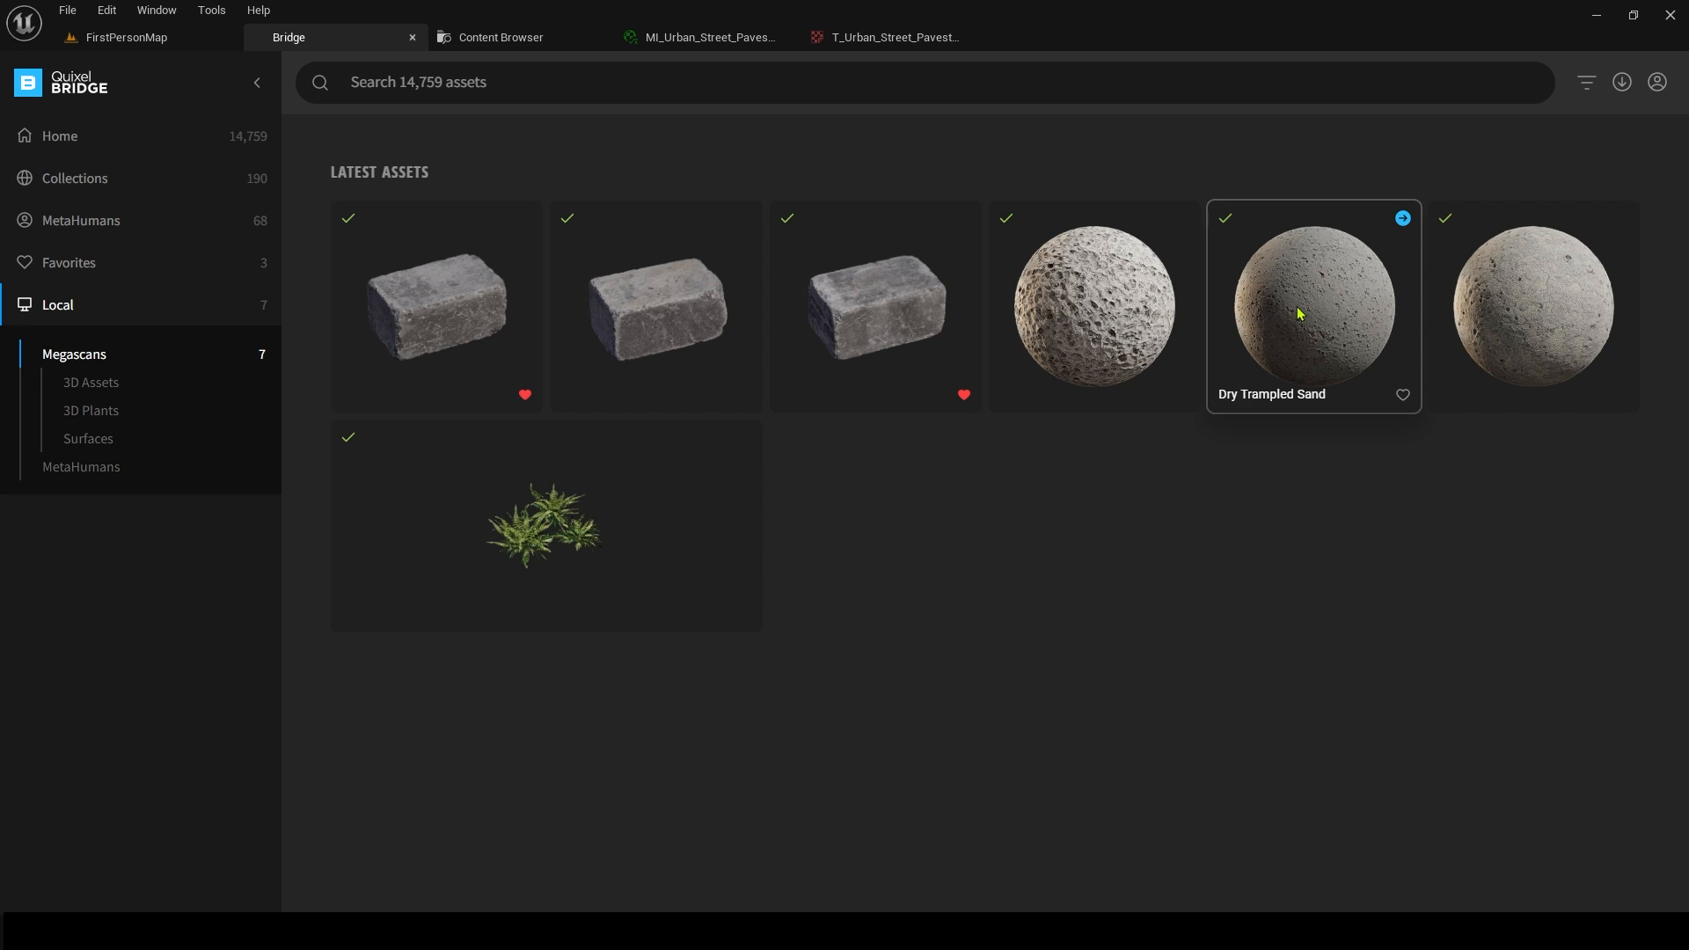
mouse_move(1056, 319)
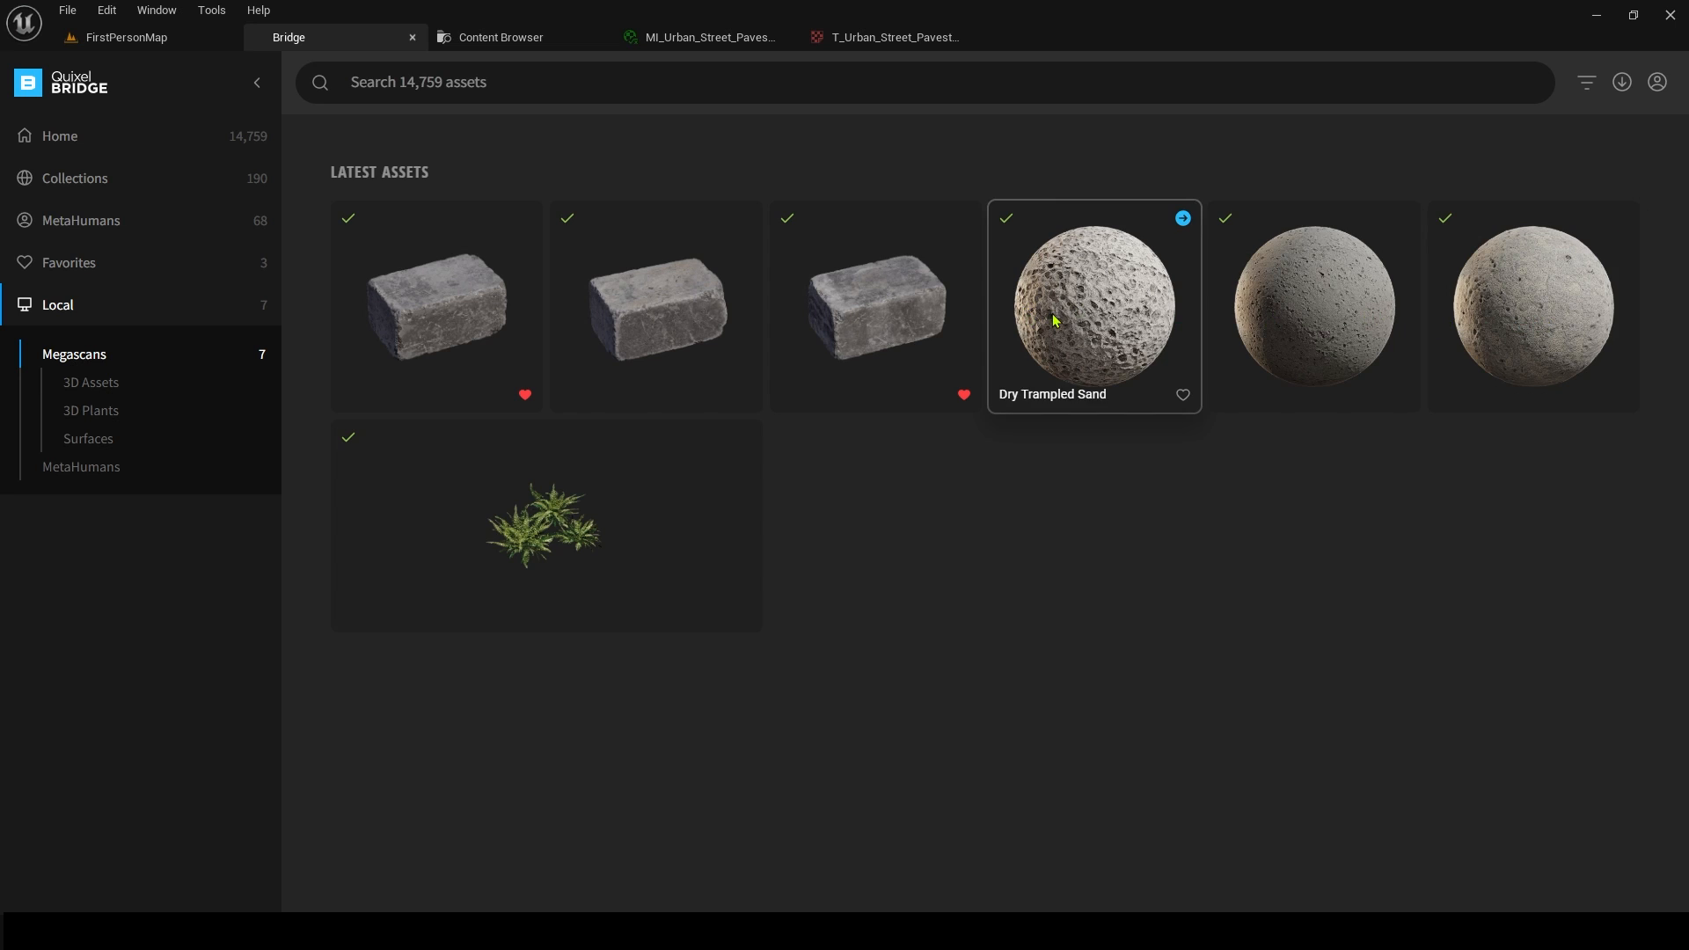
mouse_move(1313, 309)
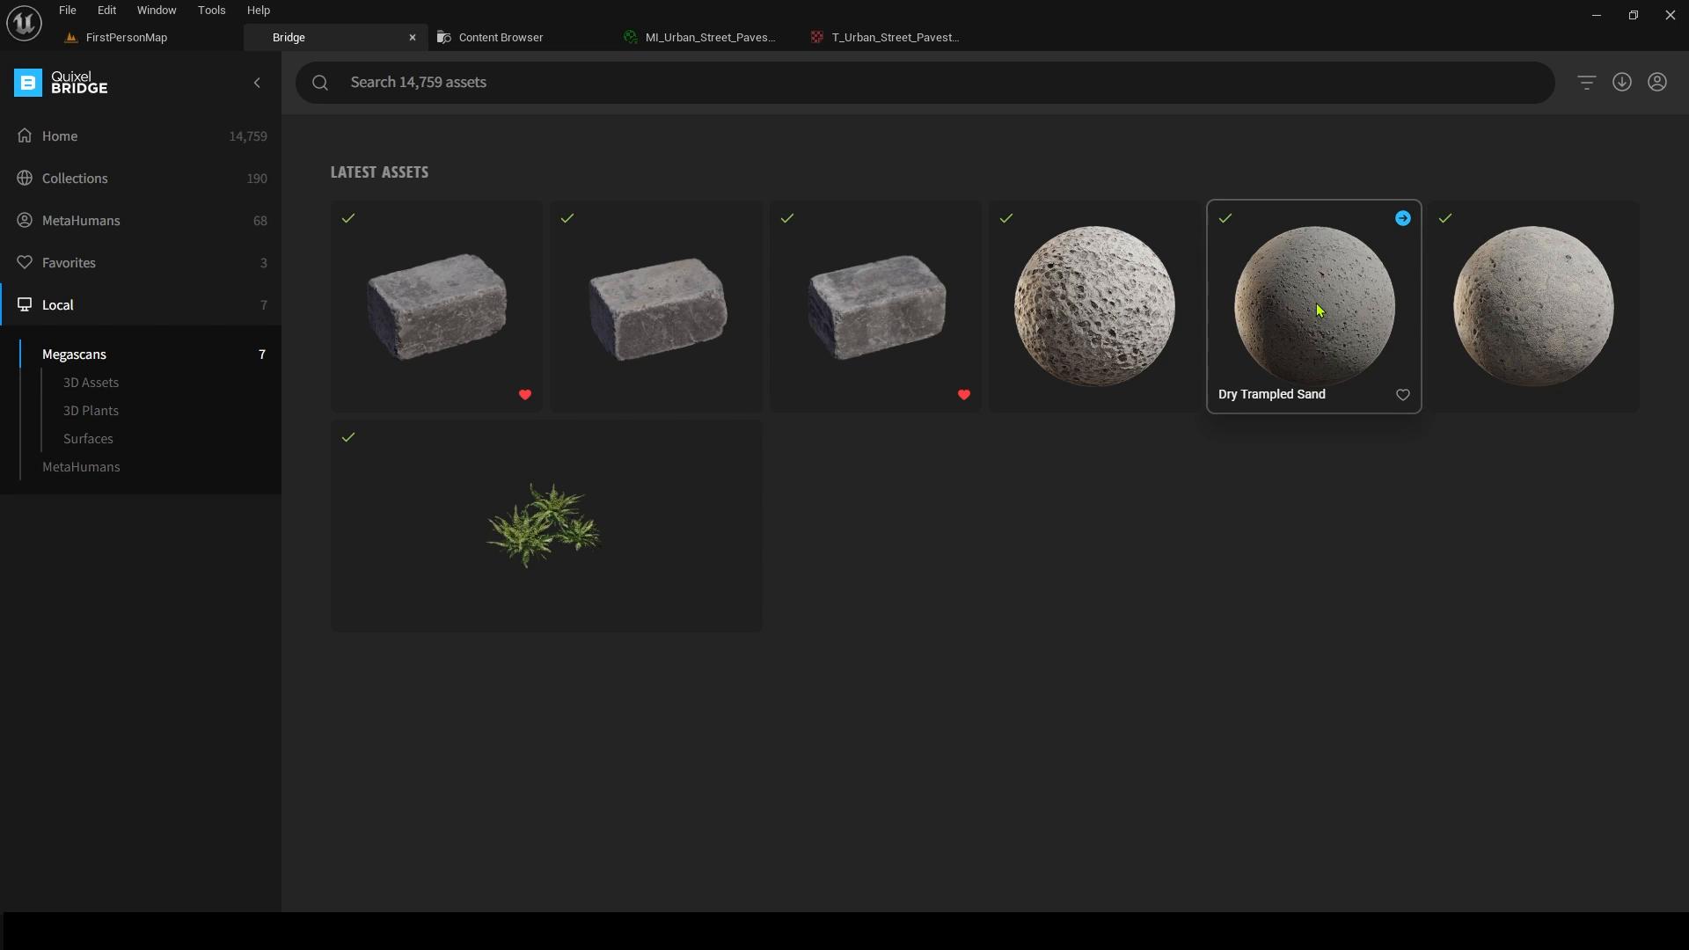
mouse_move(1228, 151)
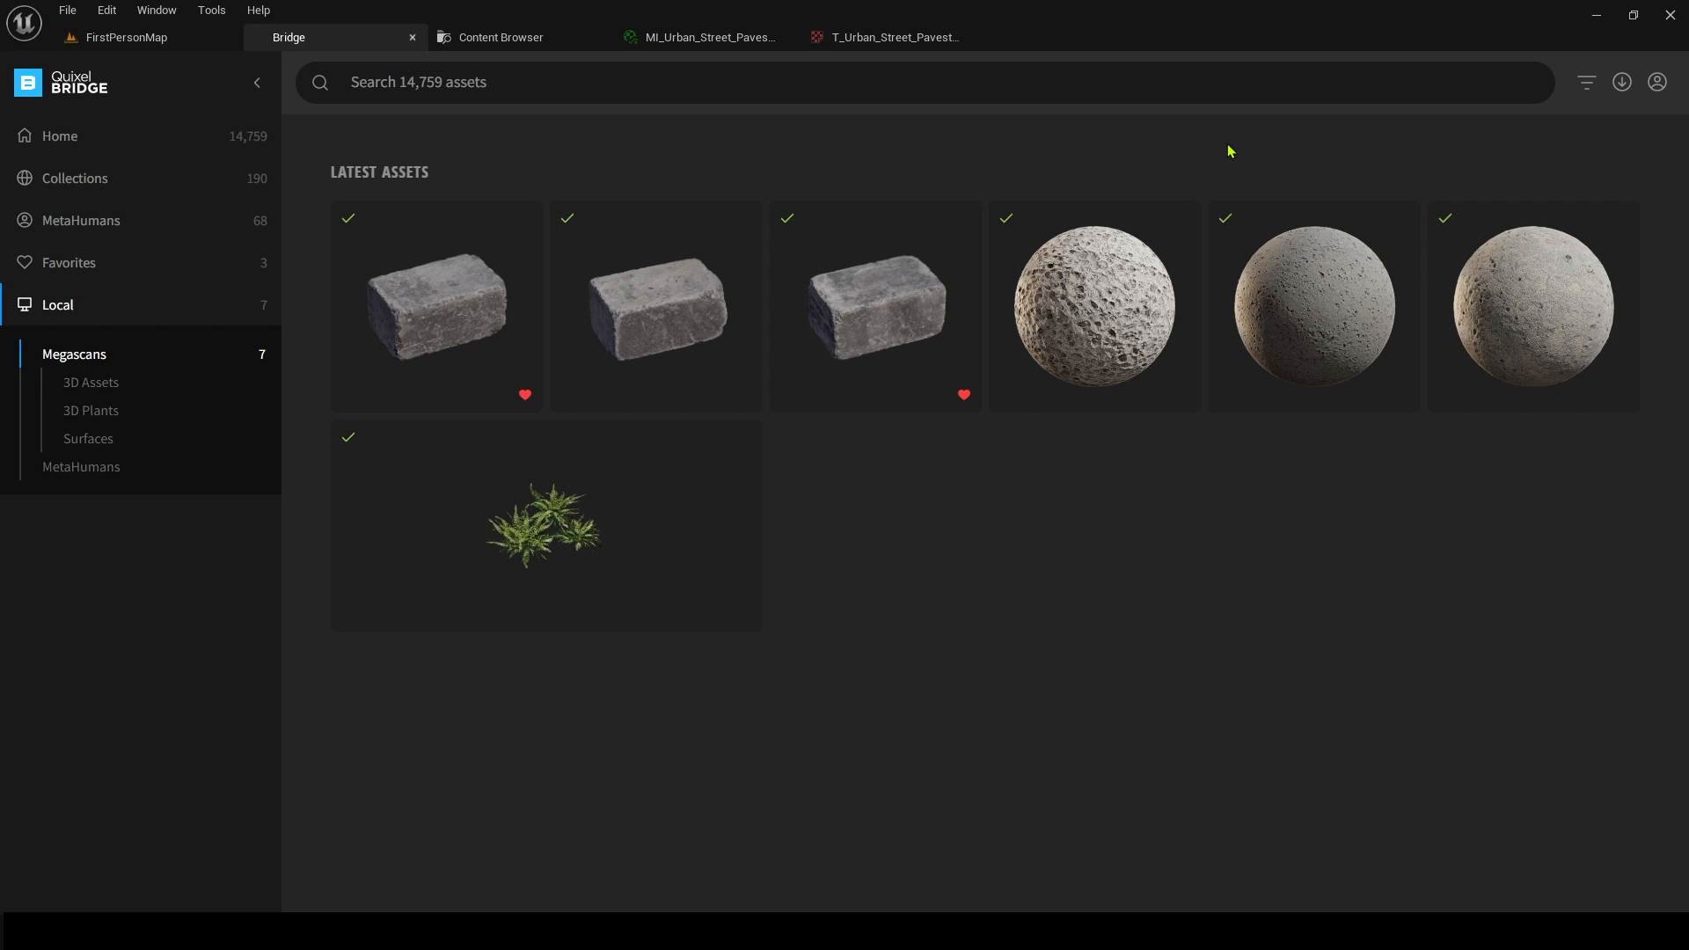
mouse_move(607, 440)
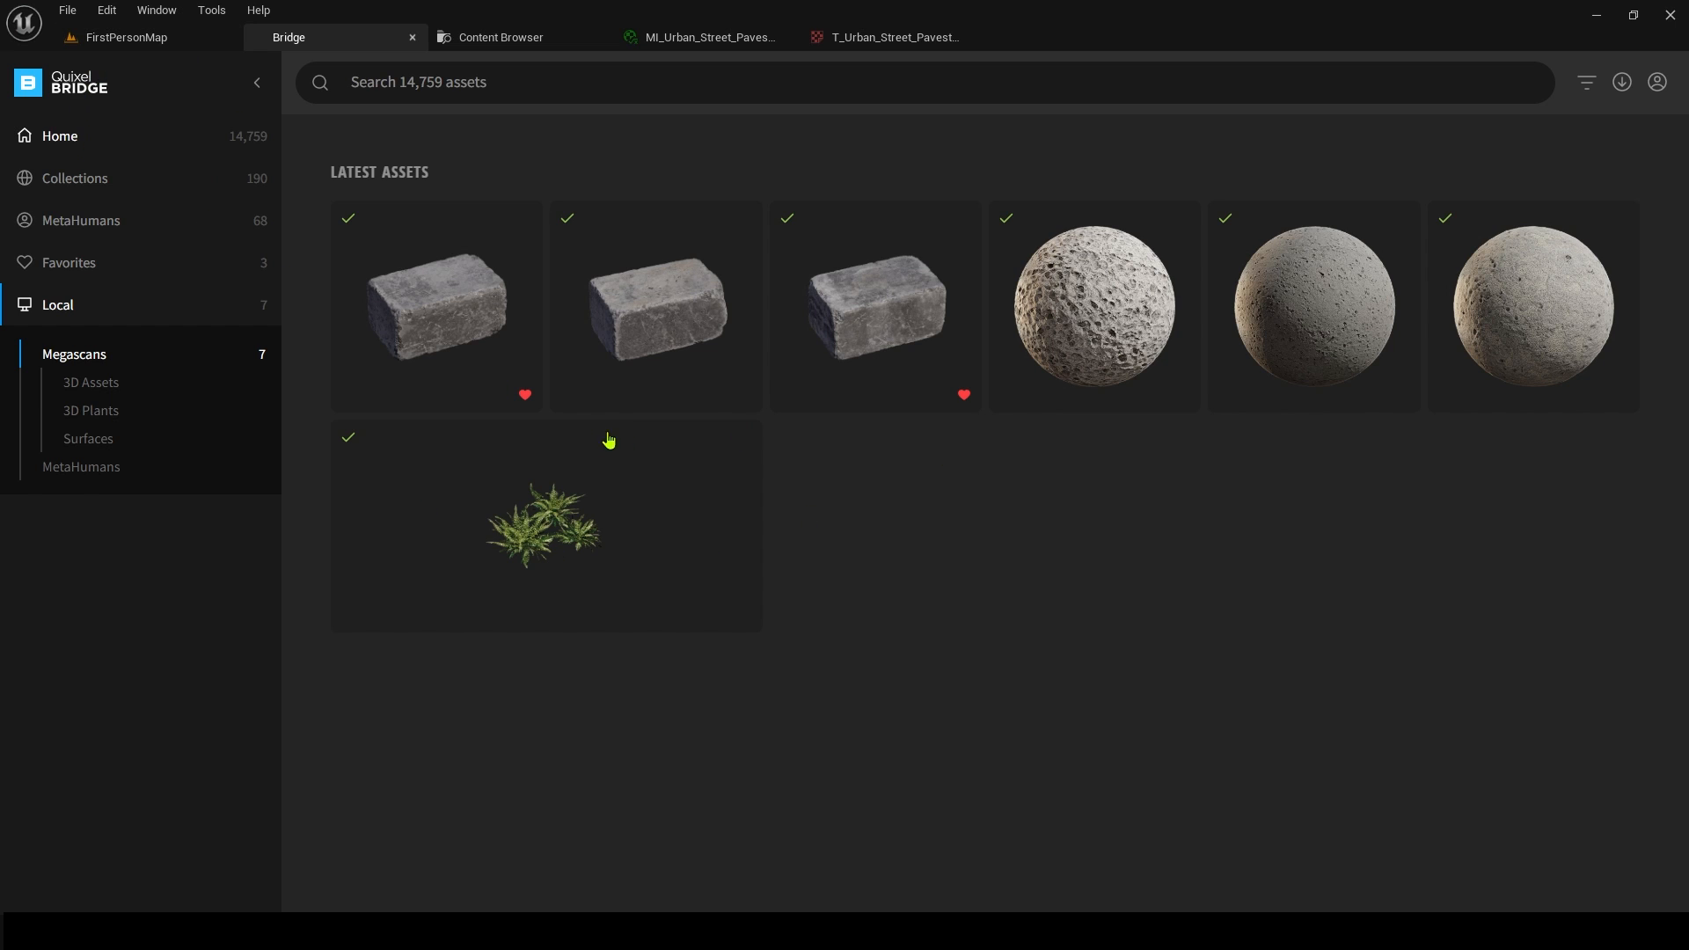
click(60, 135)
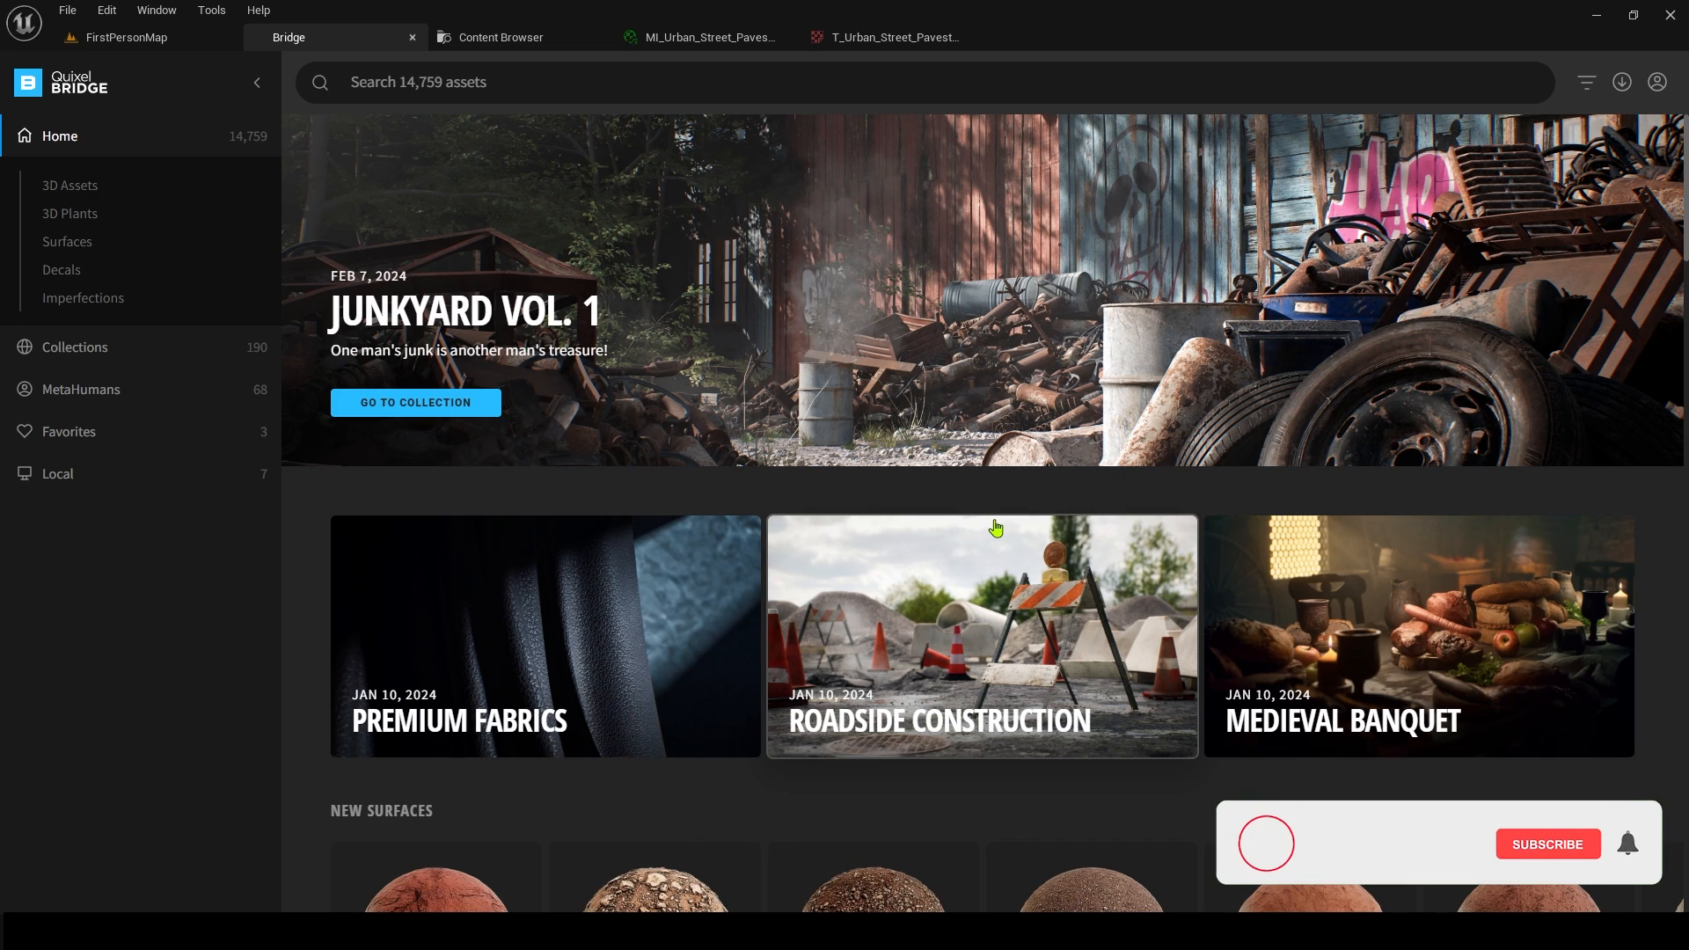
- Return to the FirstPersonMap level and look across the arena at the three pavestones
click(1547, 842)
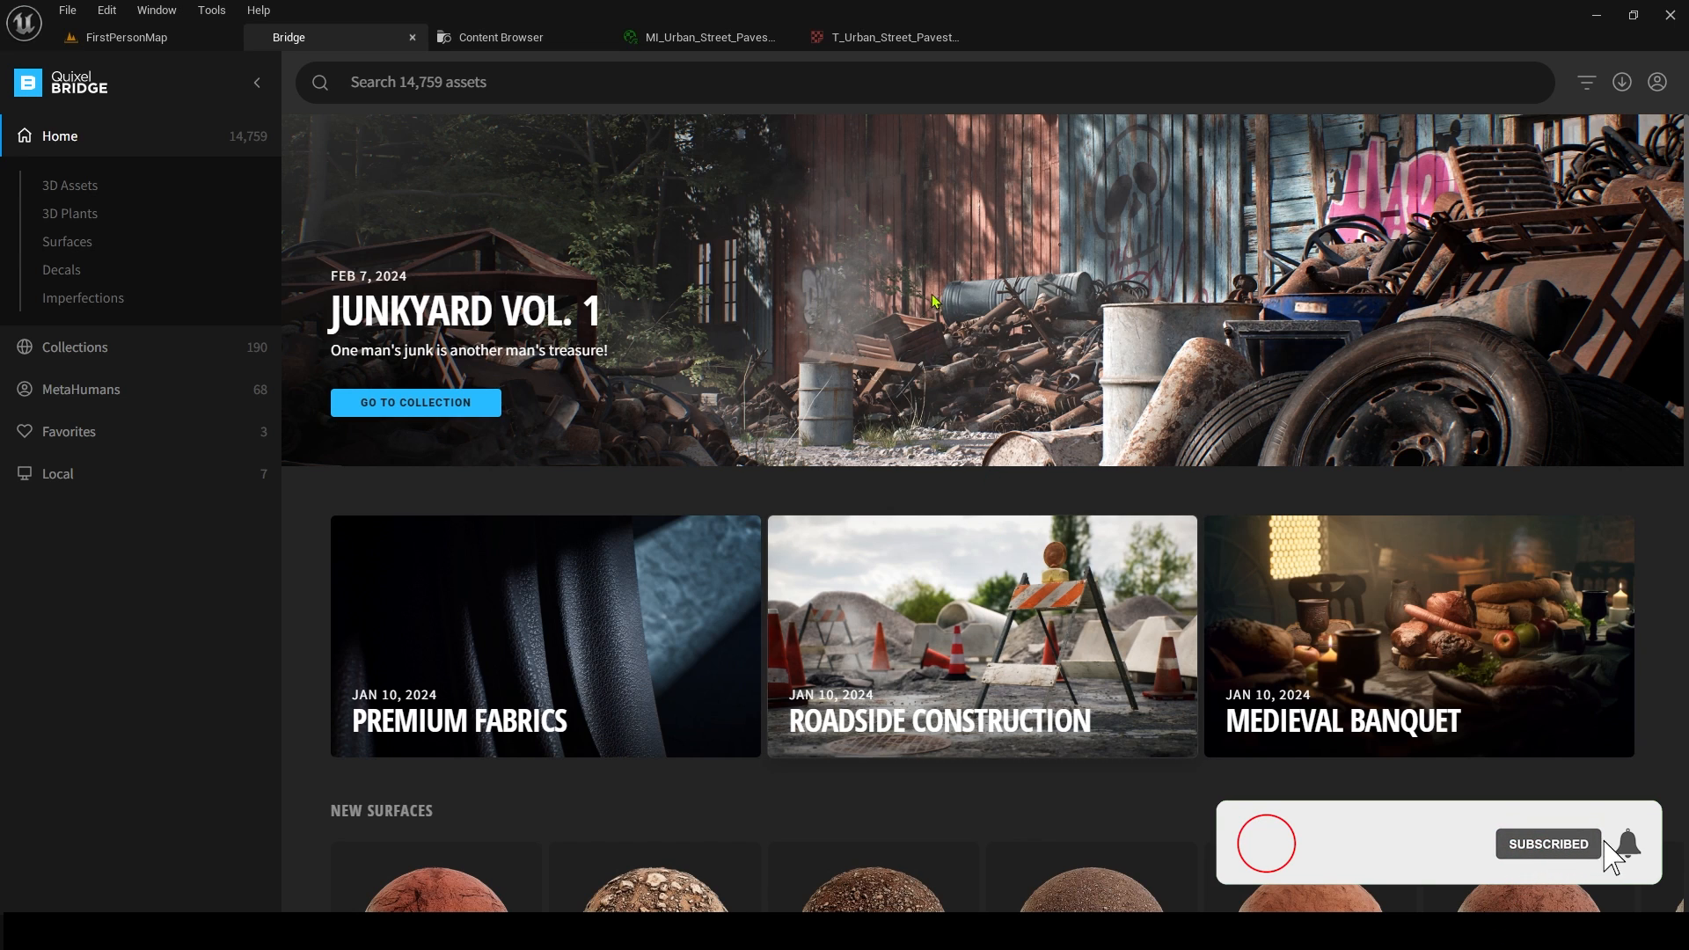
scroll(down, 3)
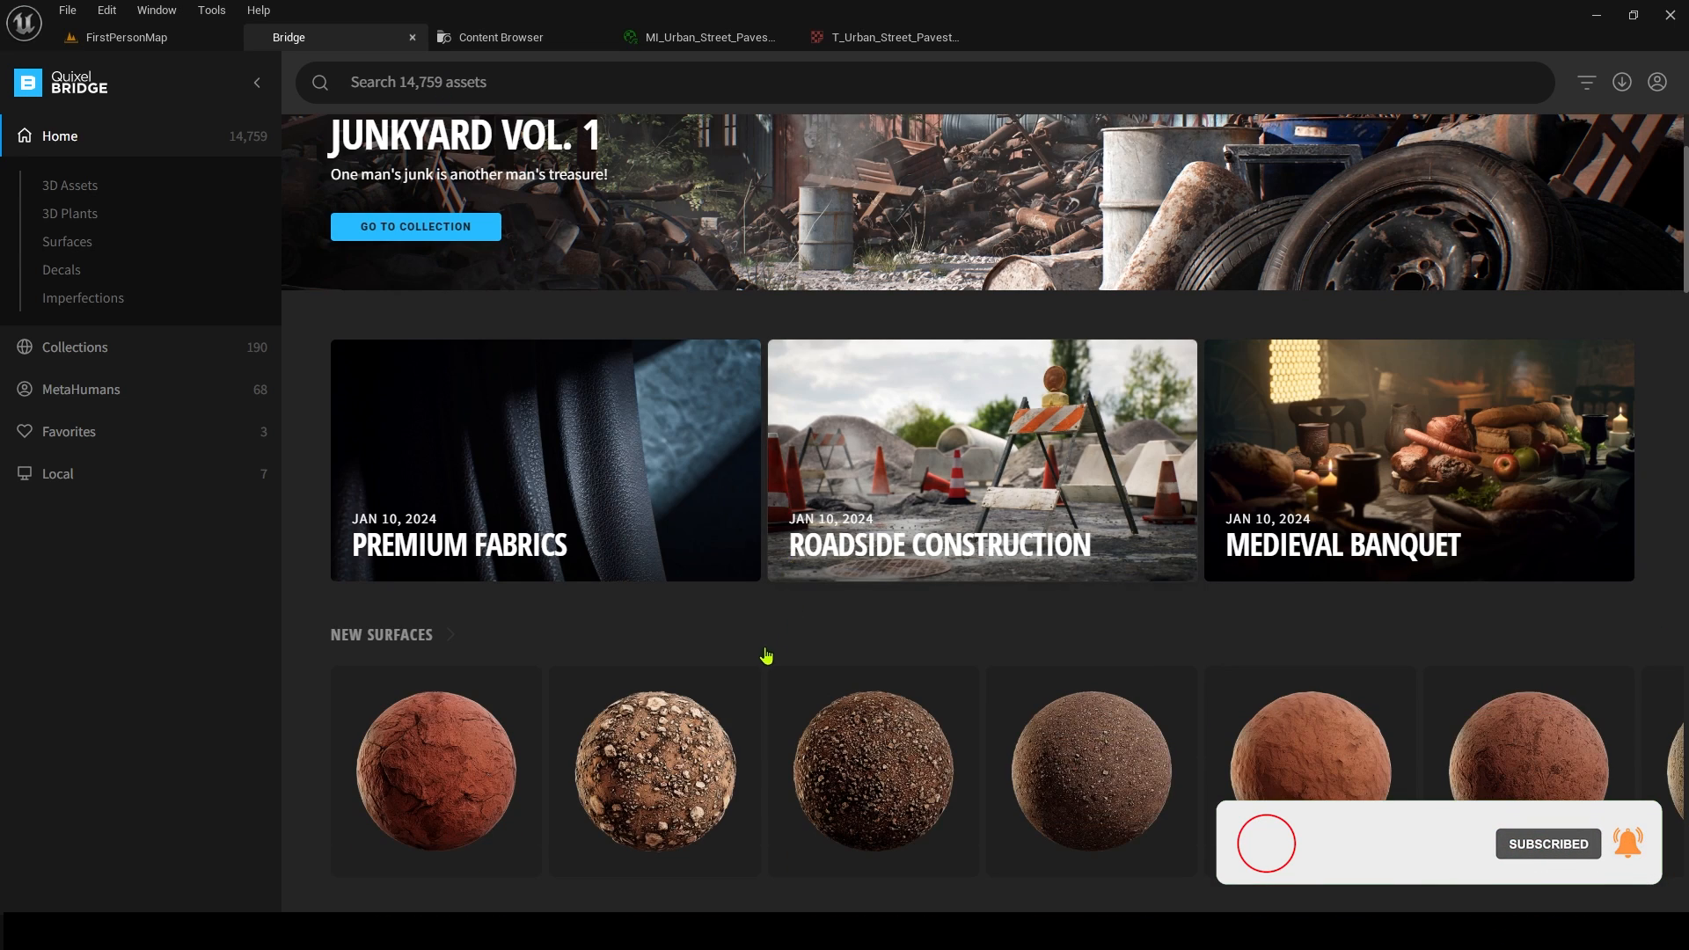
mouse_move(502, 555)
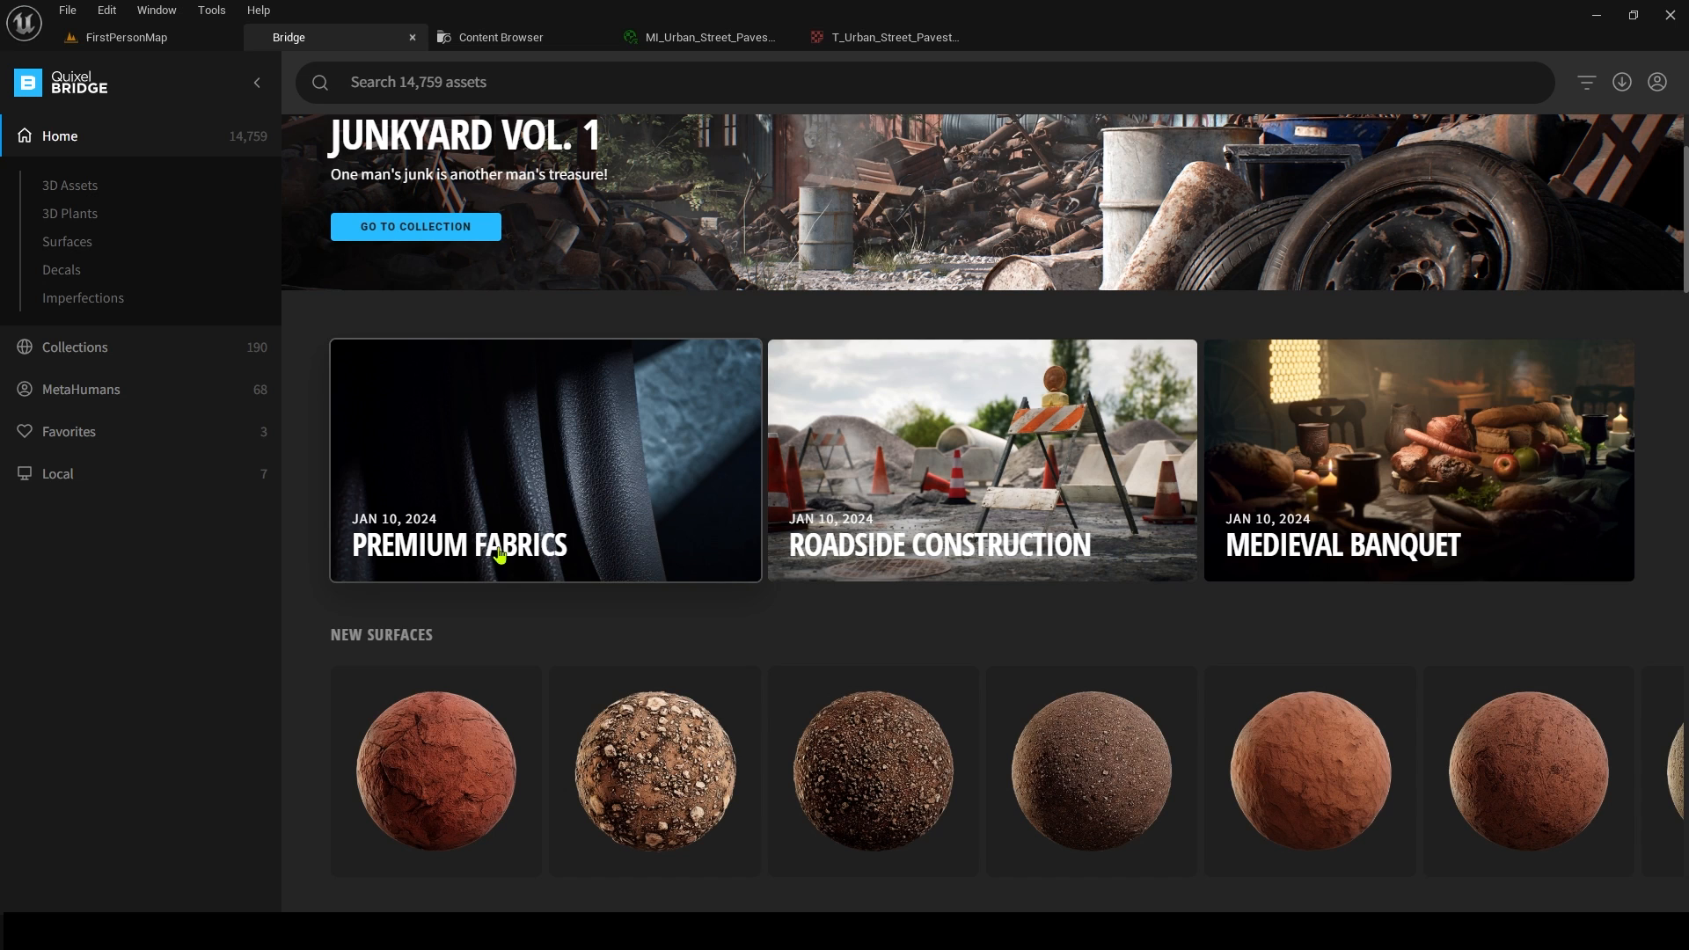
mouse_move(1449, 540)
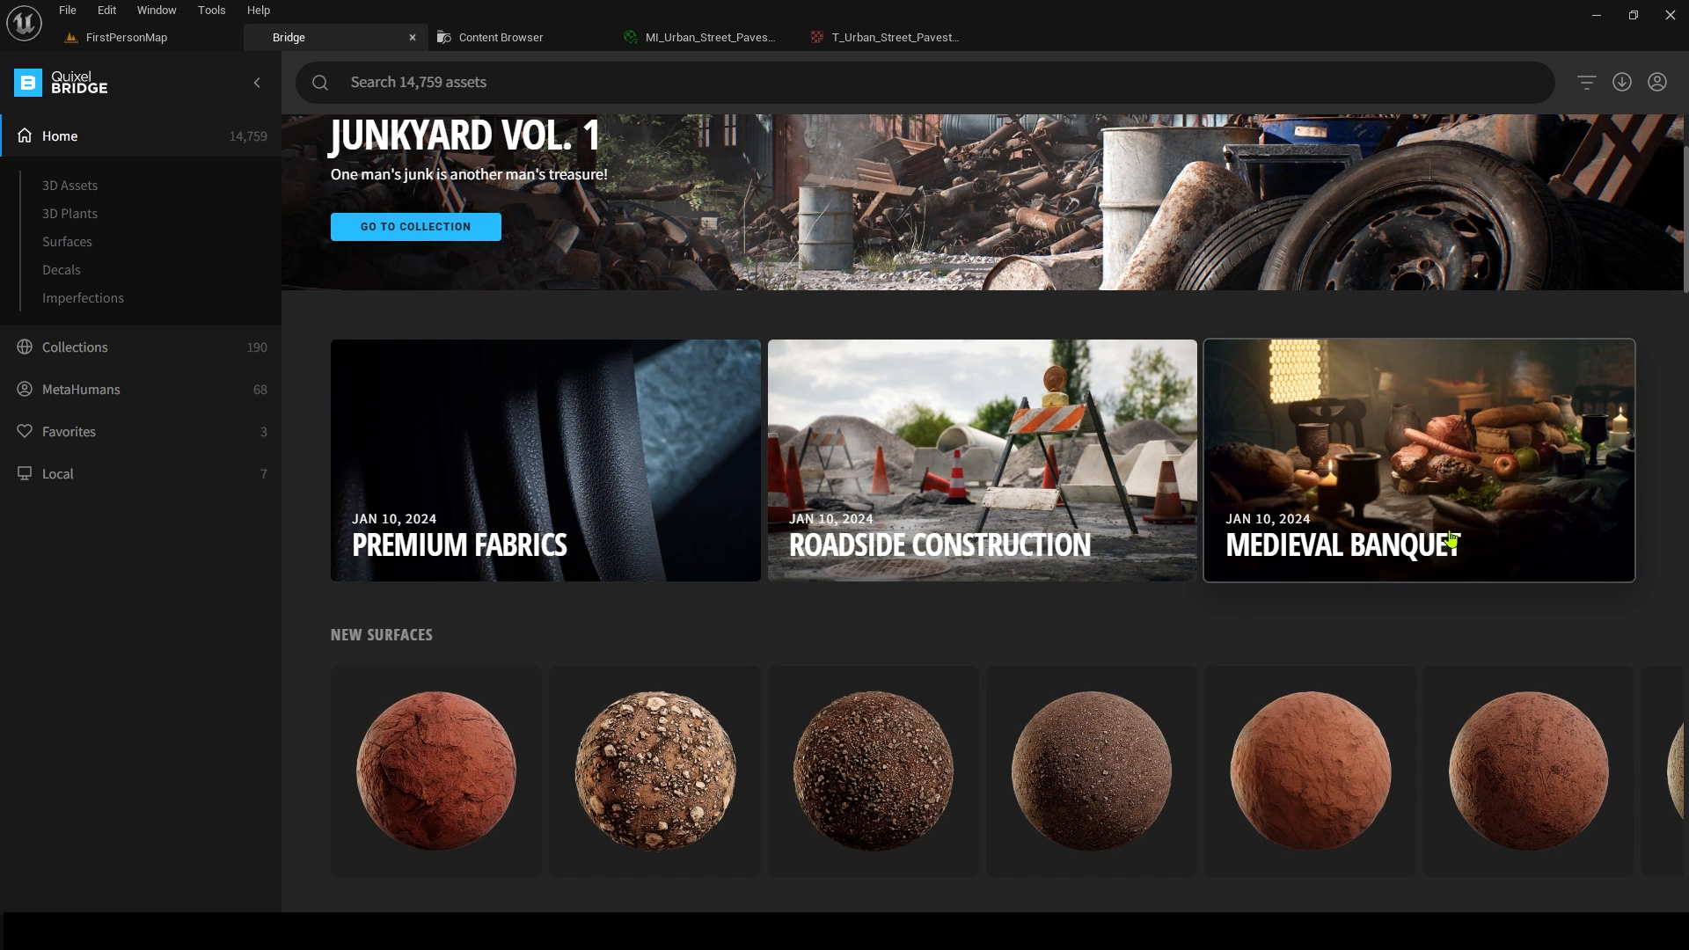
mouse_move(126, 37)
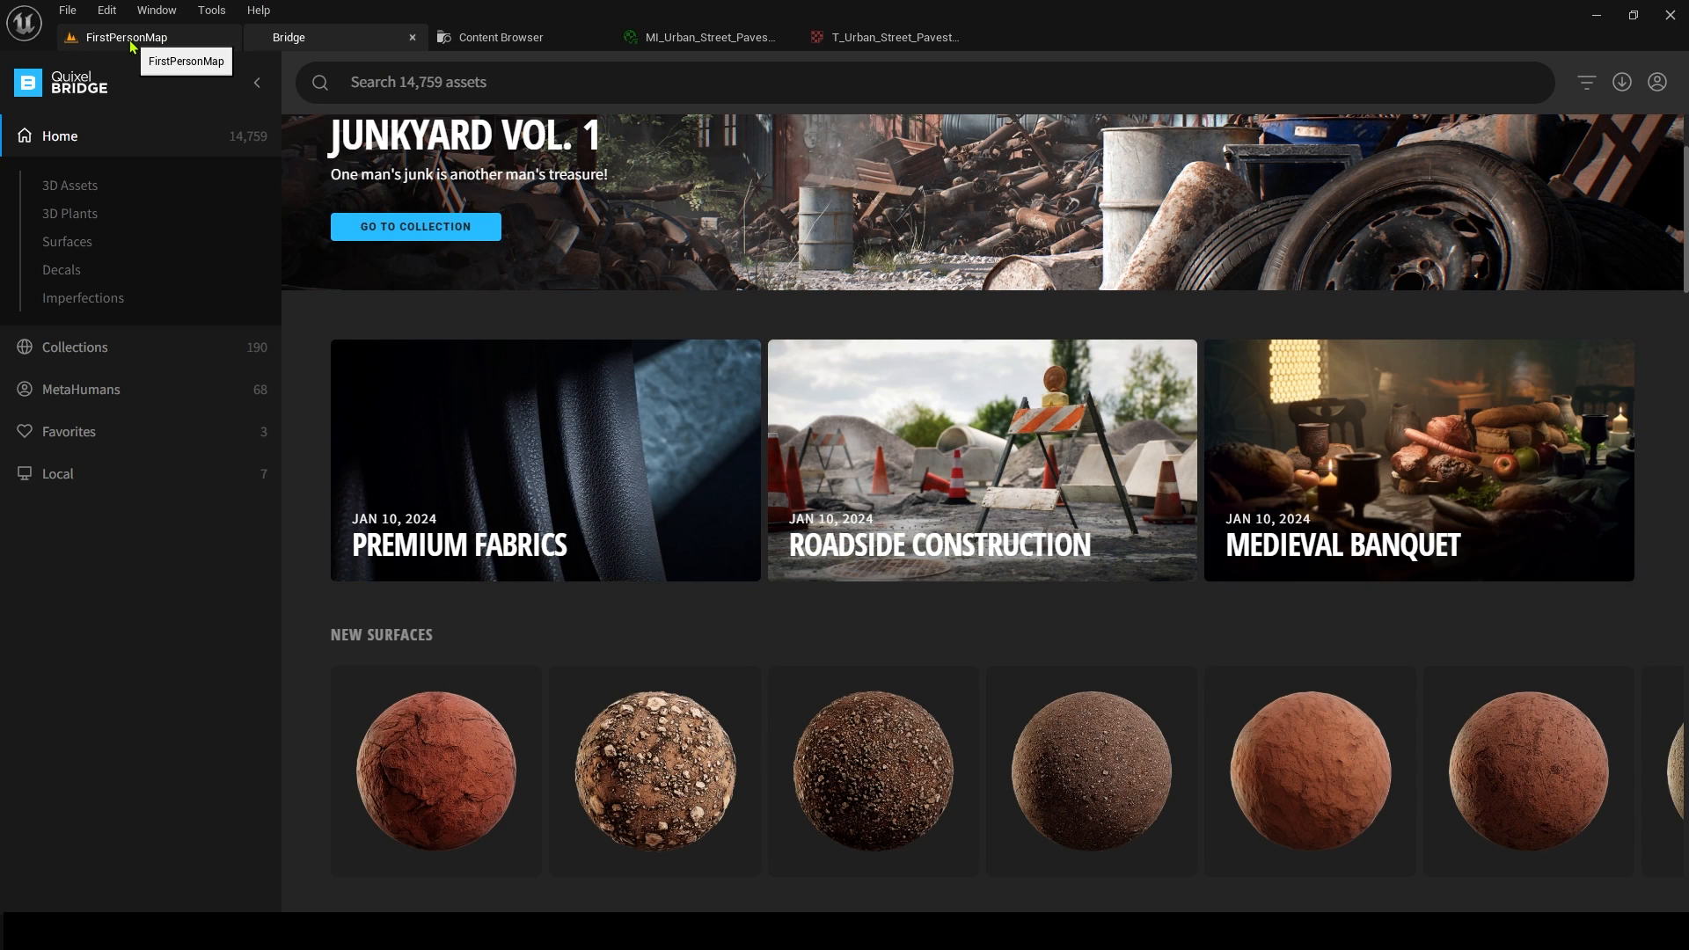
click(125, 37)
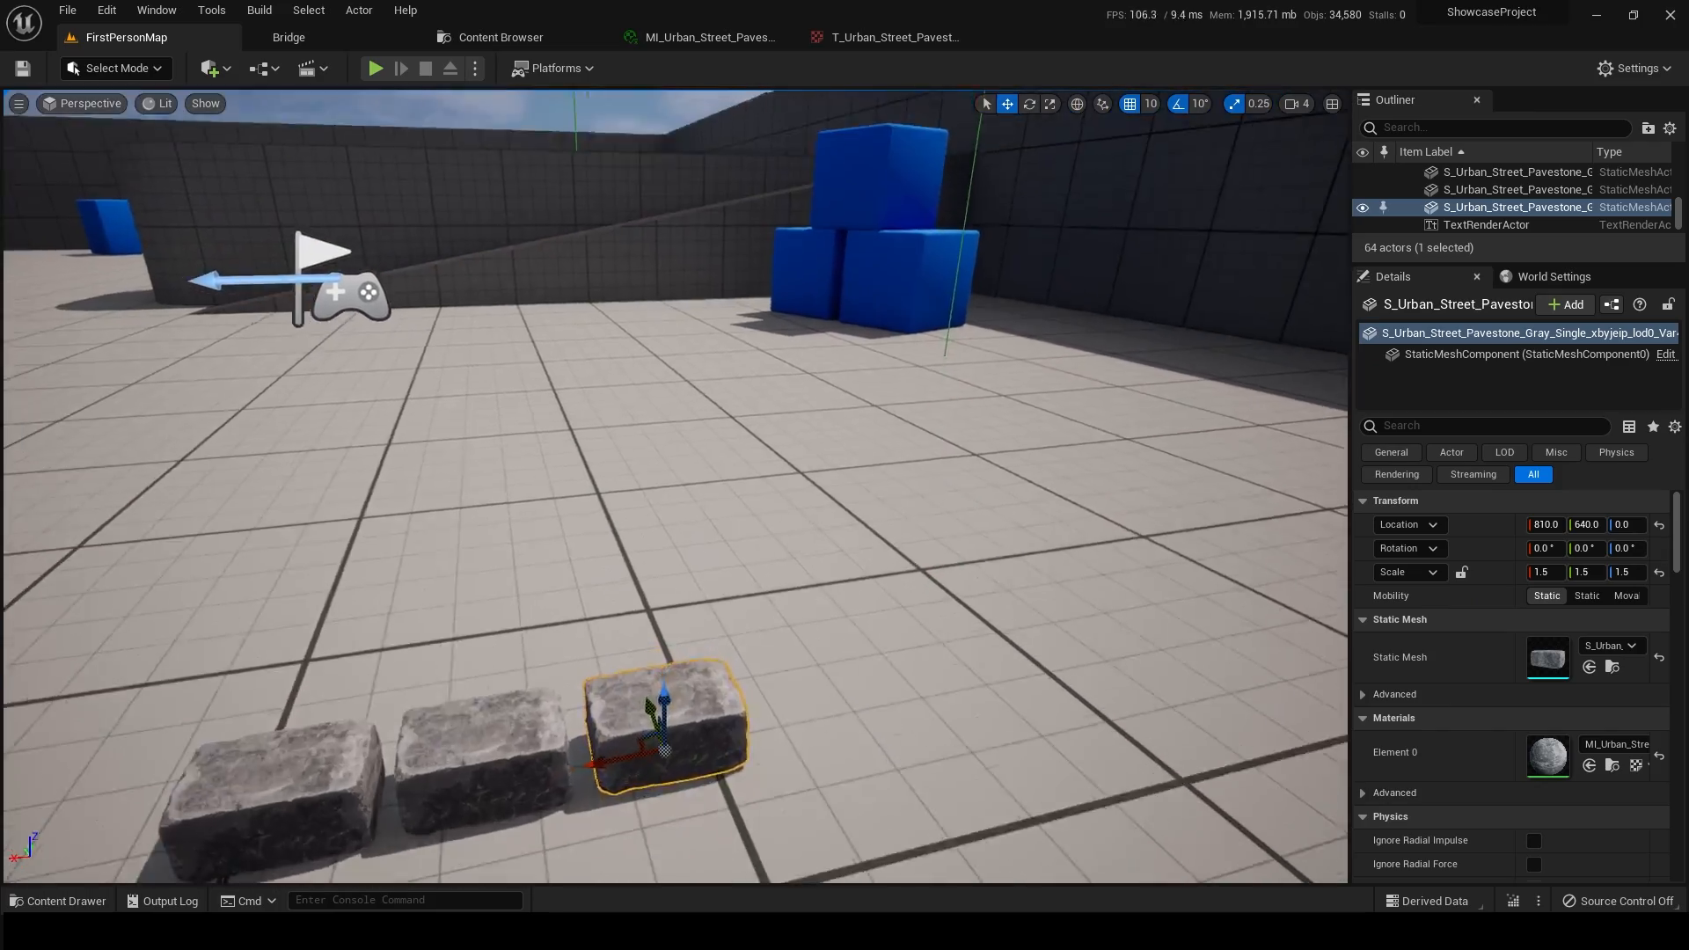
drag(645, 431, 646, 645)
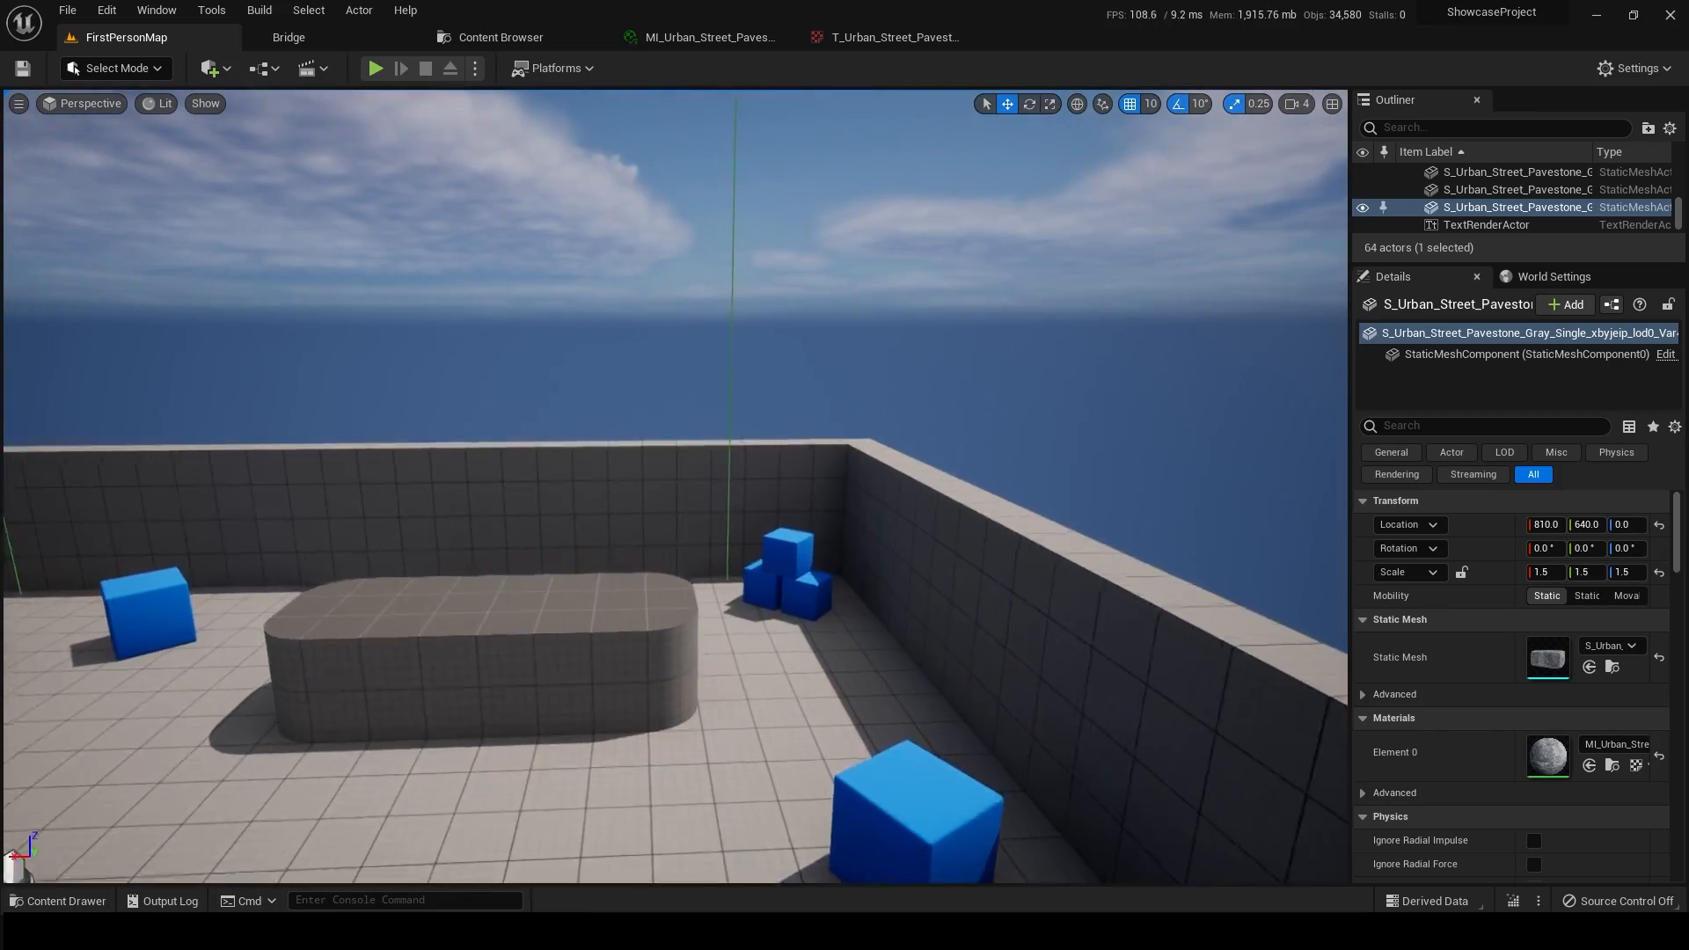